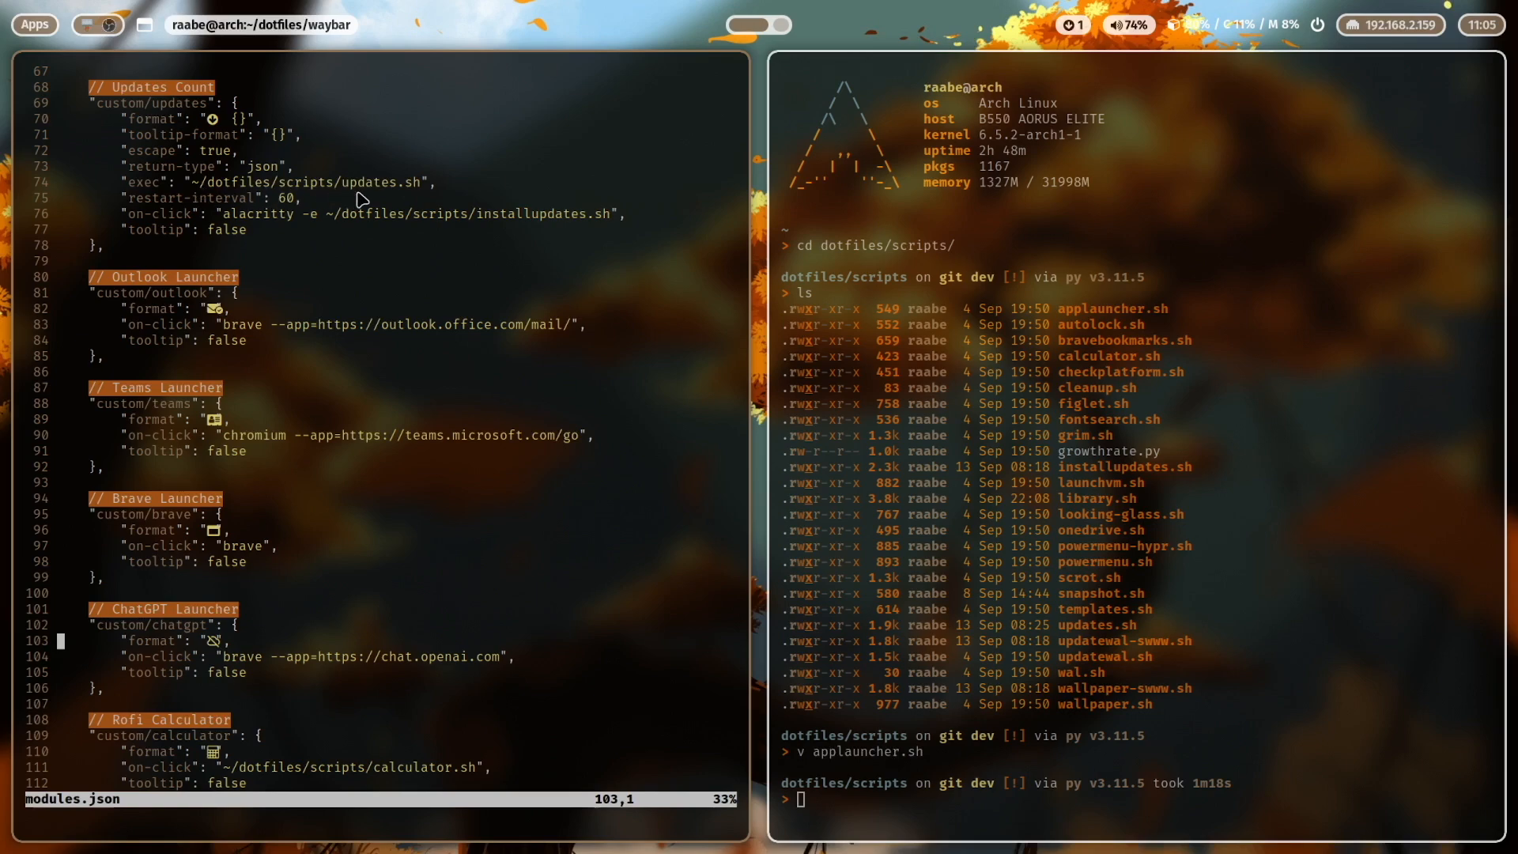
mouse_move(423, 189)
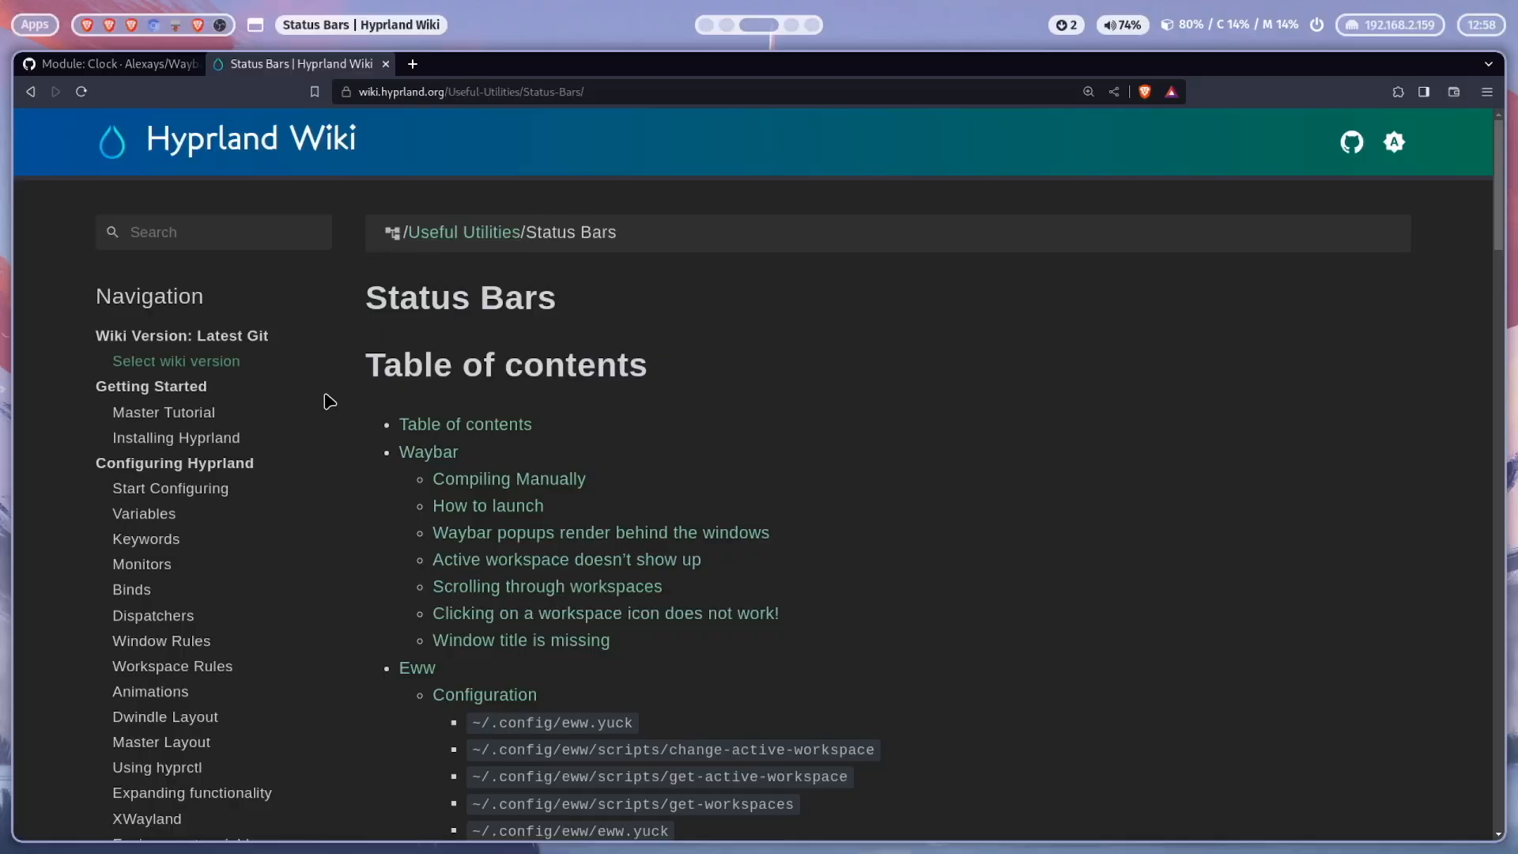
Scroll down the Waybar wiki Configuration page and go to its Examples page.
scroll("down", 3)
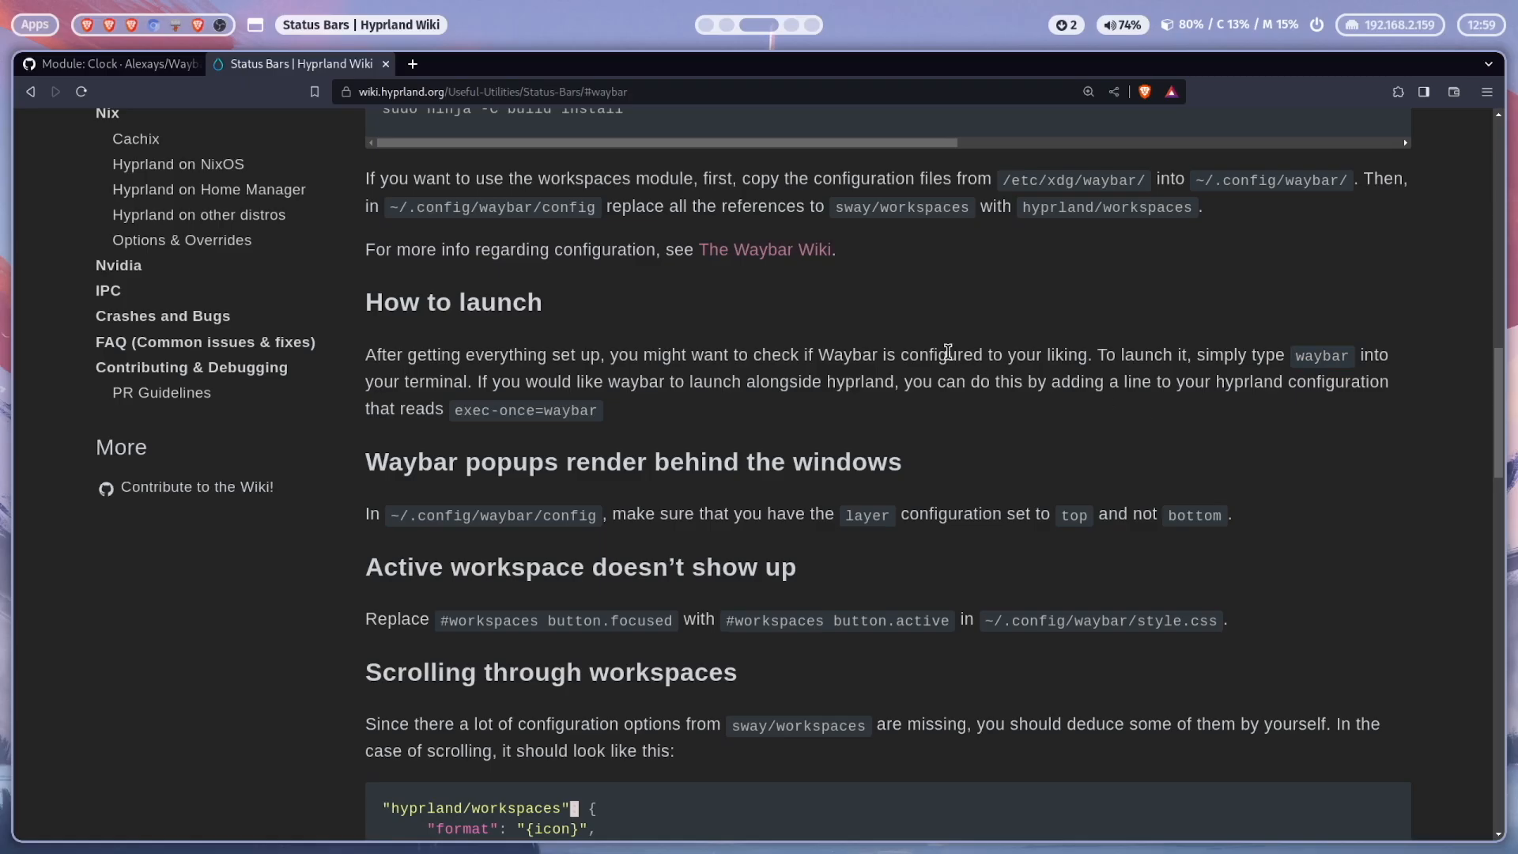
scroll("down", 3)
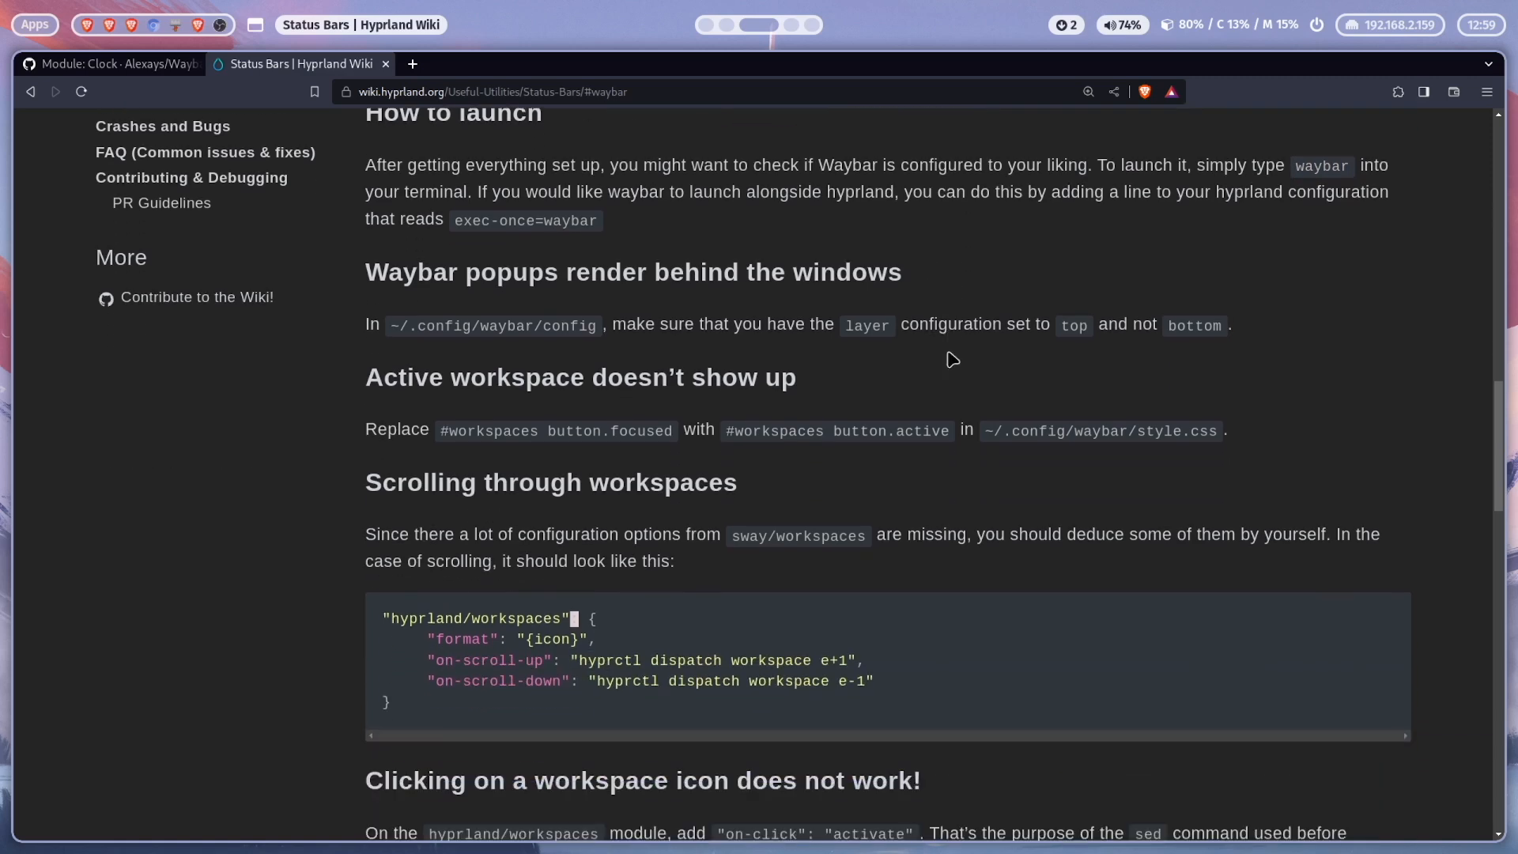
scroll("down", 3)
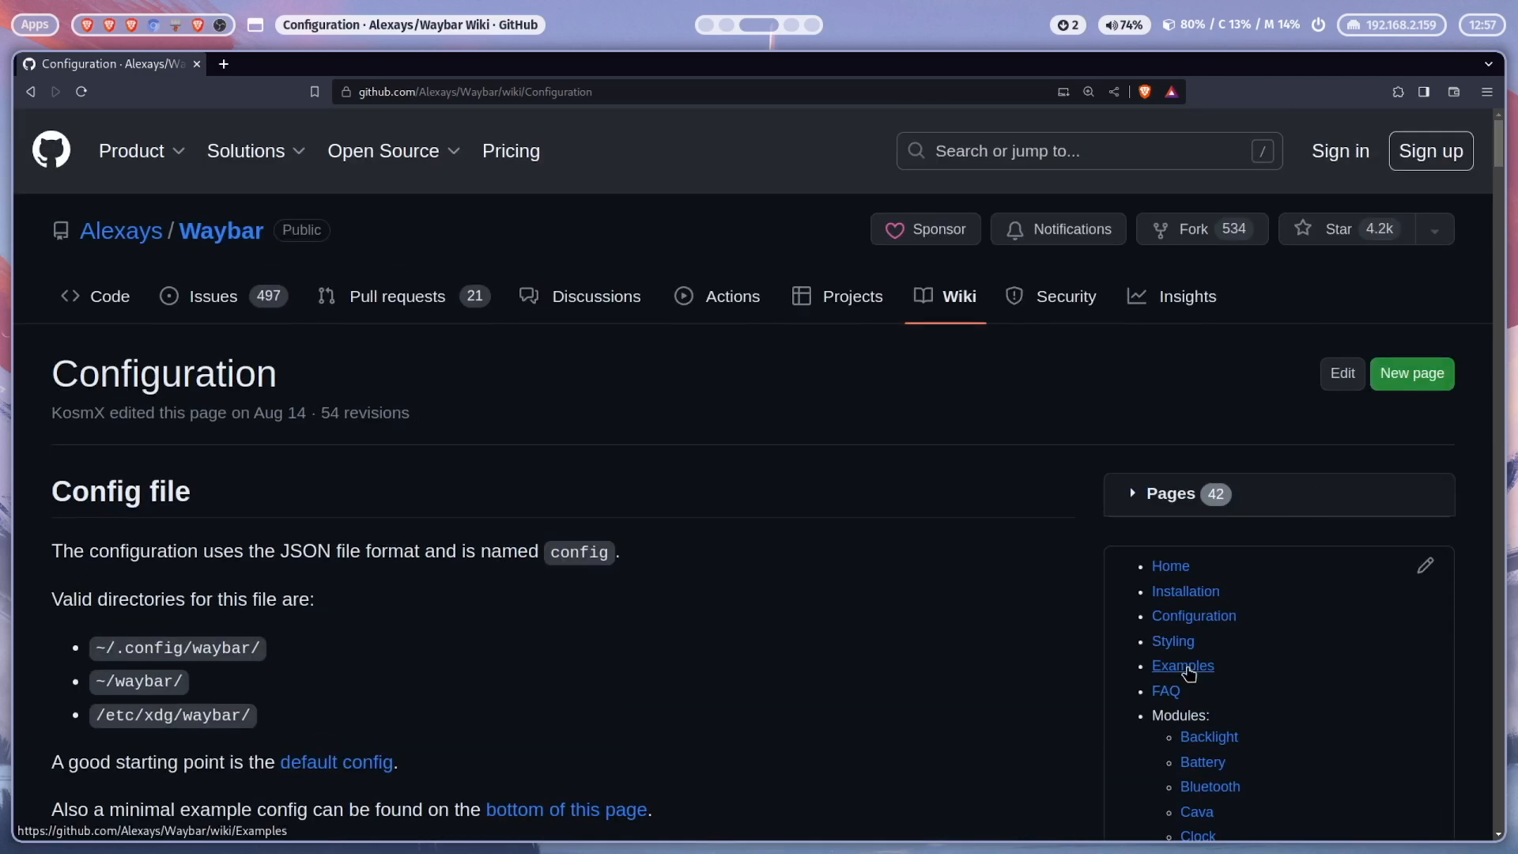
left_click(1182, 665)
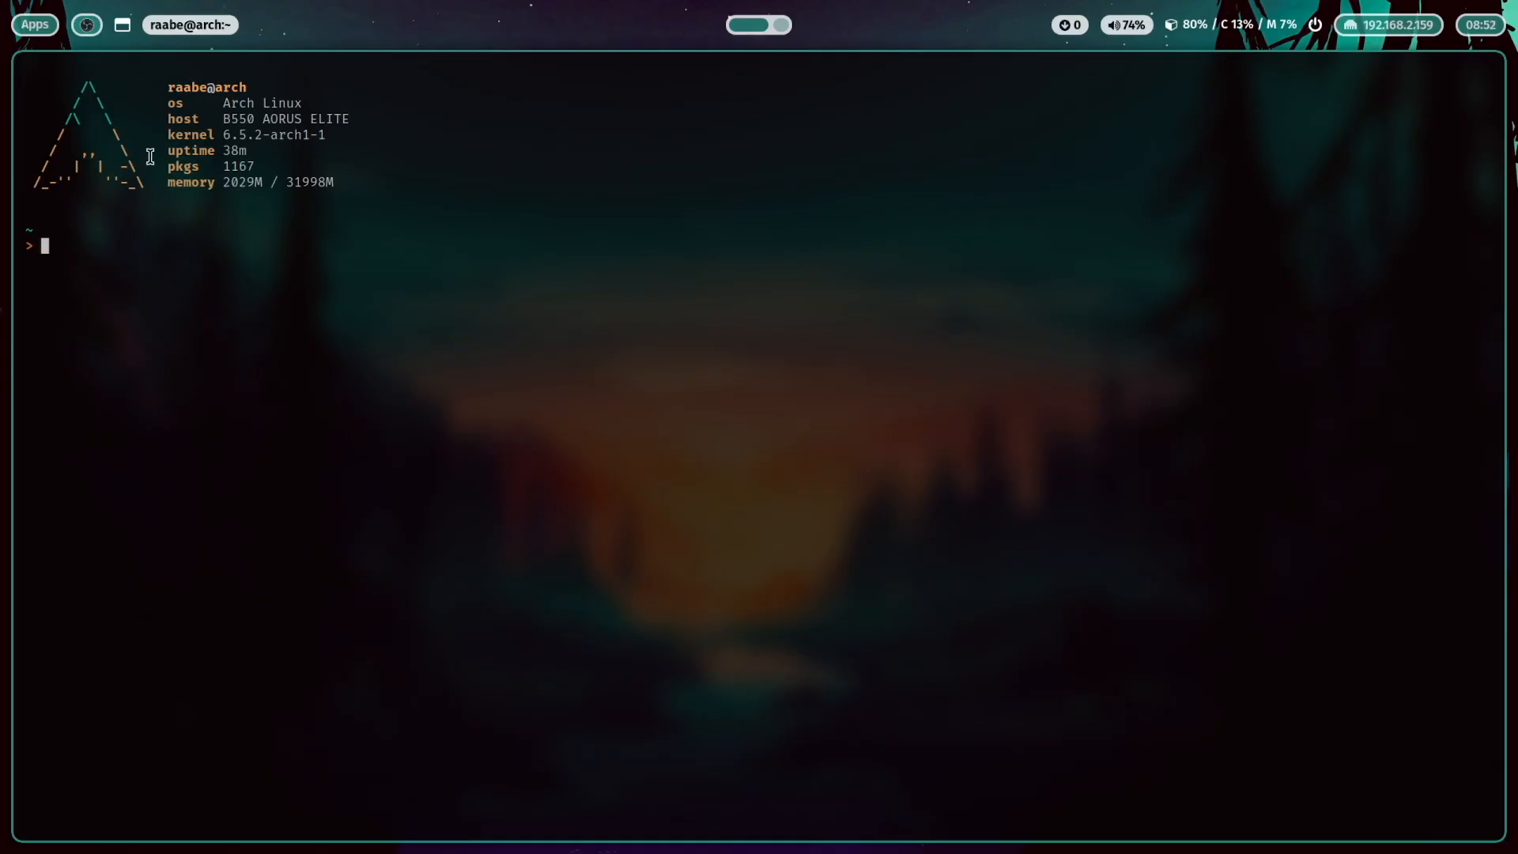
mouse_move(72, 62)
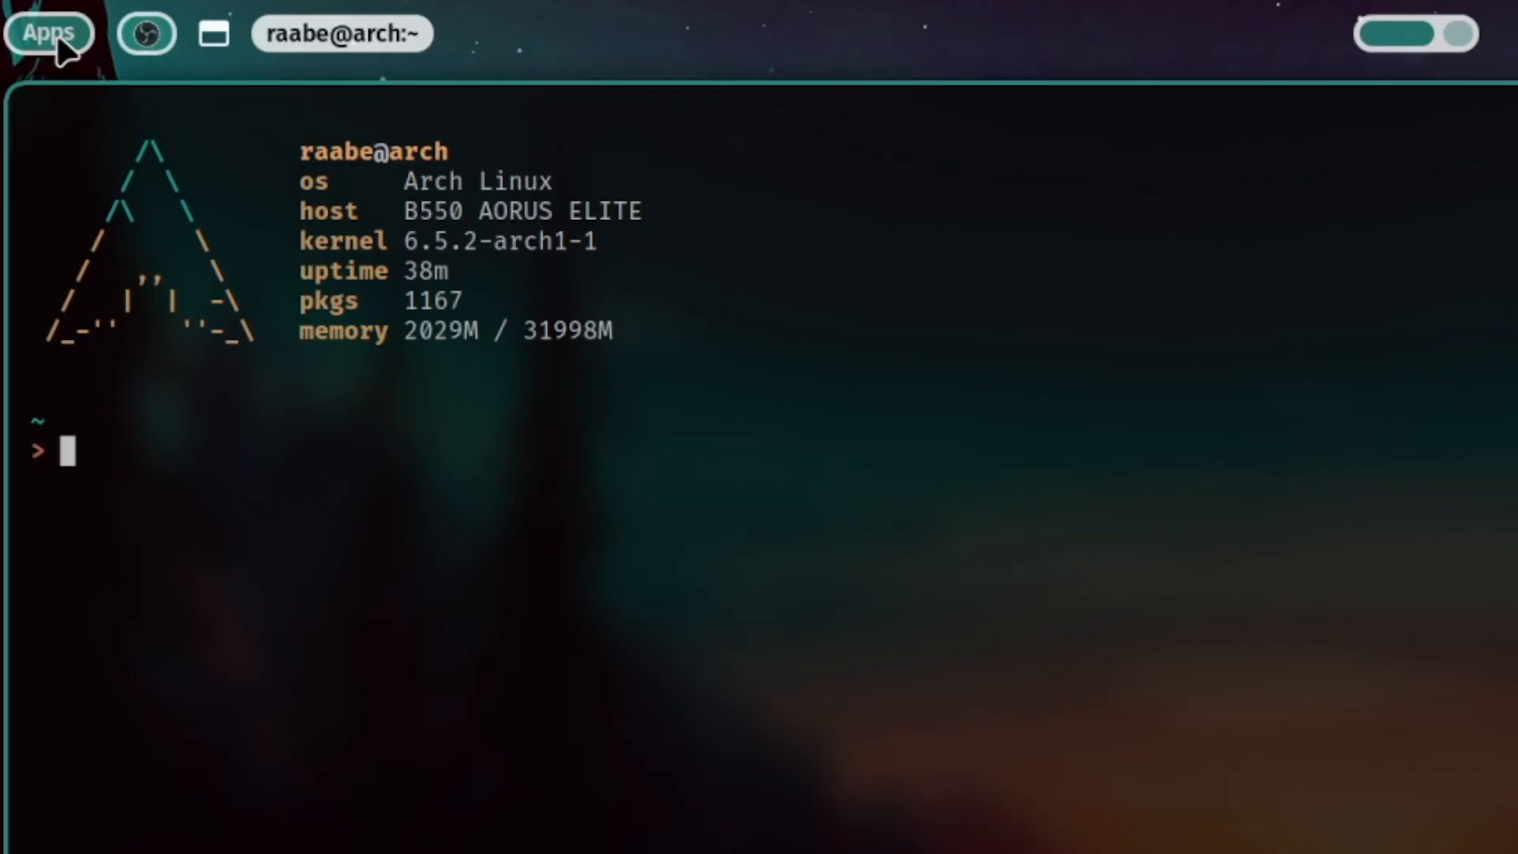
Close the Alacritty window so only Waybar over the forest wallpaper remains.
left_click(48, 33)
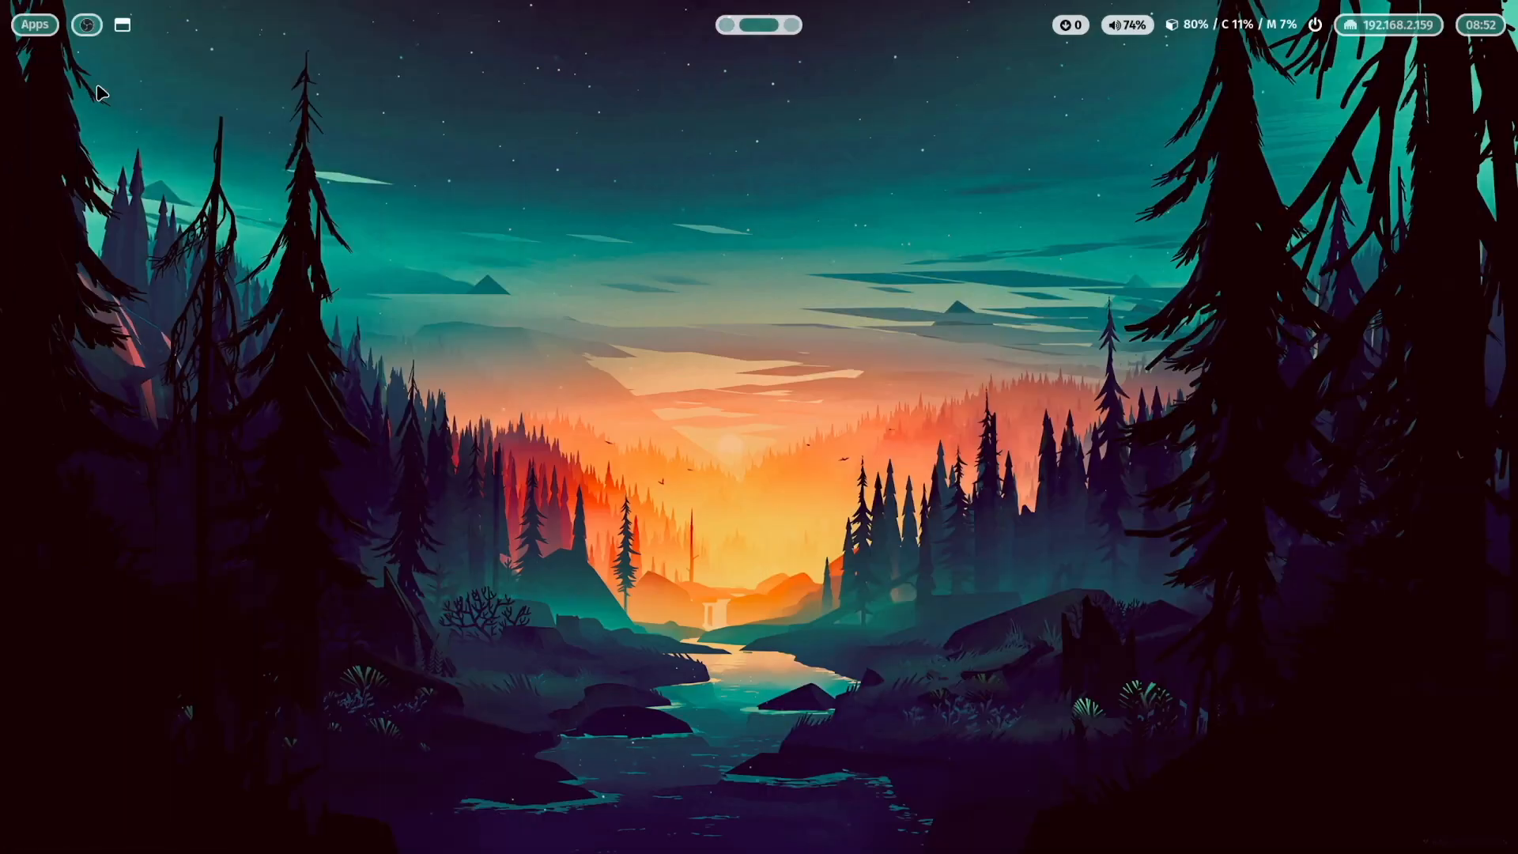
Launch Brave from the bar, then toggle between Brave and the terminal via the taskbar.
left_click(86, 24)
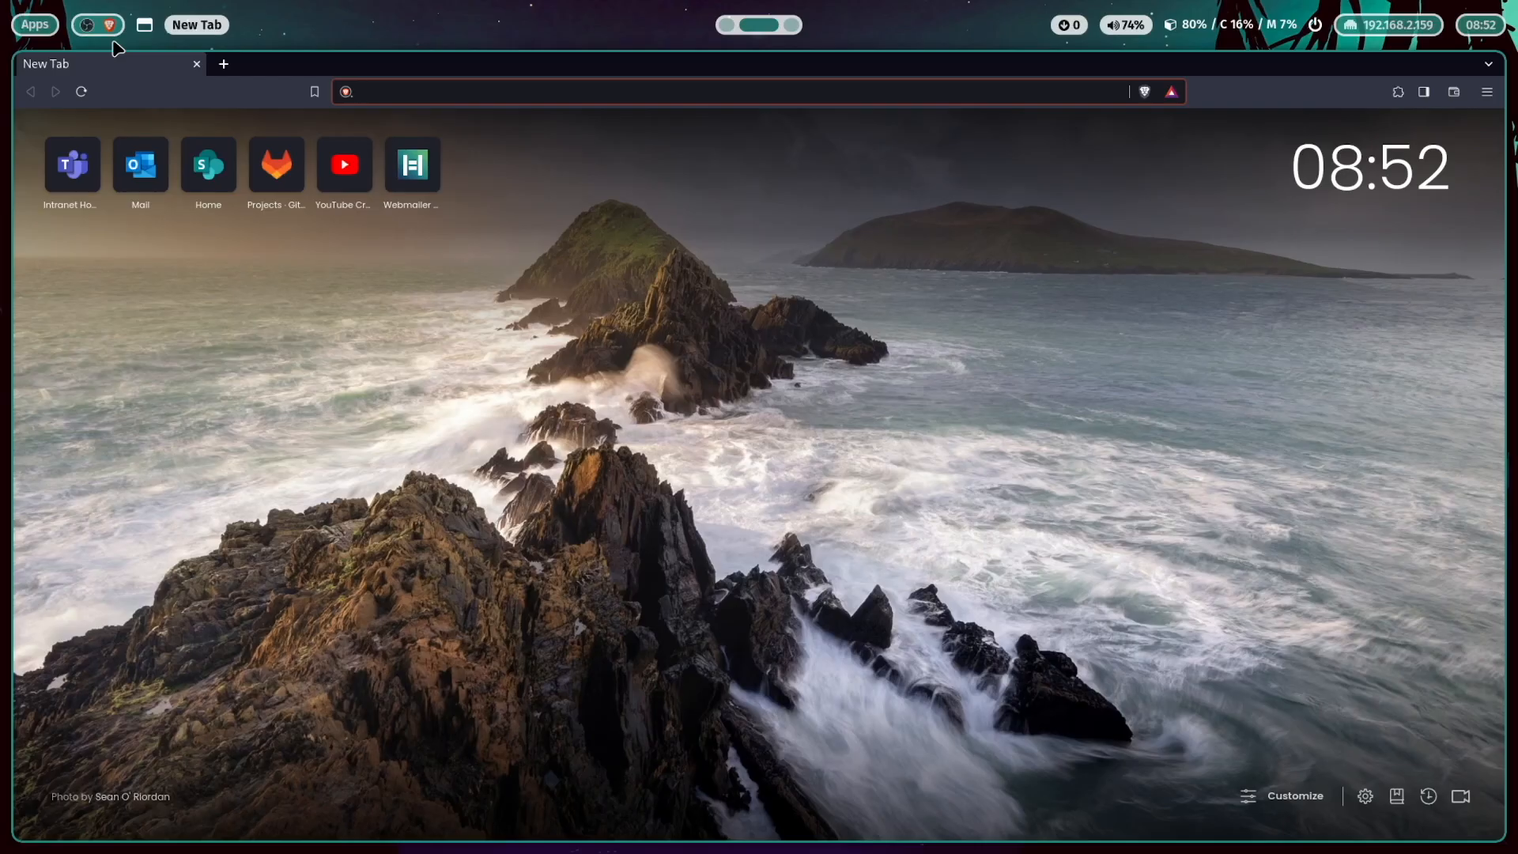
left_click(109, 25)
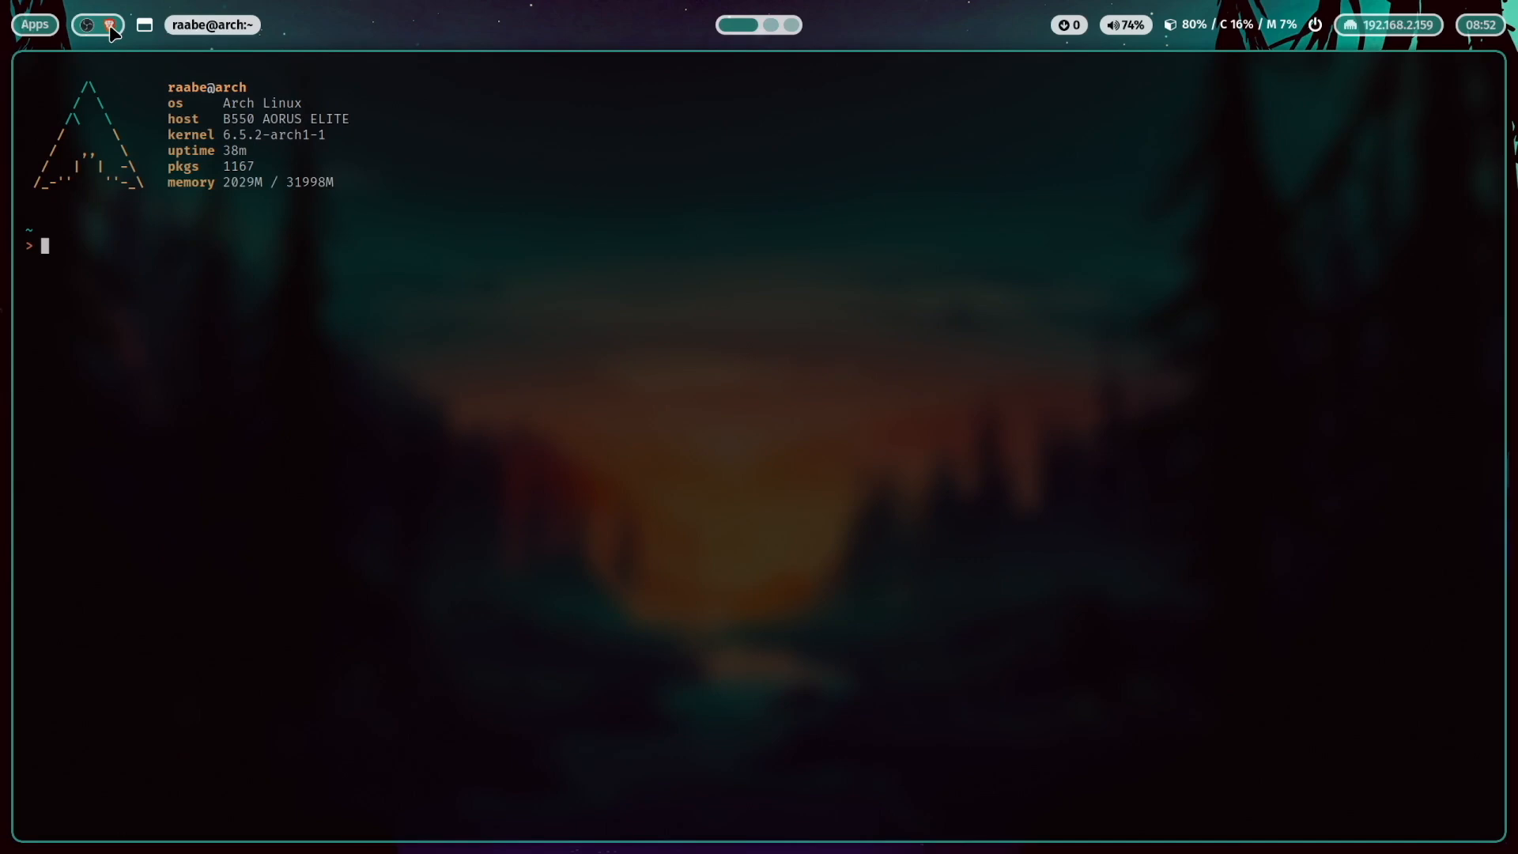
left_click(111, 24)
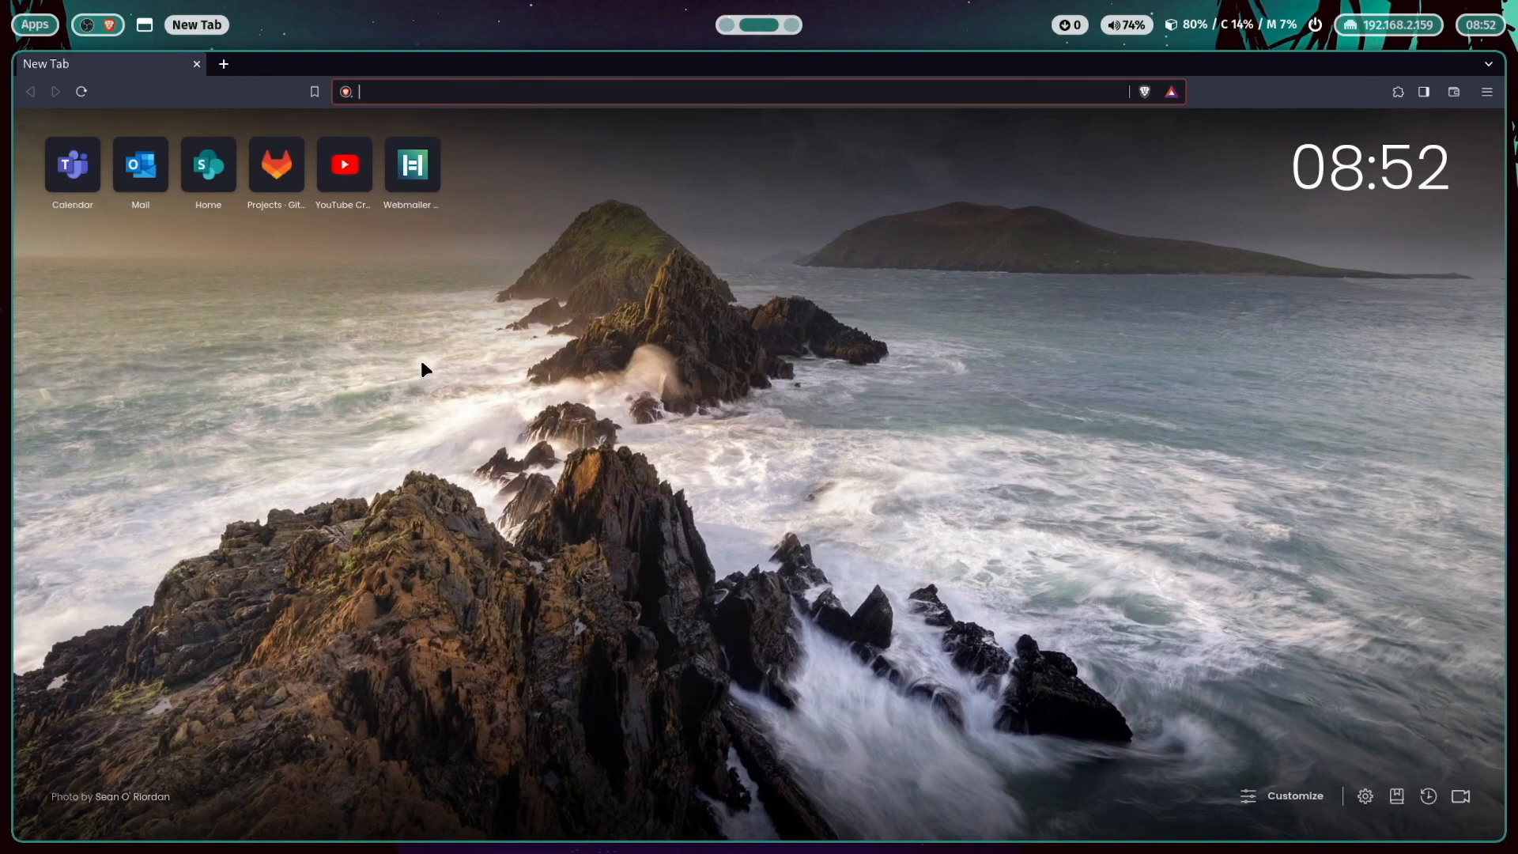
mouse_move(366, 323)
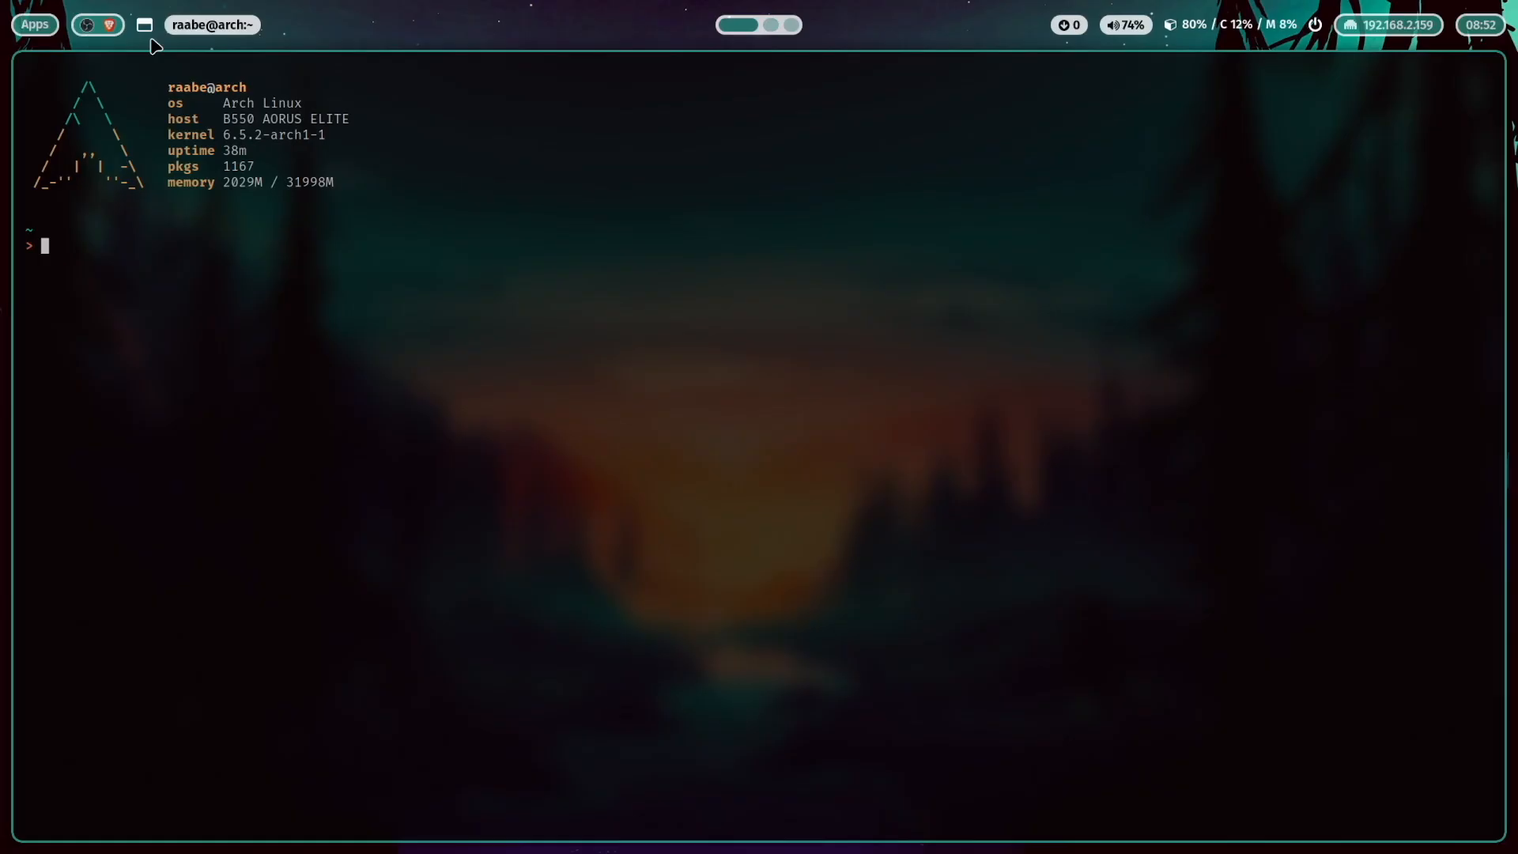
left_click(109, 24)
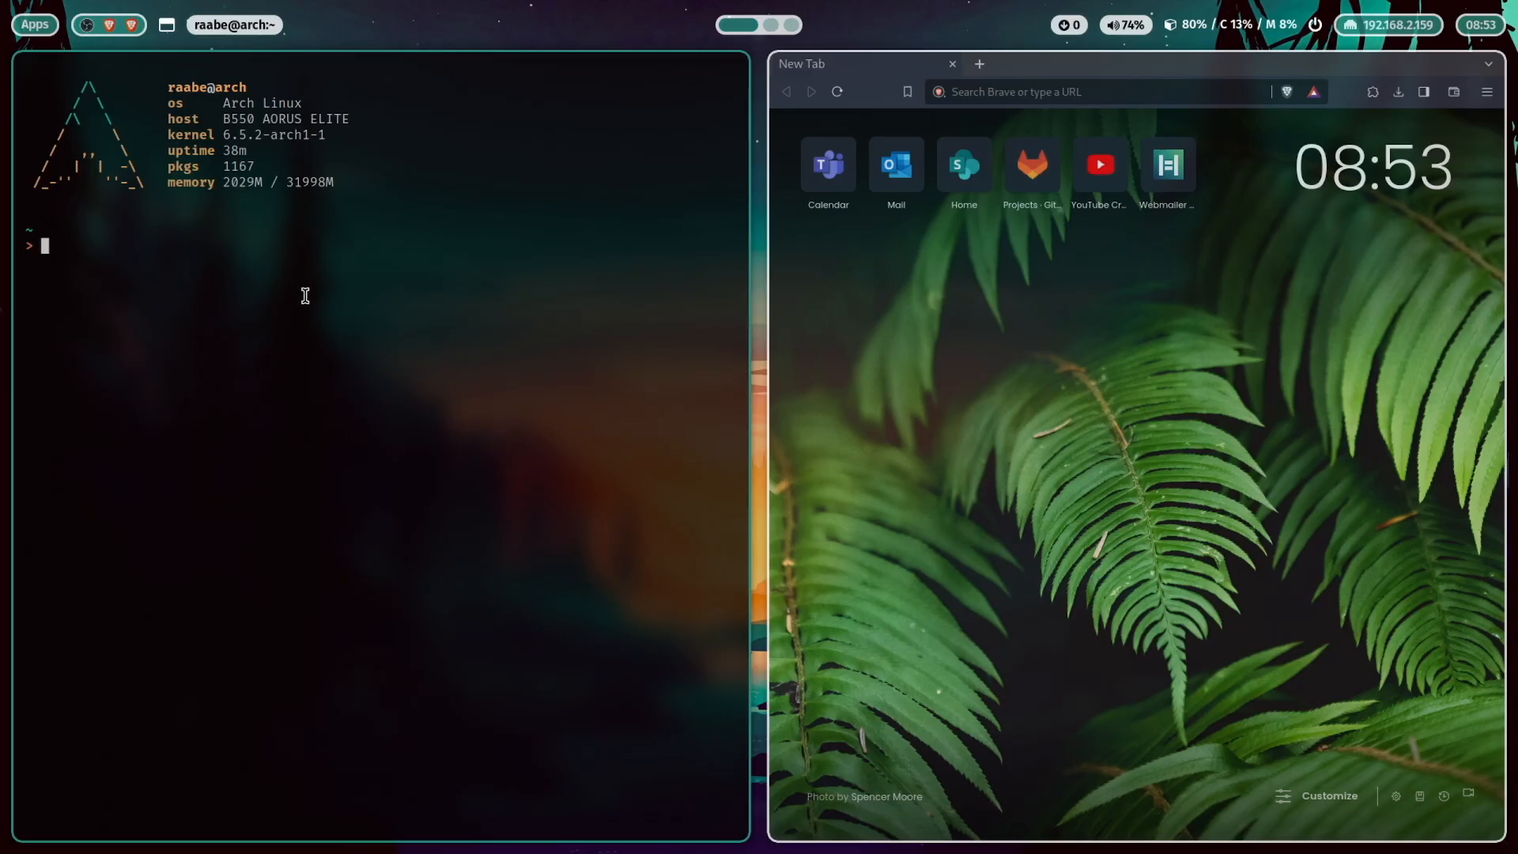
mouse_move(306, 299)
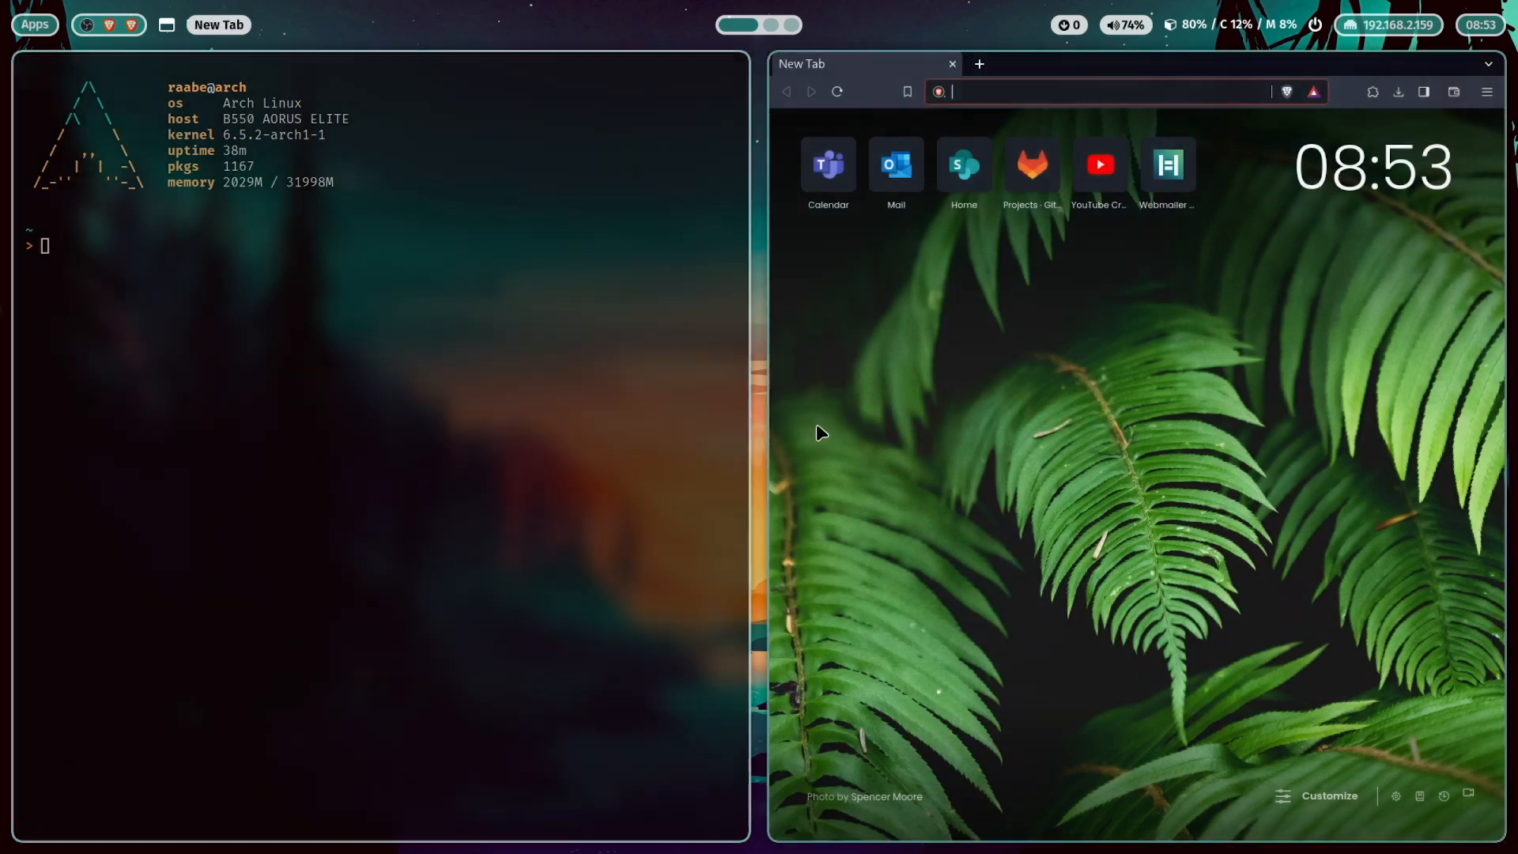
mouse_move(895, 434)
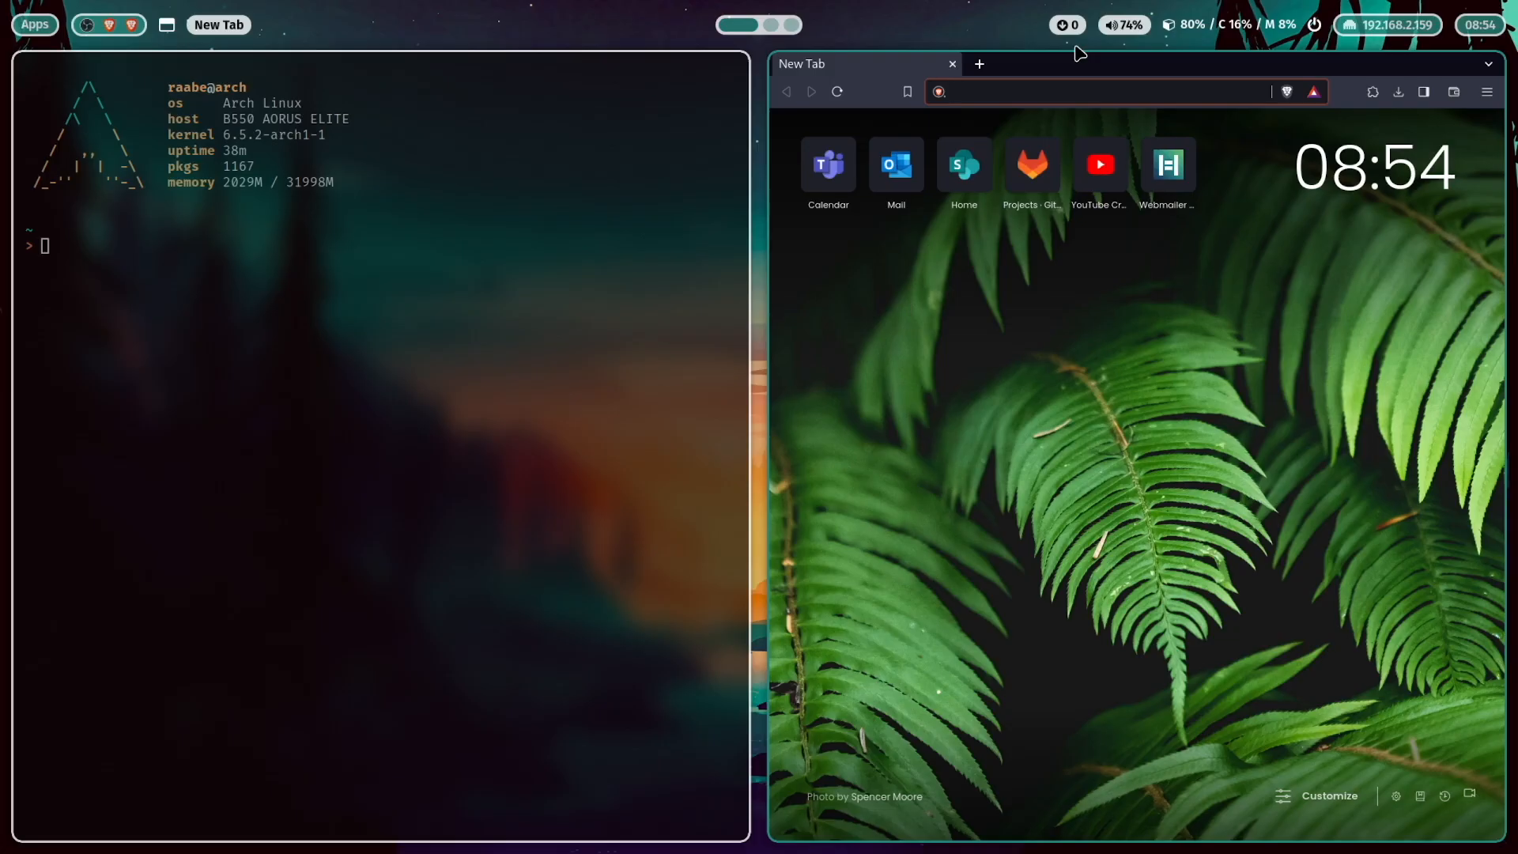
mouse_move(1134, 56)
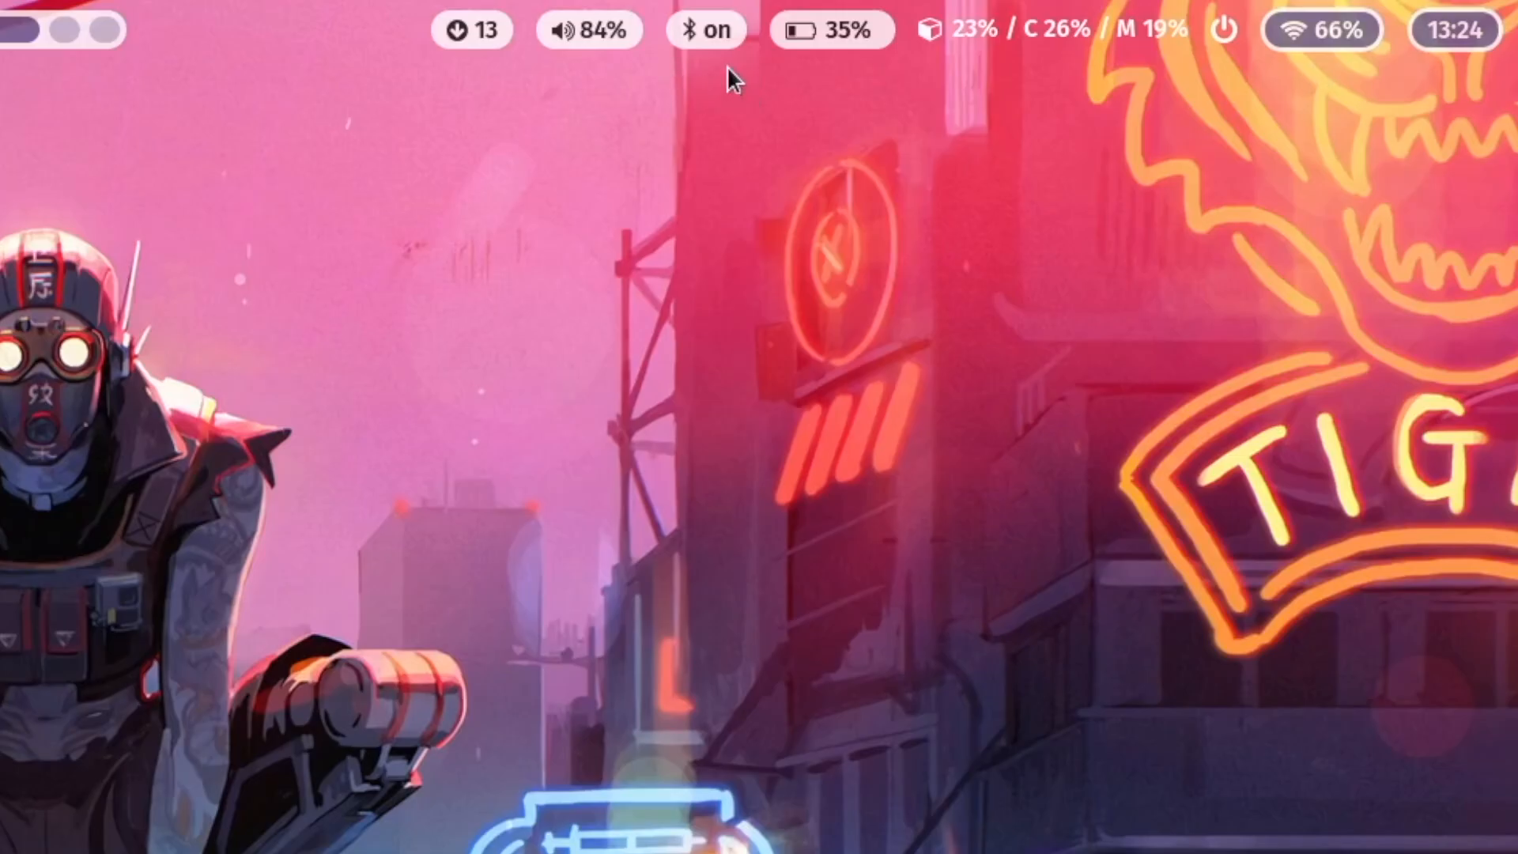
mouse_move(842, 68)
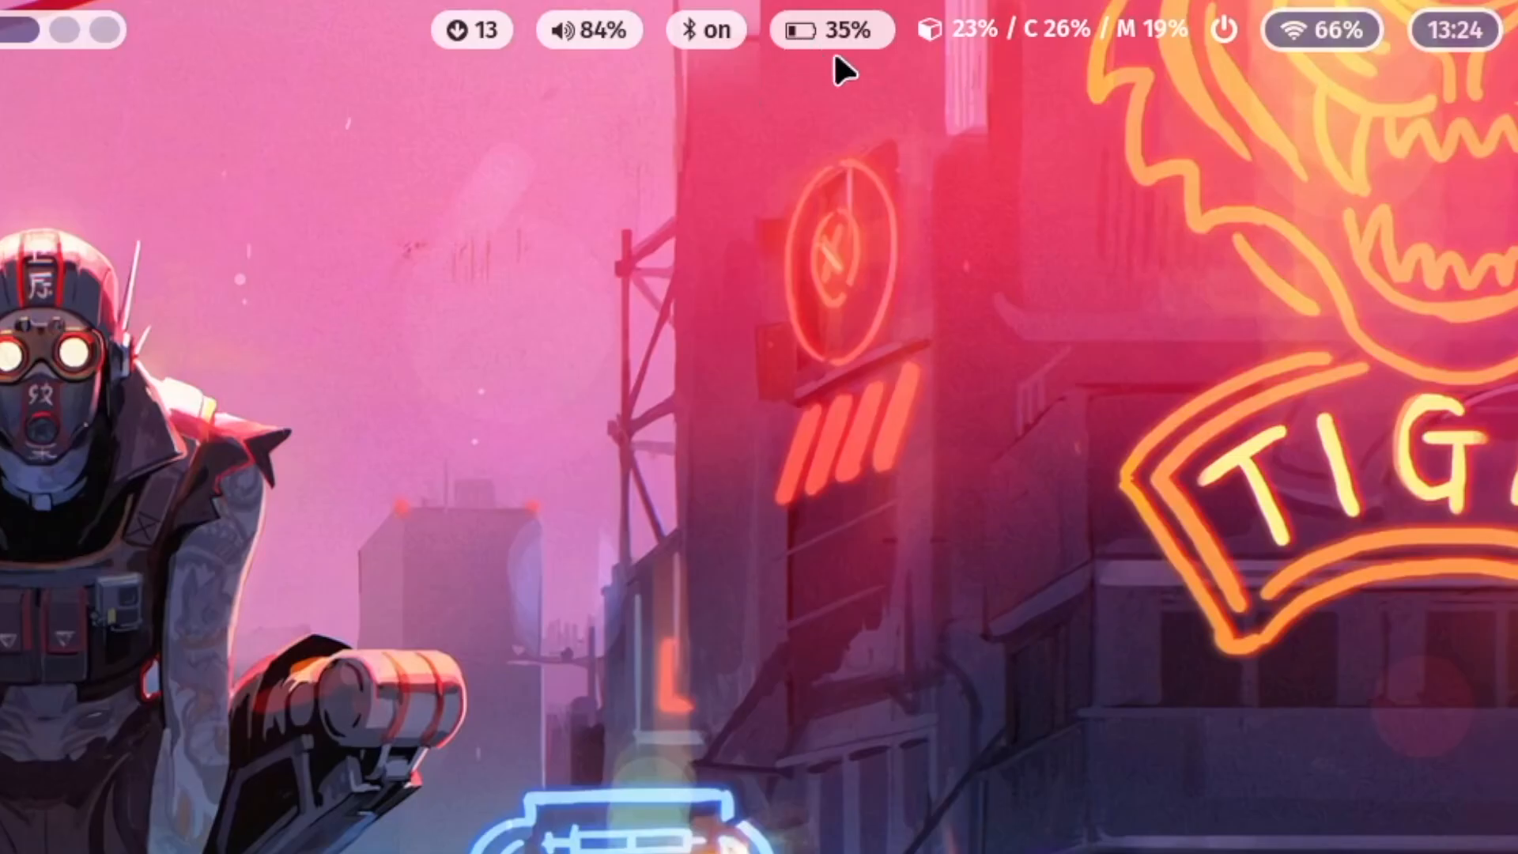
mouse_move(831, 30)
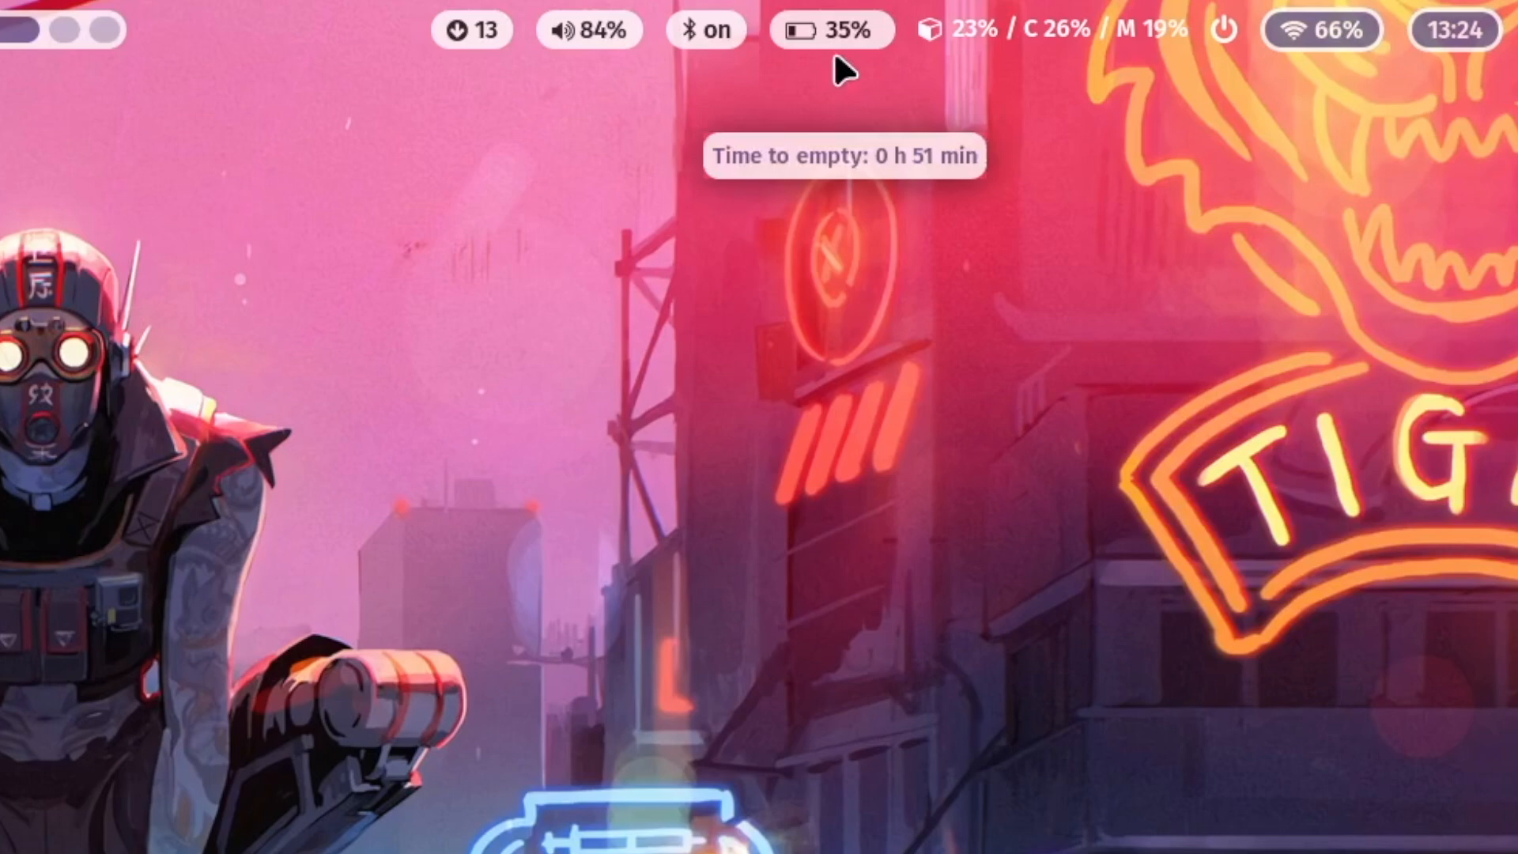
mouse_move(1386, 77)
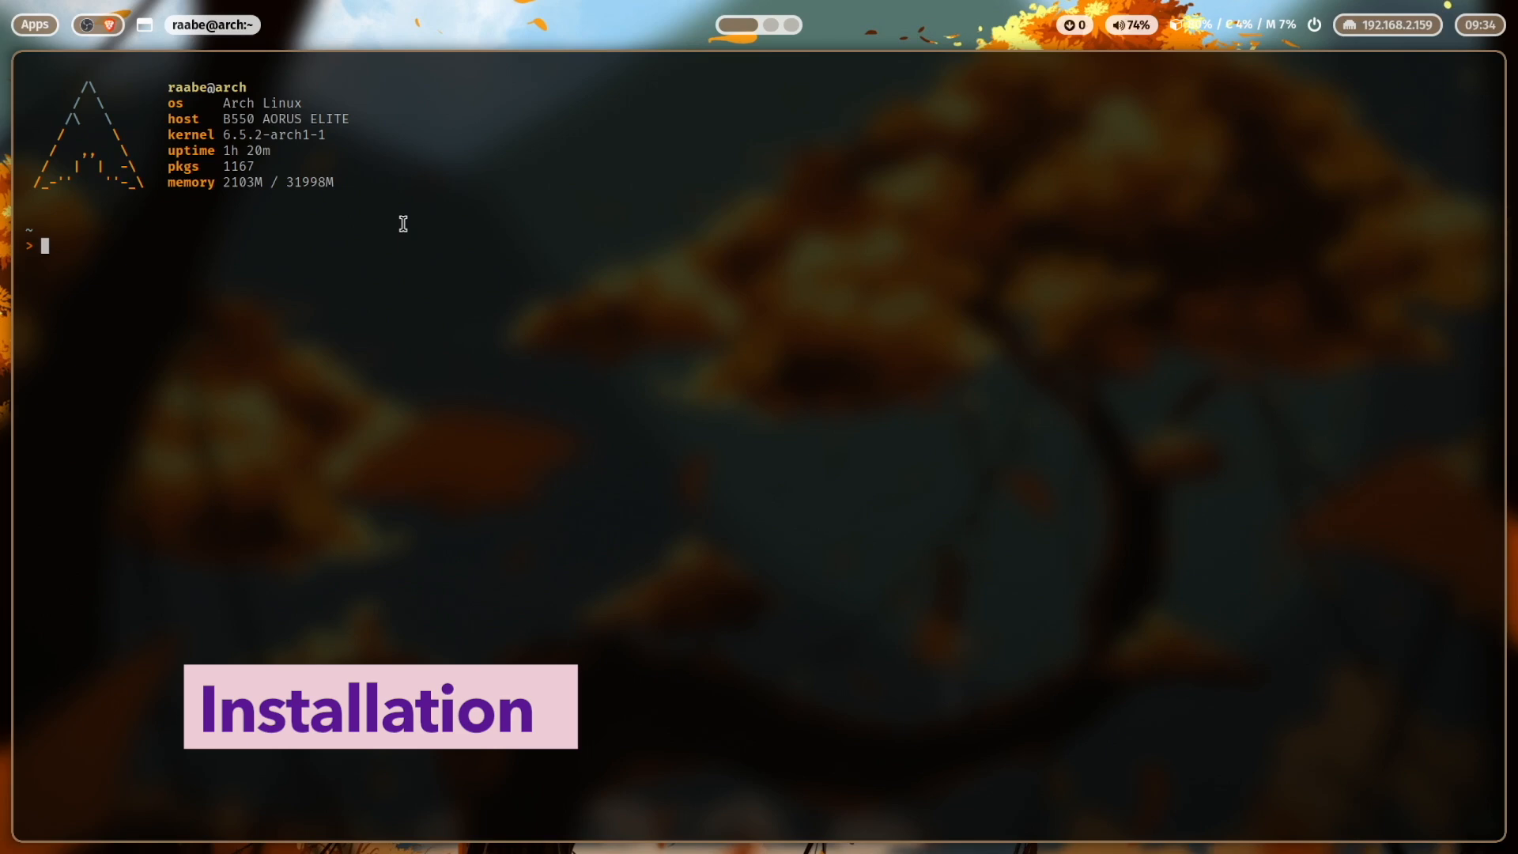
Run sudo pacman -S waybar and decline reinstalling the already up-to-date package.
type("sudo pac")
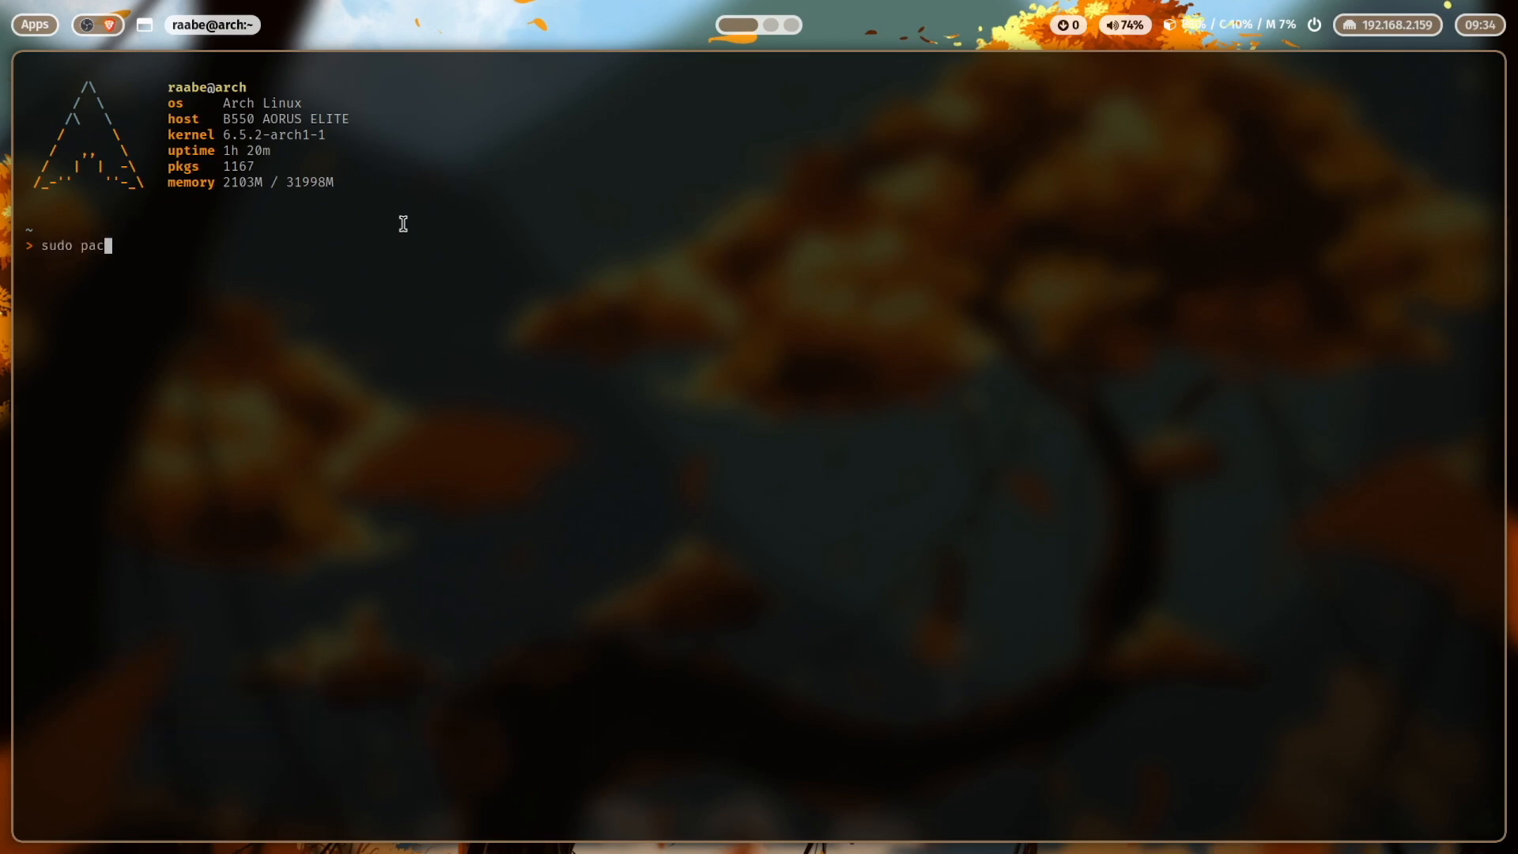
type("man -S waybar")
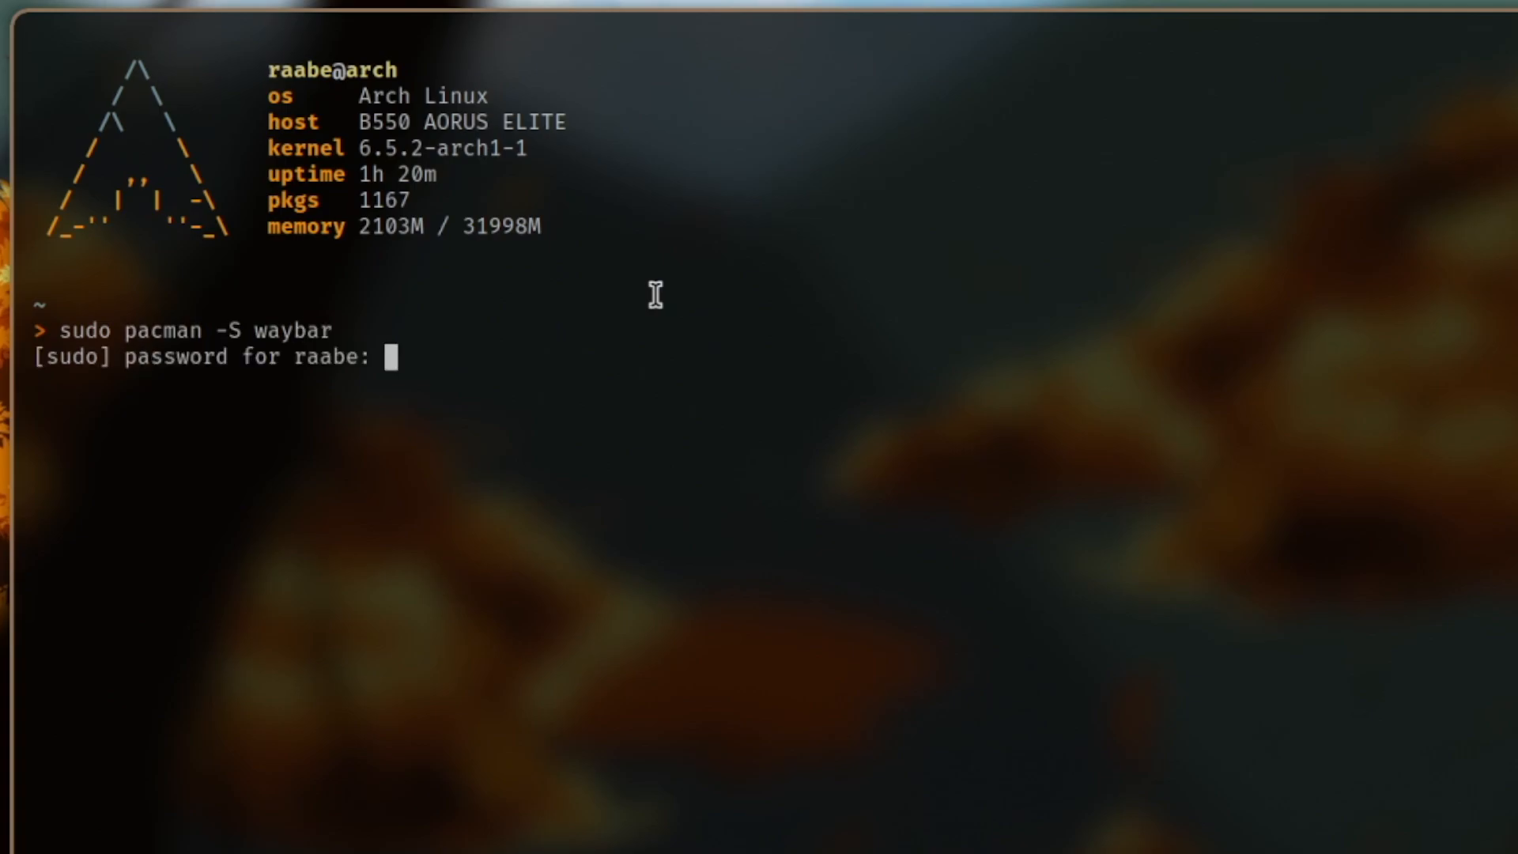
key("Return")
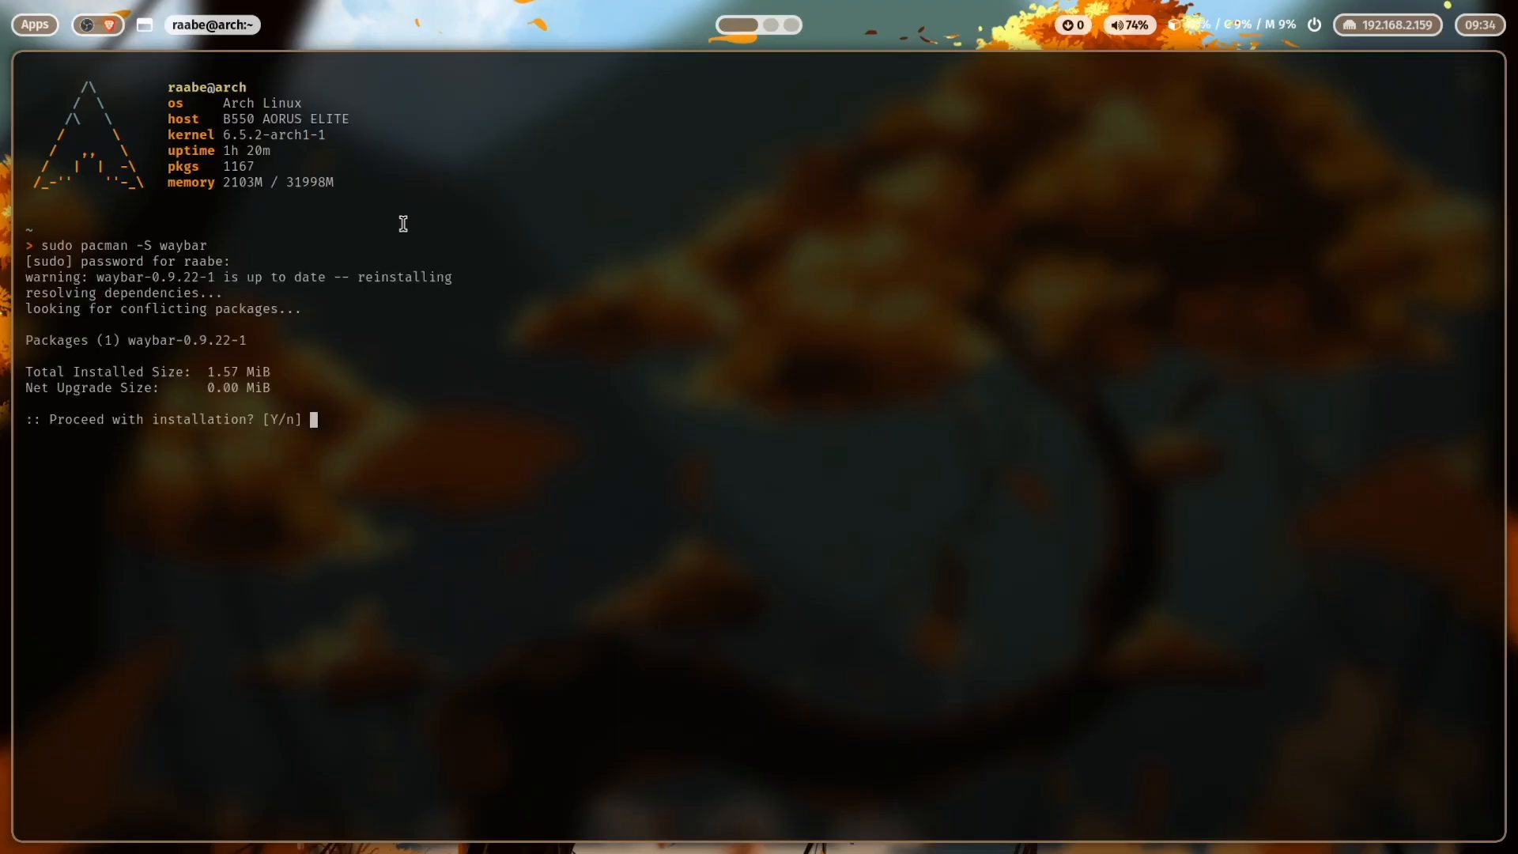
type("n")
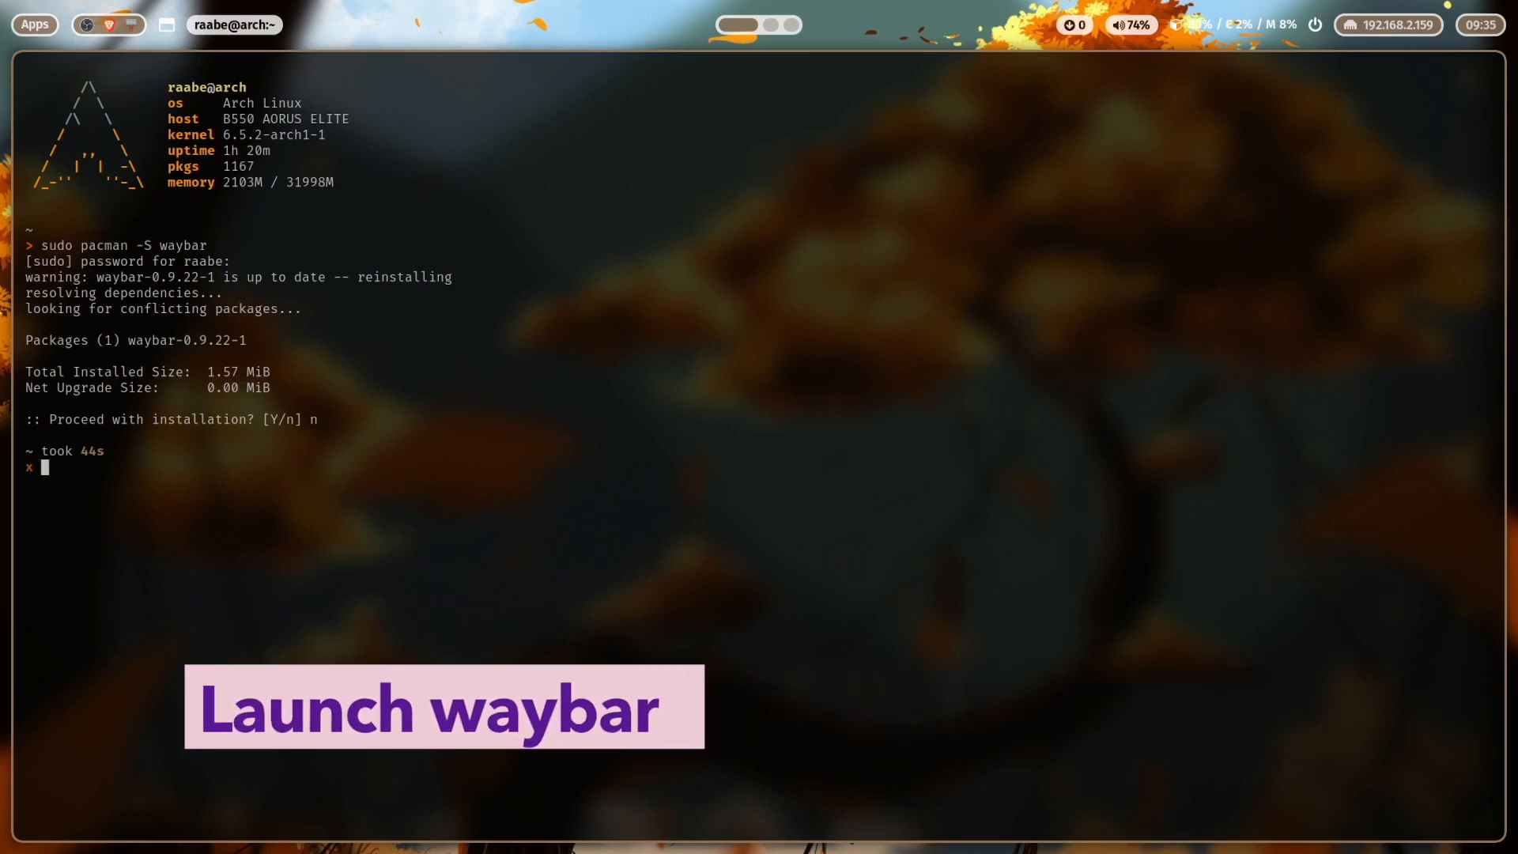
Change into dotfiles/hypr and open hyprland.conf in Vim.
type("cd dotfiles/hypr/")
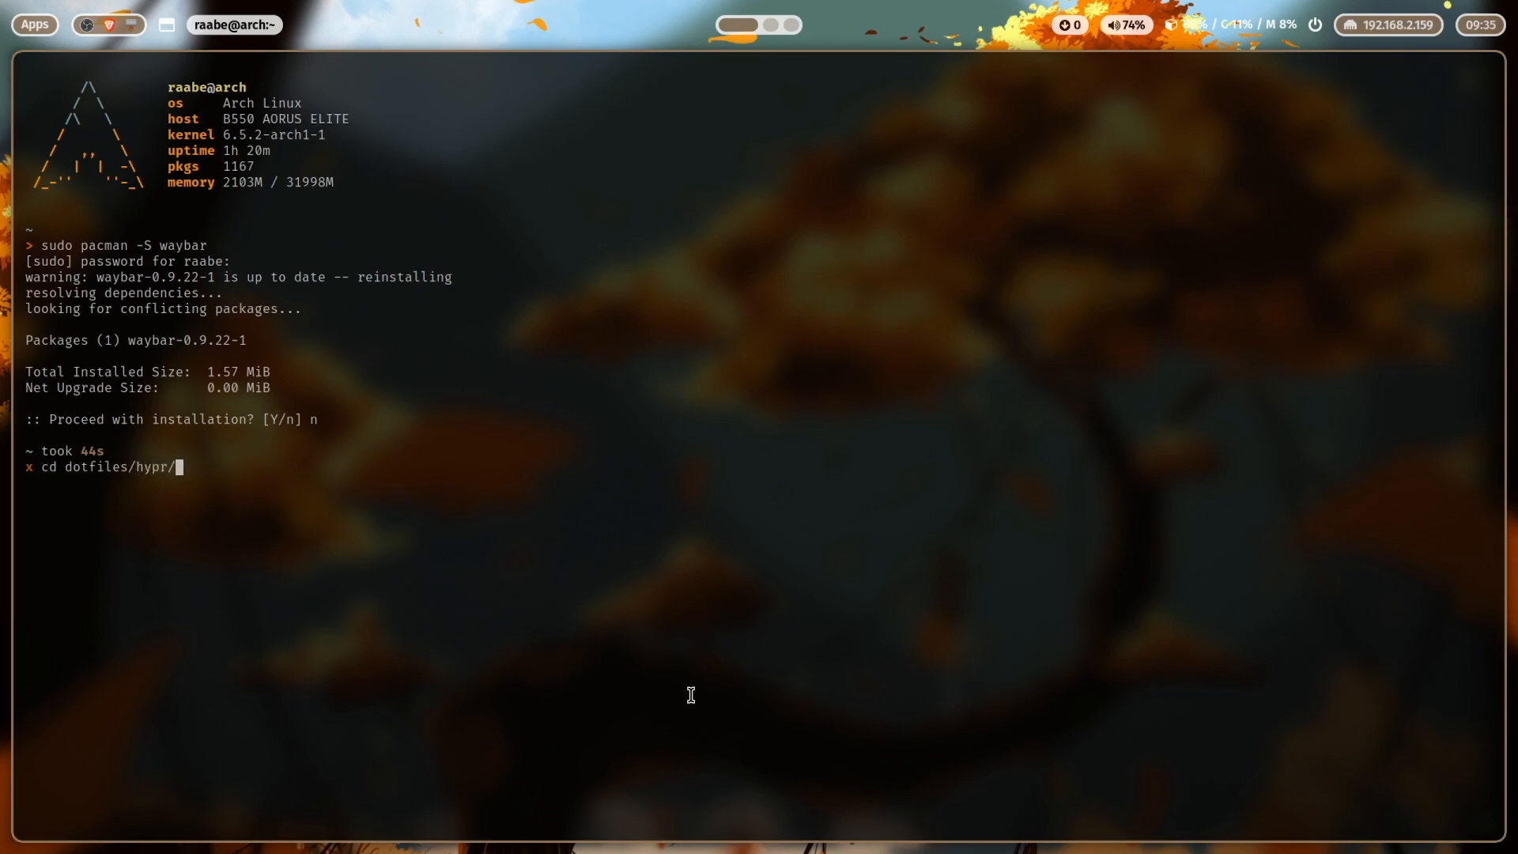
type("v hy")
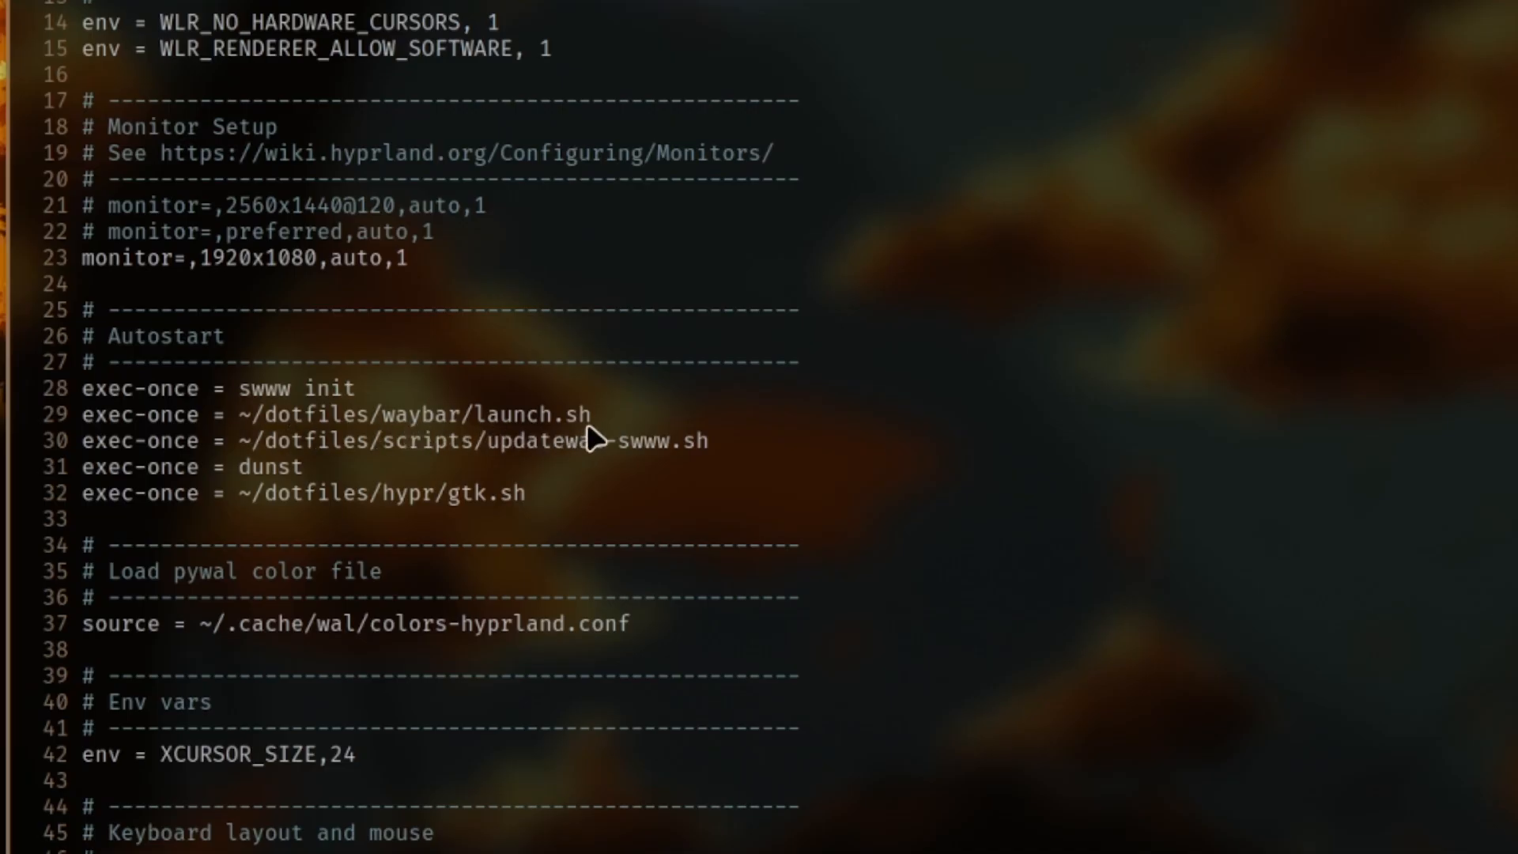
mouse_move(623, 423)
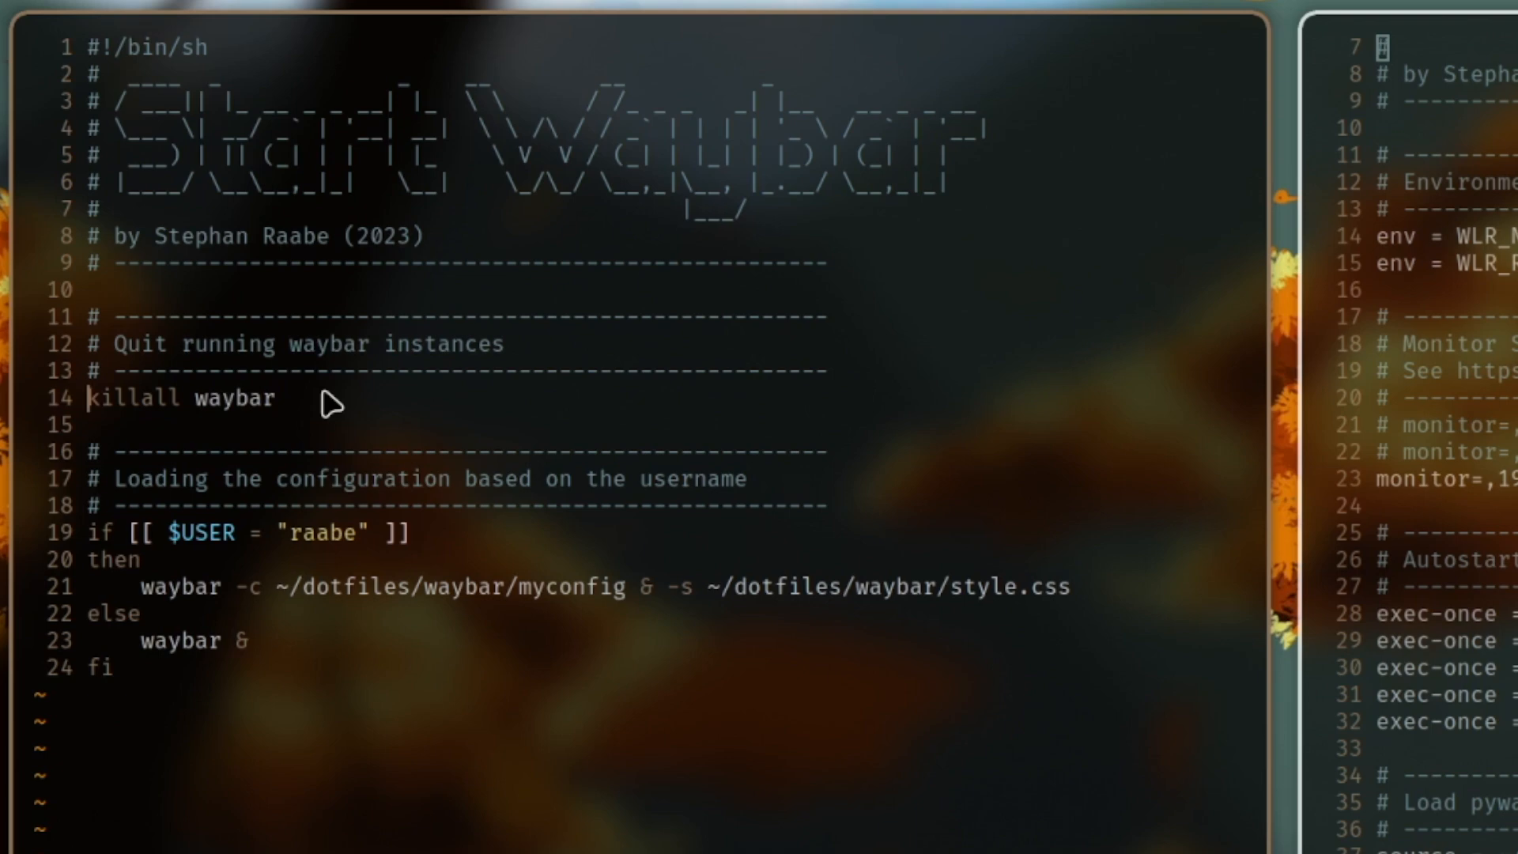
mouse_move(253, 557)
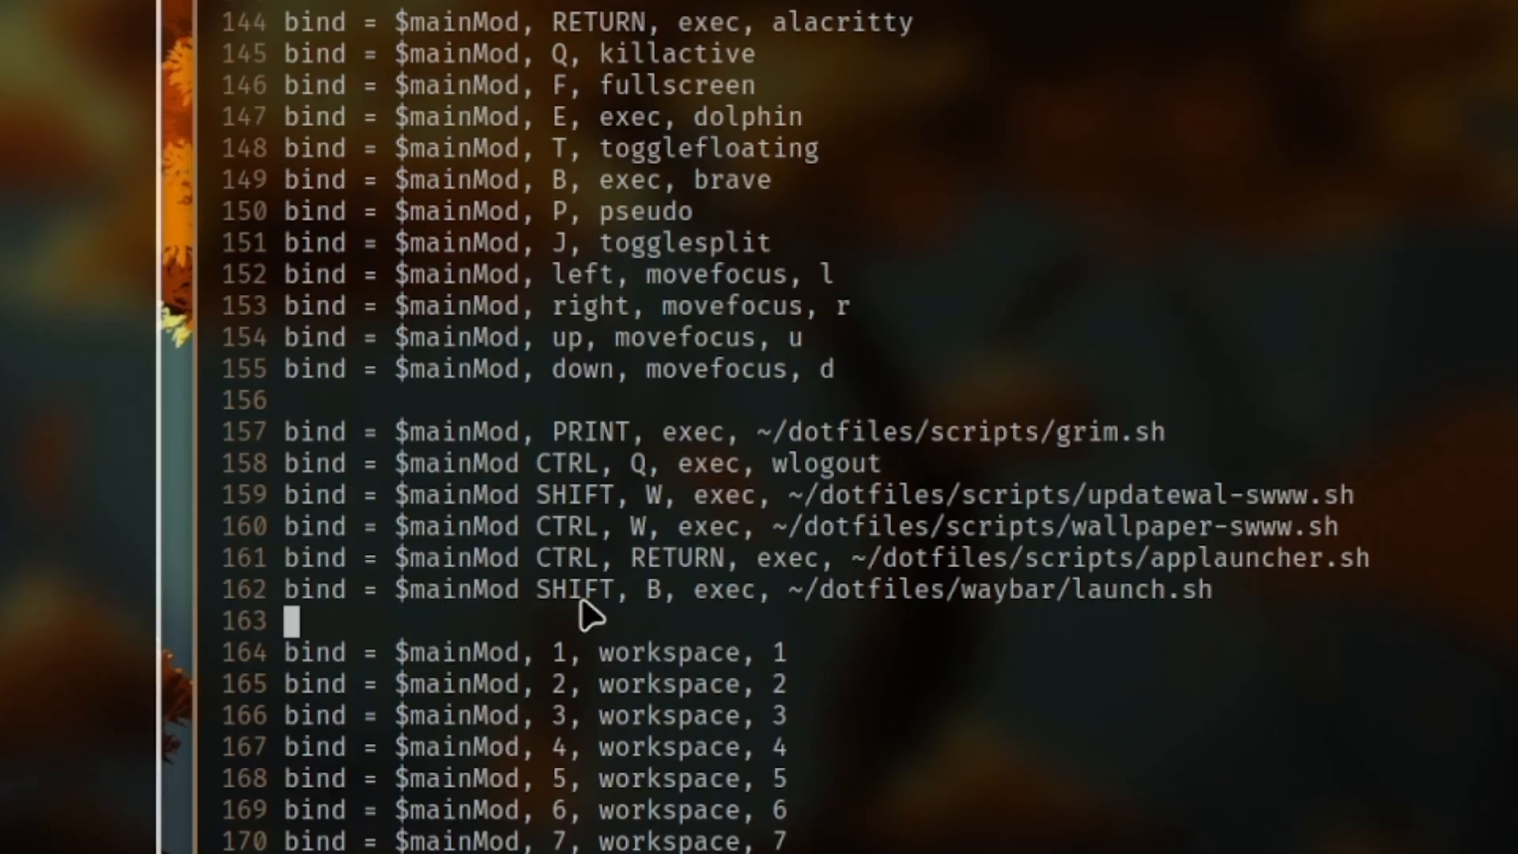
mouse_move(741, 620)
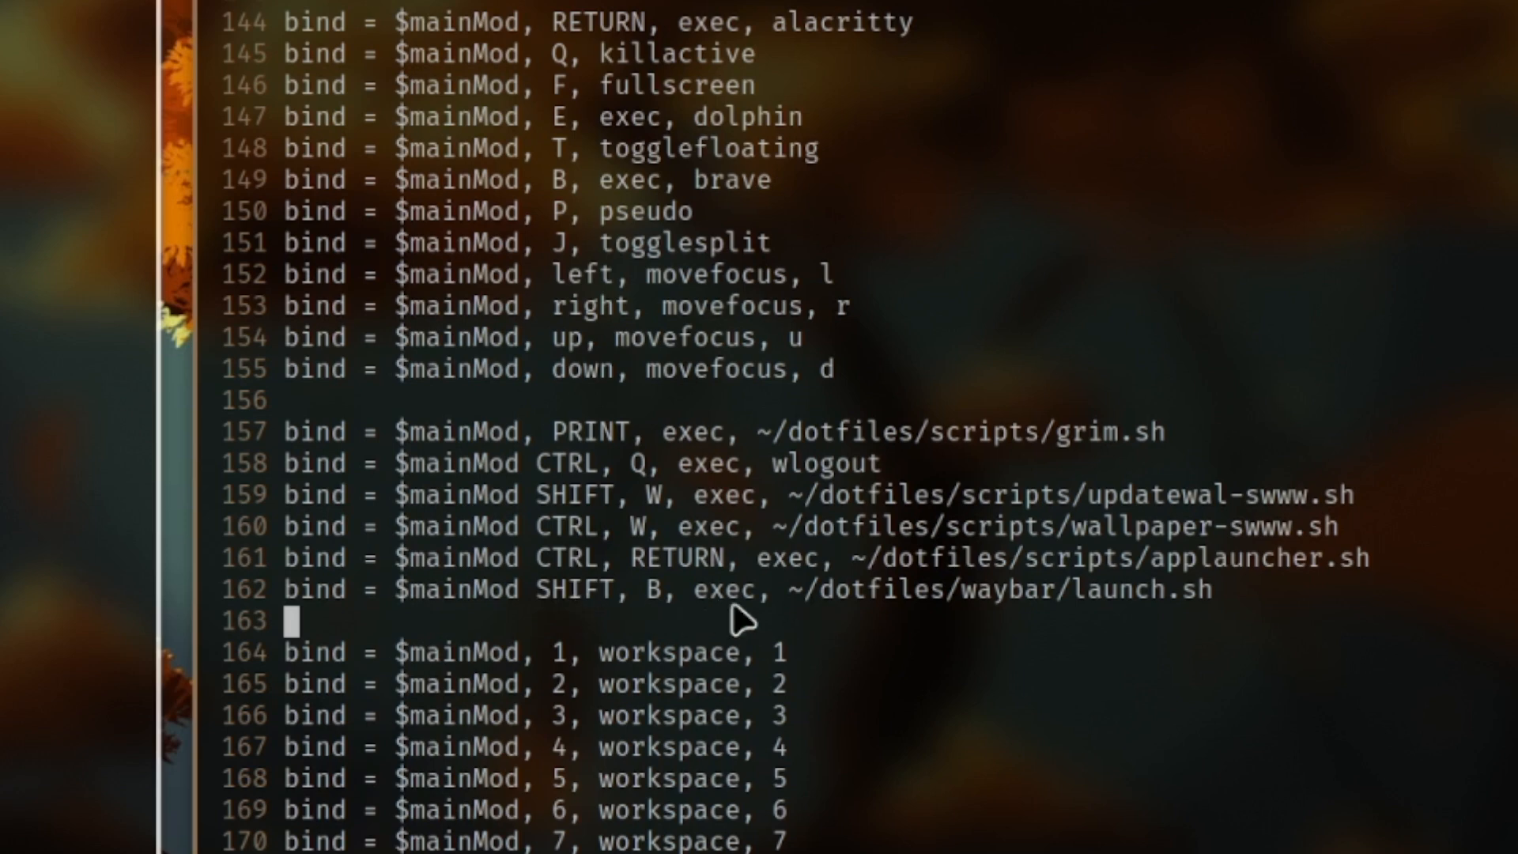
mouse_move(1215, 651)
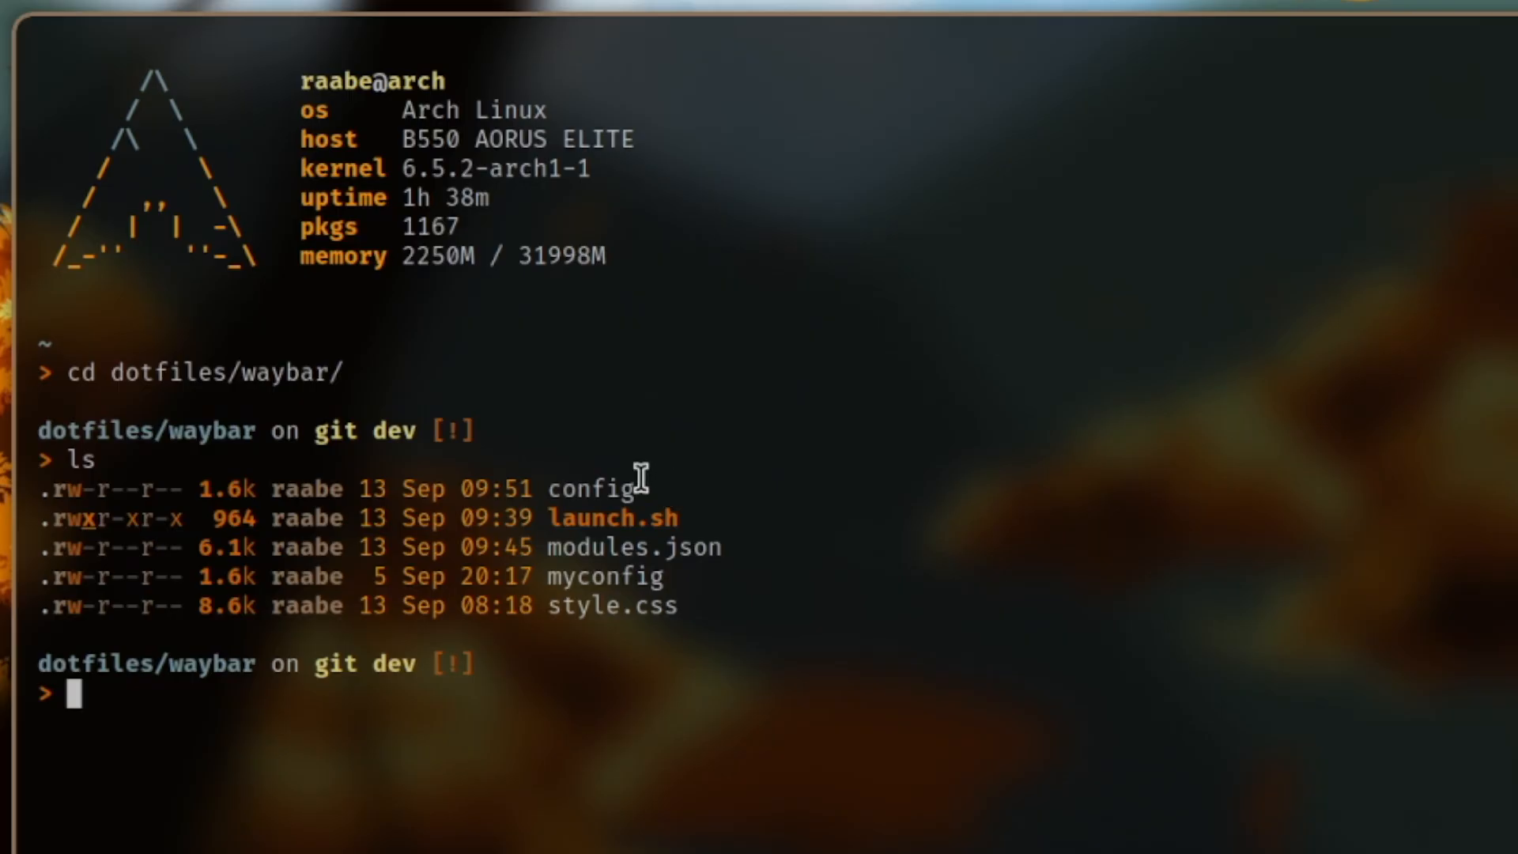
mouse_move(622, 612)
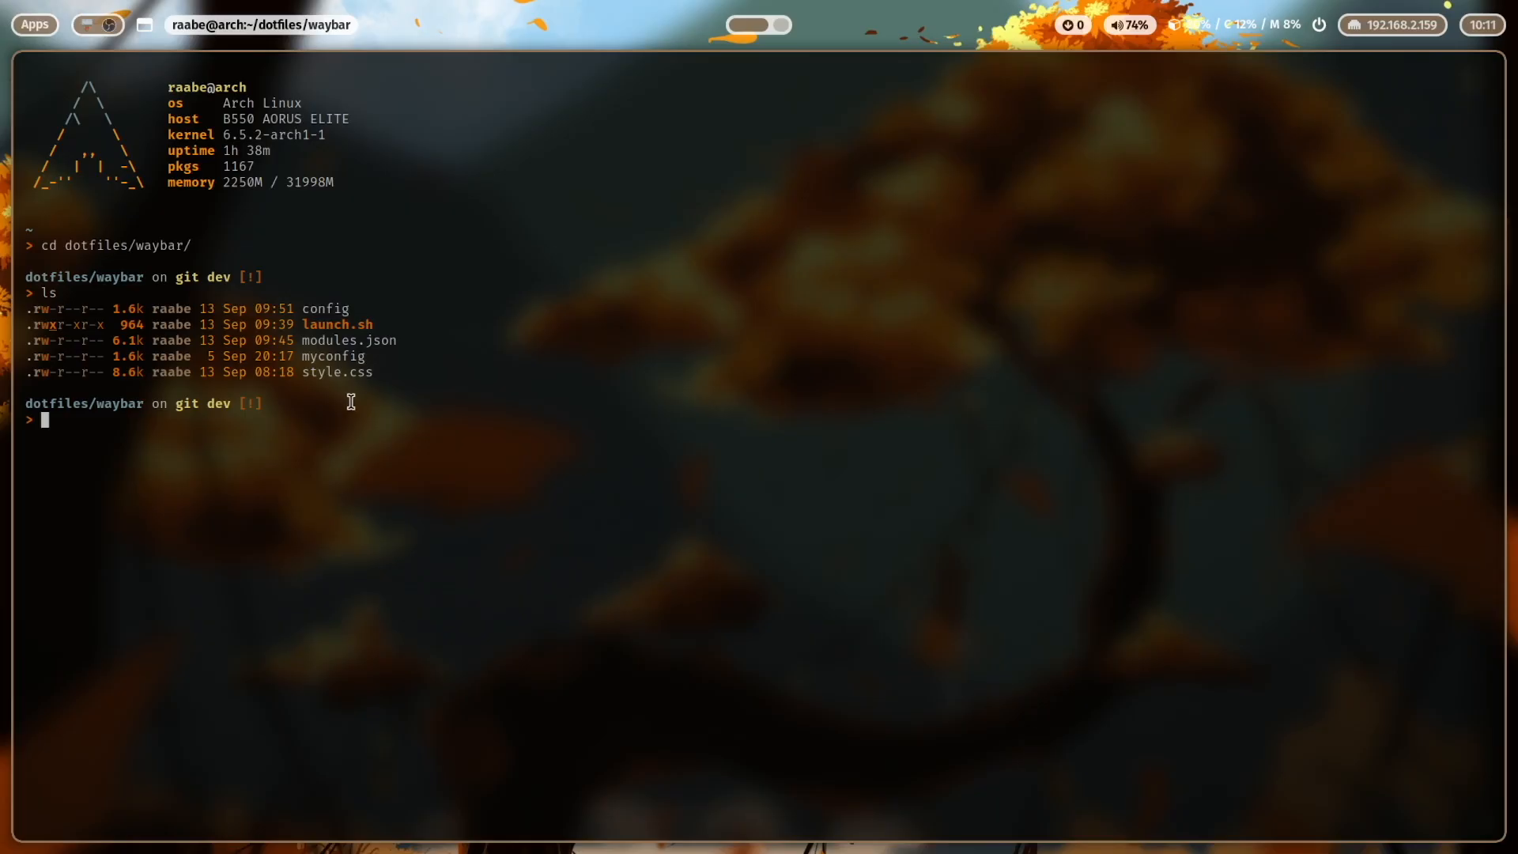
type("v config")
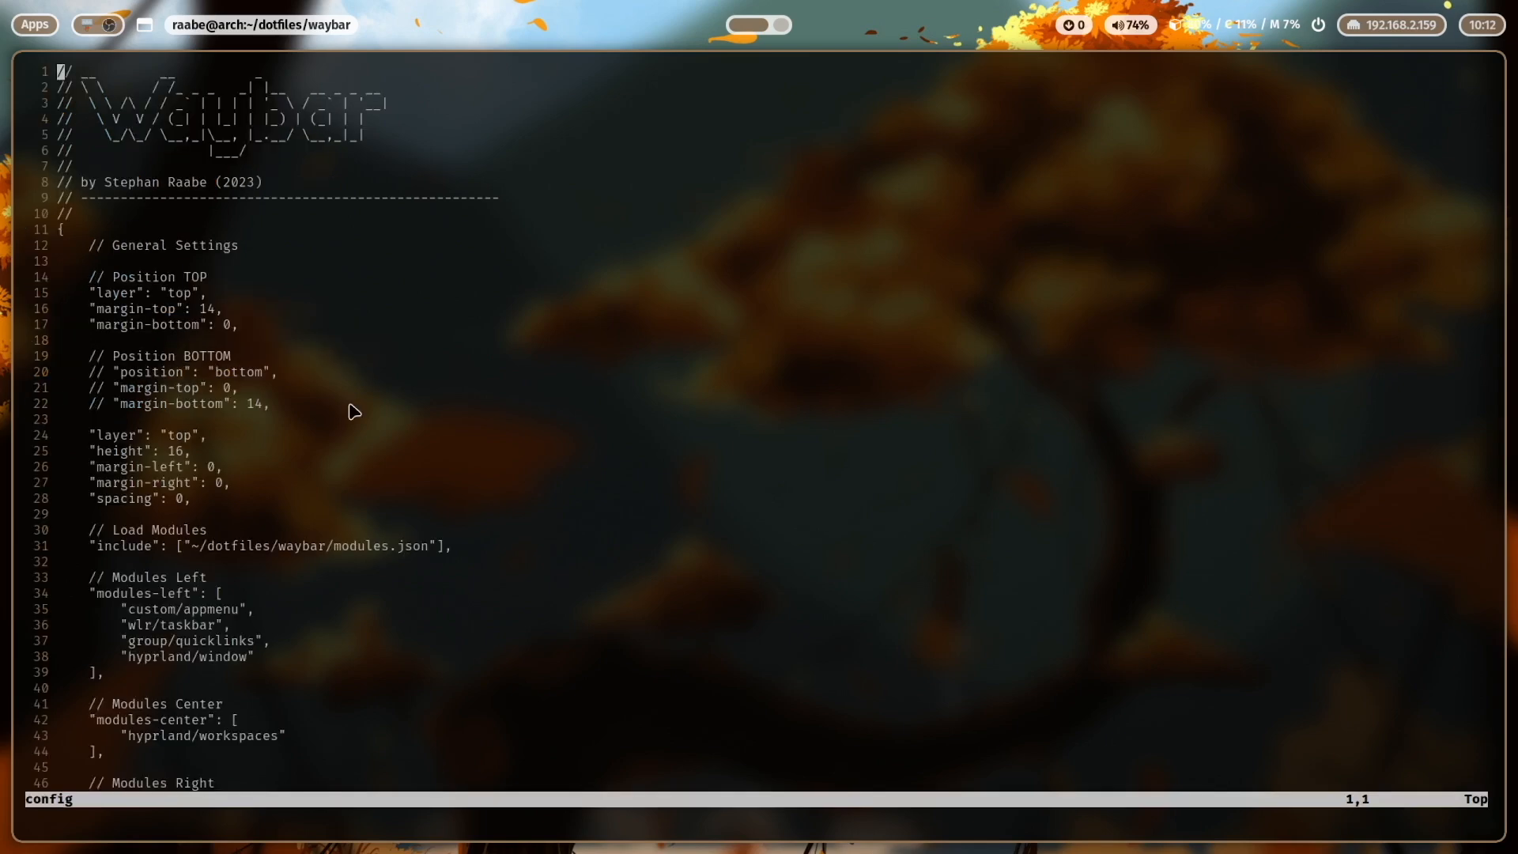
mouse_move(143, 253)
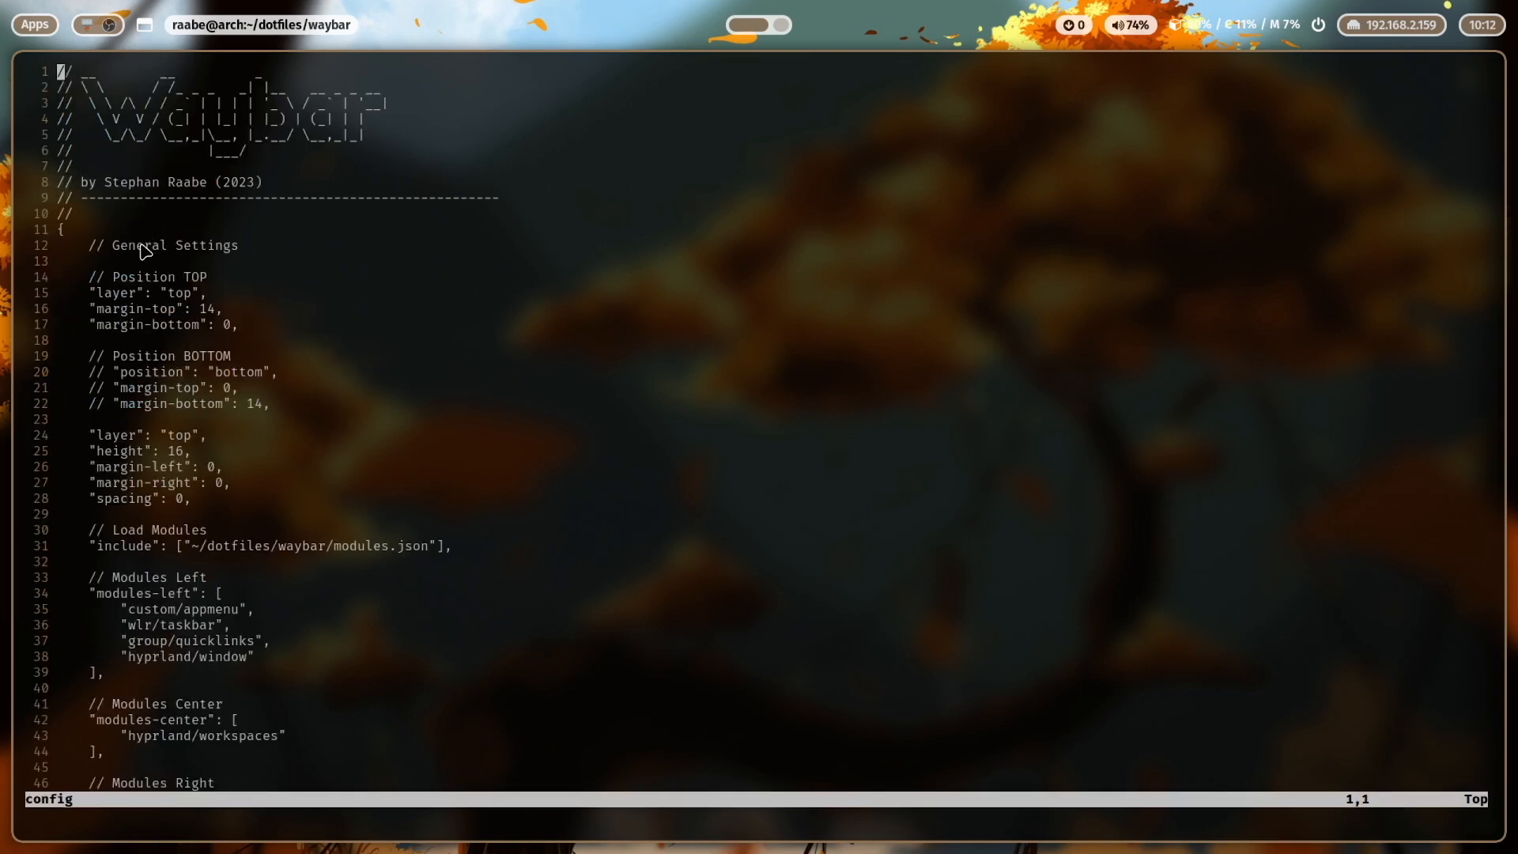
mouse_move(239, 310)
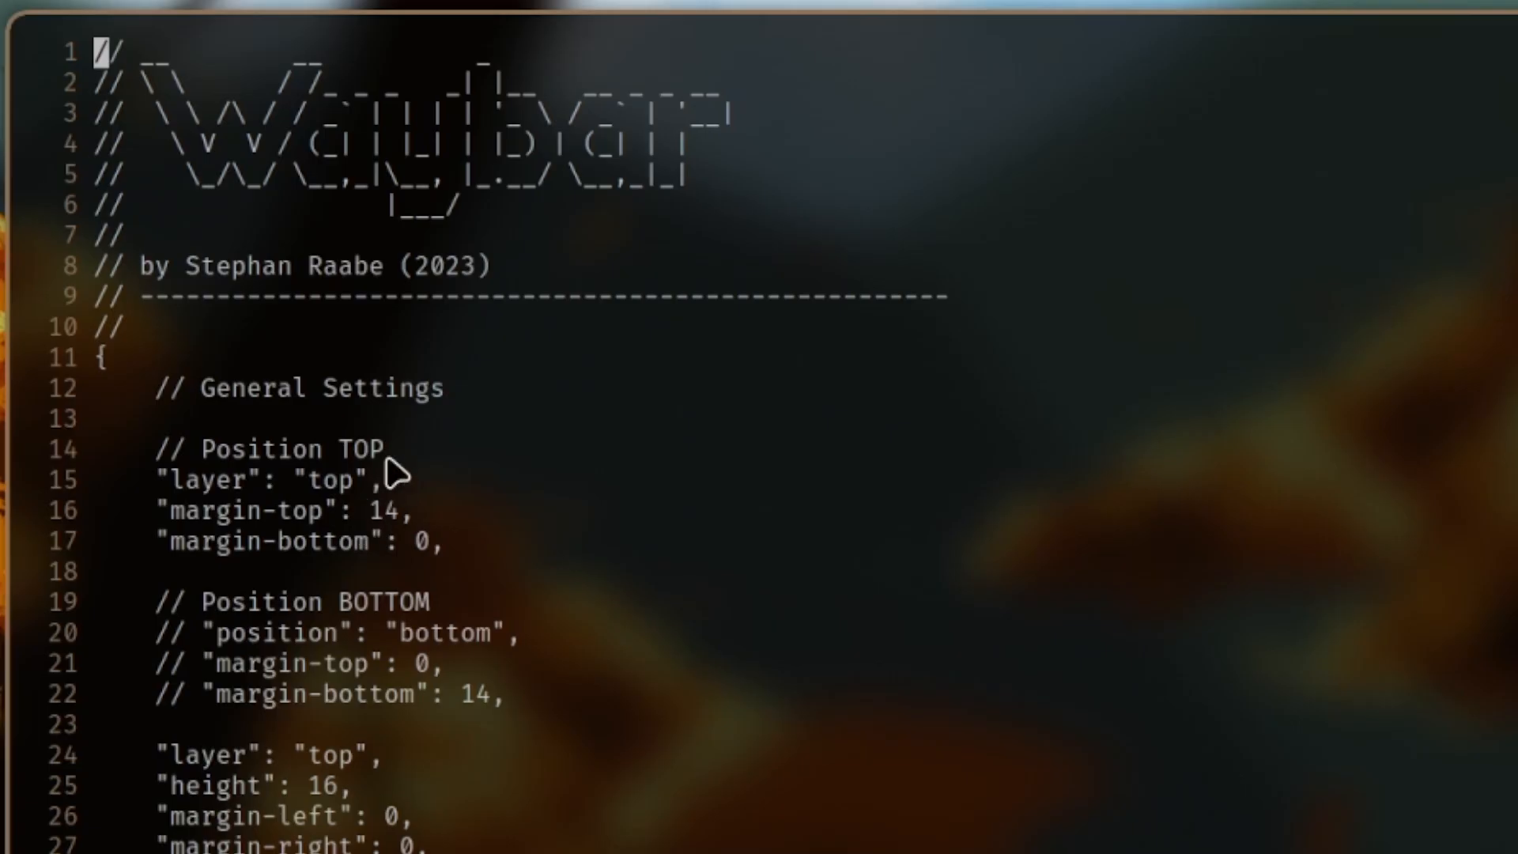
mouse_move(355, 622)
type("// ")
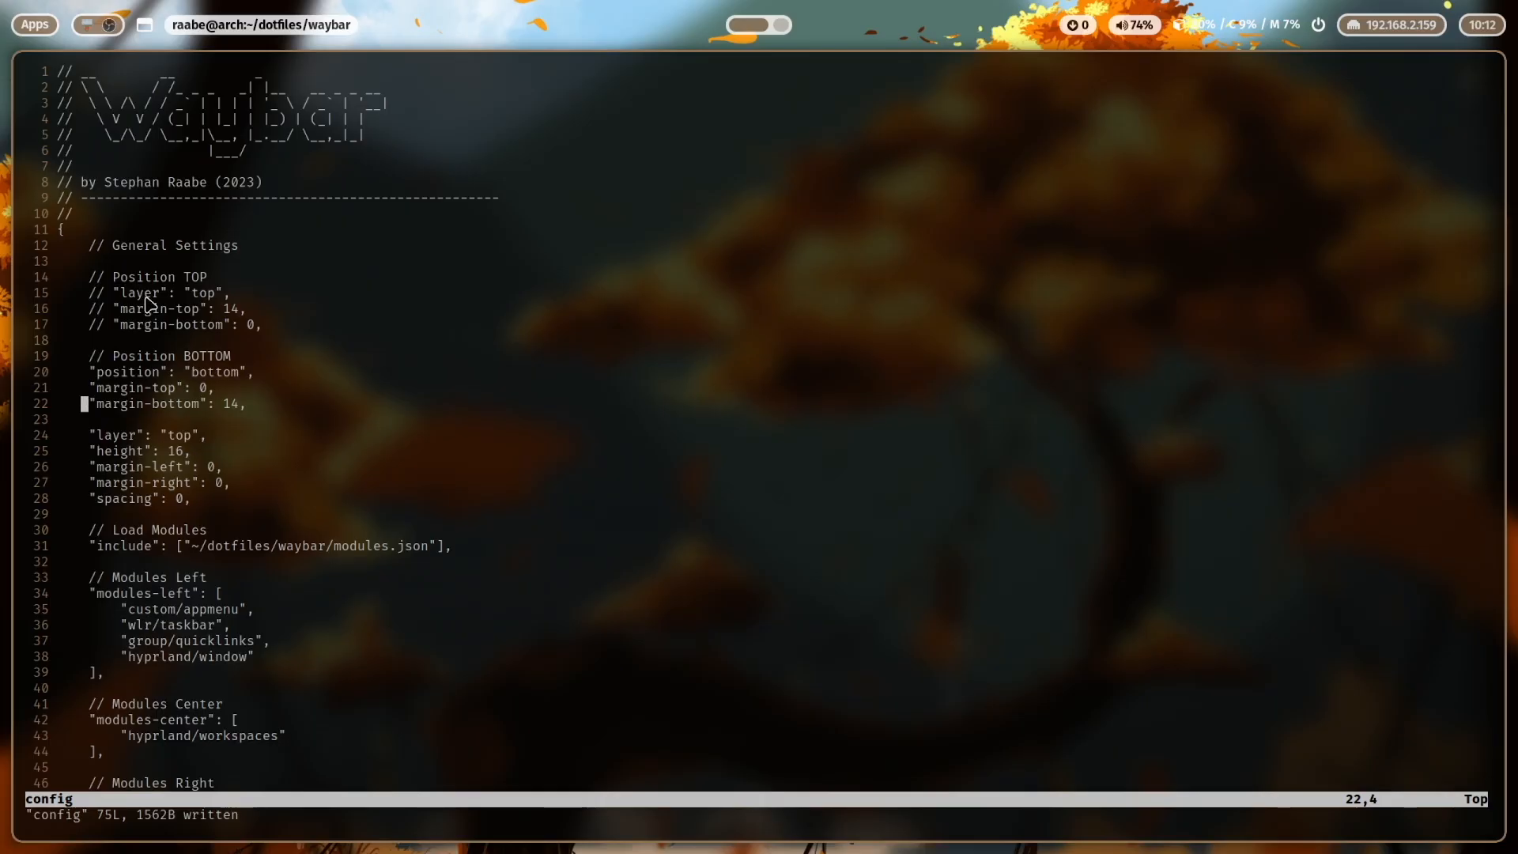
mouse_move(144, 299)
type("// ")
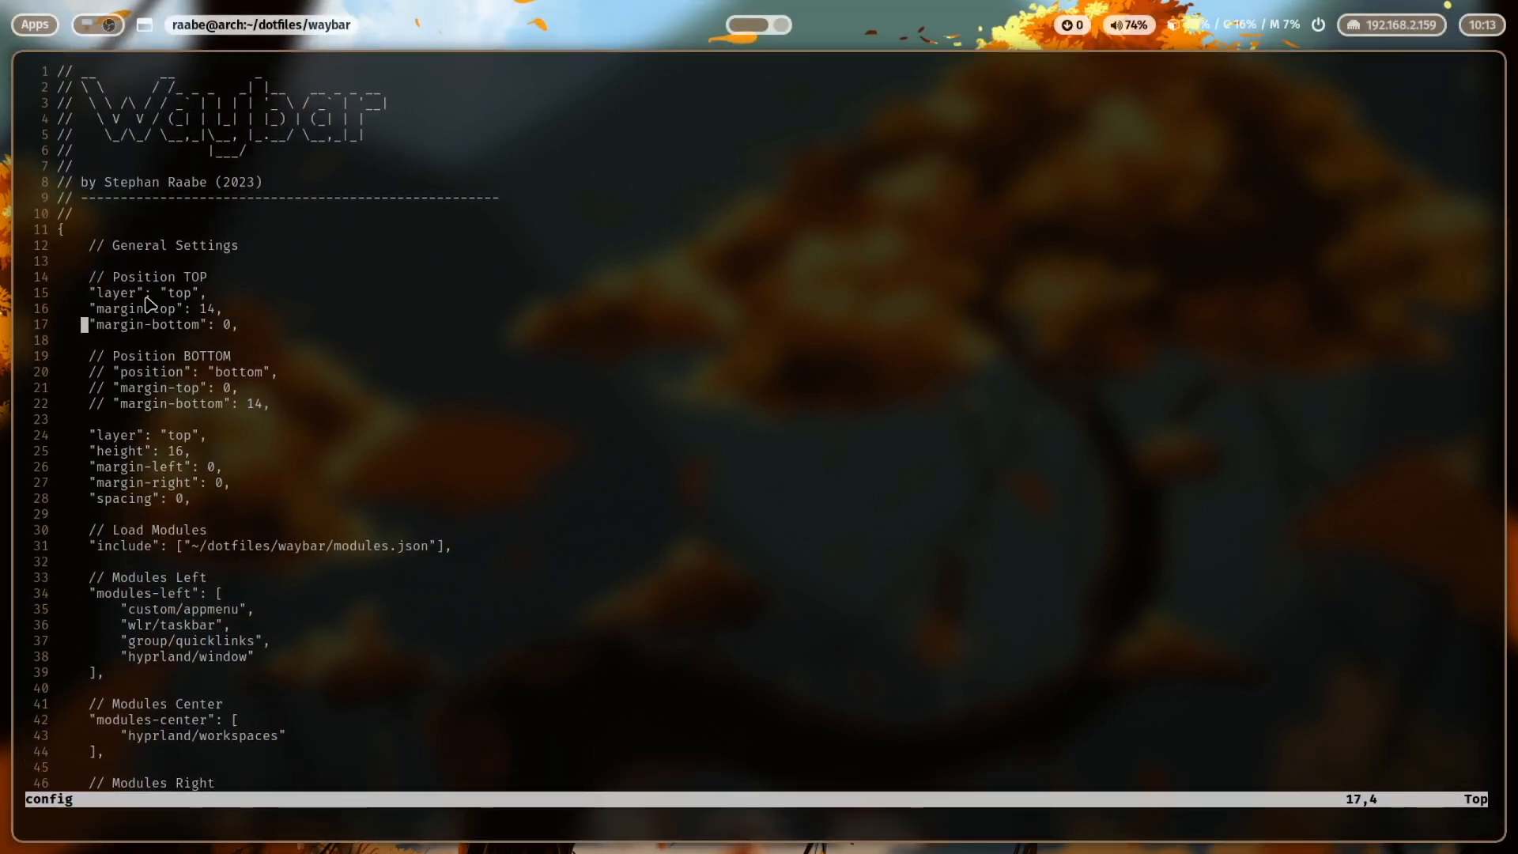
Scroll the Waybar config down to the modules.json include and right-side modules.
scroll("down", 3)
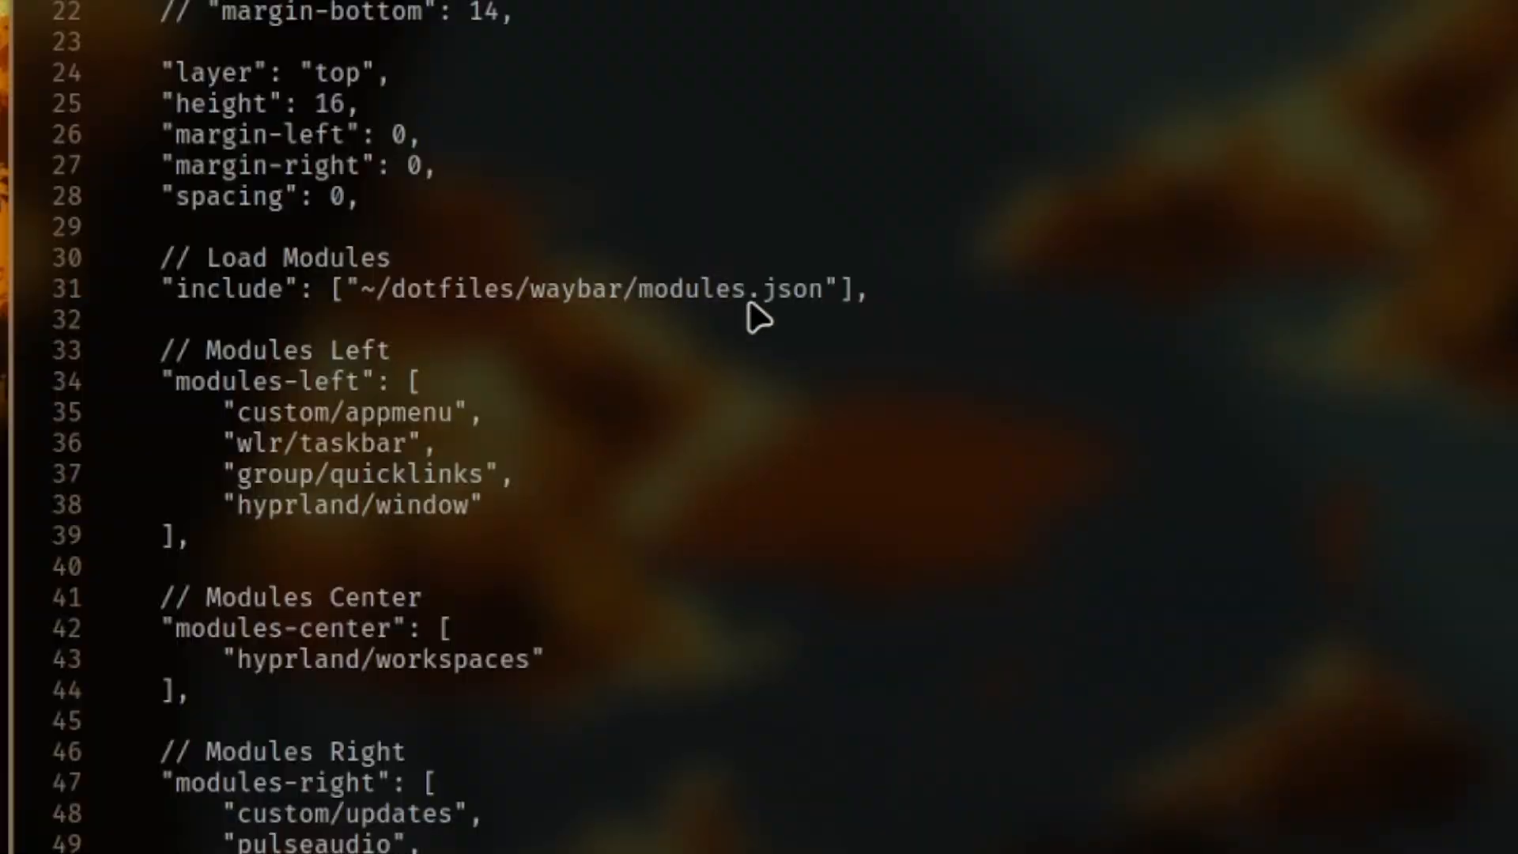
mouse_move(818, 332)
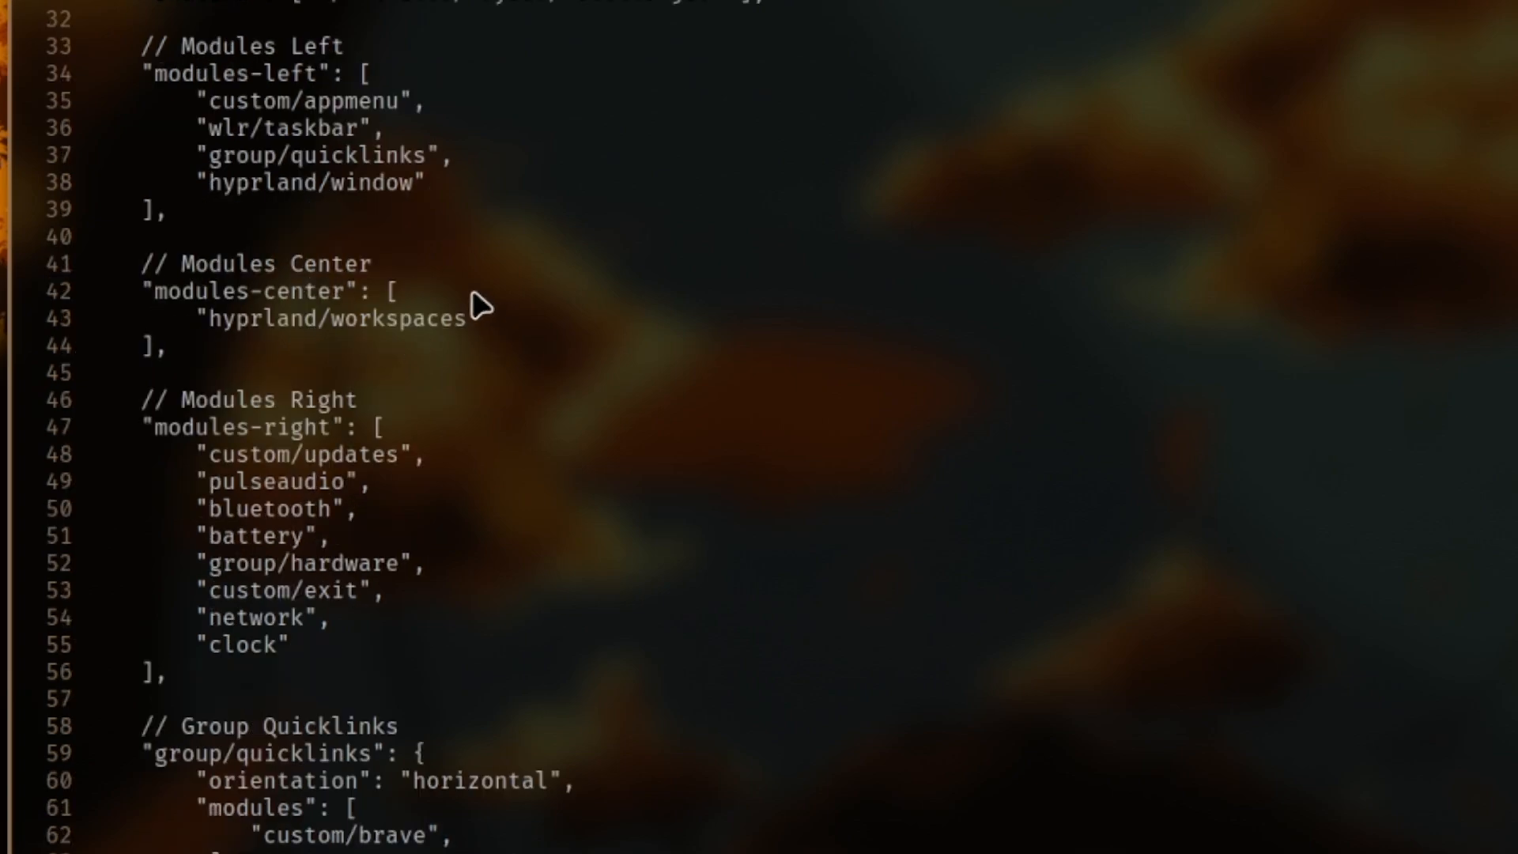
scroll("down", 3)
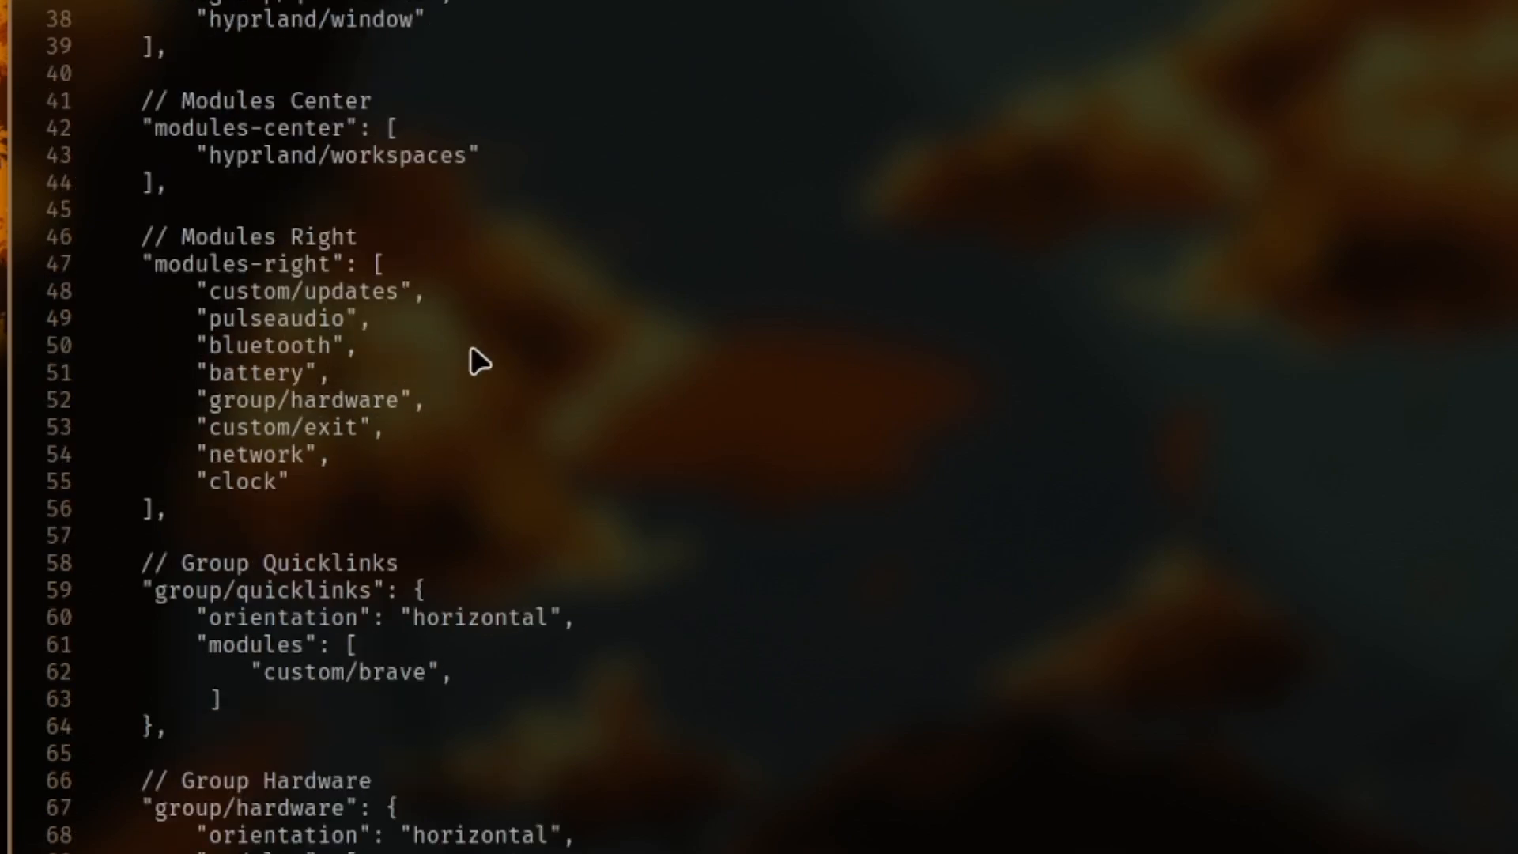
mouse_move(470, 556)
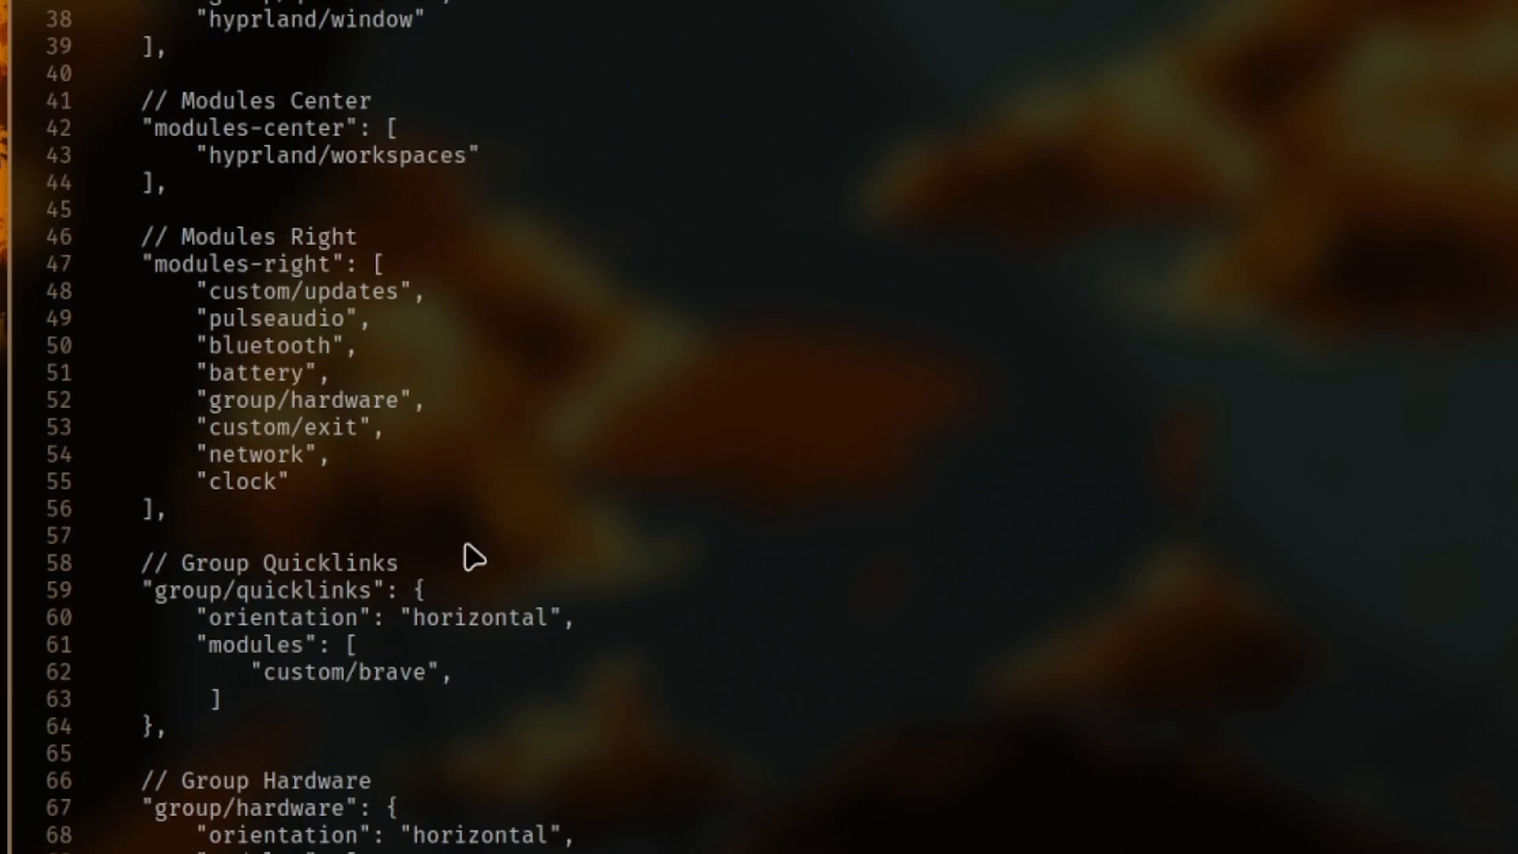
mouse_move(559, 307)
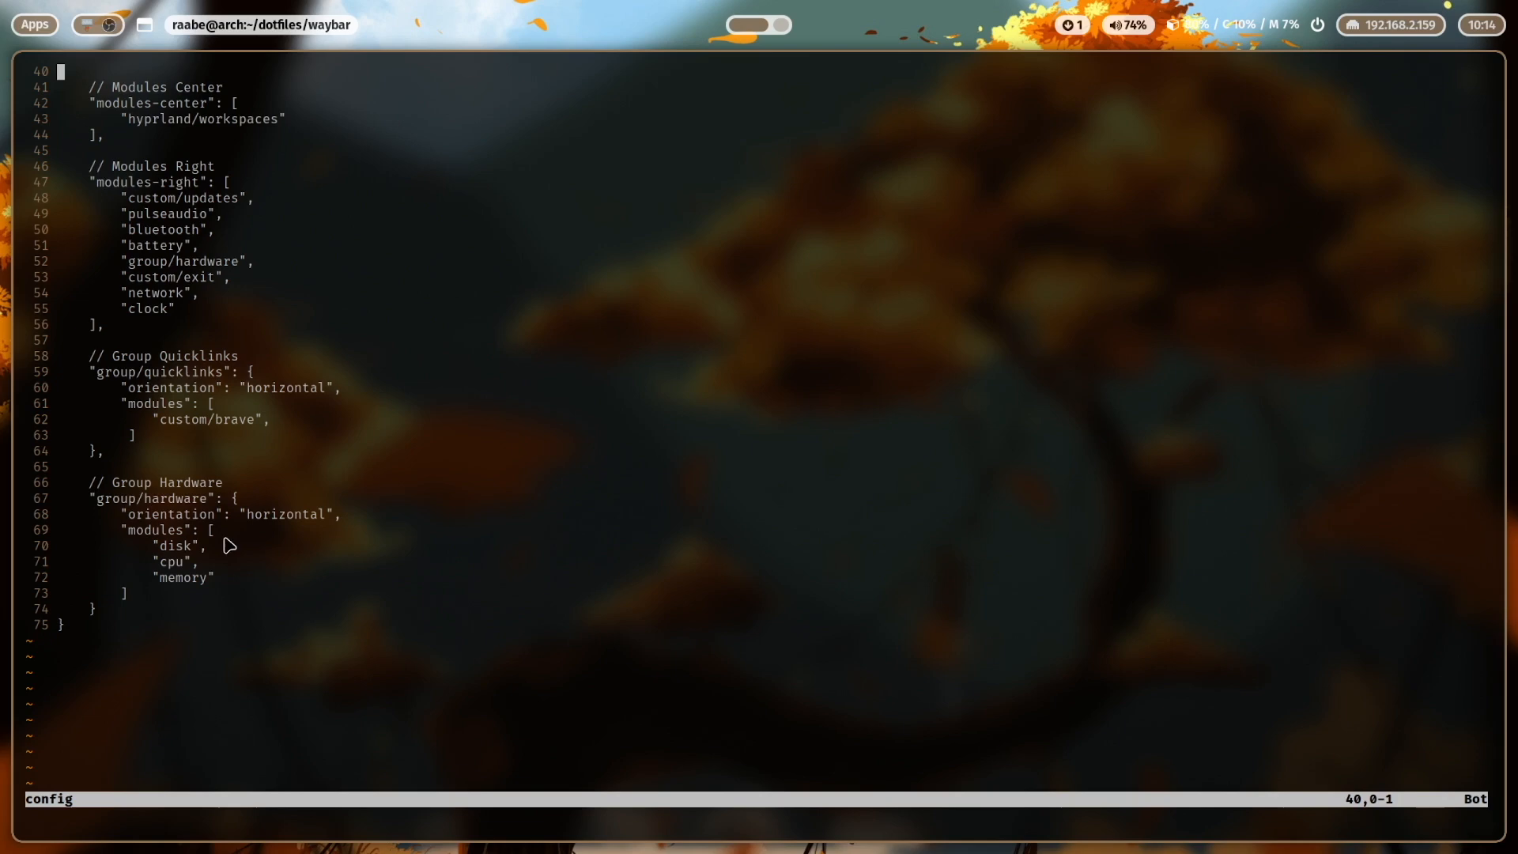
mouse_move(237, 569)
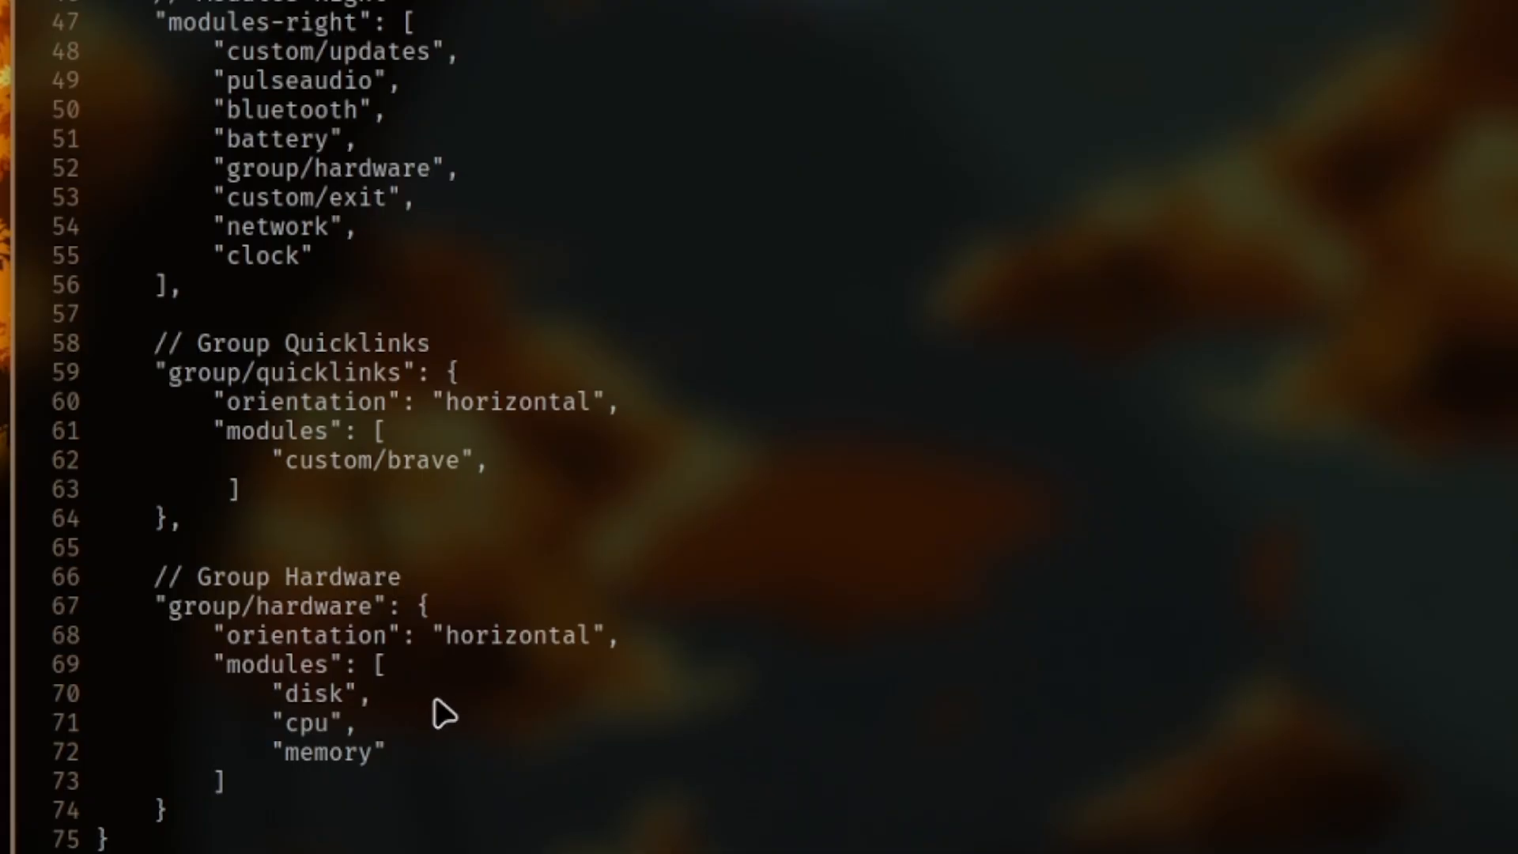
mouse_move(329, 638)
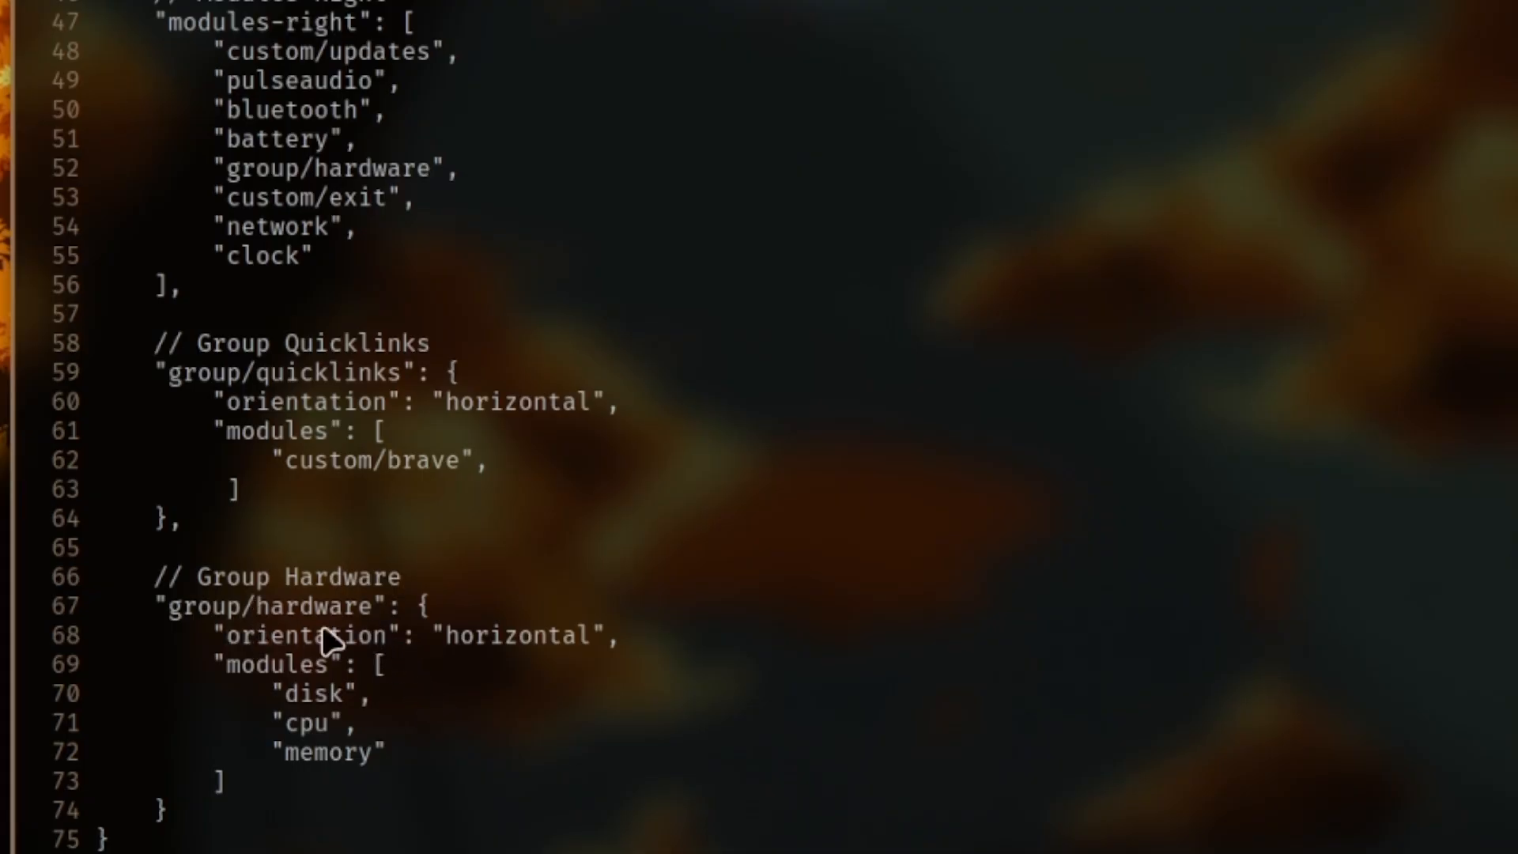
mouse_move(422, 703)
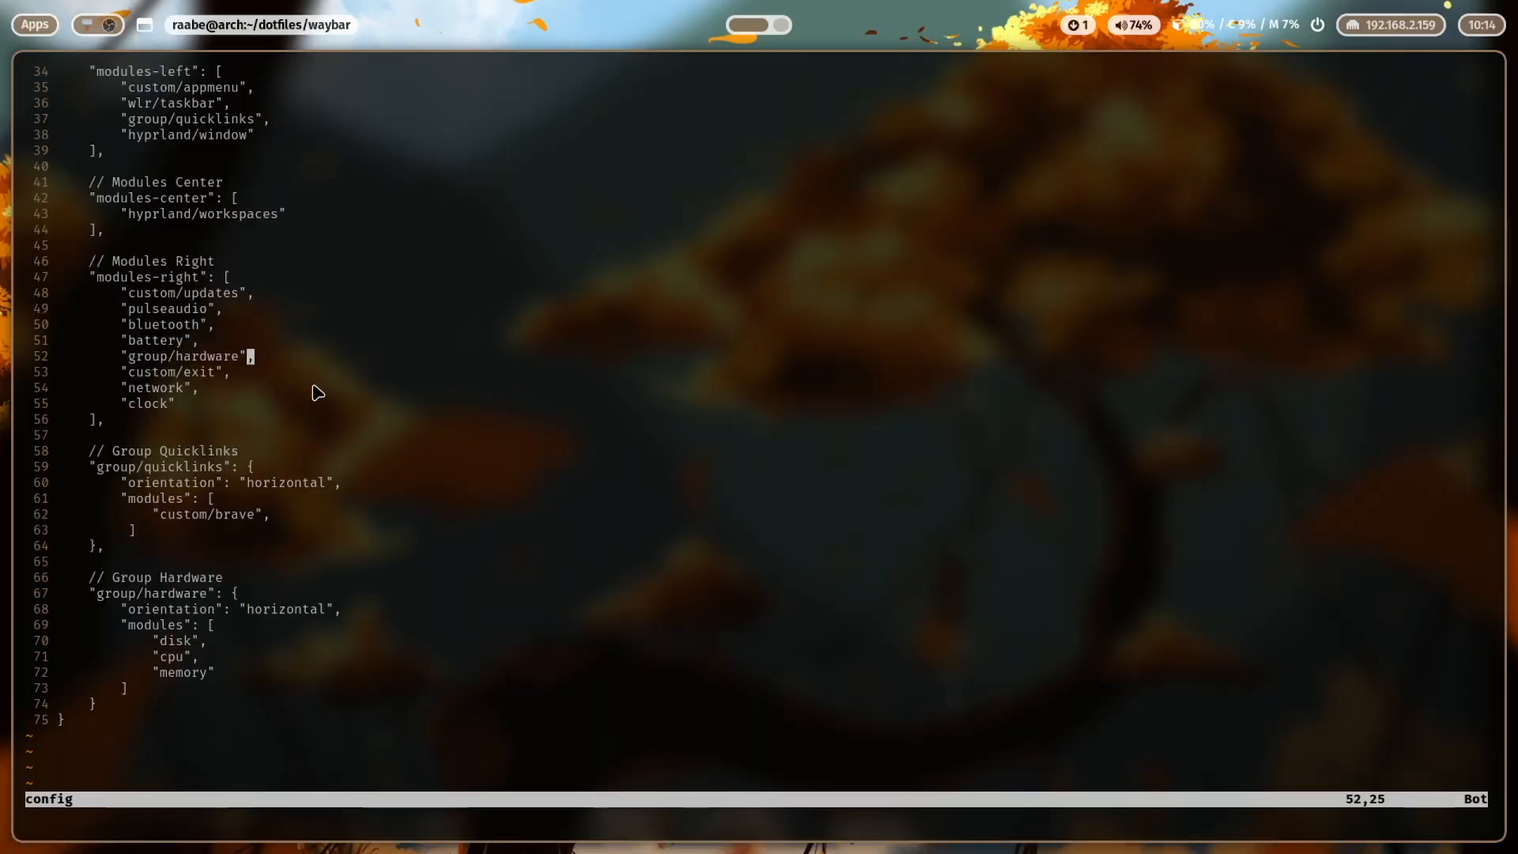
mouse_move(1205, 96)
type(":wq")
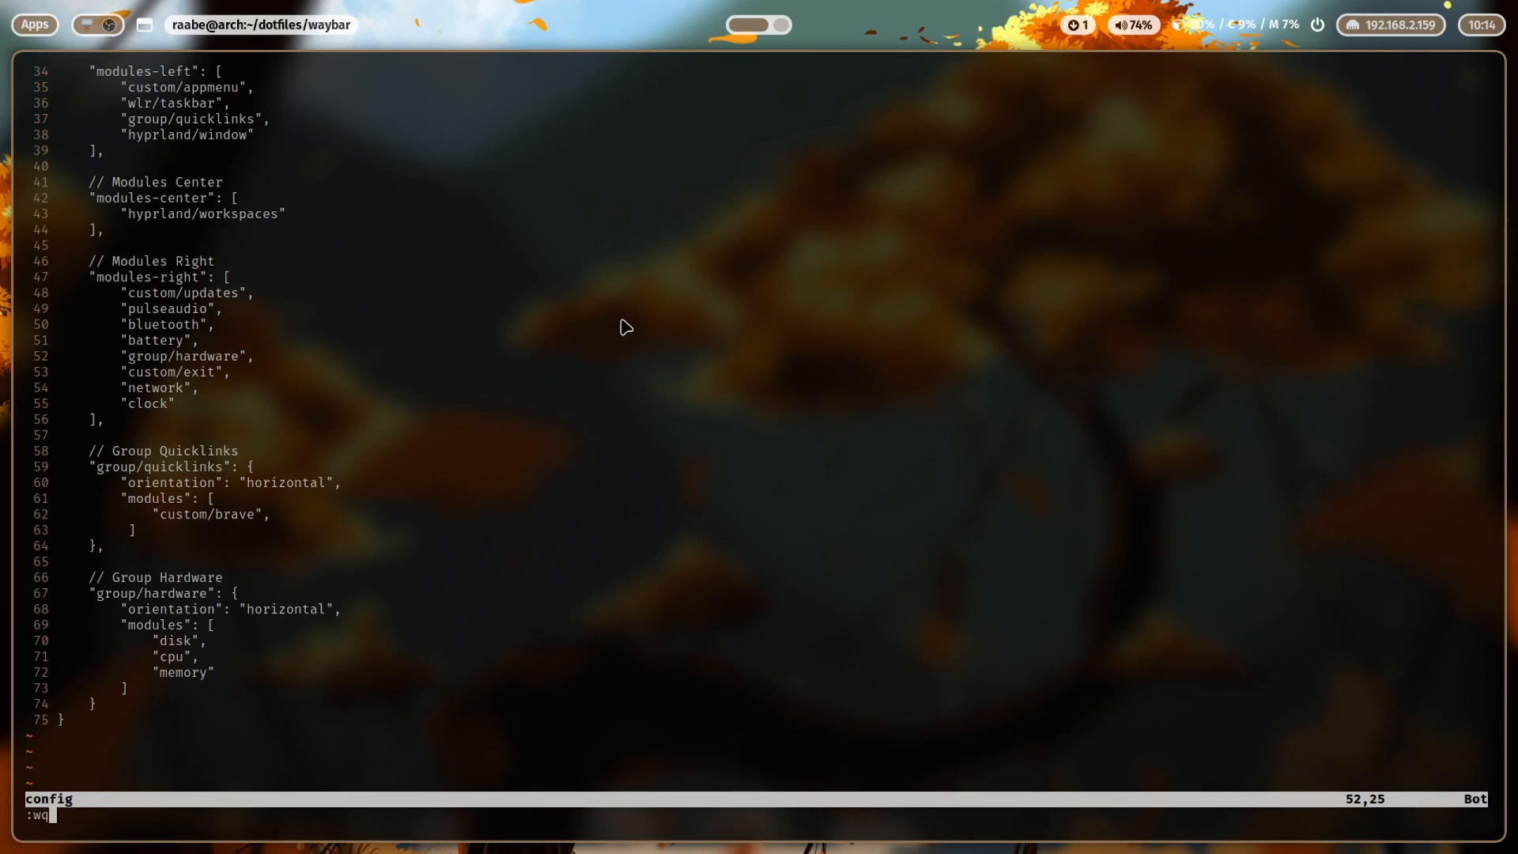
Save and quit the config with :wq, then open modules.json and browse its launcher modules.
key("Return")
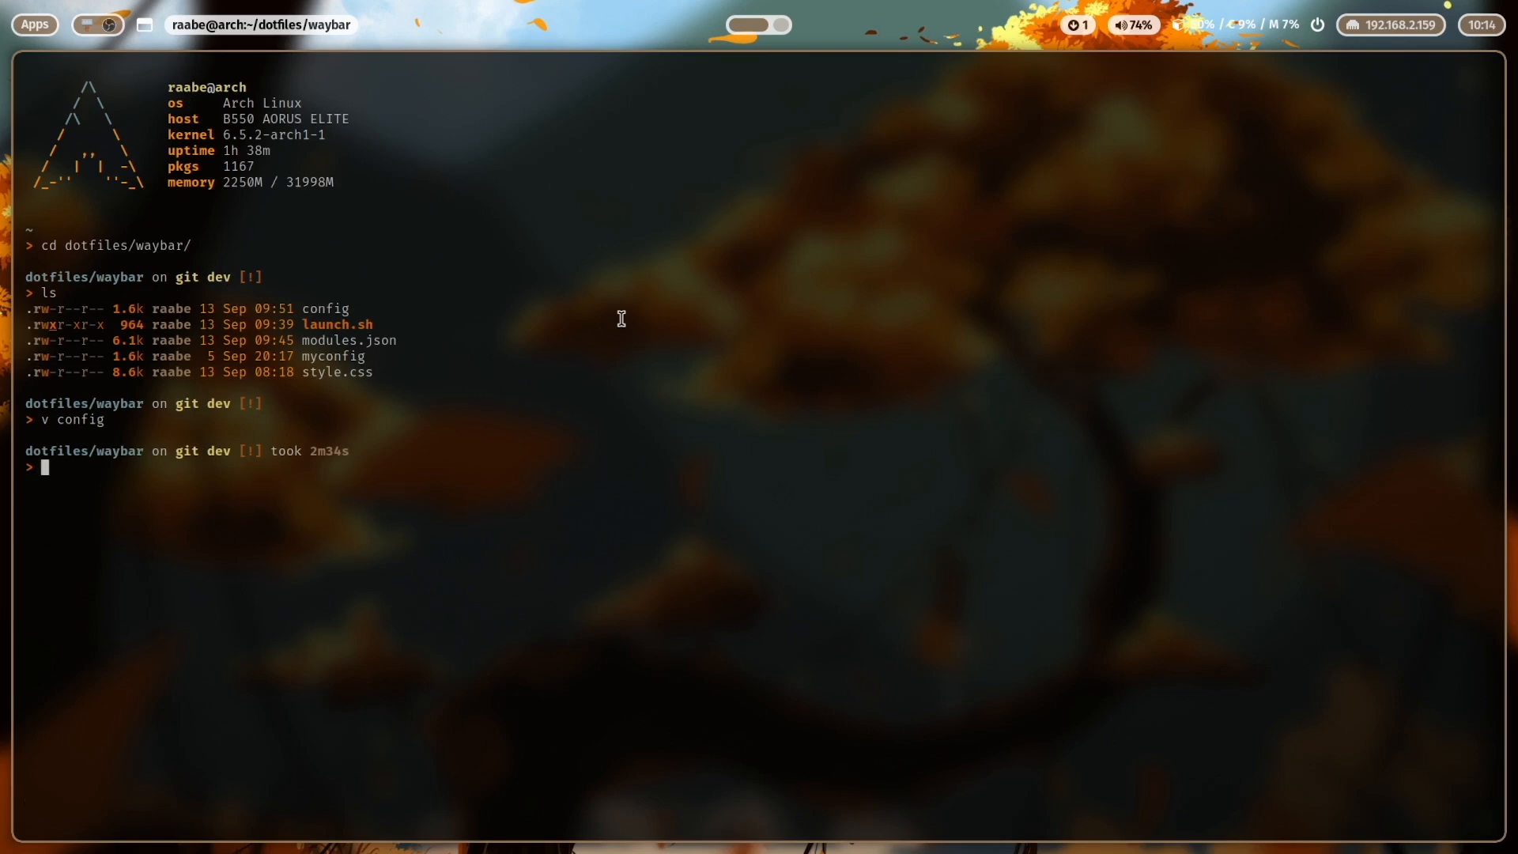
type("v")
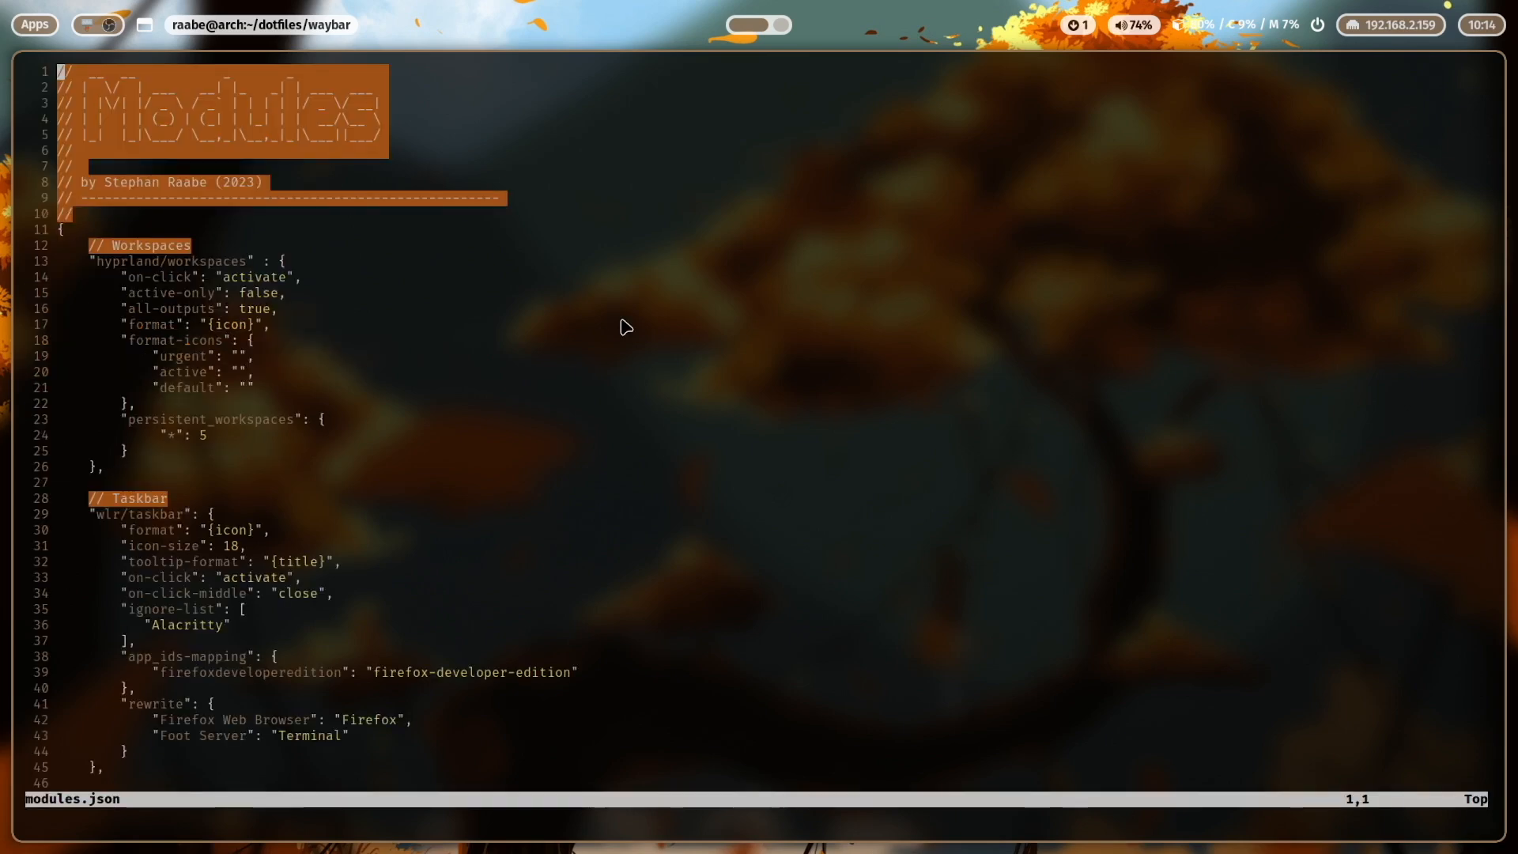
scroll("down", 3)
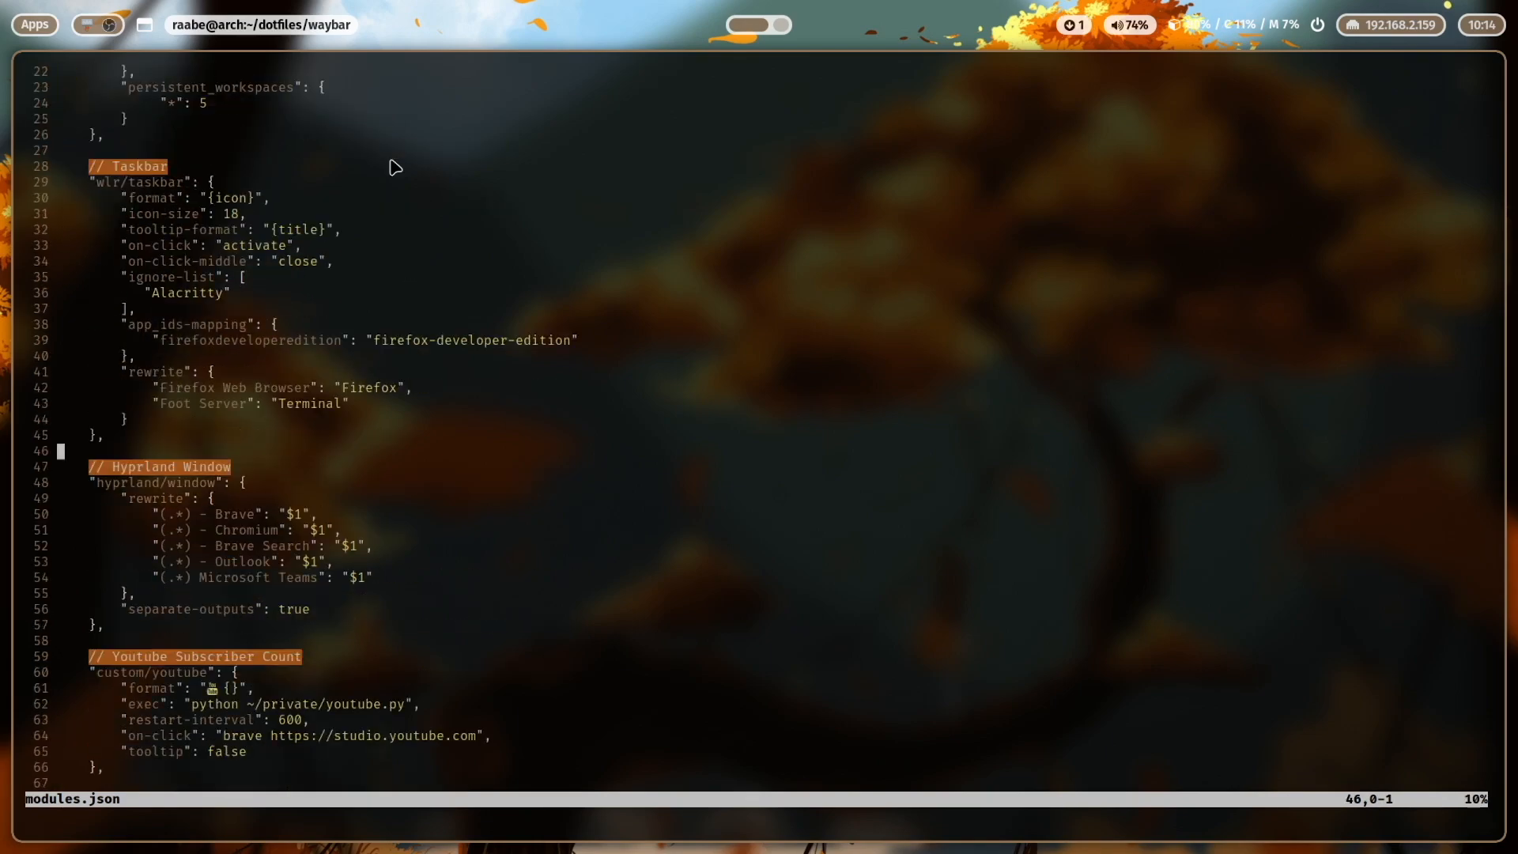
scroll("down", 3)
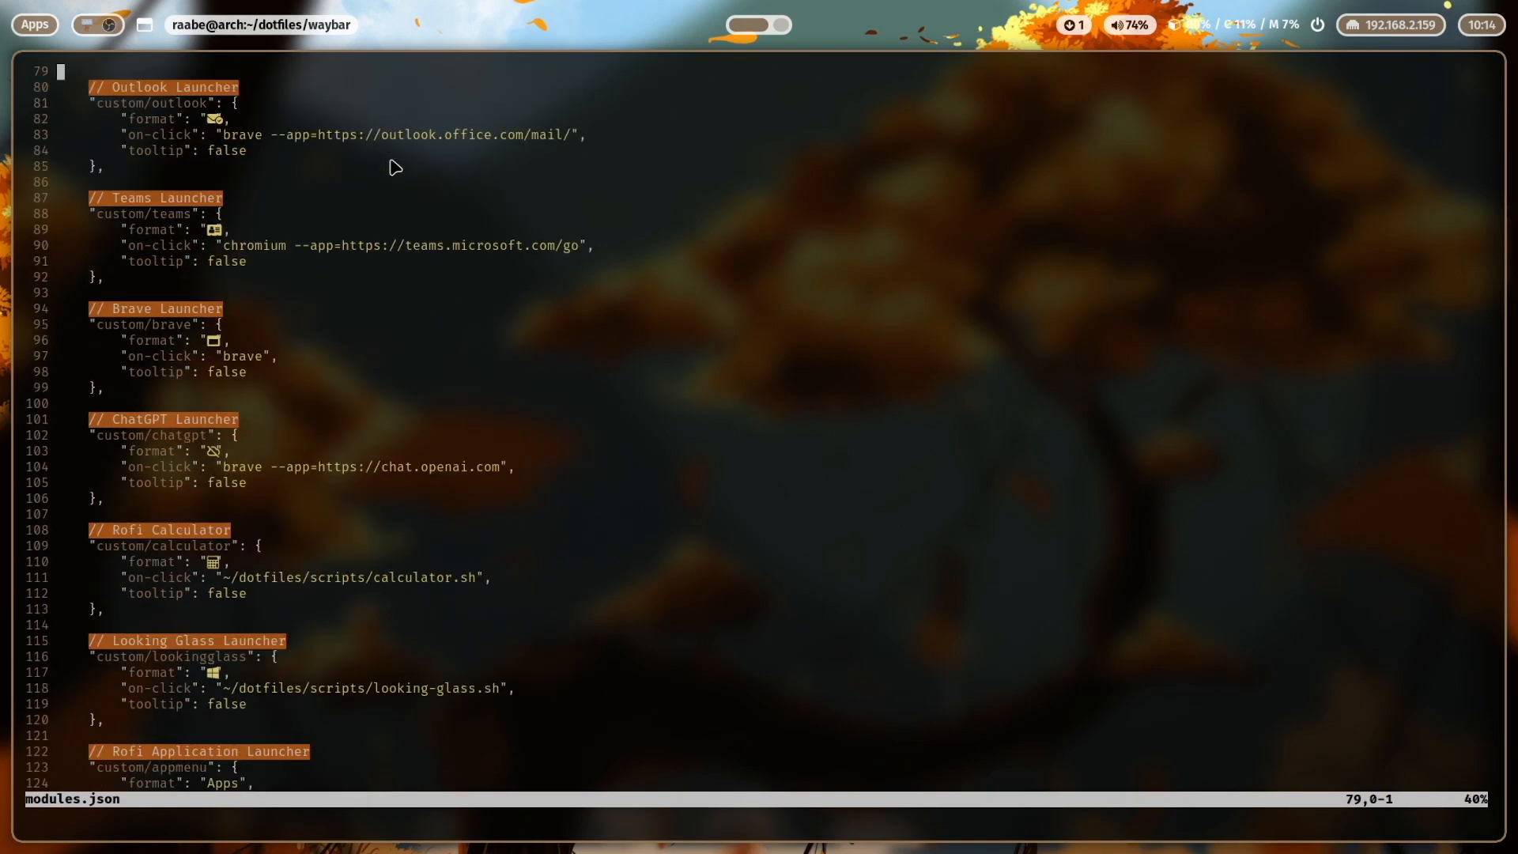
scroll("down", 3)
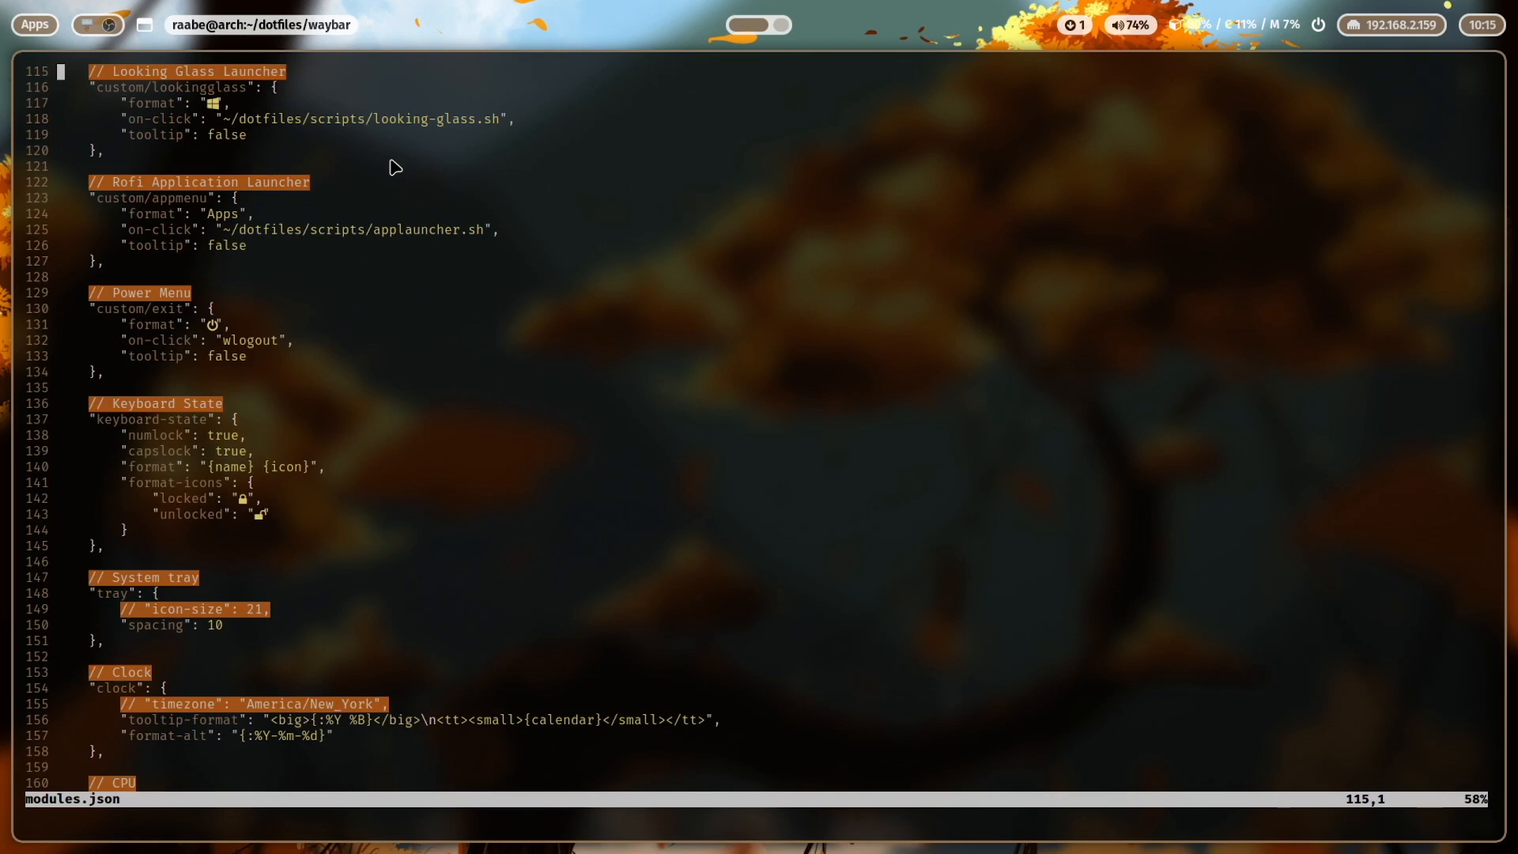
scroll("down", 3)
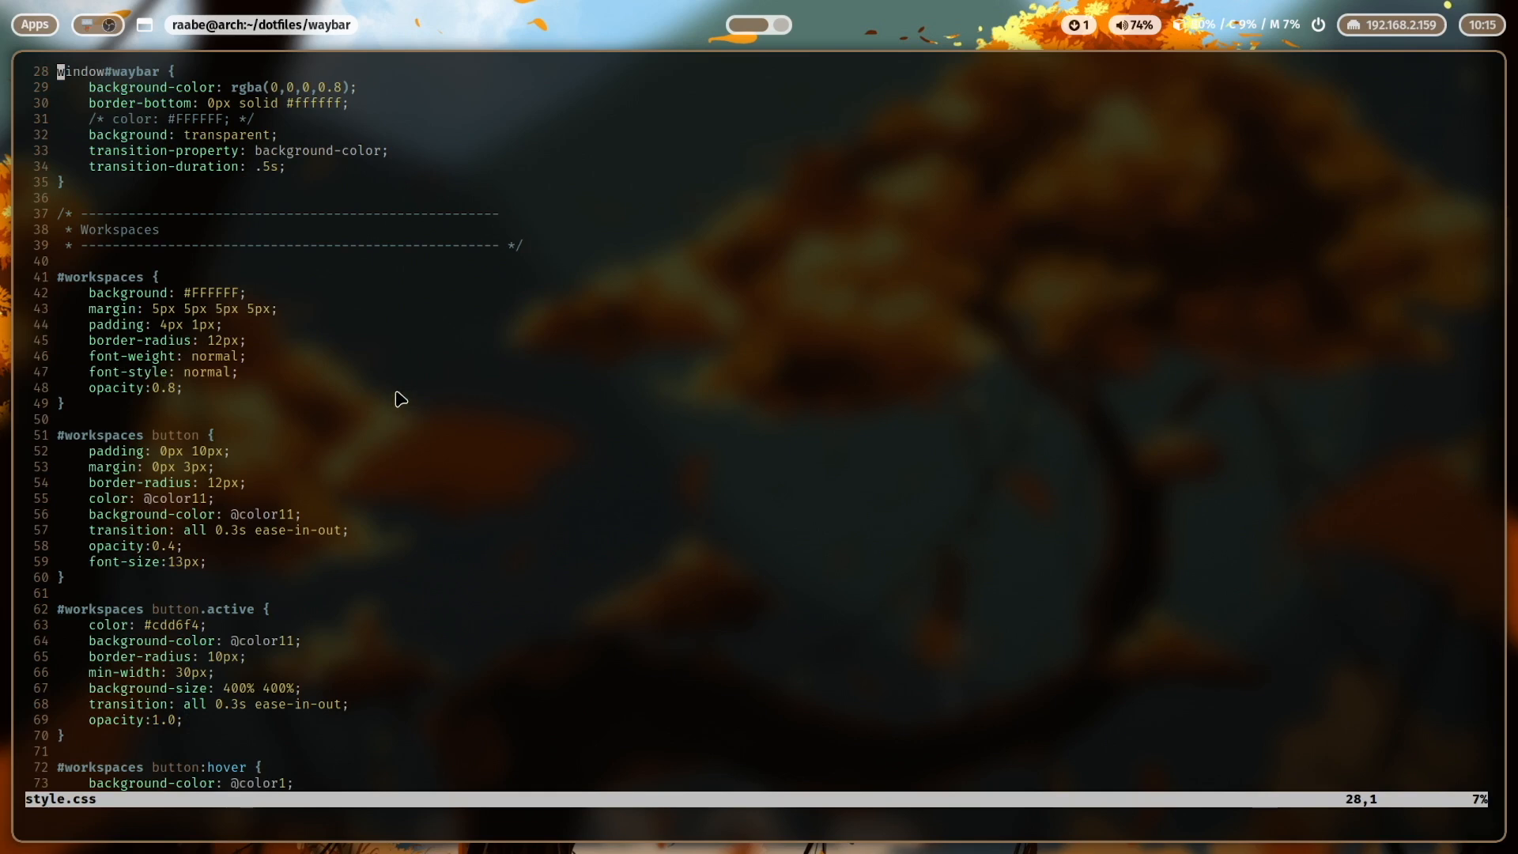
Scroll modules.json down to the keyboard-state section.
scroll("down", 3)
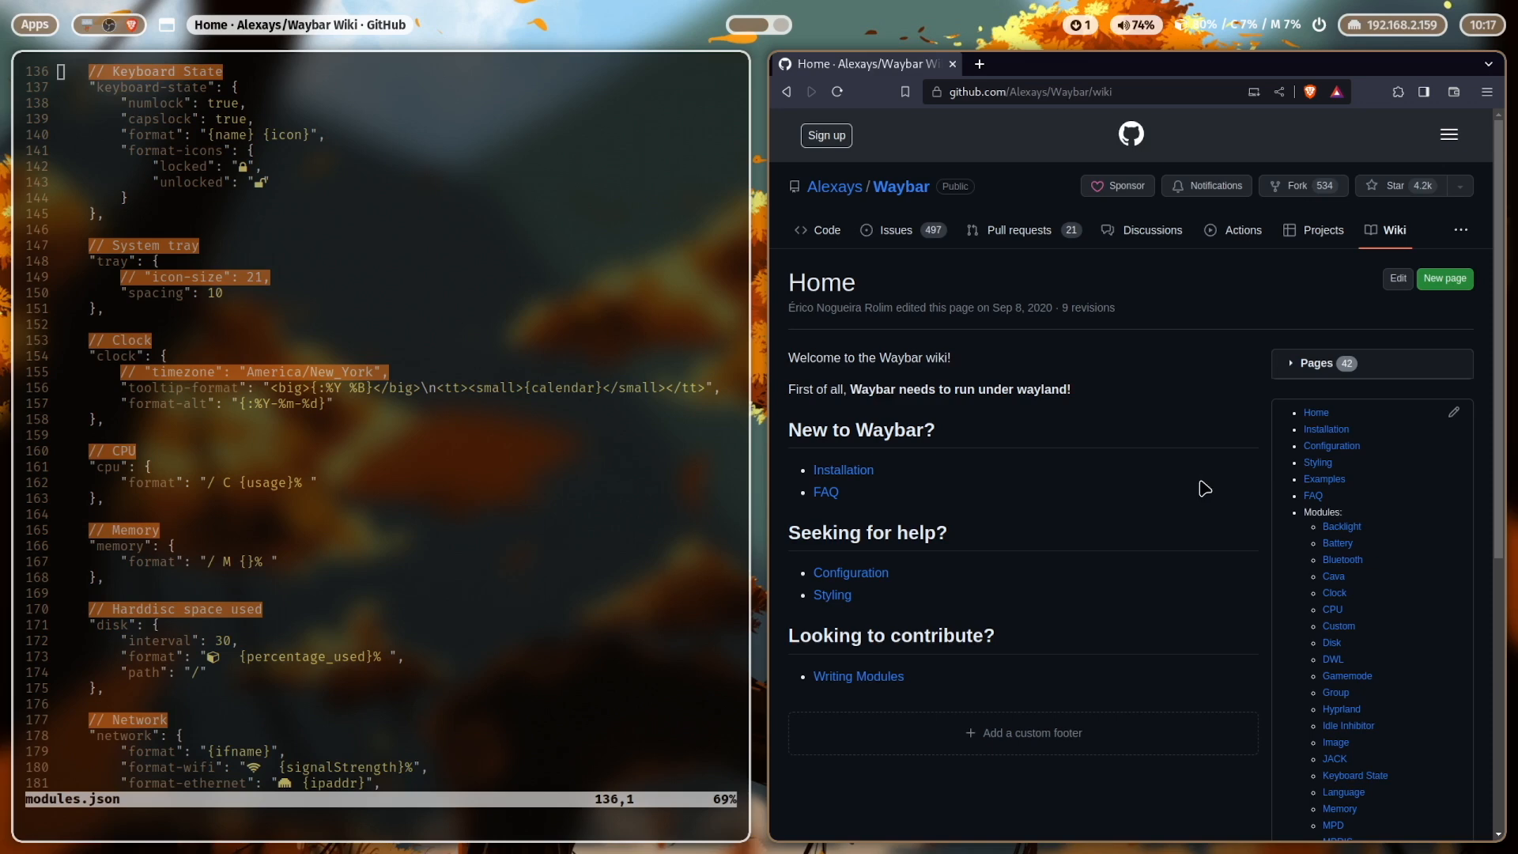
scroll("down", 3)
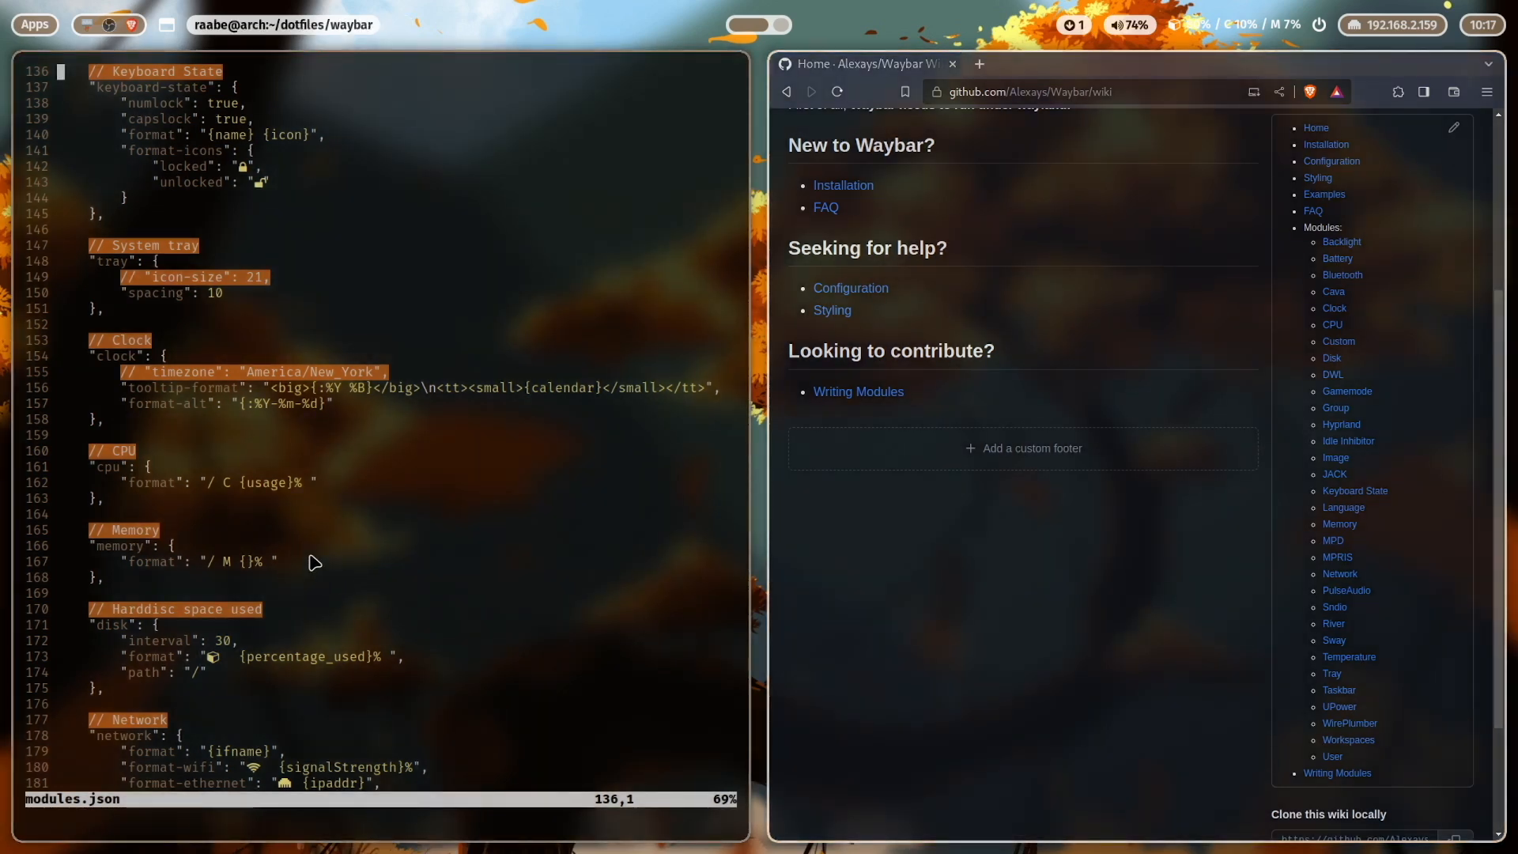
mouse_move(298, 456)
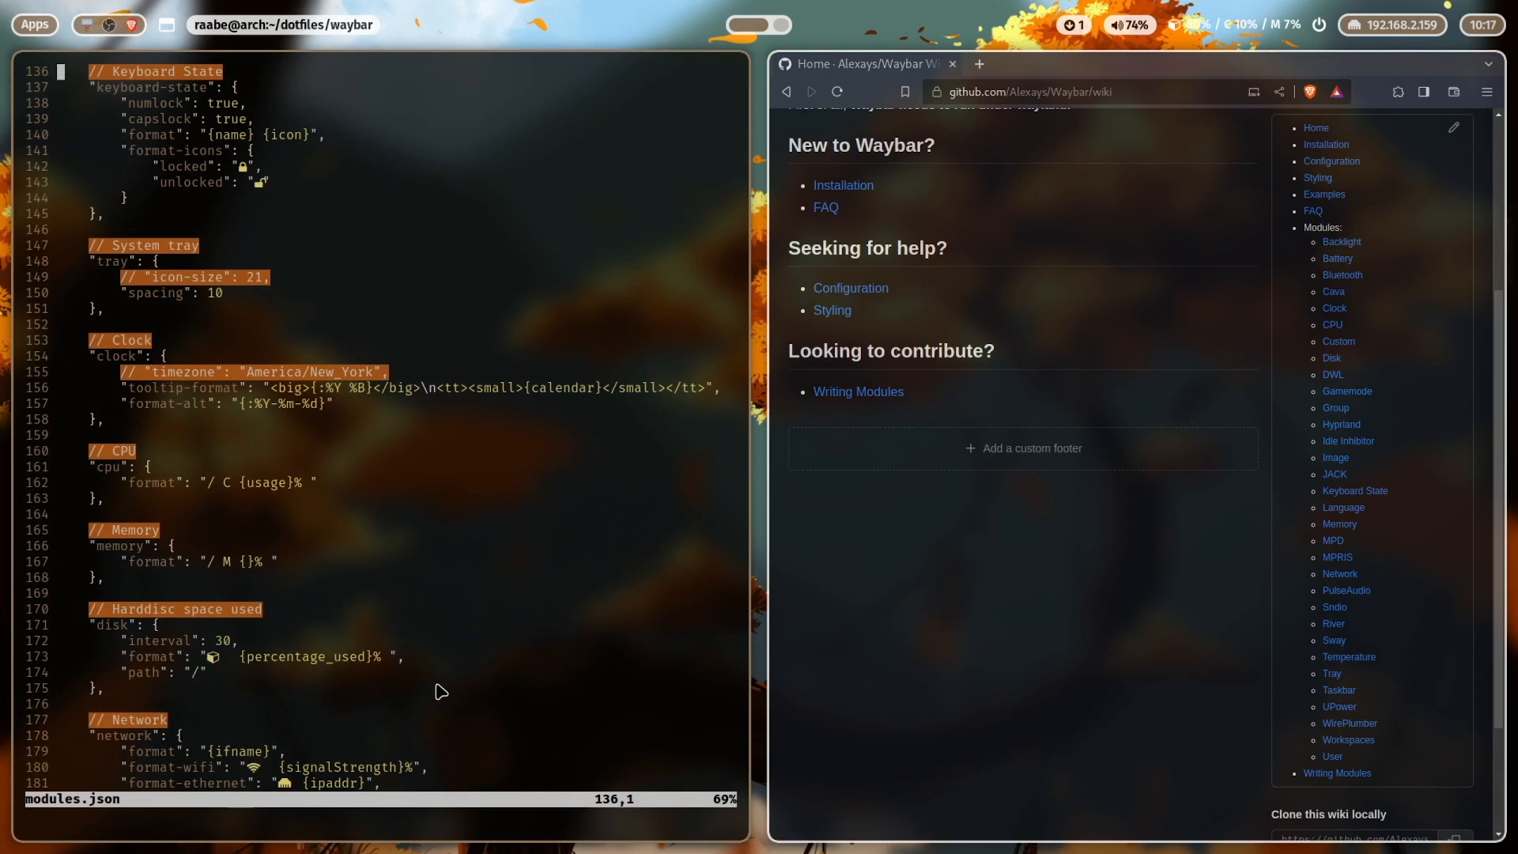
scroll("down", 3)
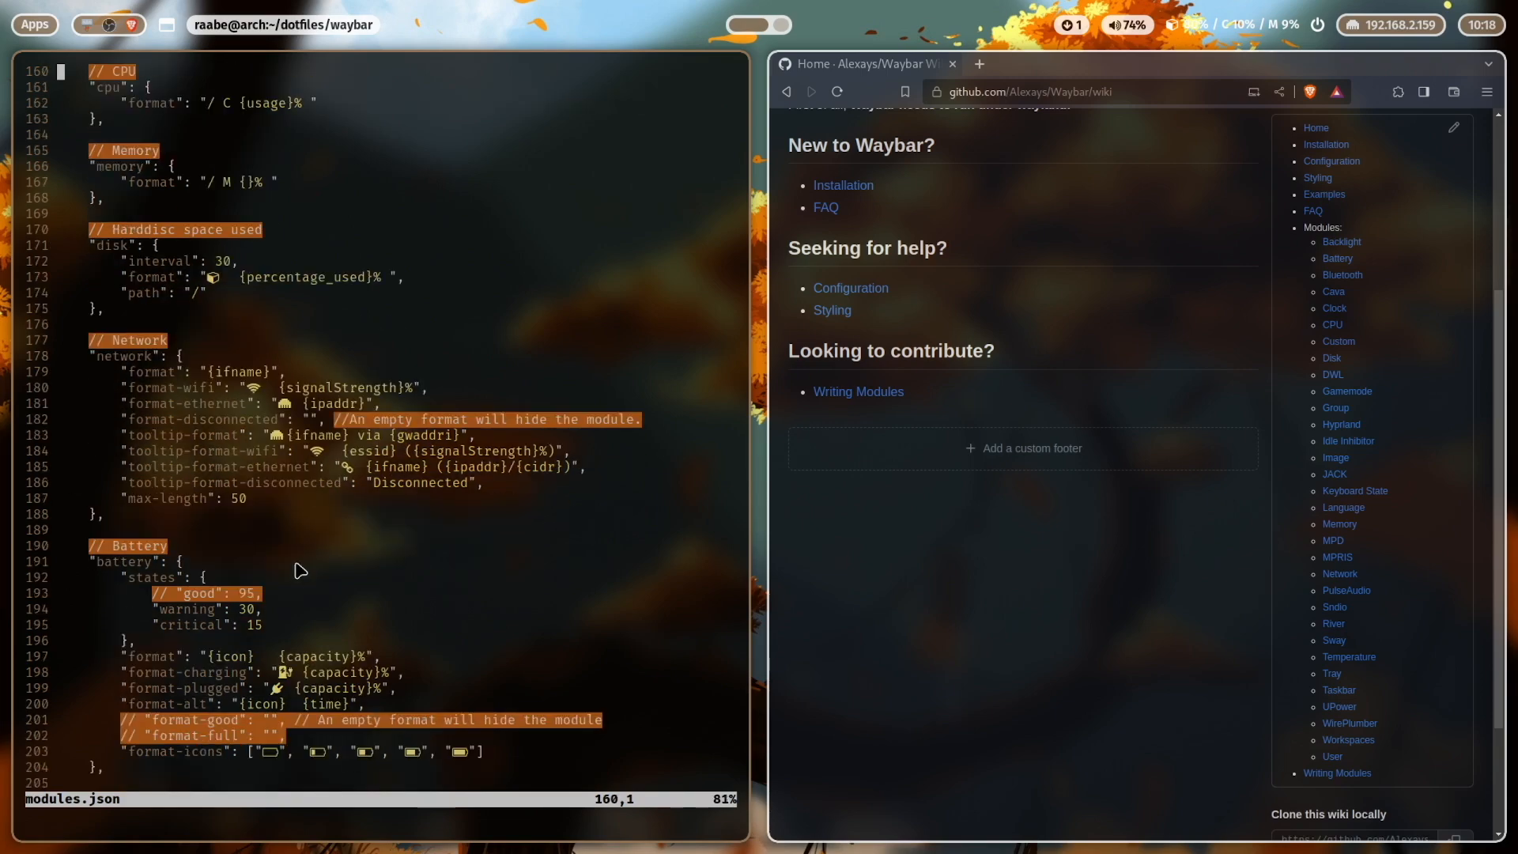
mouse_move(428, 540)
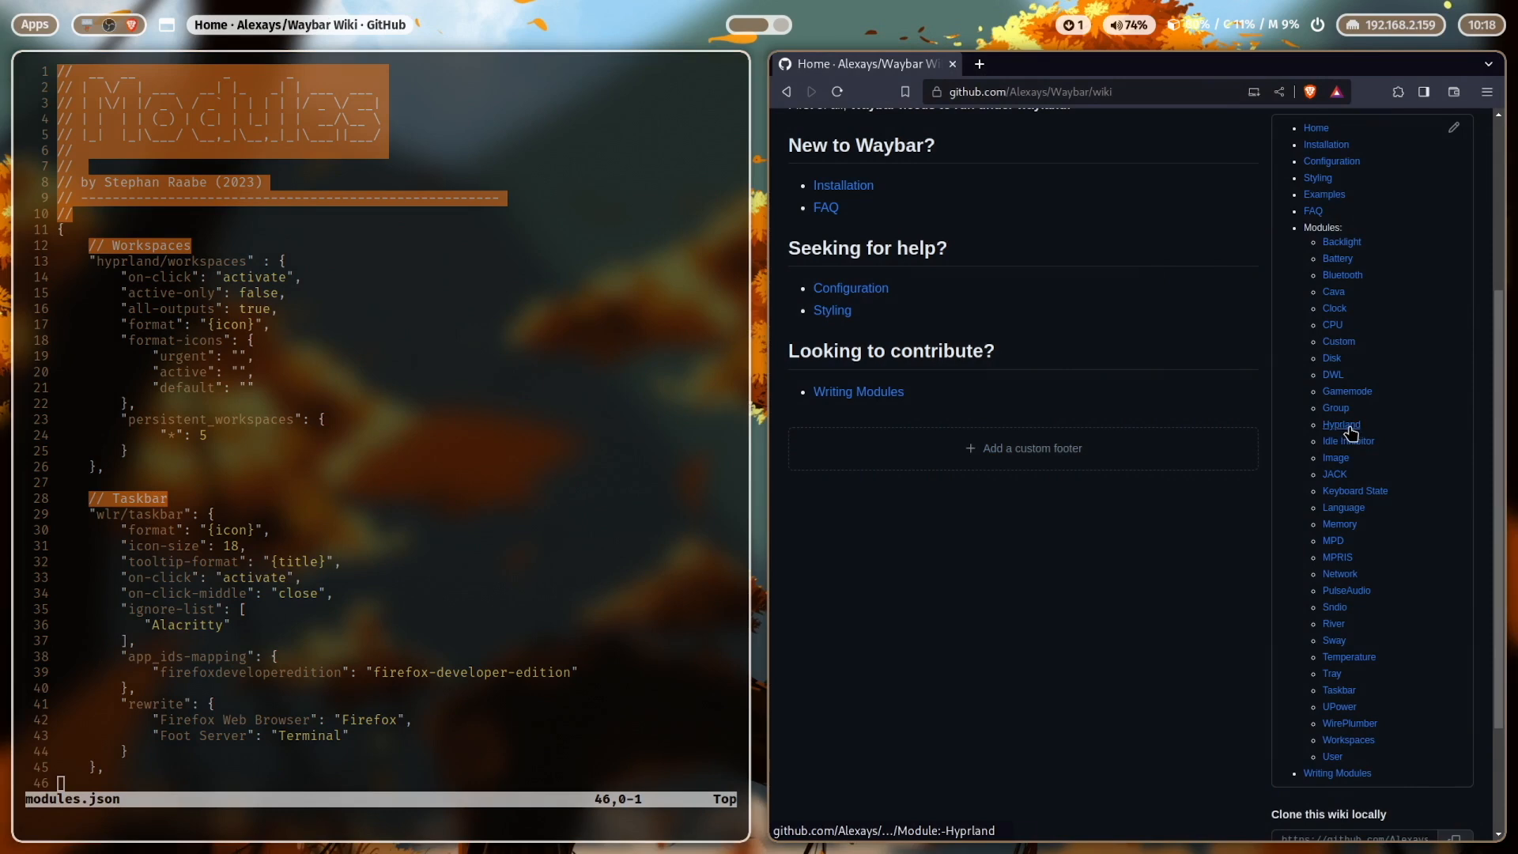
Open the wiki's Module: Hyprland page from the sidebar and scroll through it.
left_click(1341, 423)
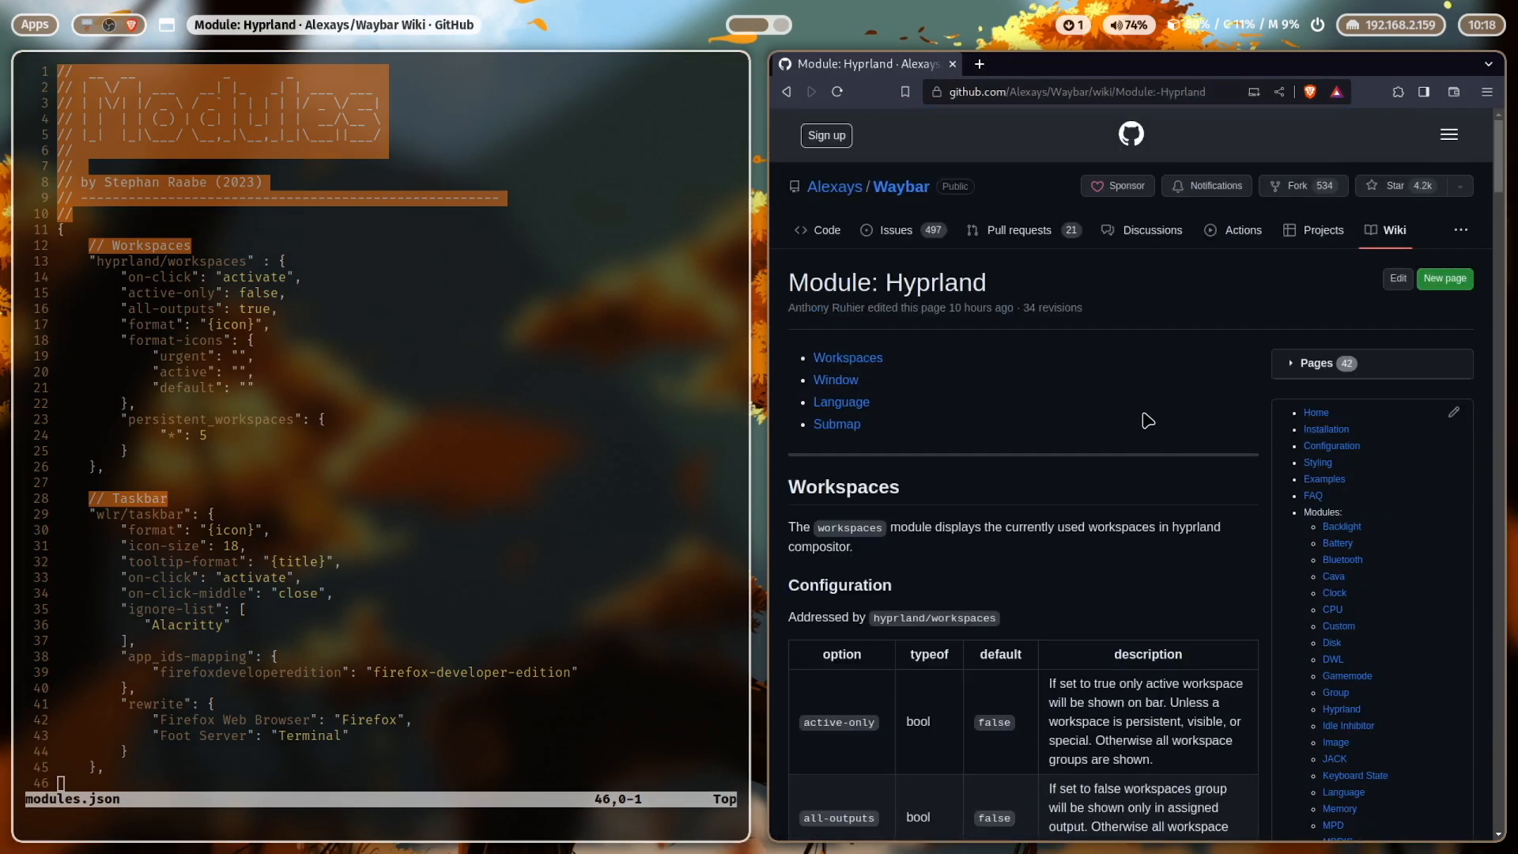
scroll("down", 3)
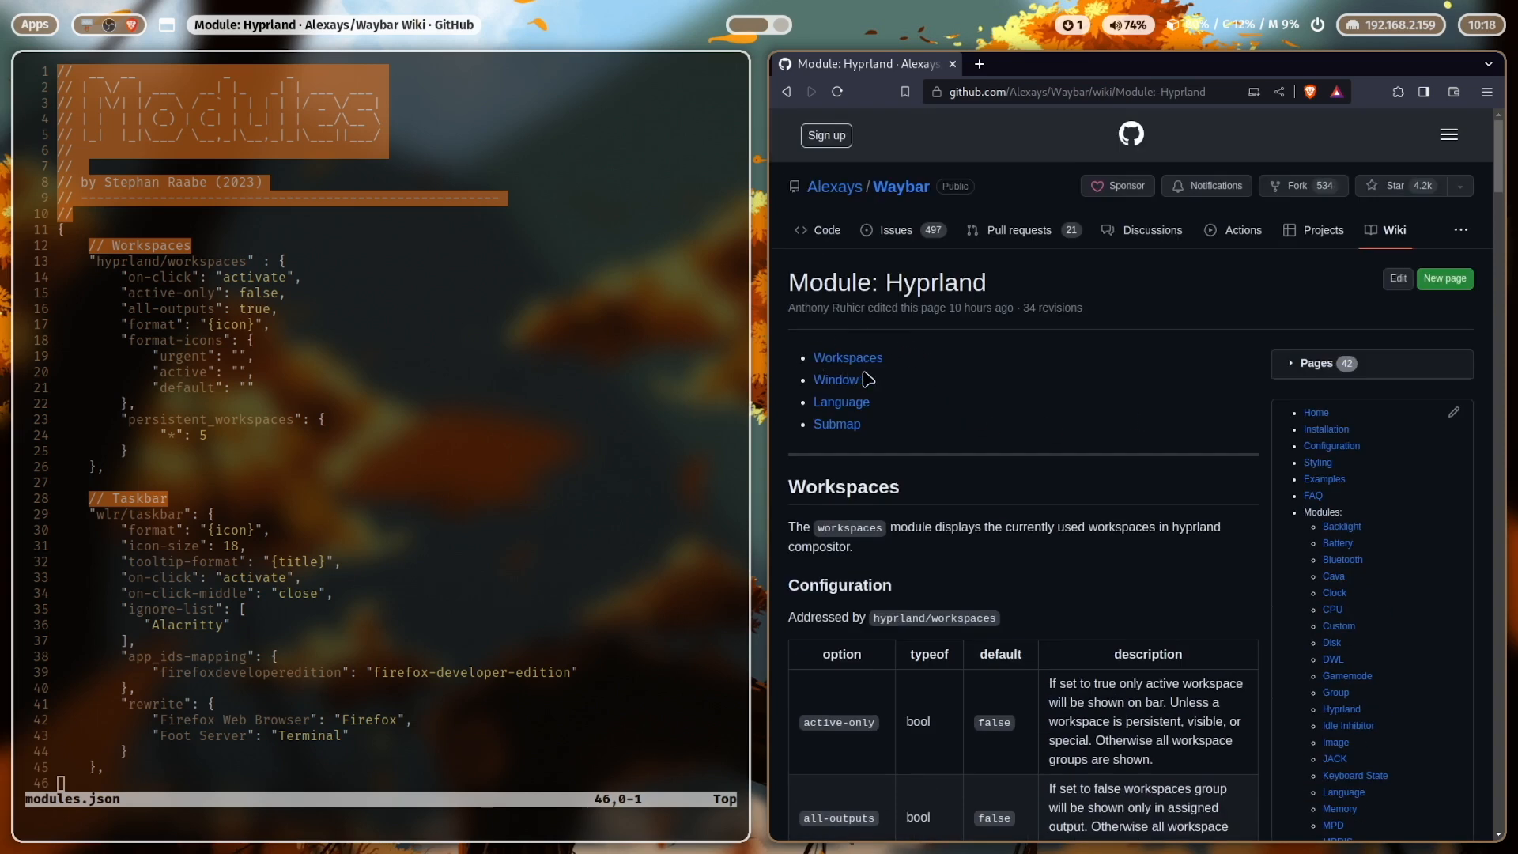
mouse_move(834, 380)
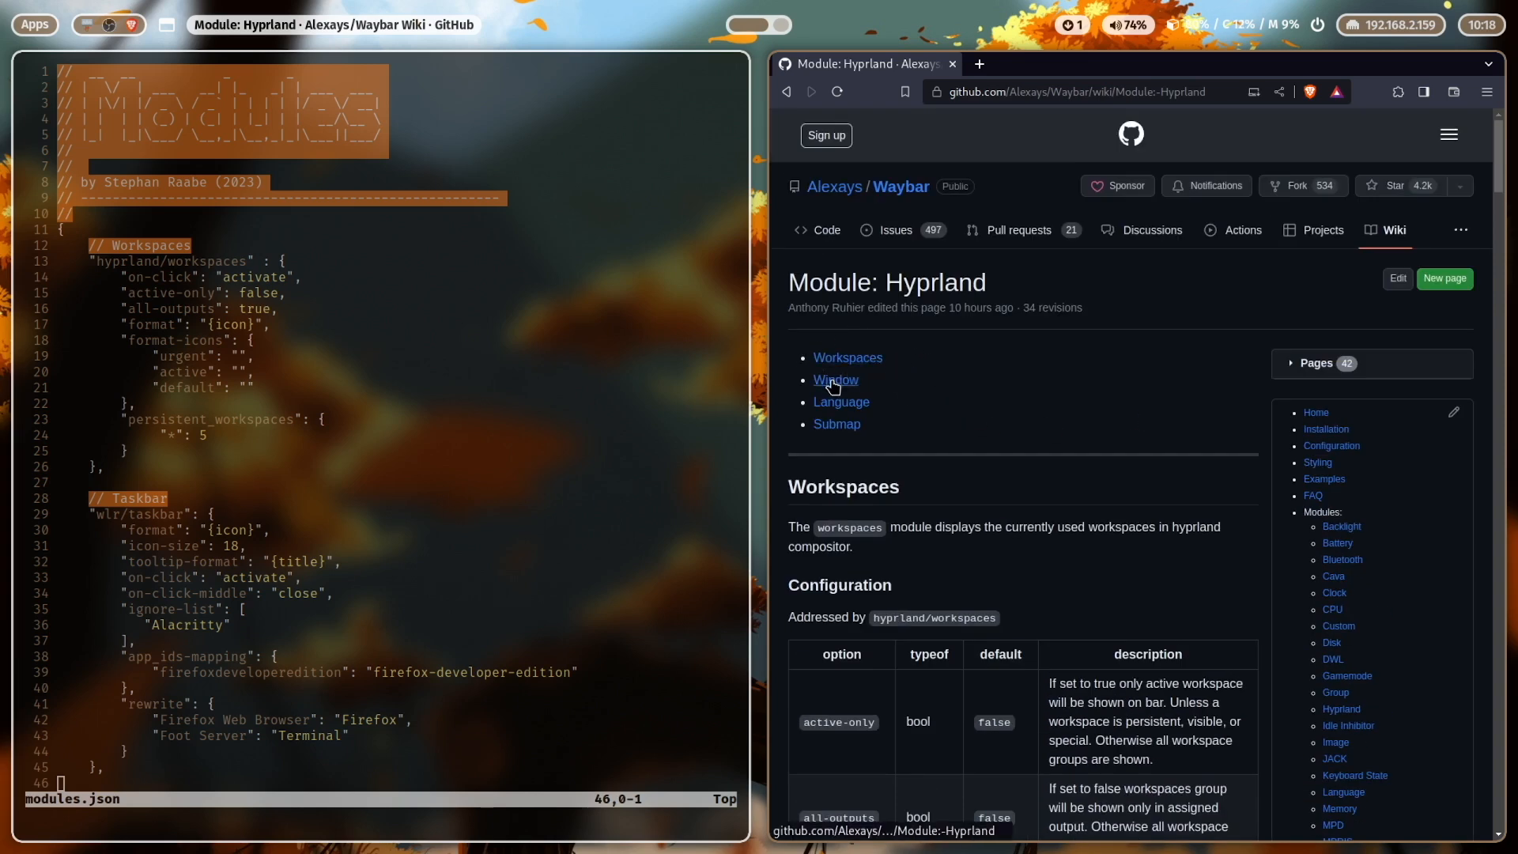
mouse_move(841, 402)
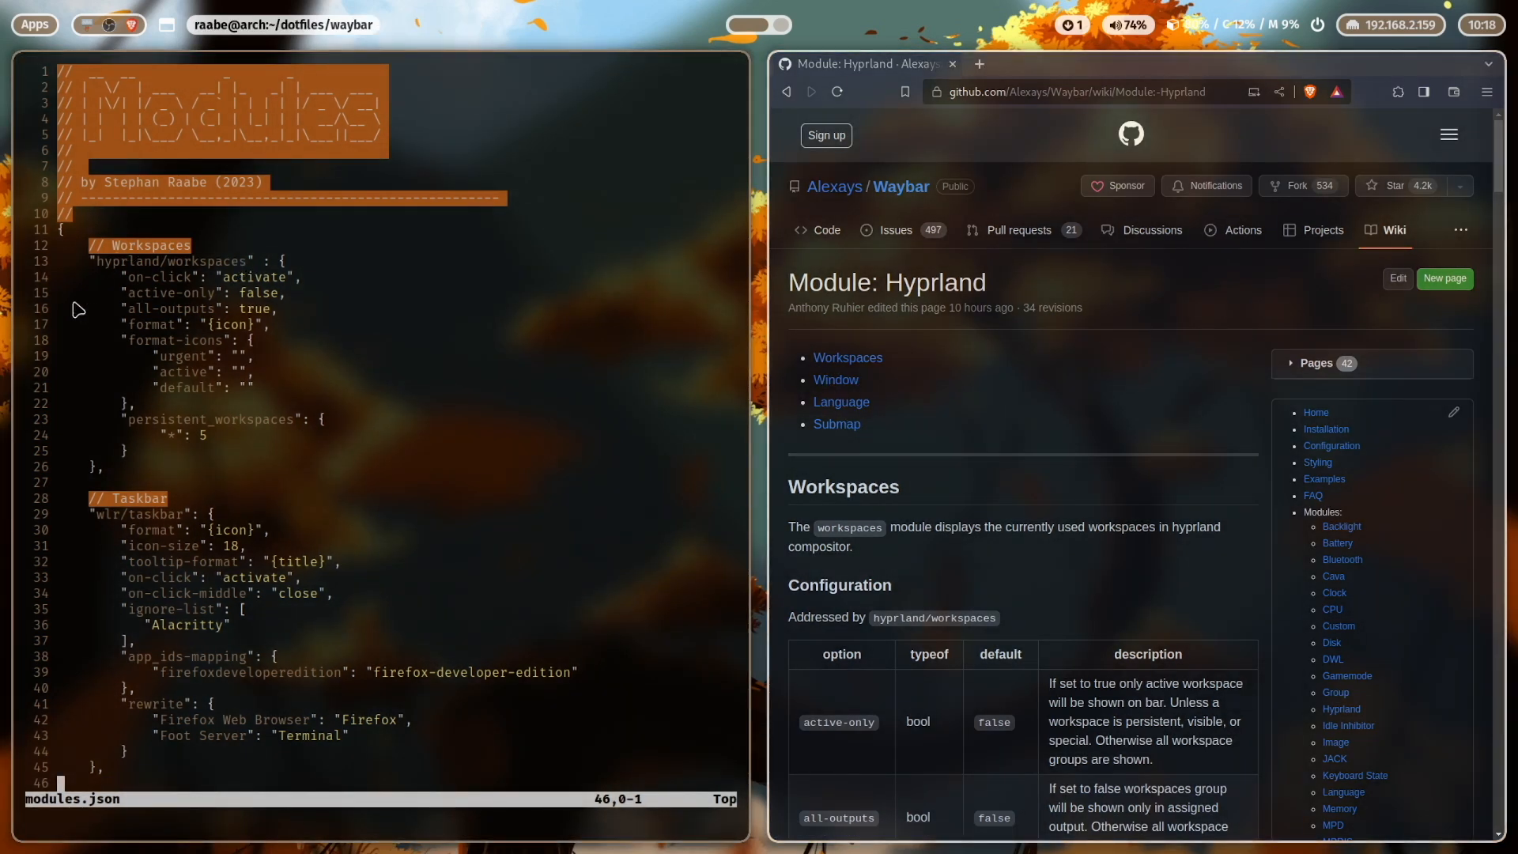
mouse_move(207, 445)
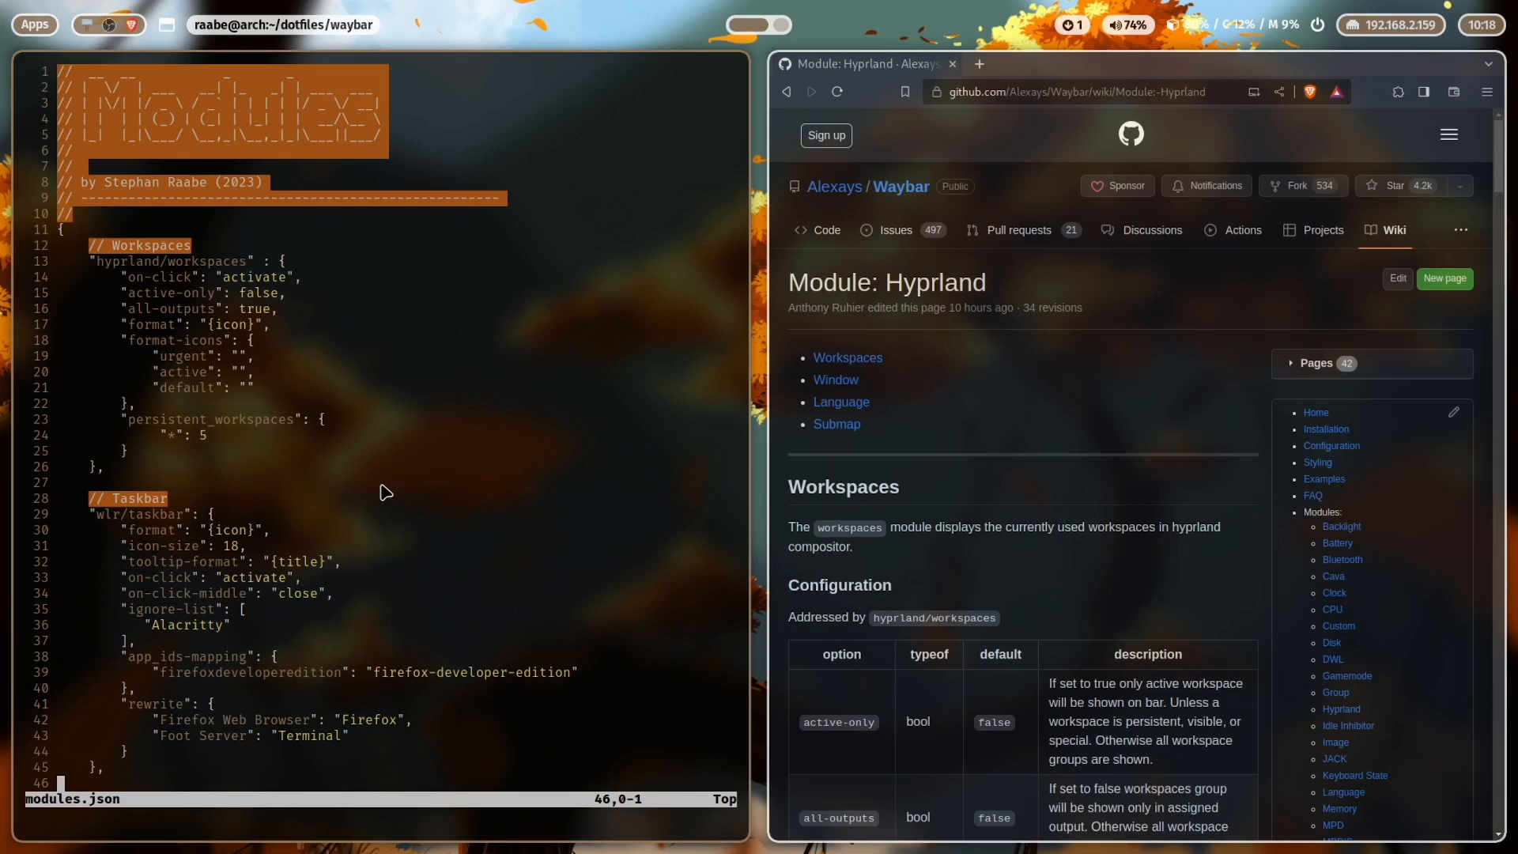
scroll("down", 3)
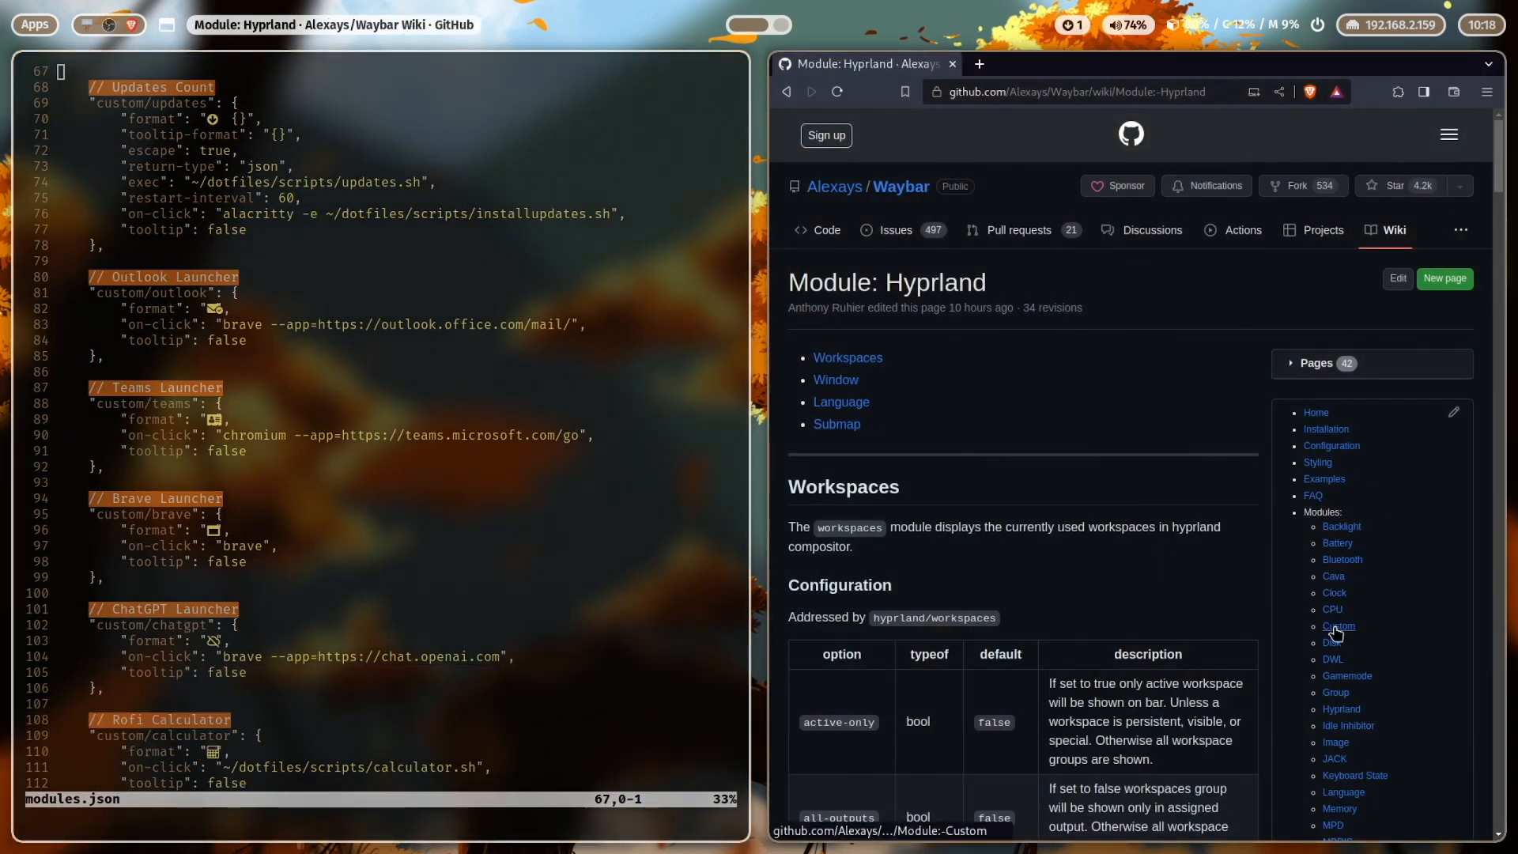
Open the Waybar wiki's Module: Custom page from the sidebar.
left_click(1338, 627)
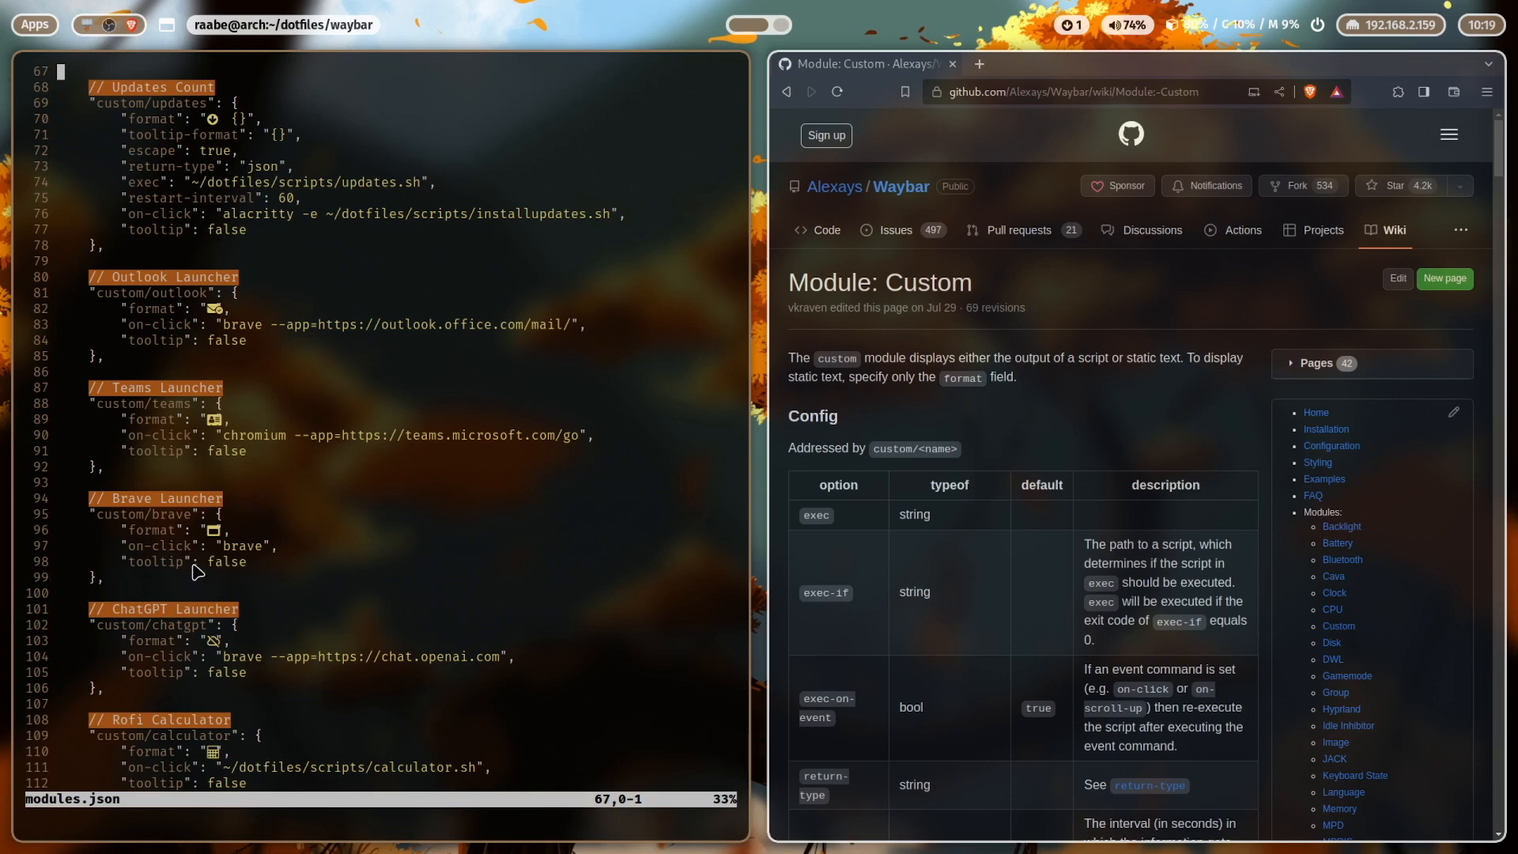
mouse_move(177, 522)
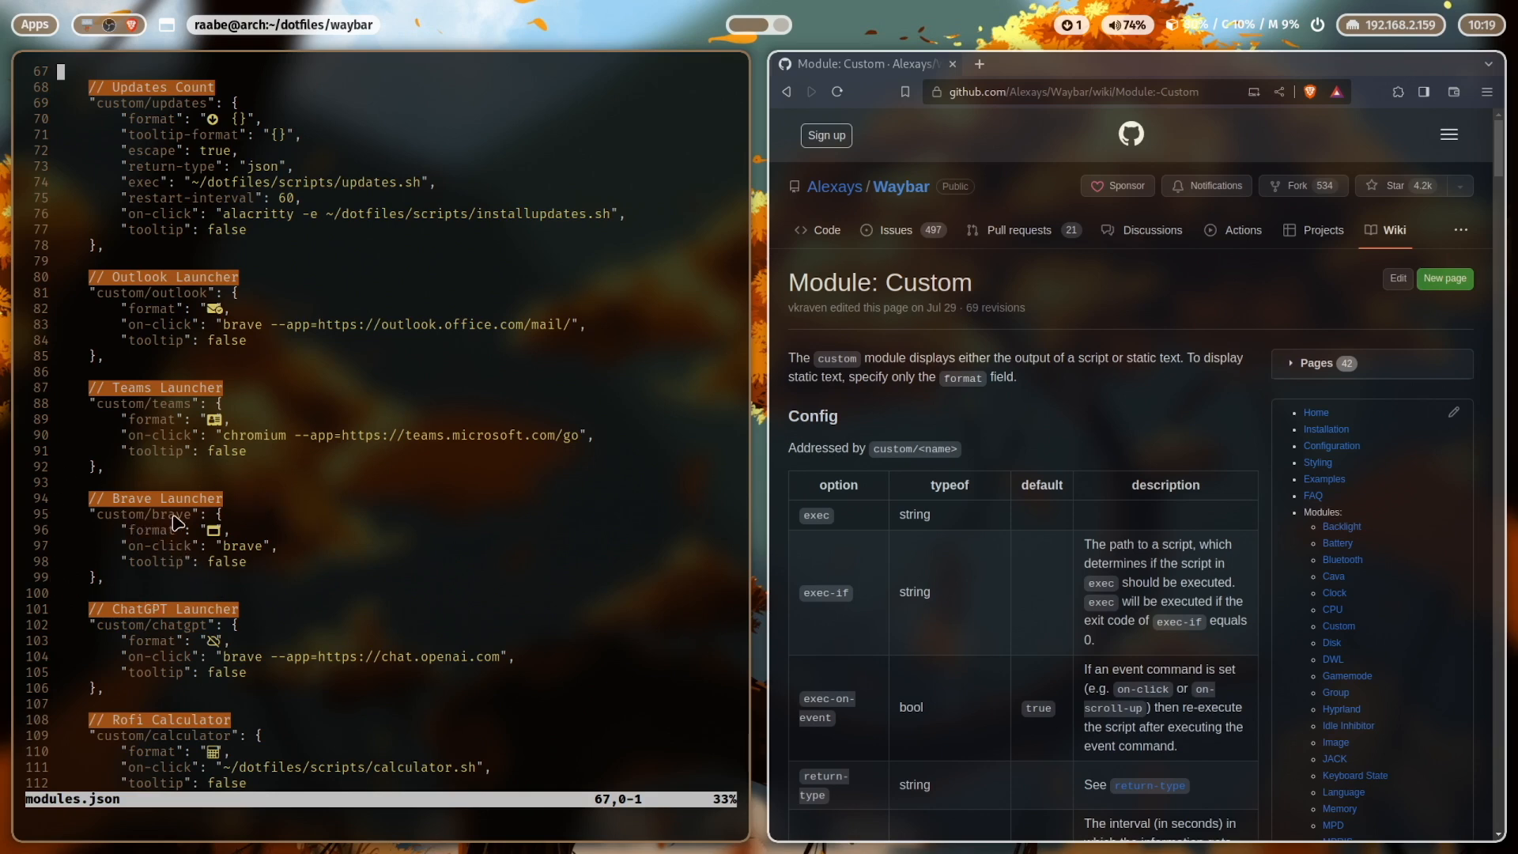
mouse_move(136, 39)
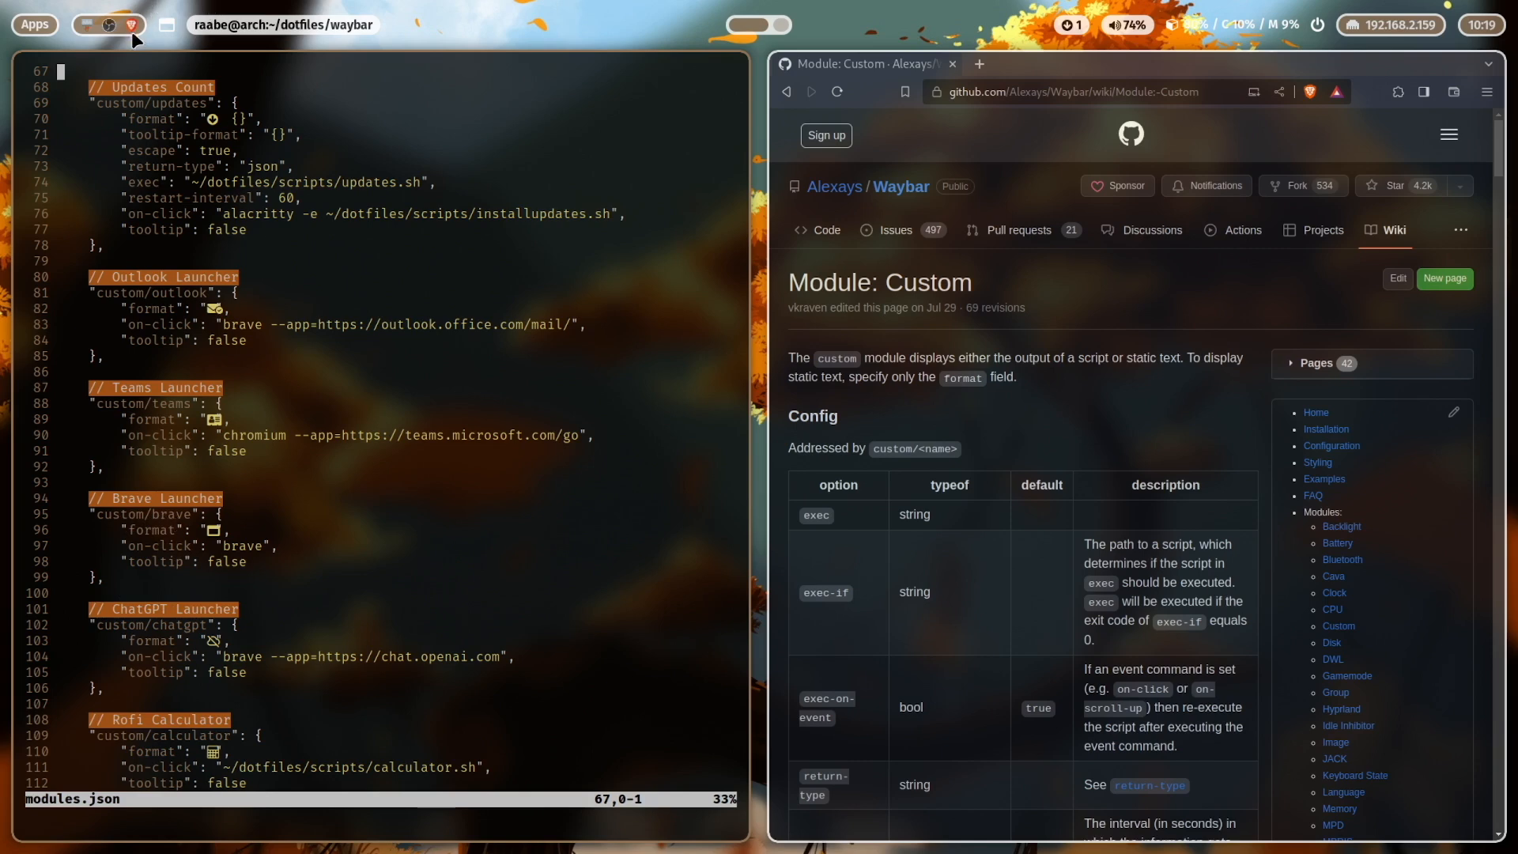
mouse_move(141, 545)
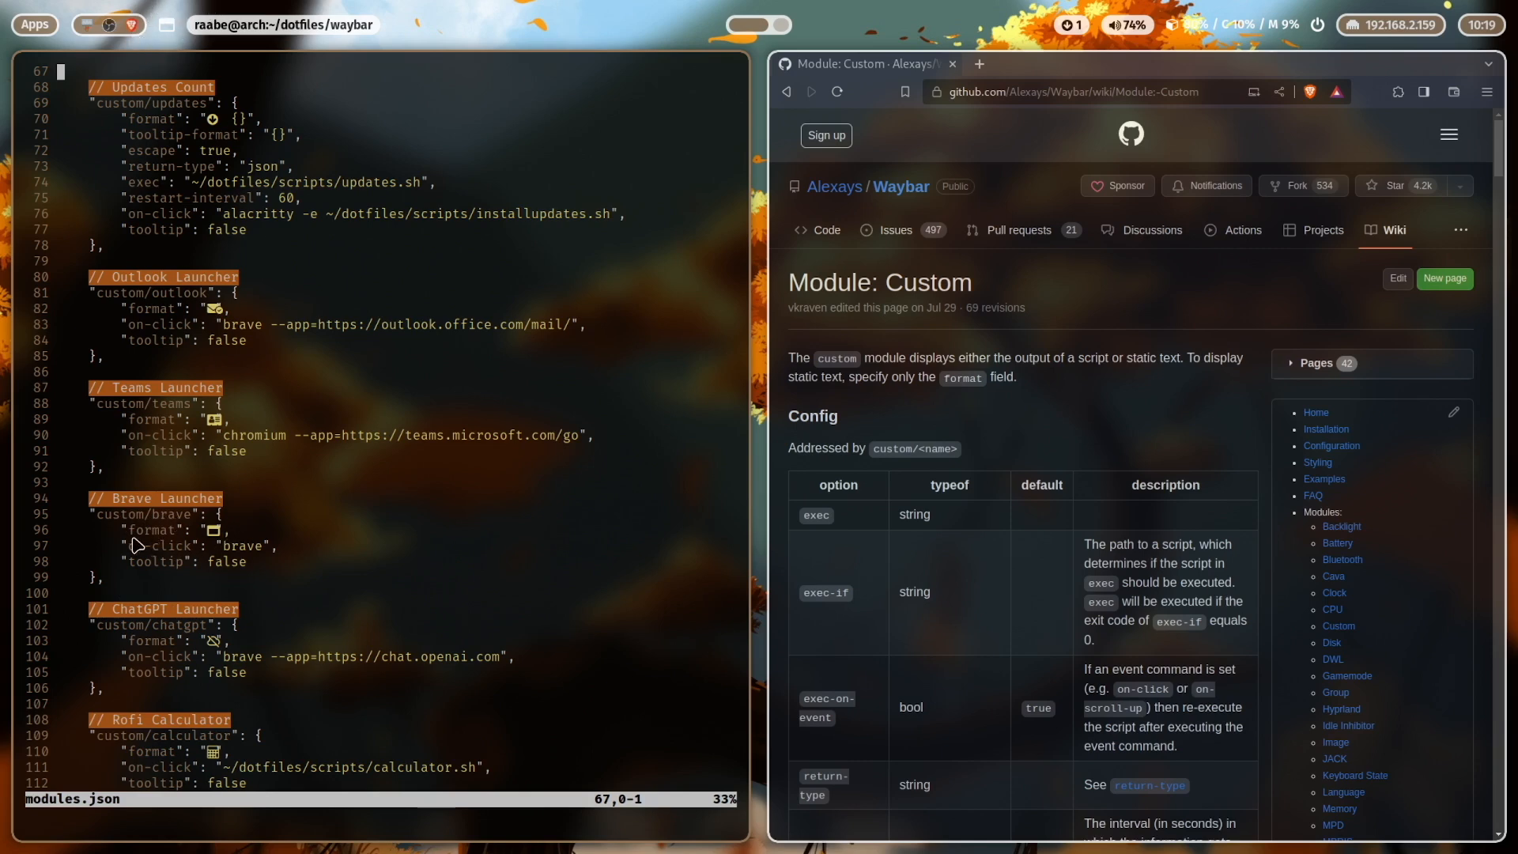
mouse_move(174, 543)
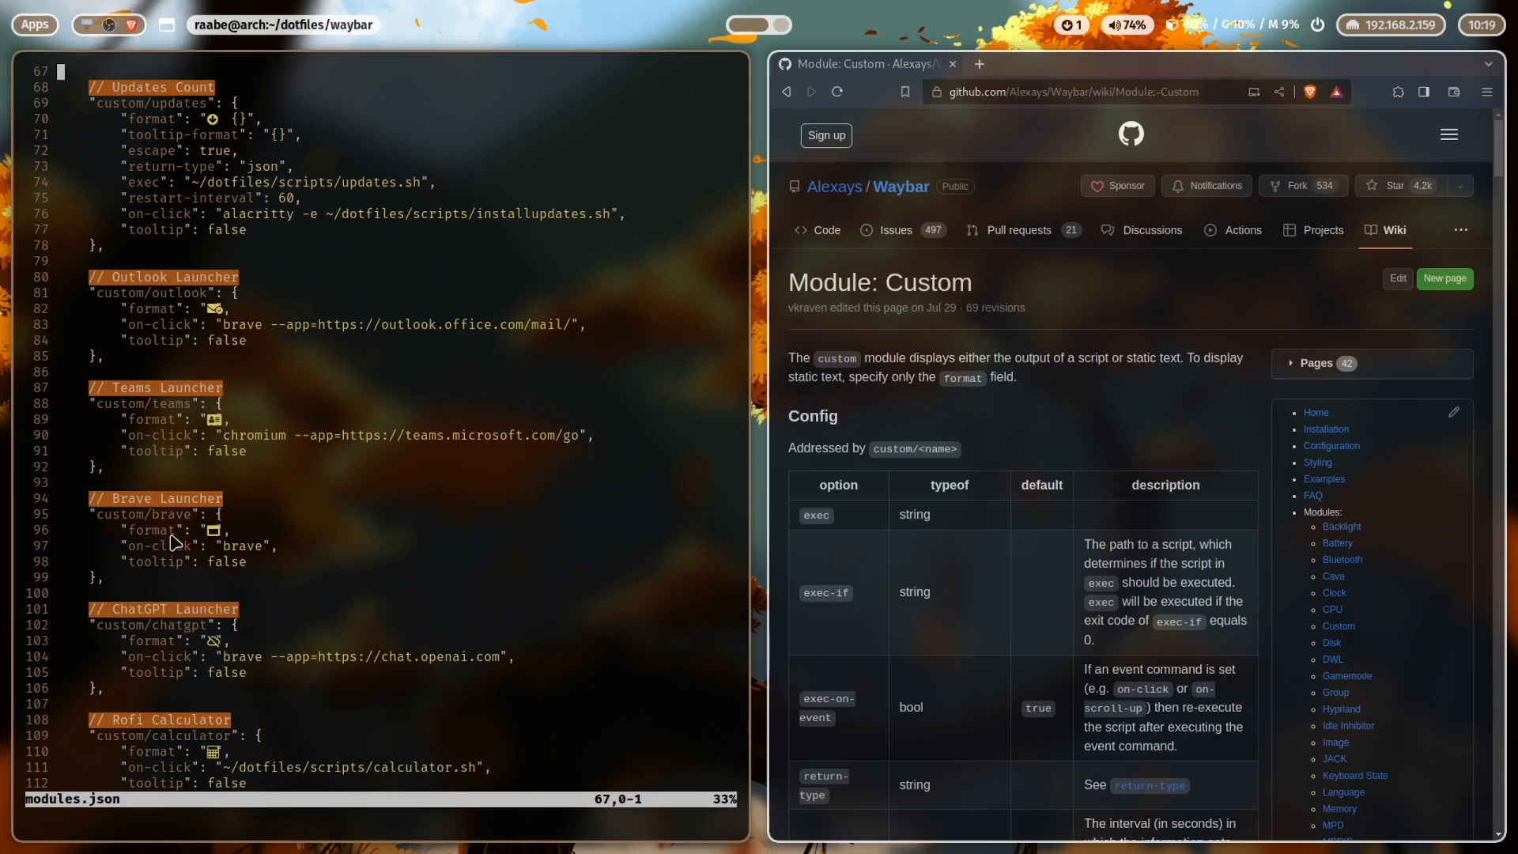
mouse_move(215, 543)
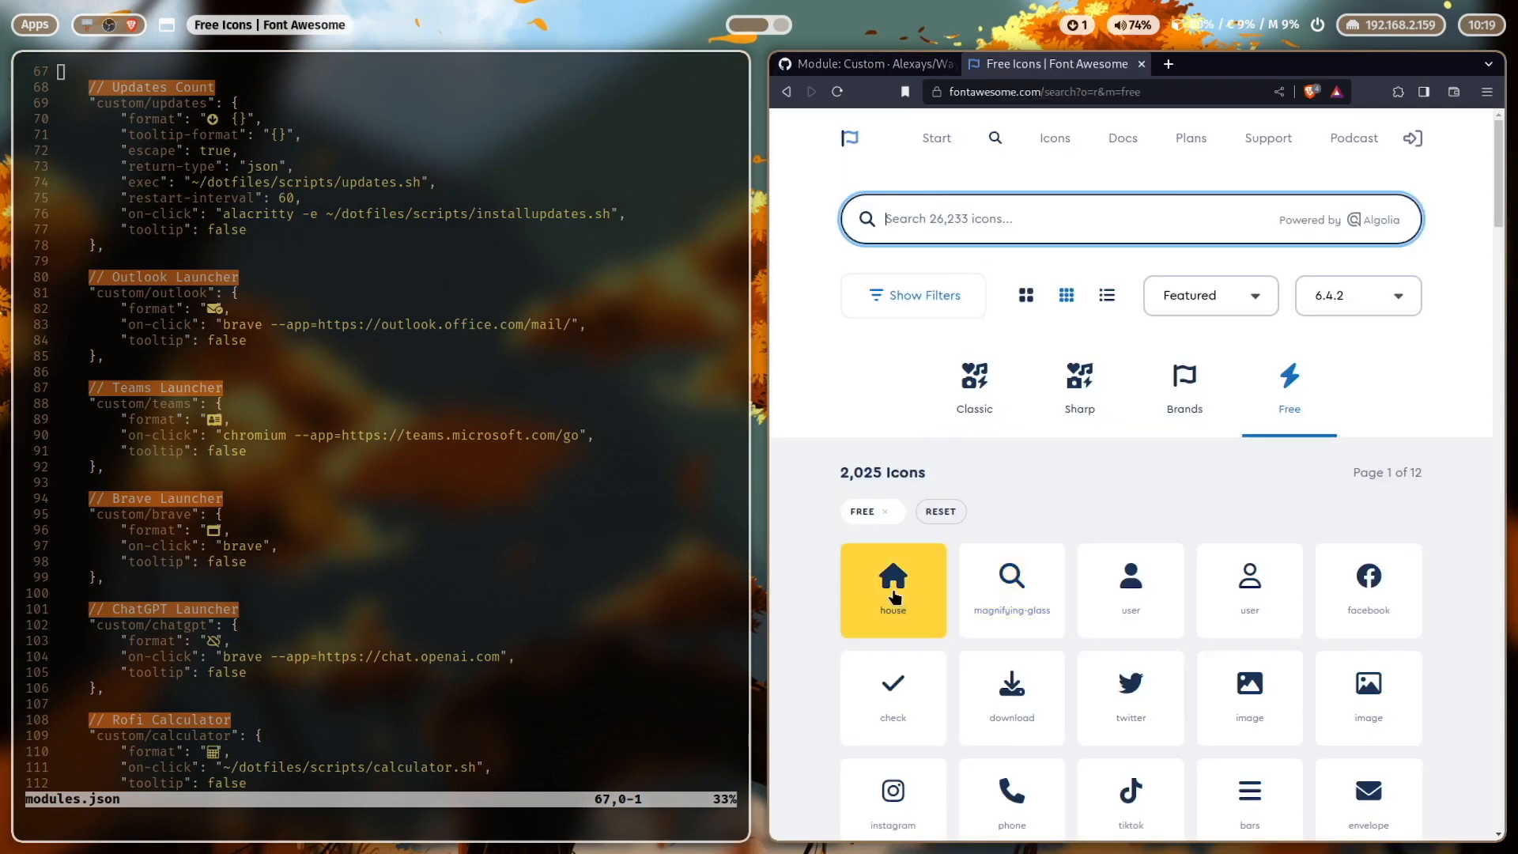
View the Font Awesome house icon's details (f015), then close the icon site tab.
left_click(892, 589)
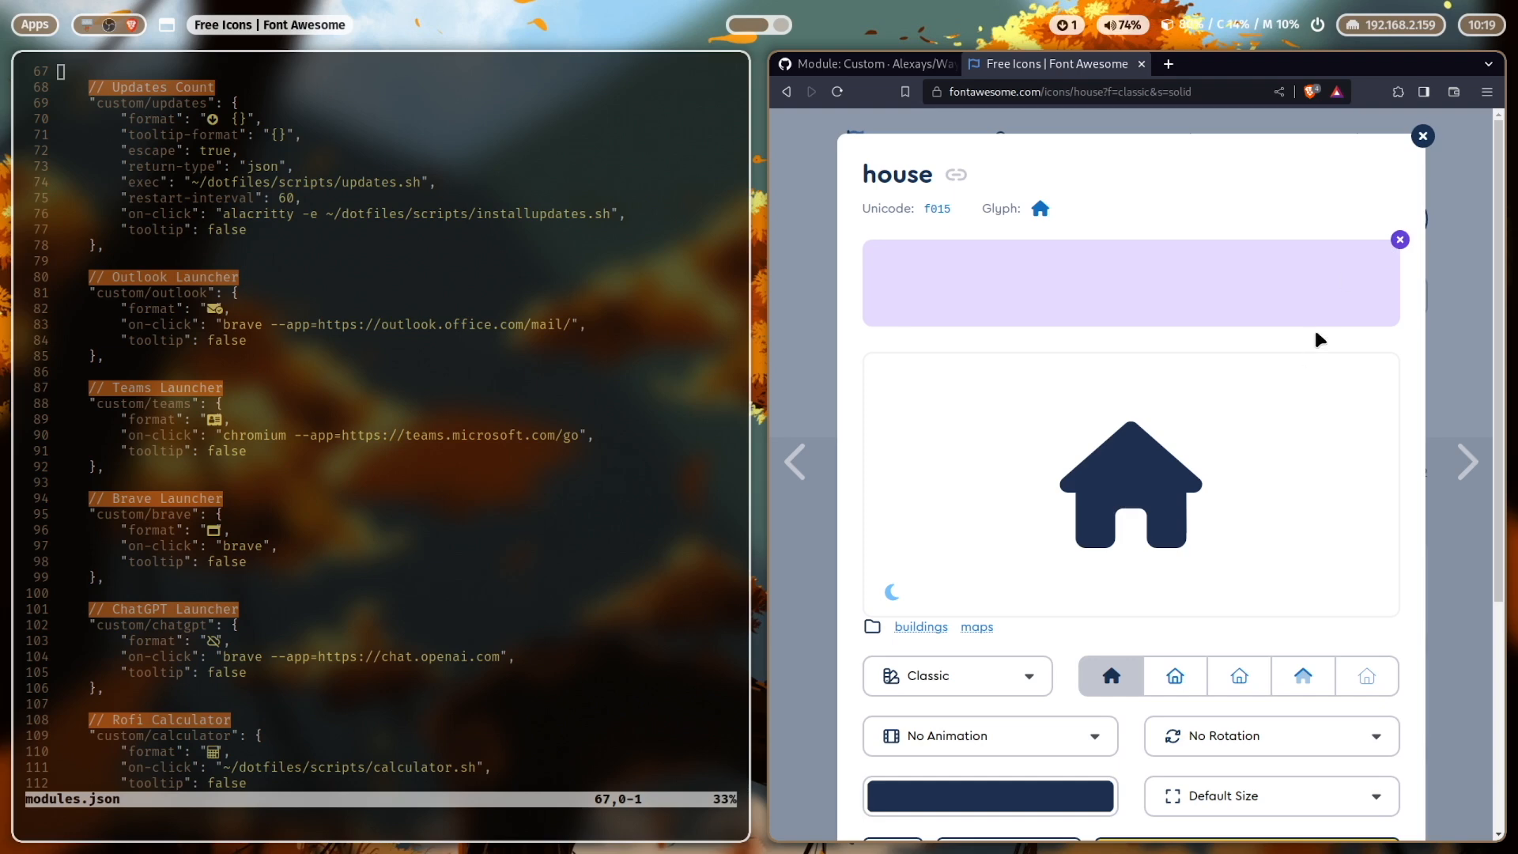
mouse_move(1056, 315)
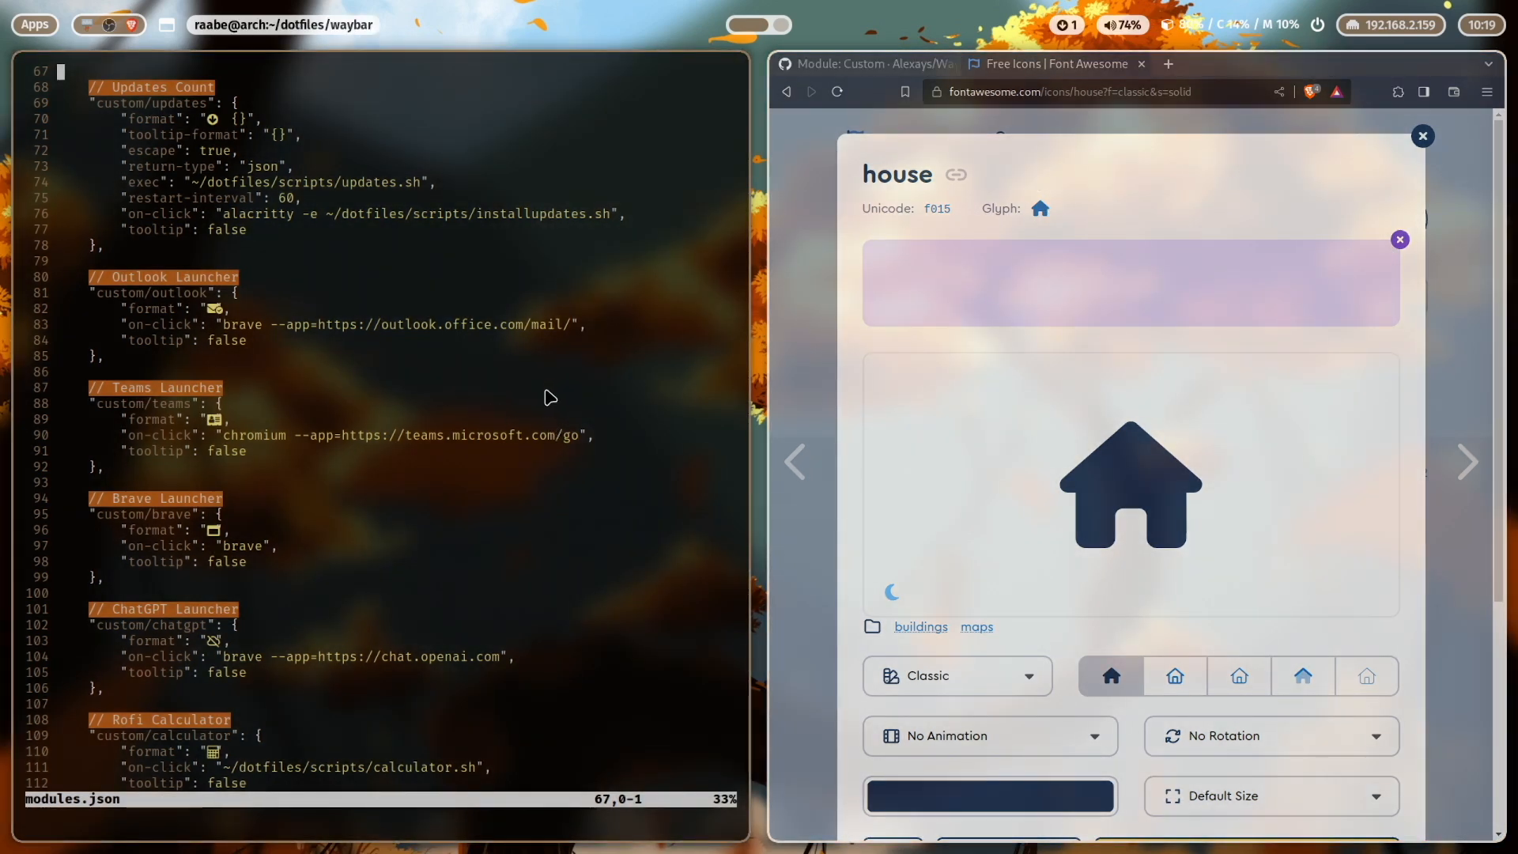
left_click(1421, 136)
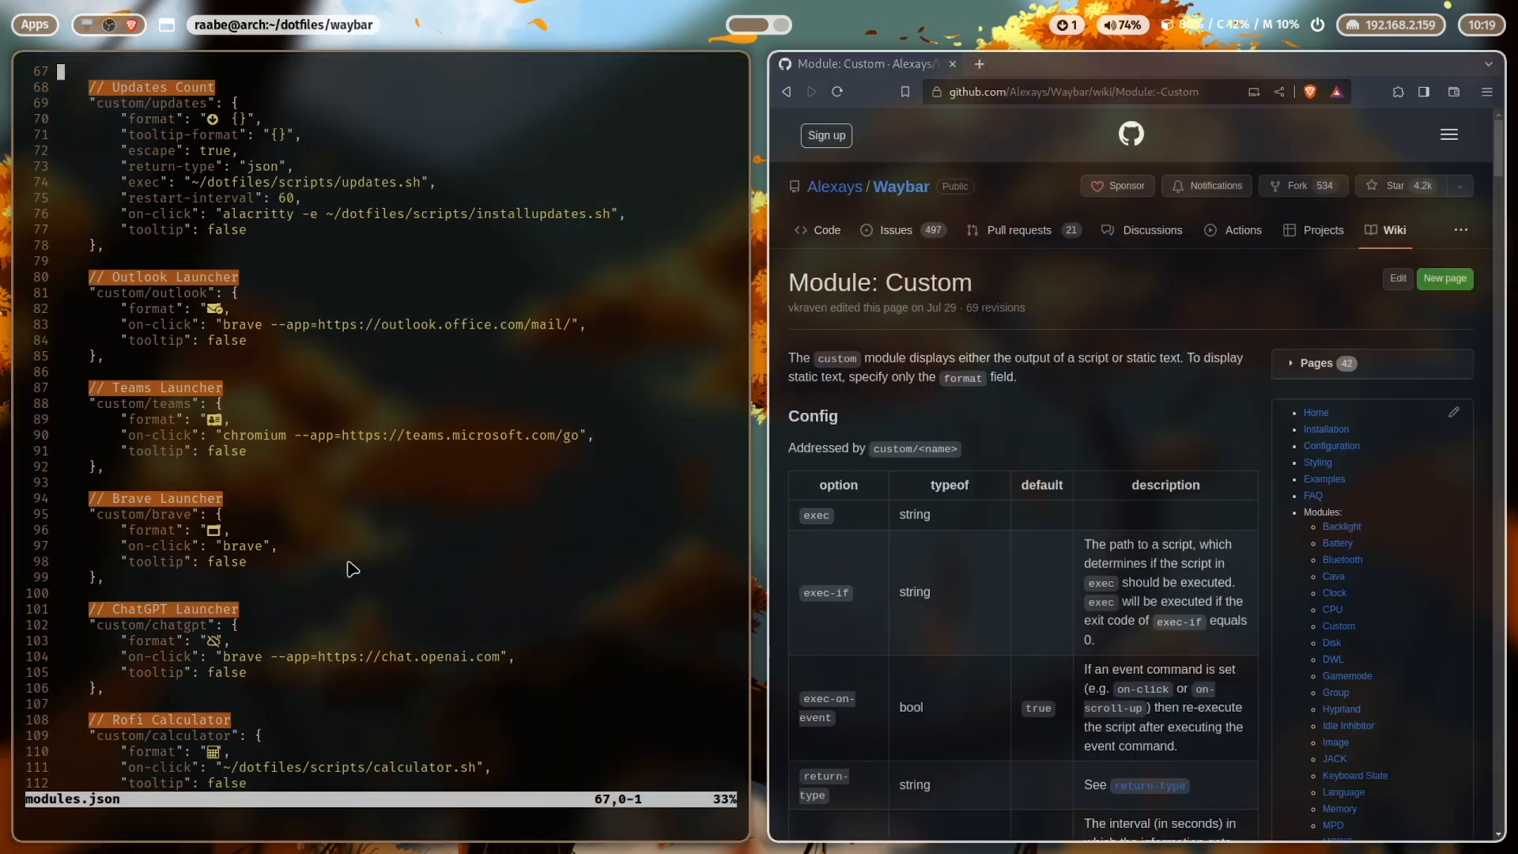
mouse_move(141, 560)
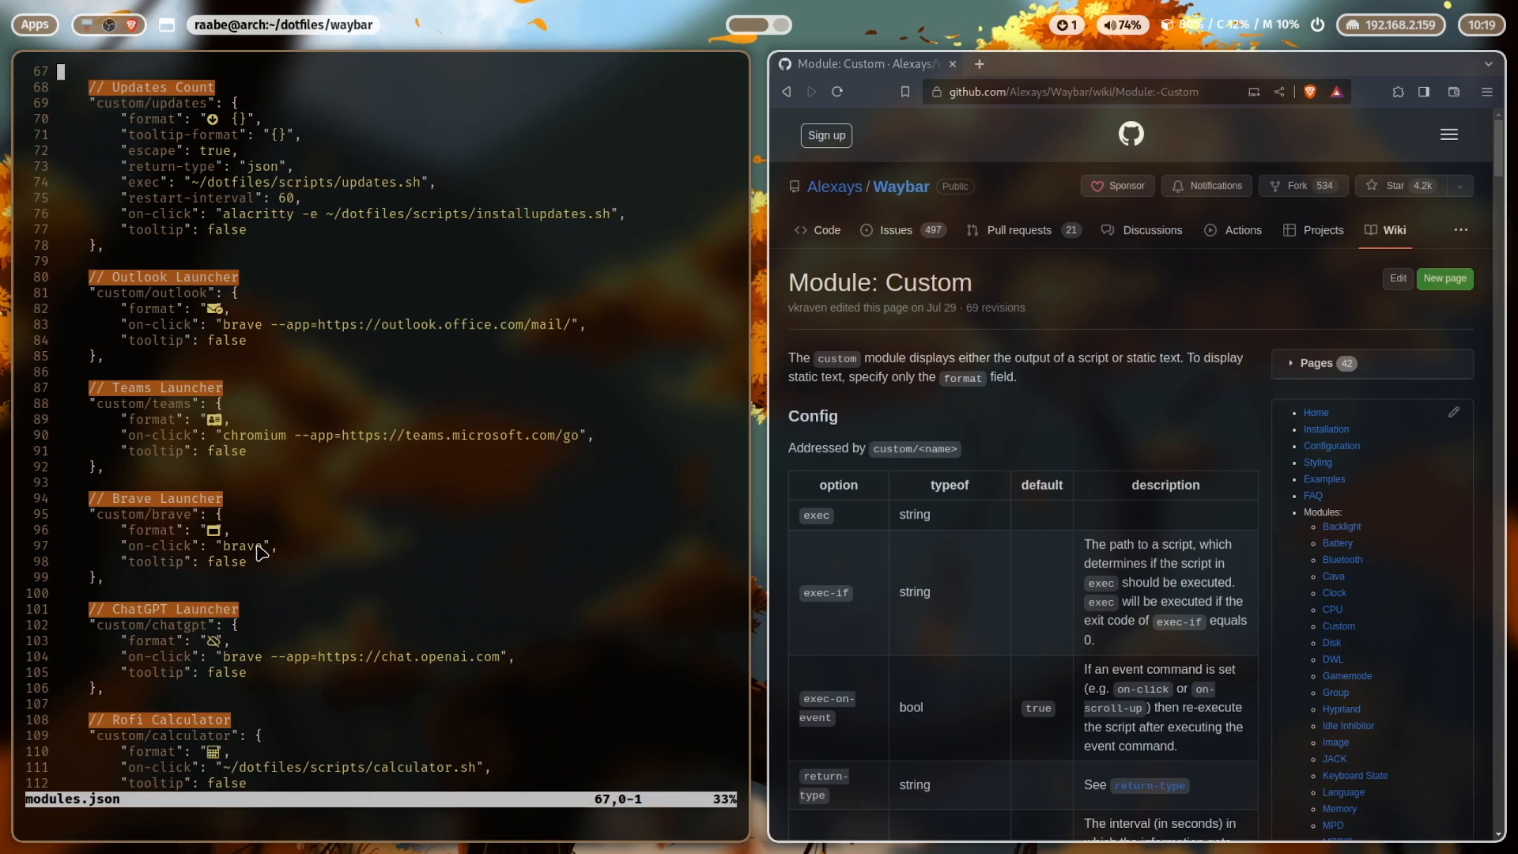
mouse_move(145, 581)
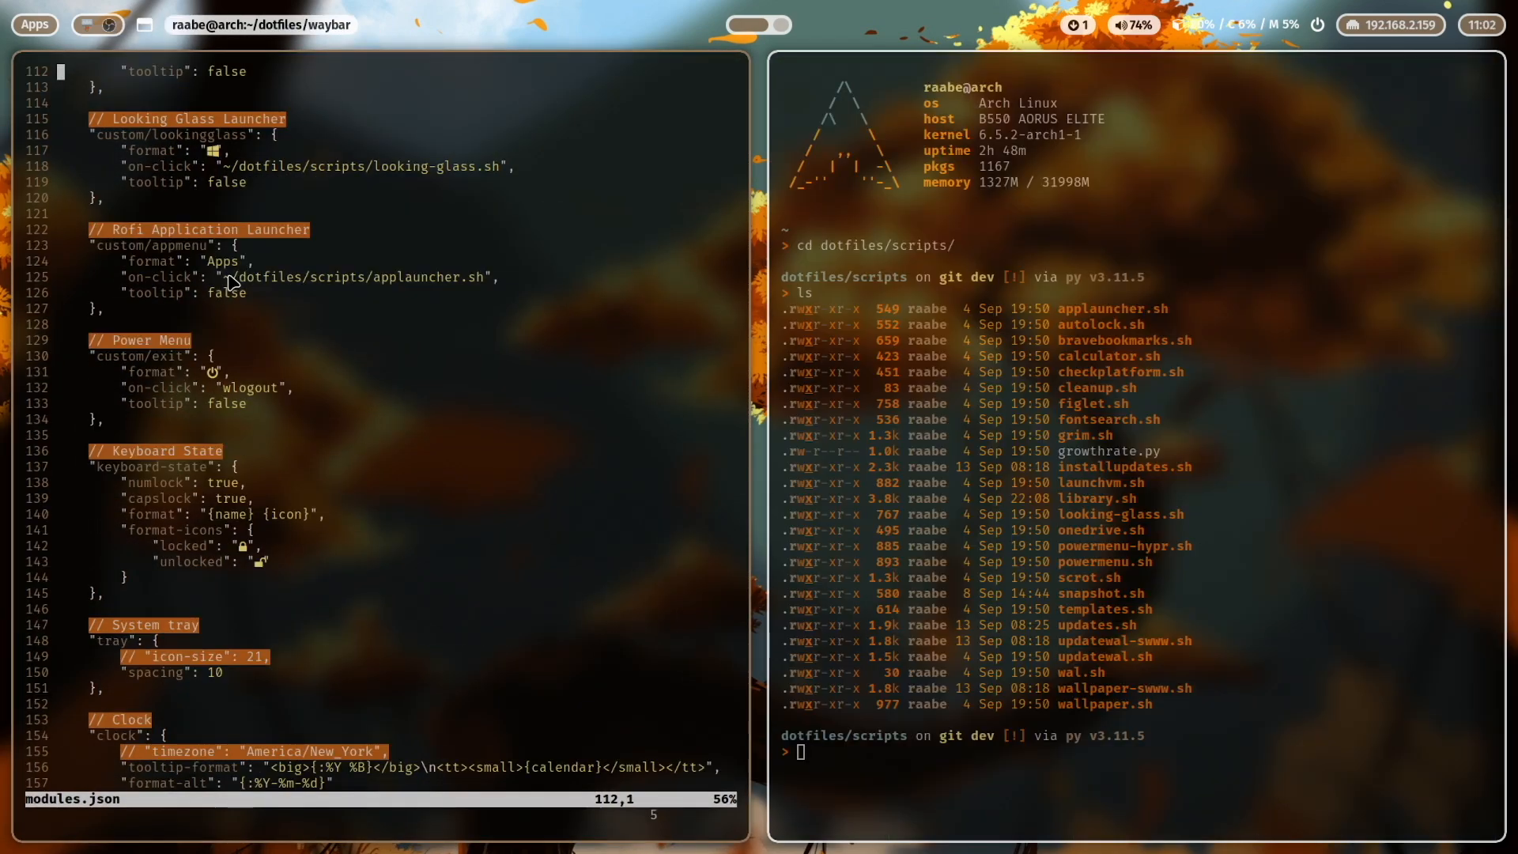
mouse_move(360, 293)
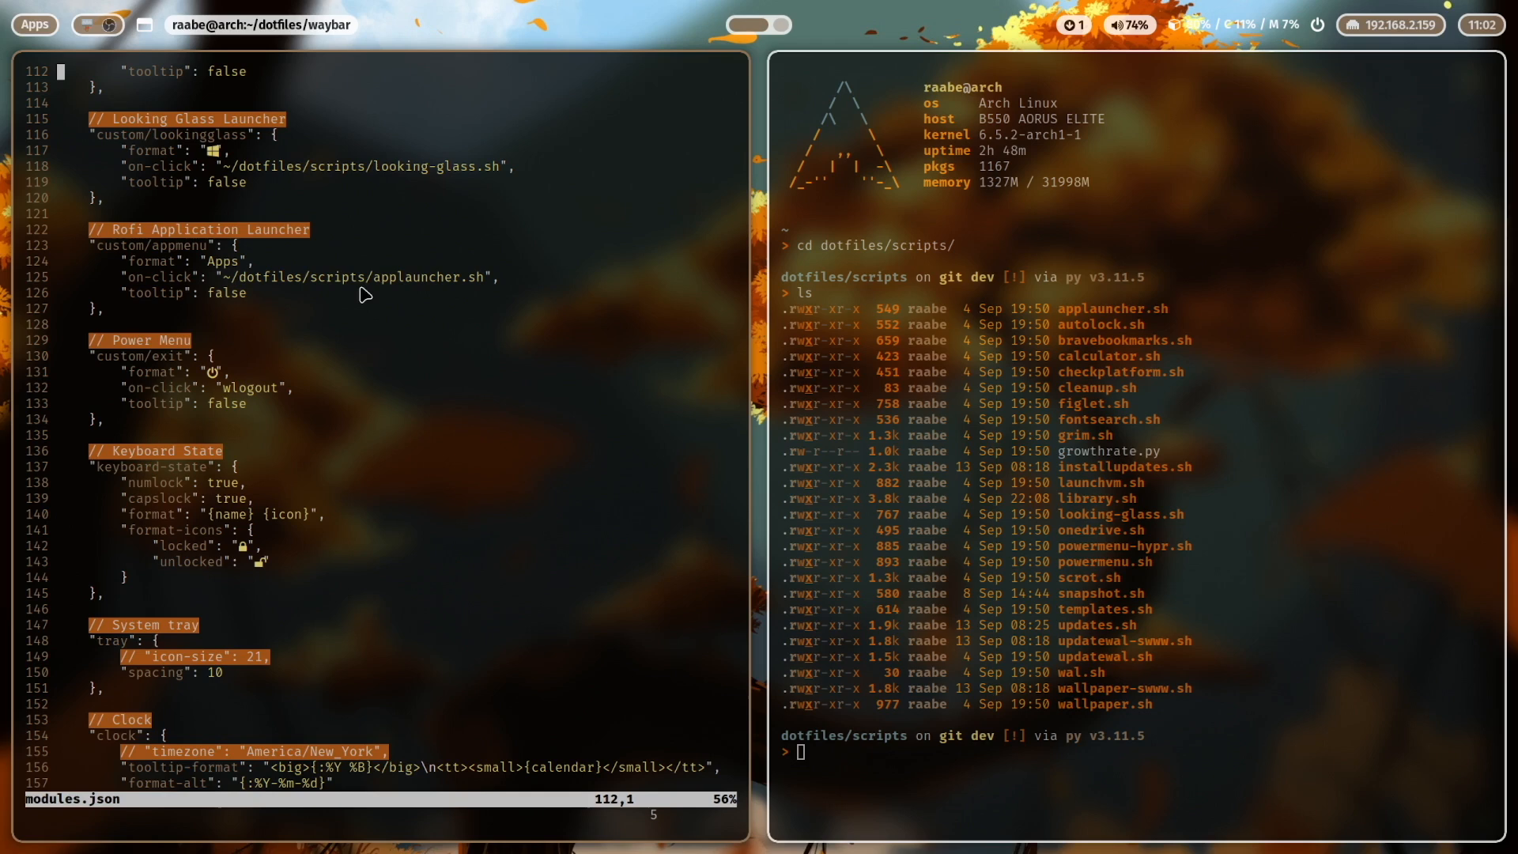
mouse_move(437, 298)
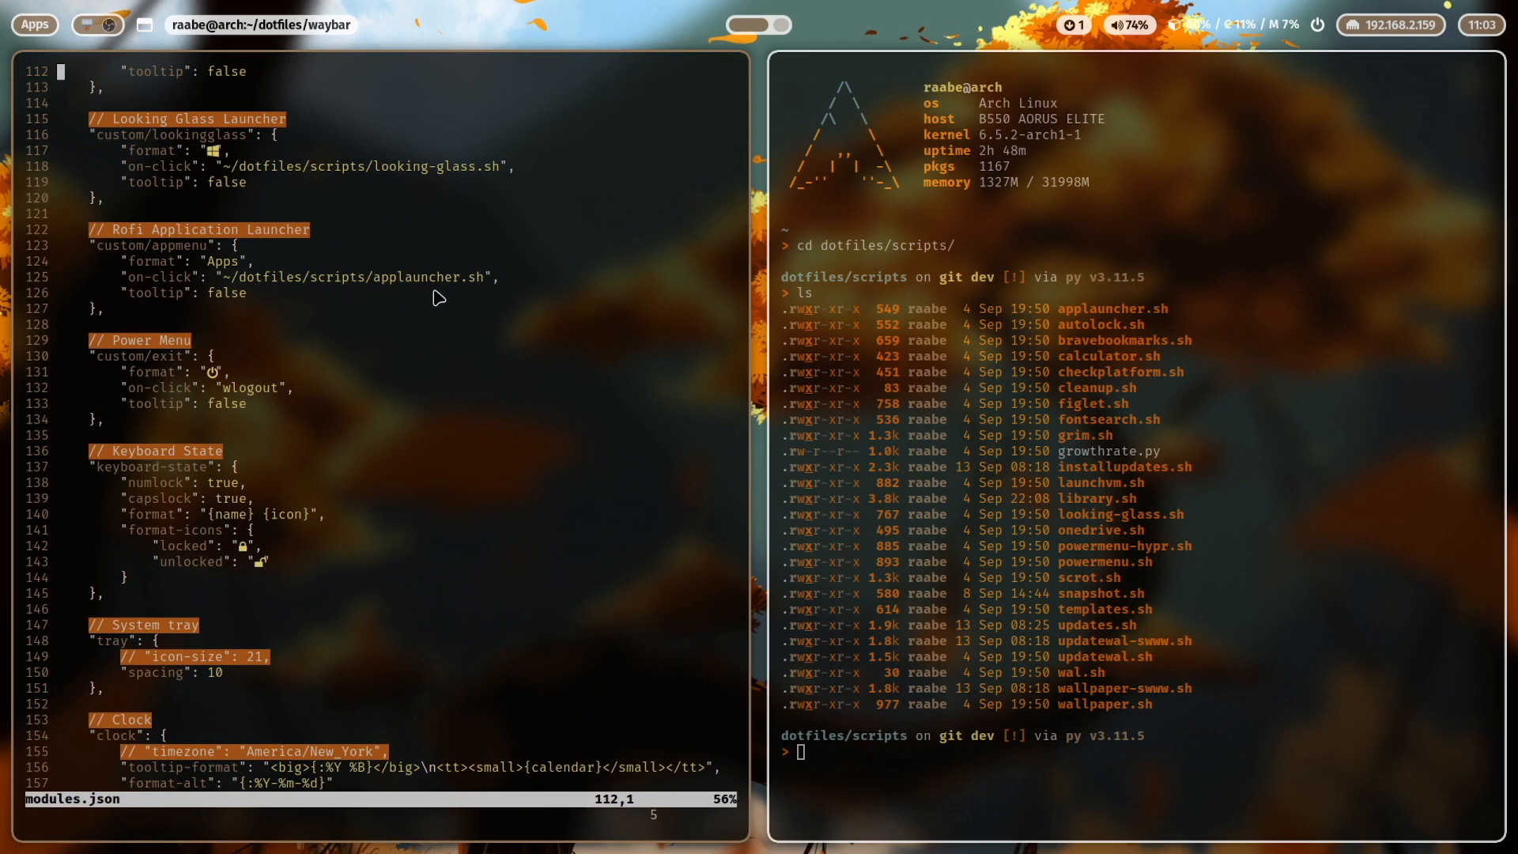
mouse_move(164, 276)
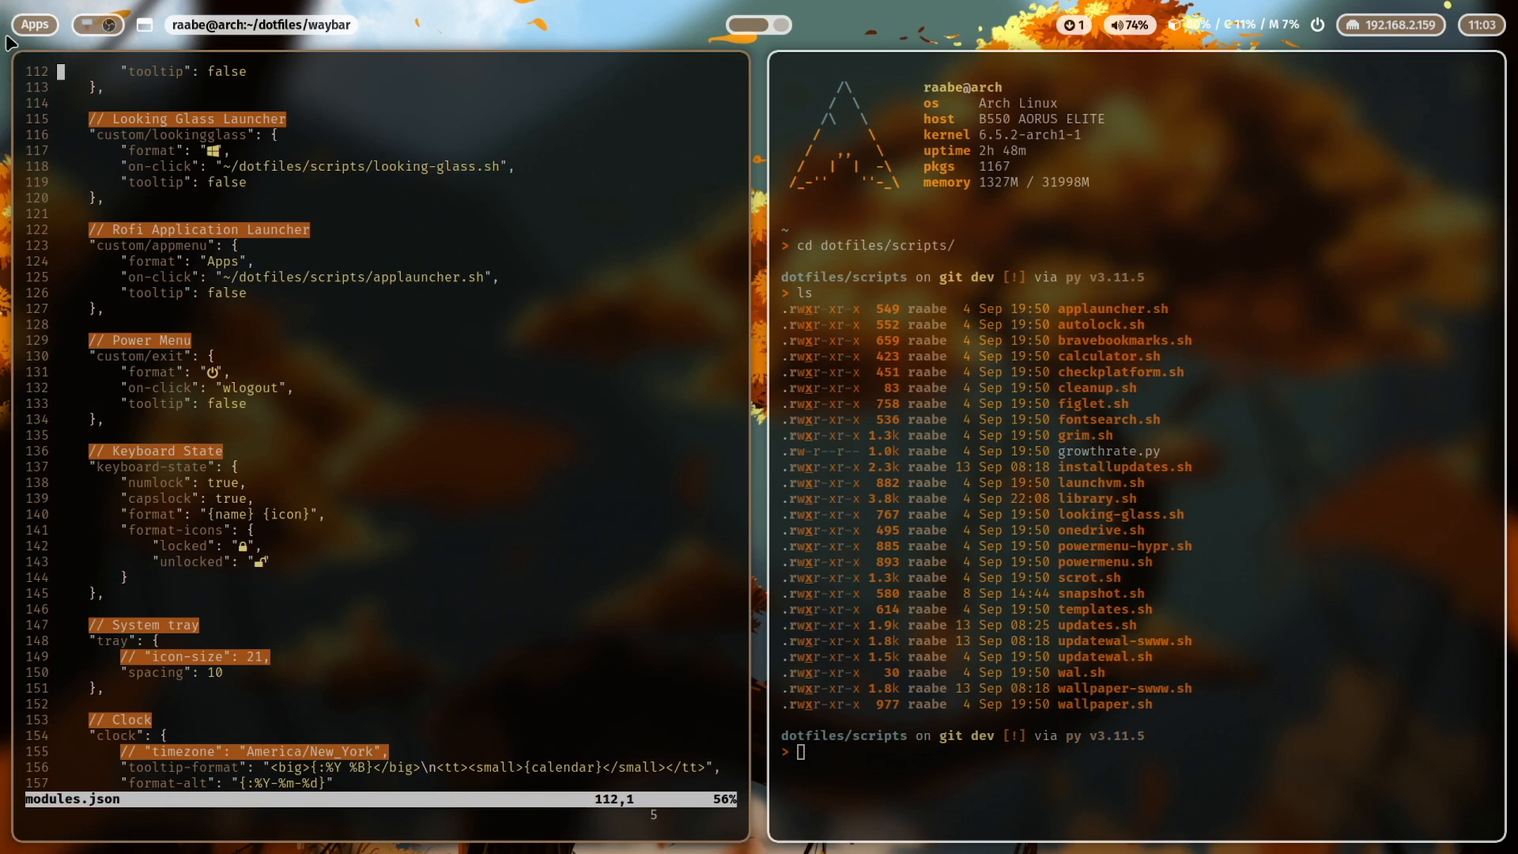
mouse_move(206, 246)
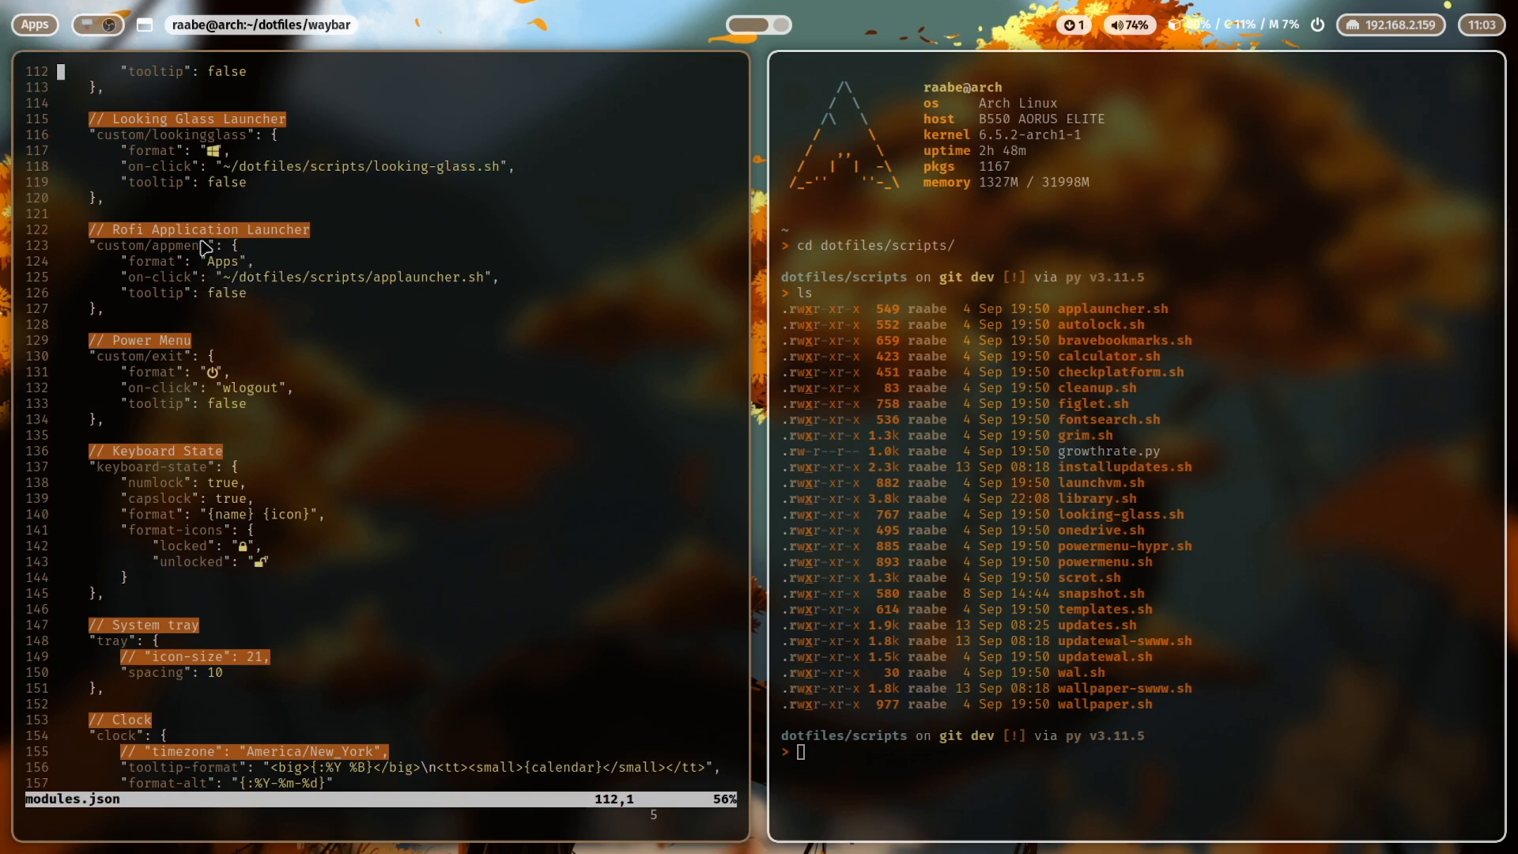
mouse_move(140, 292)
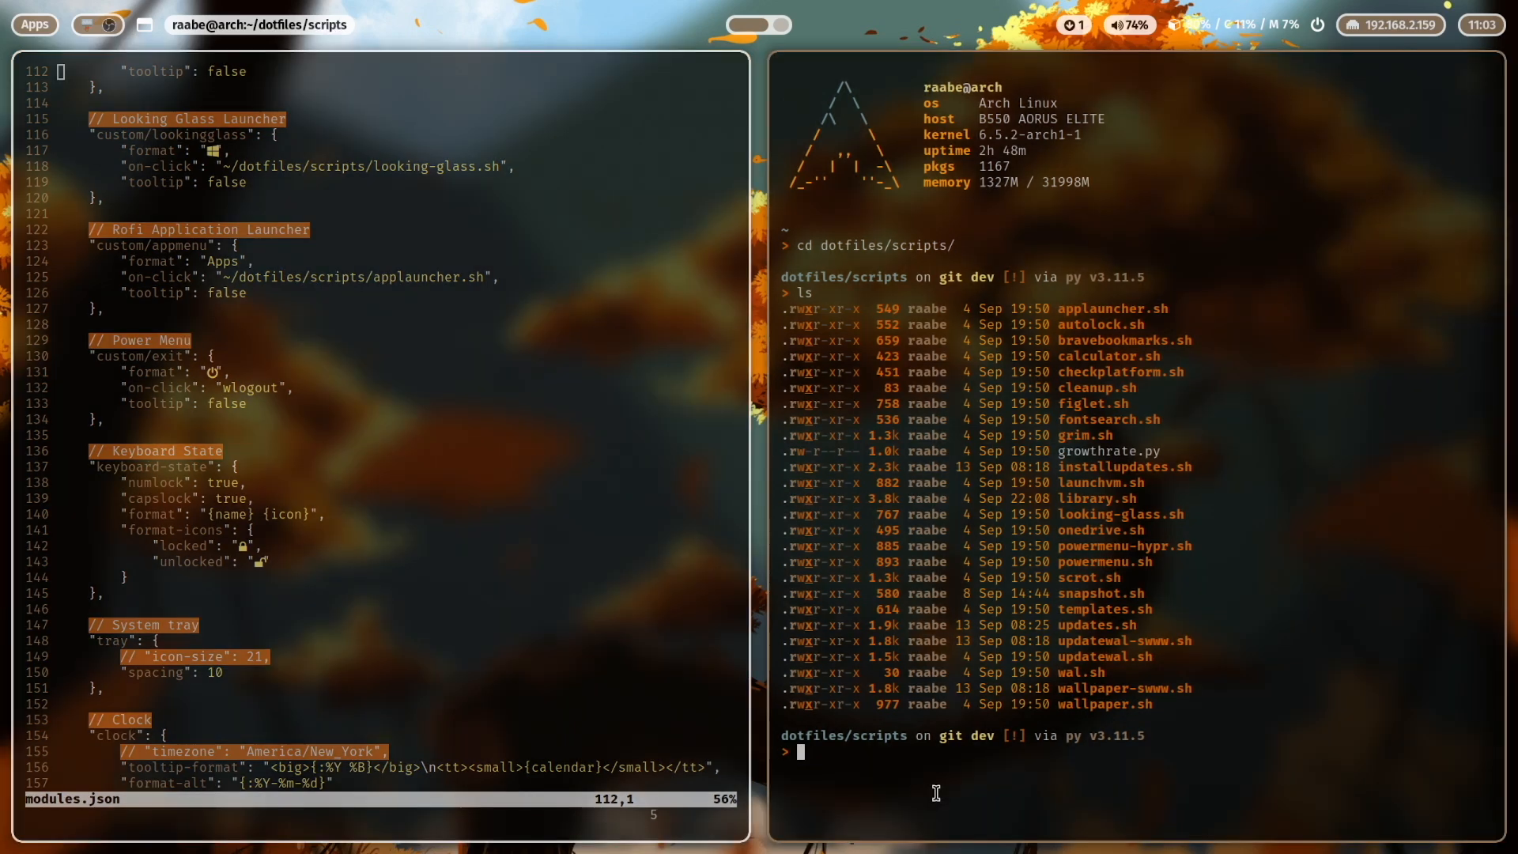
Open applauncher.sh in Vim with the v alias to show its rofi drun command.
type("v applauncher.sh")
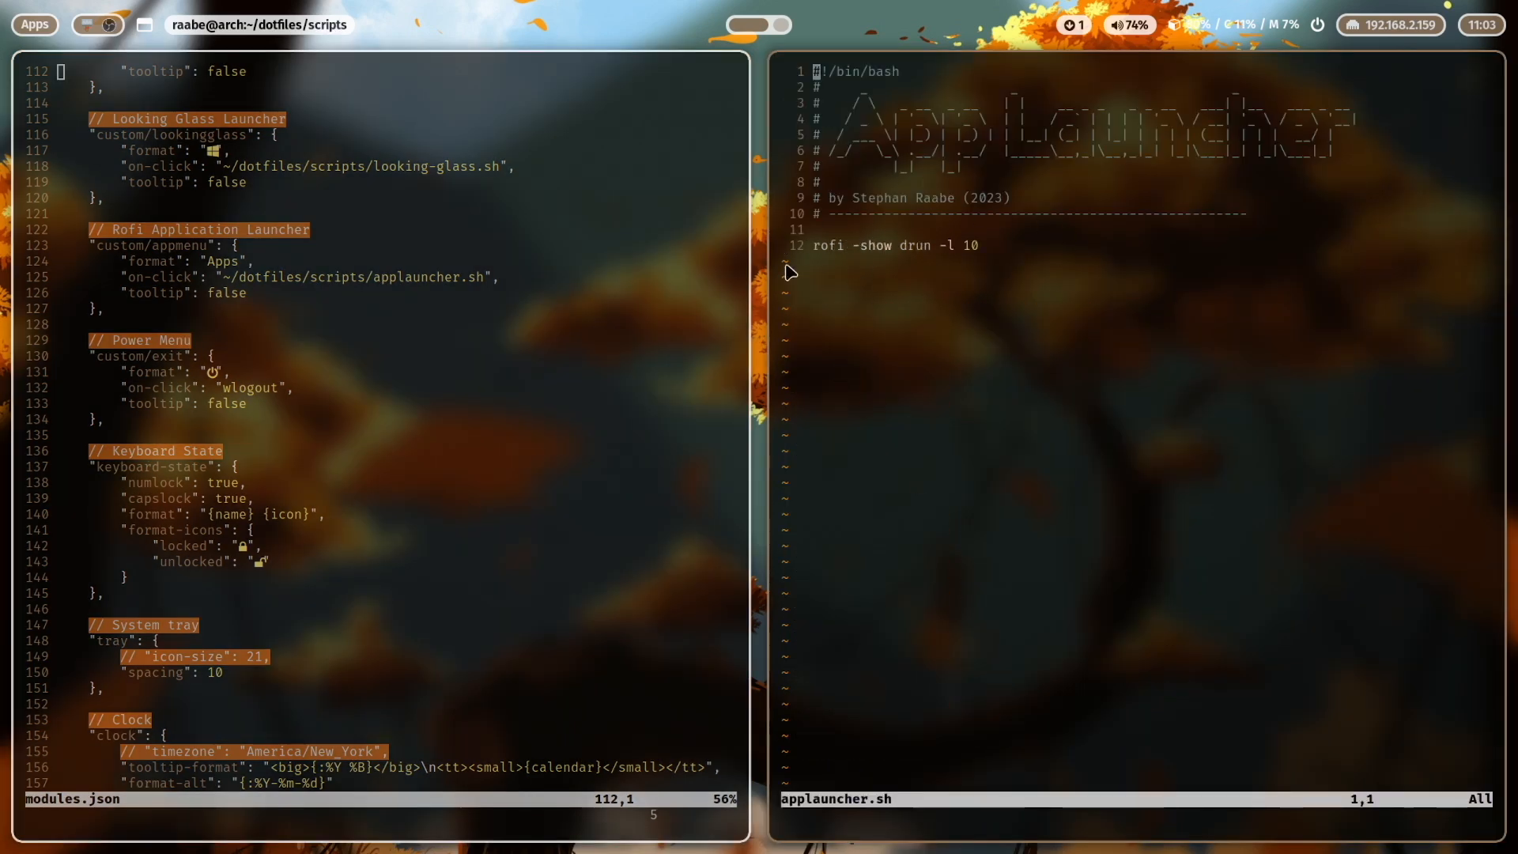
mouse_move(926, 261)
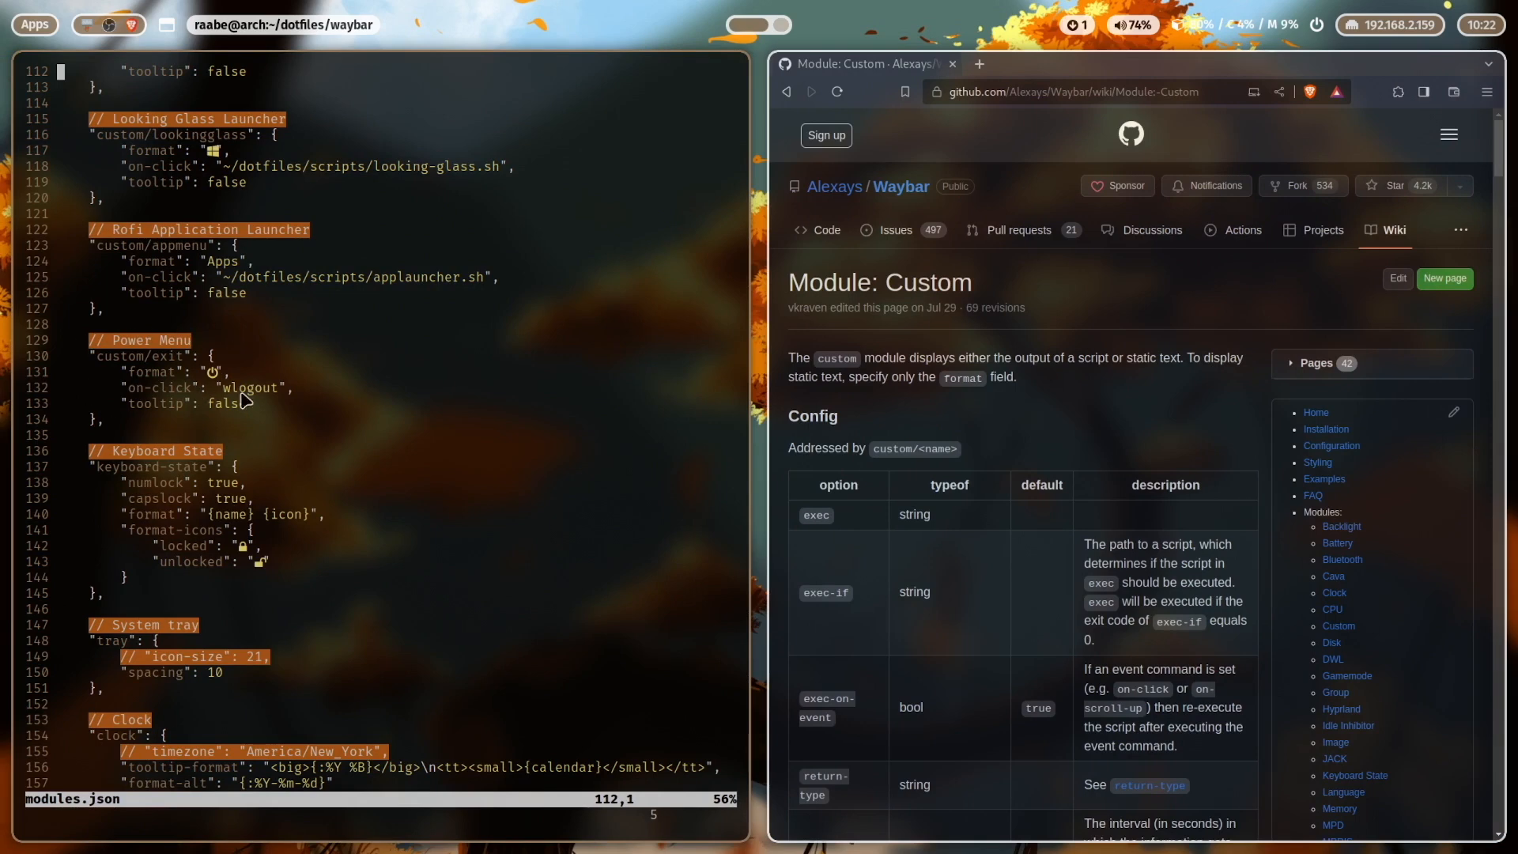
mouse_move(134, 387)
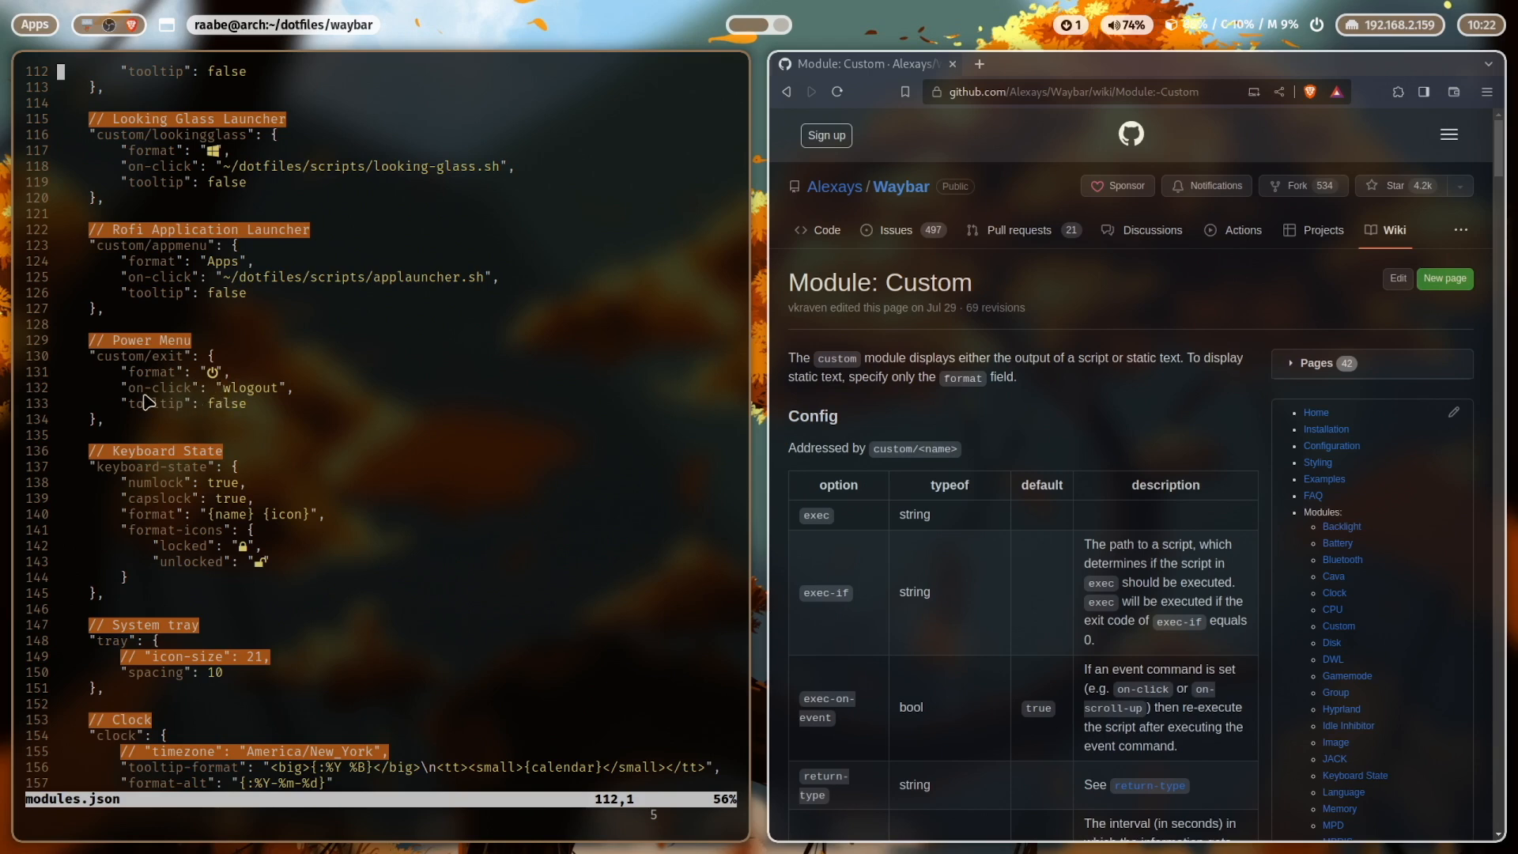
mouse_move(230, 401)
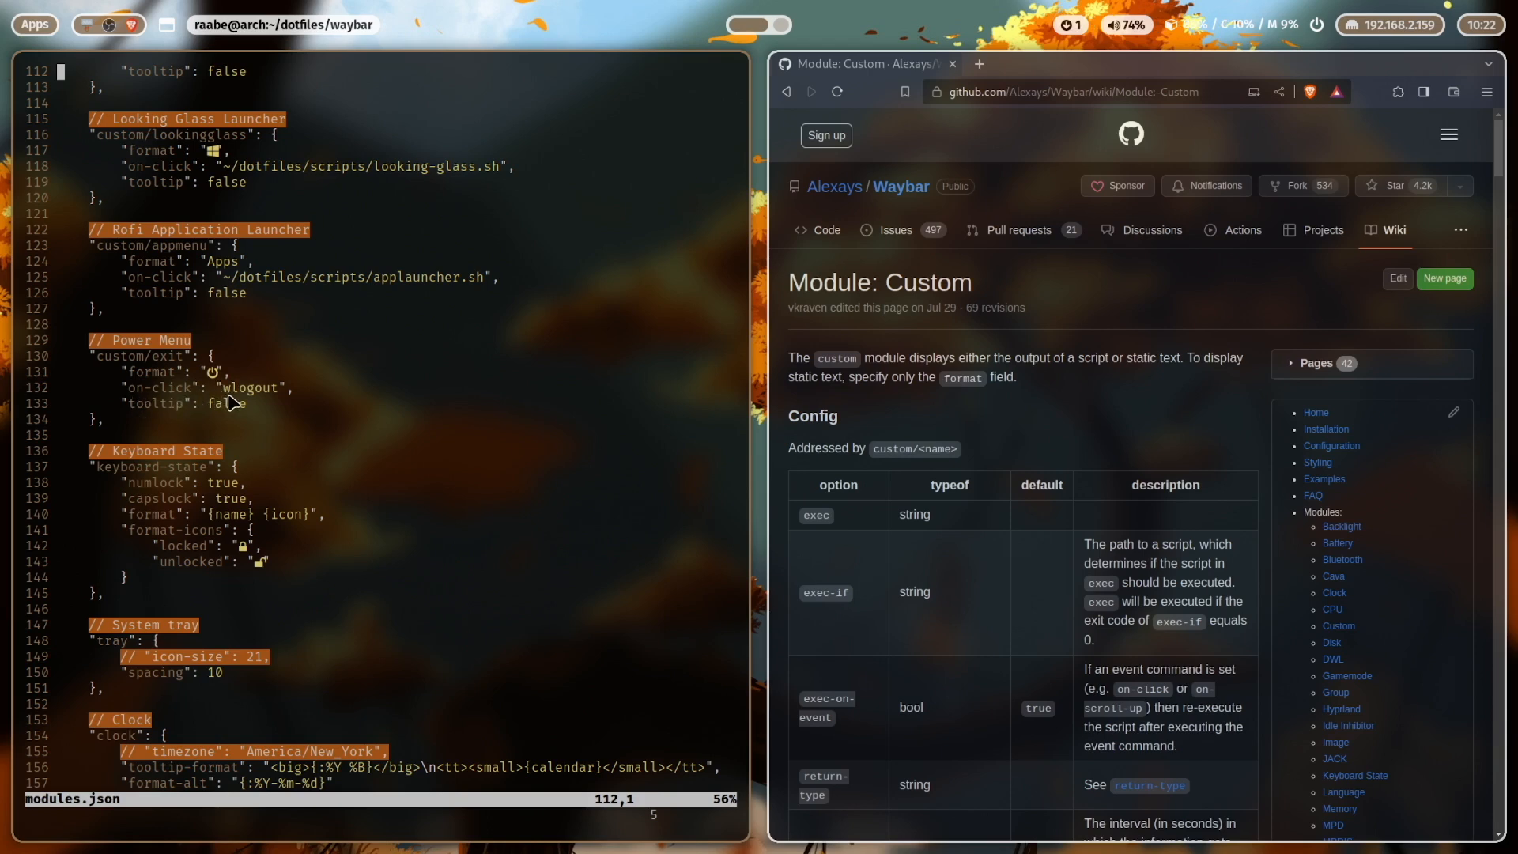
mouse_move(323, 395)
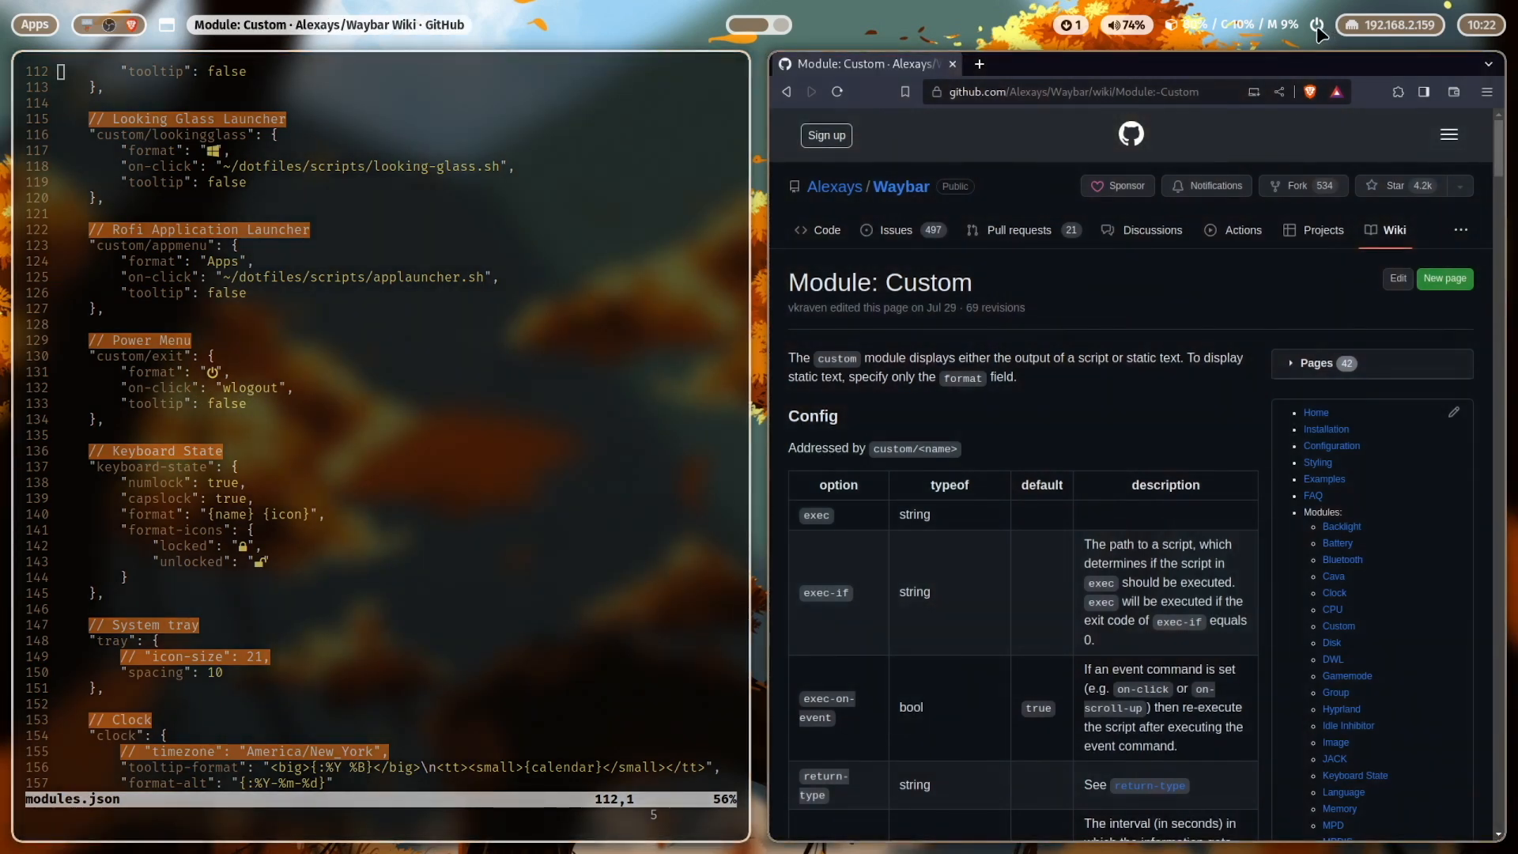
left_click(1319, 25)
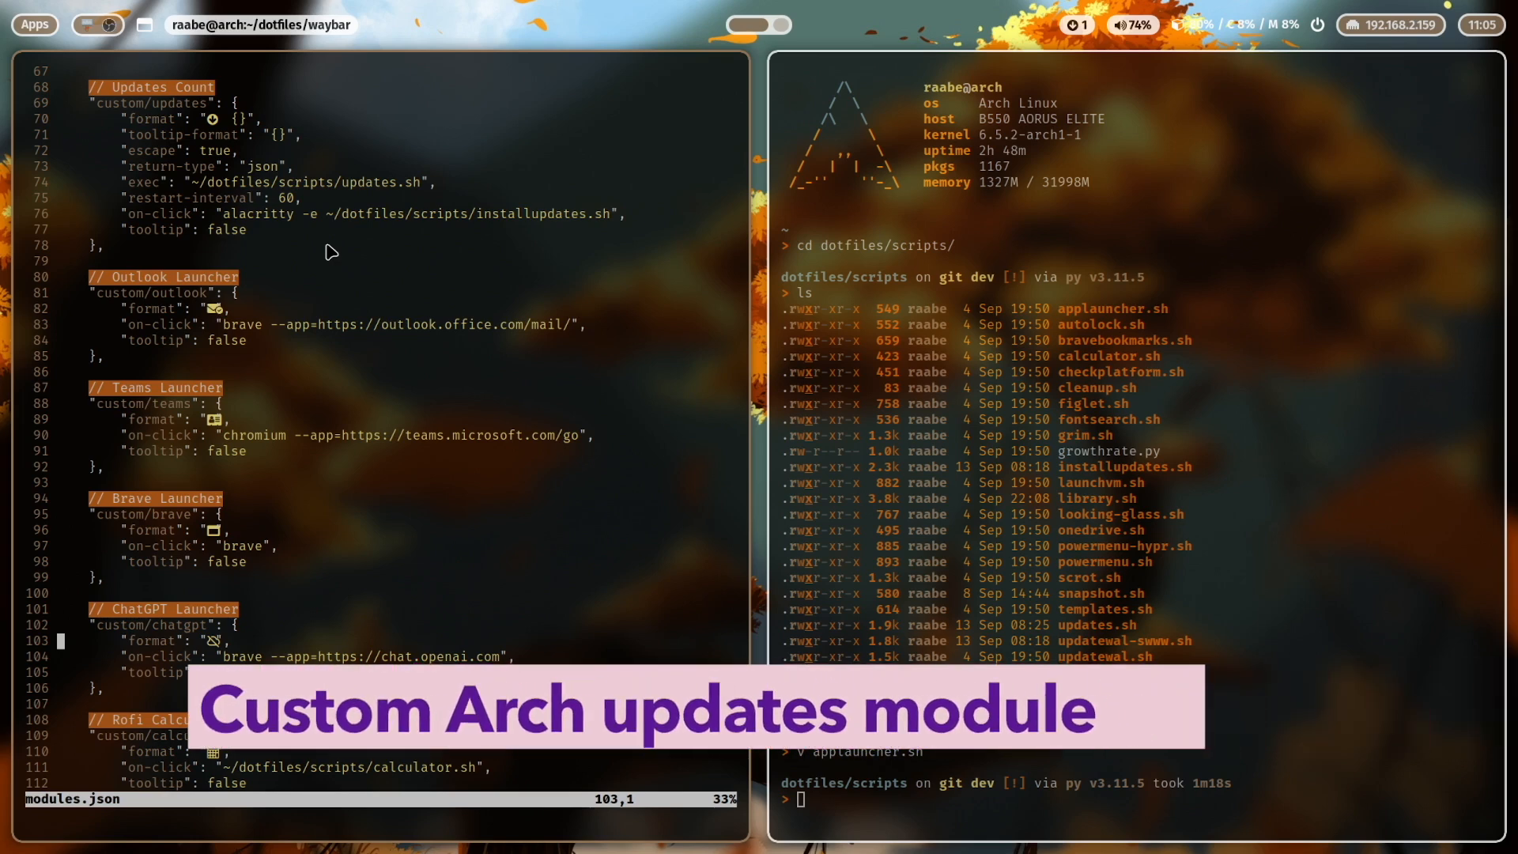
mouse_move(150, 121)
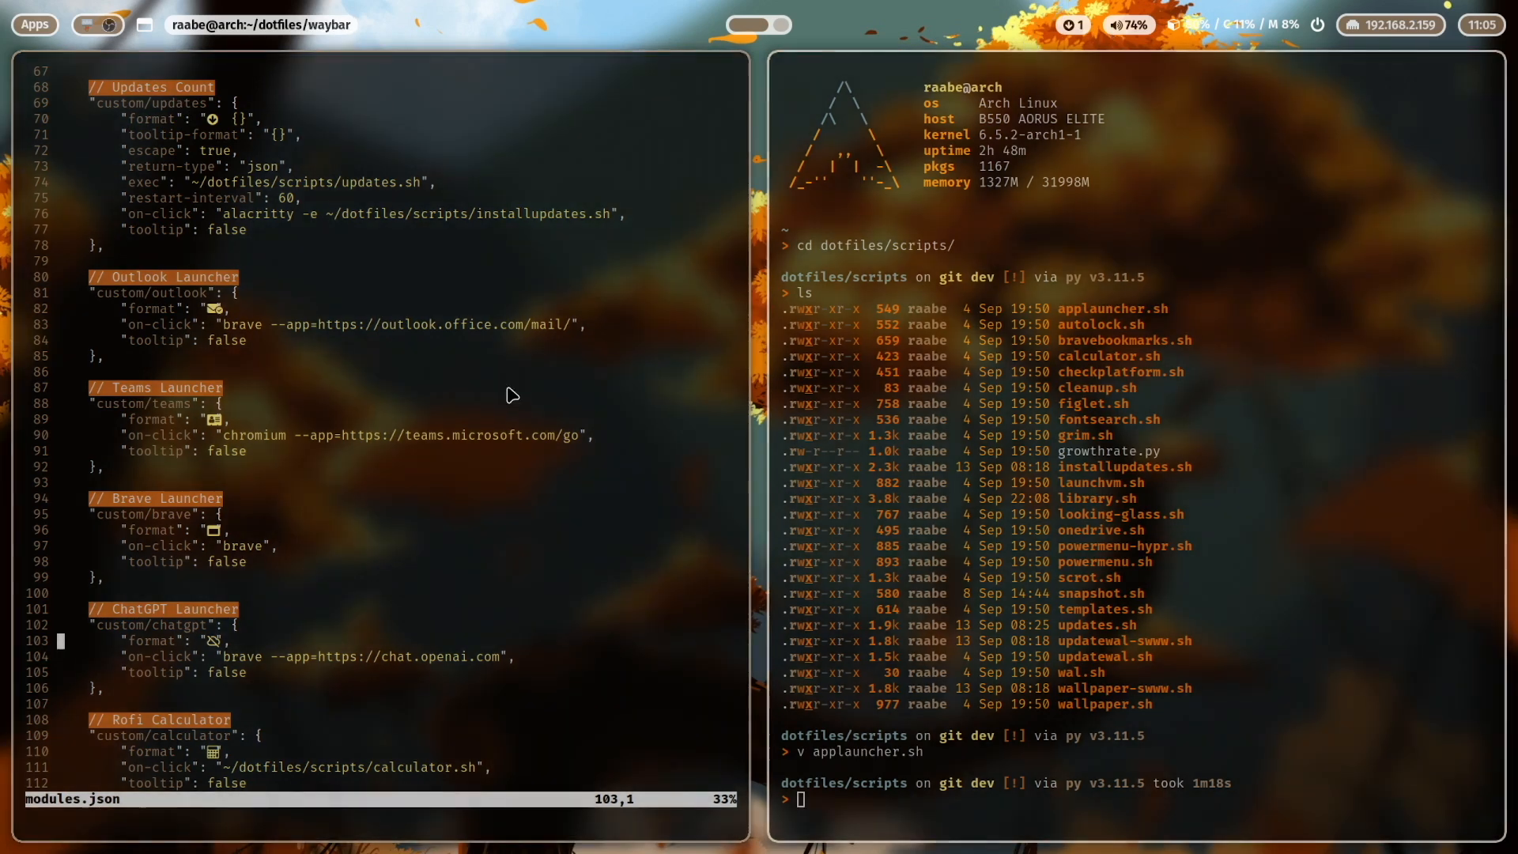
mouse_move(484, 387)
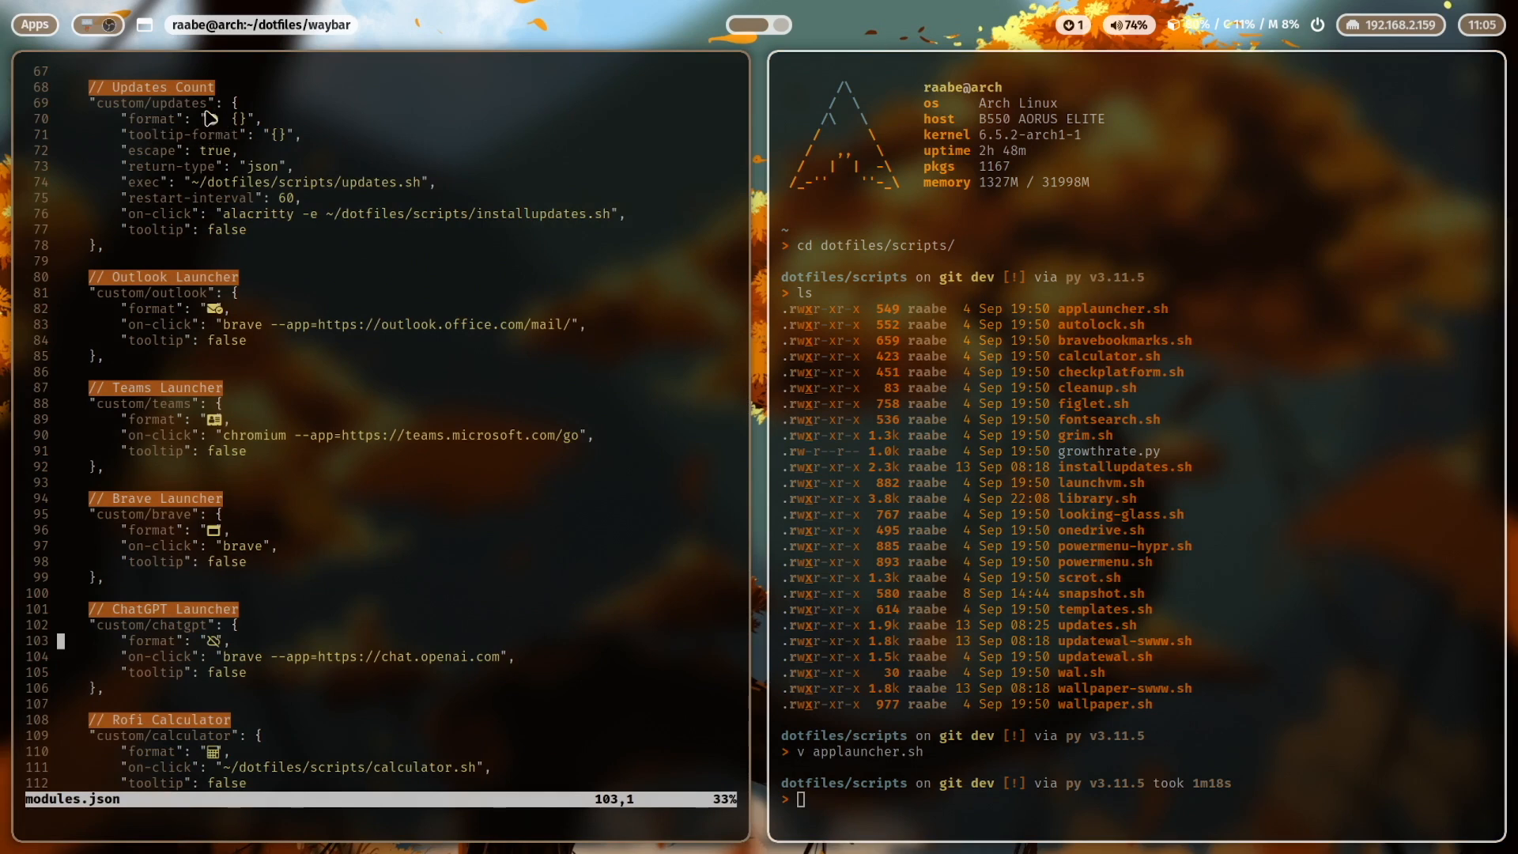
mouse_move(242, 128)
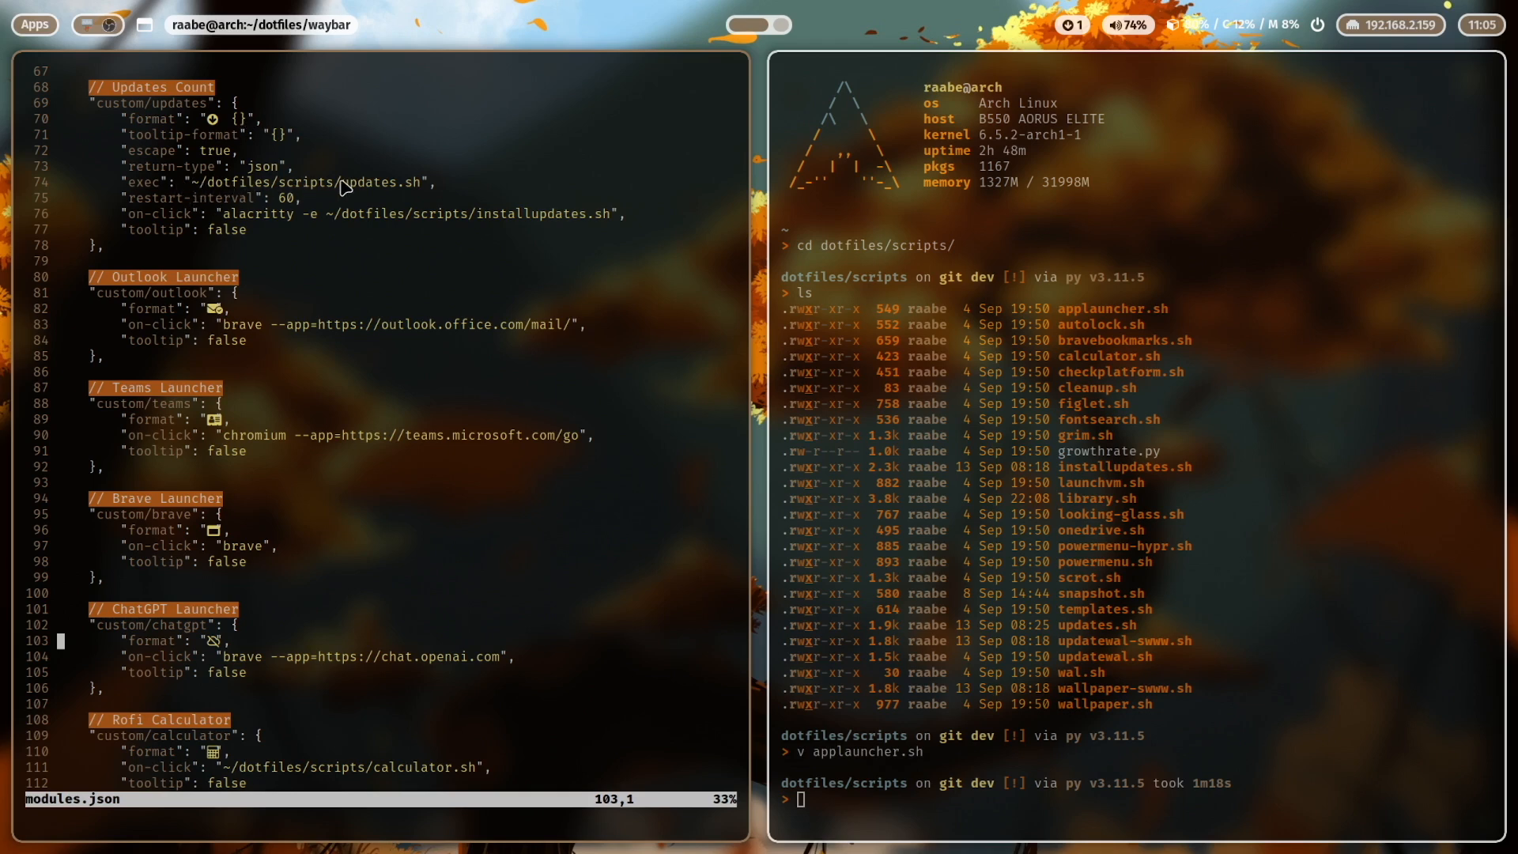
mouse_move(189, 186)
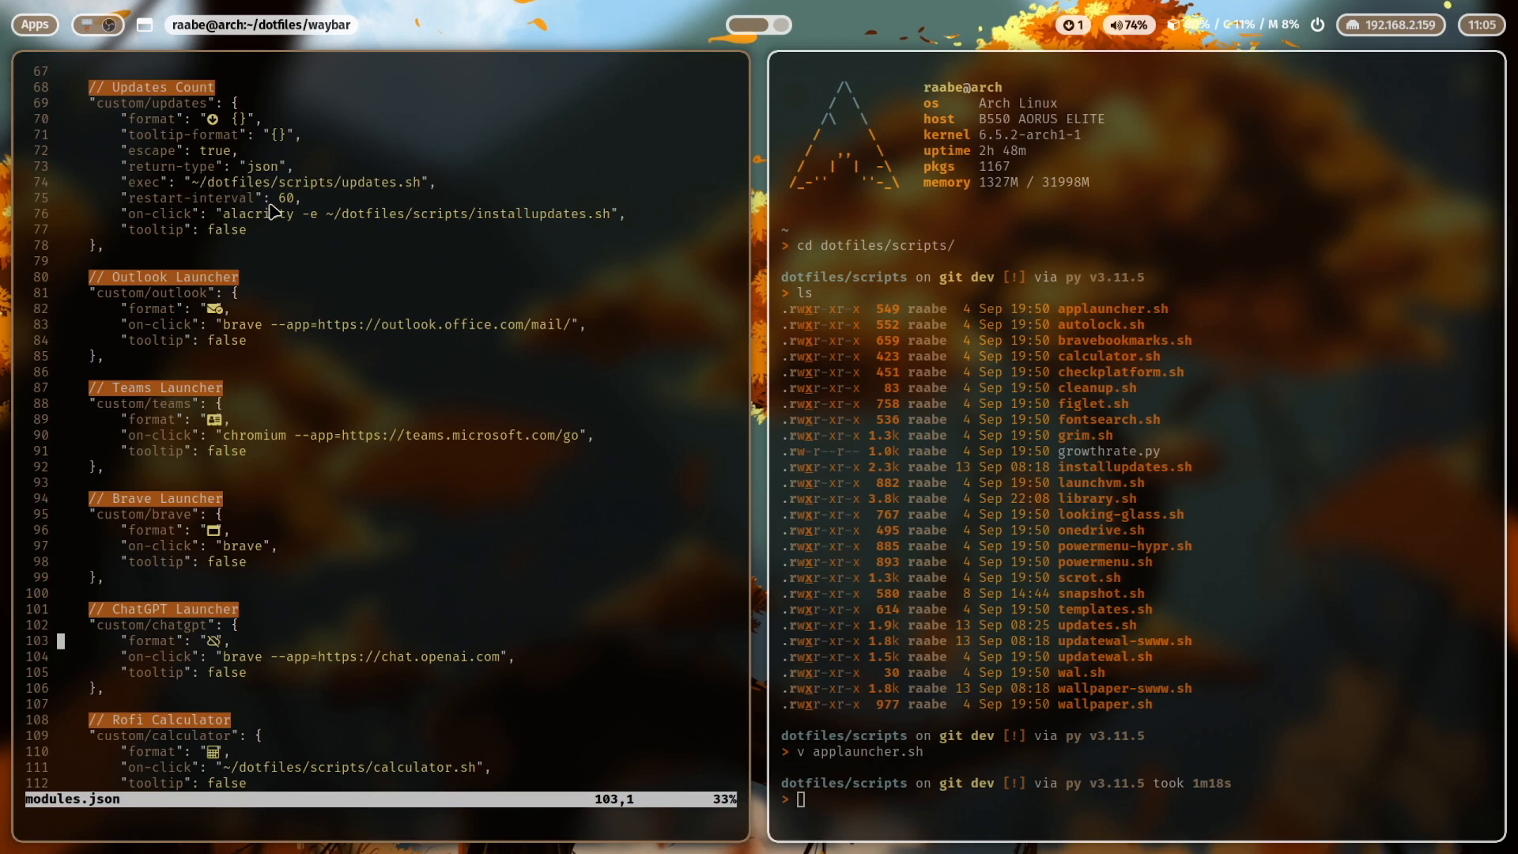
mouse_move(286, 220)
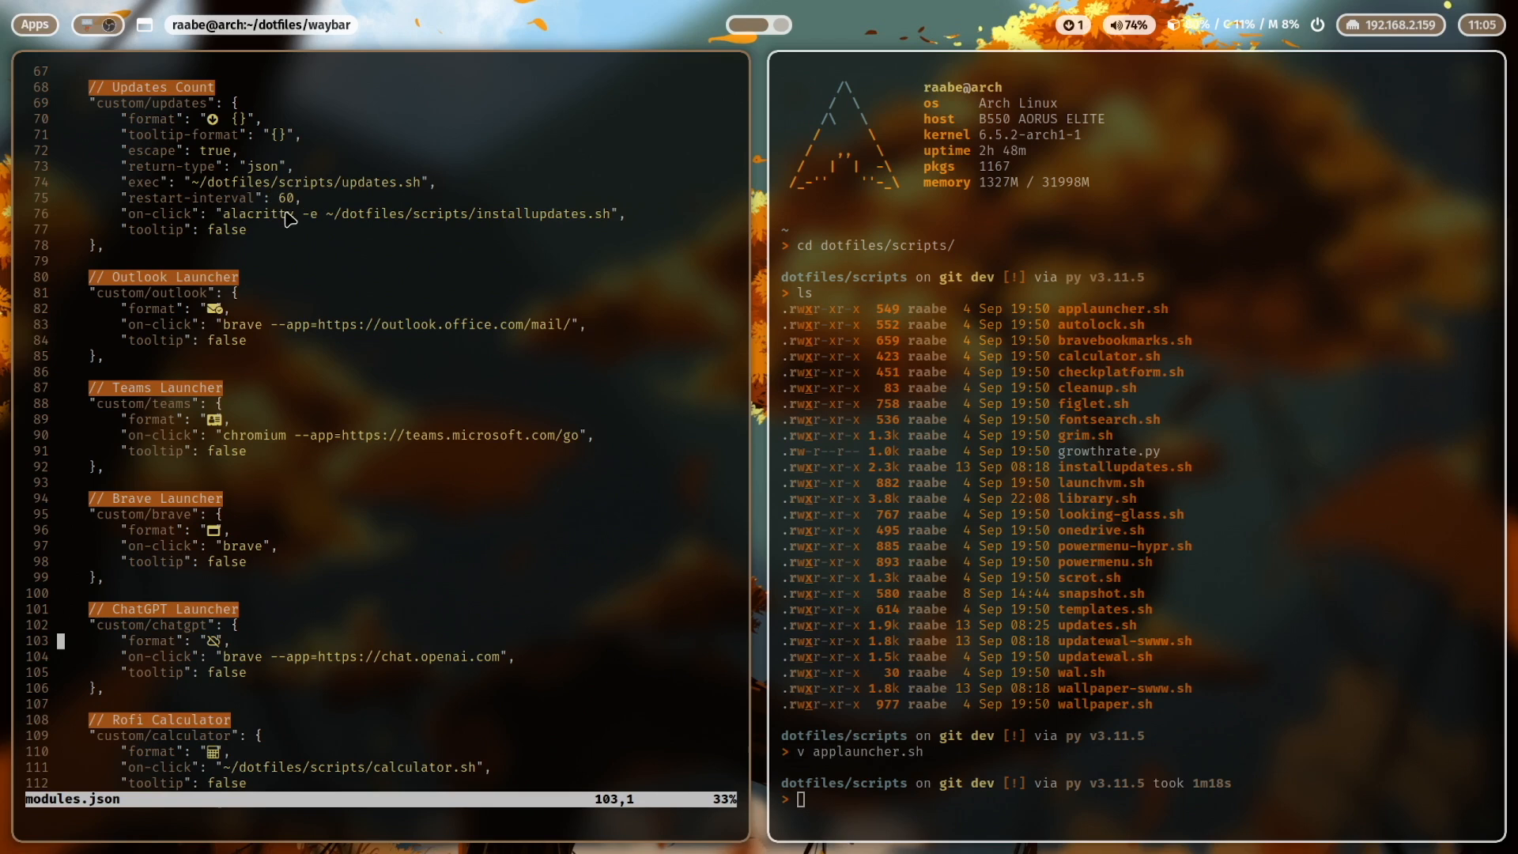
mouse_move(298, 211)
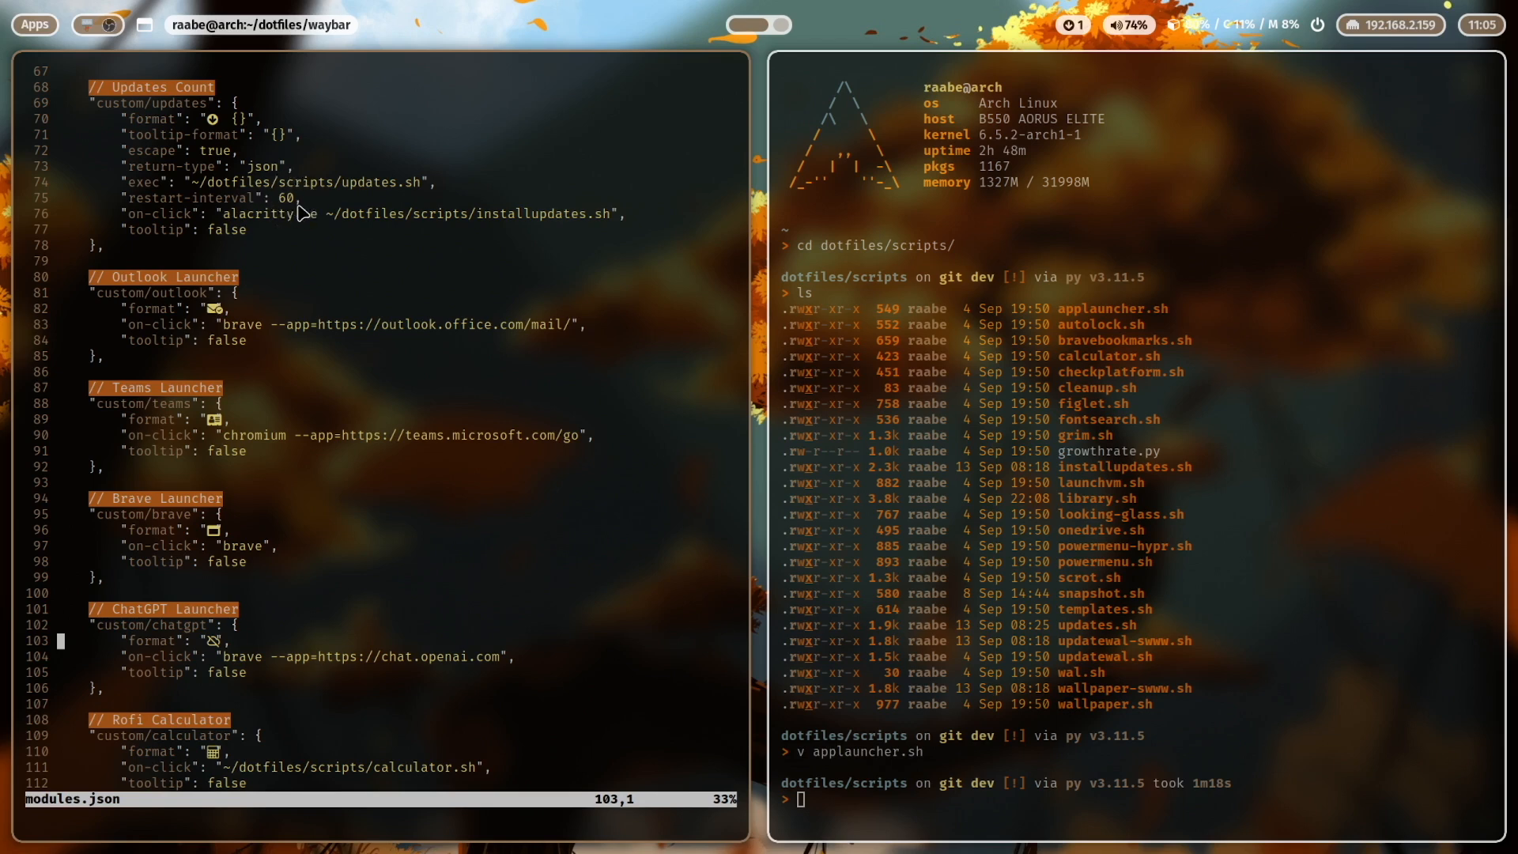
mouse_move(290, 214)
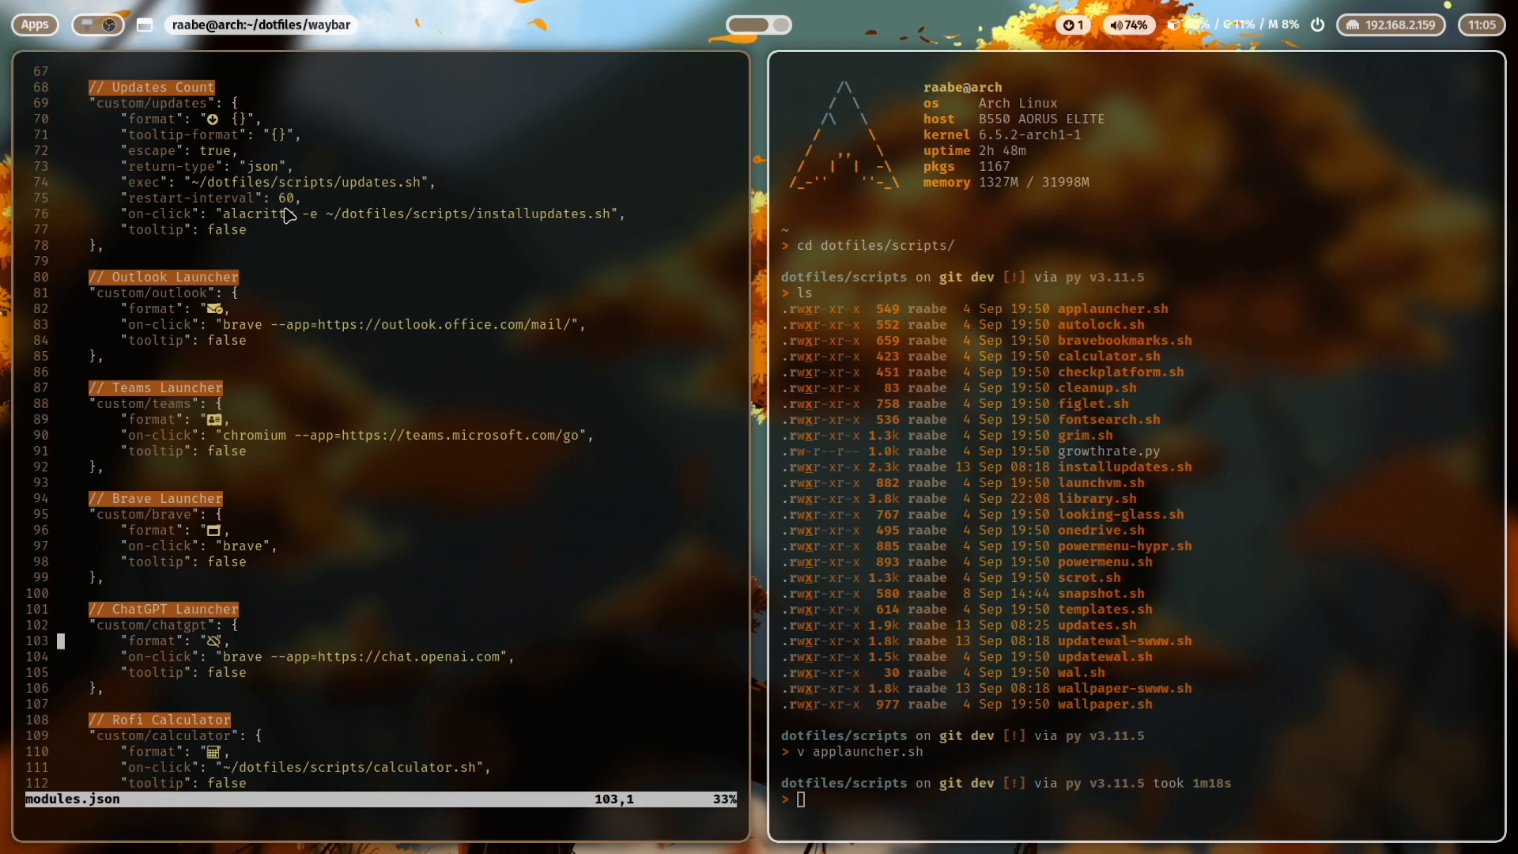
mouse_move(417, 182)
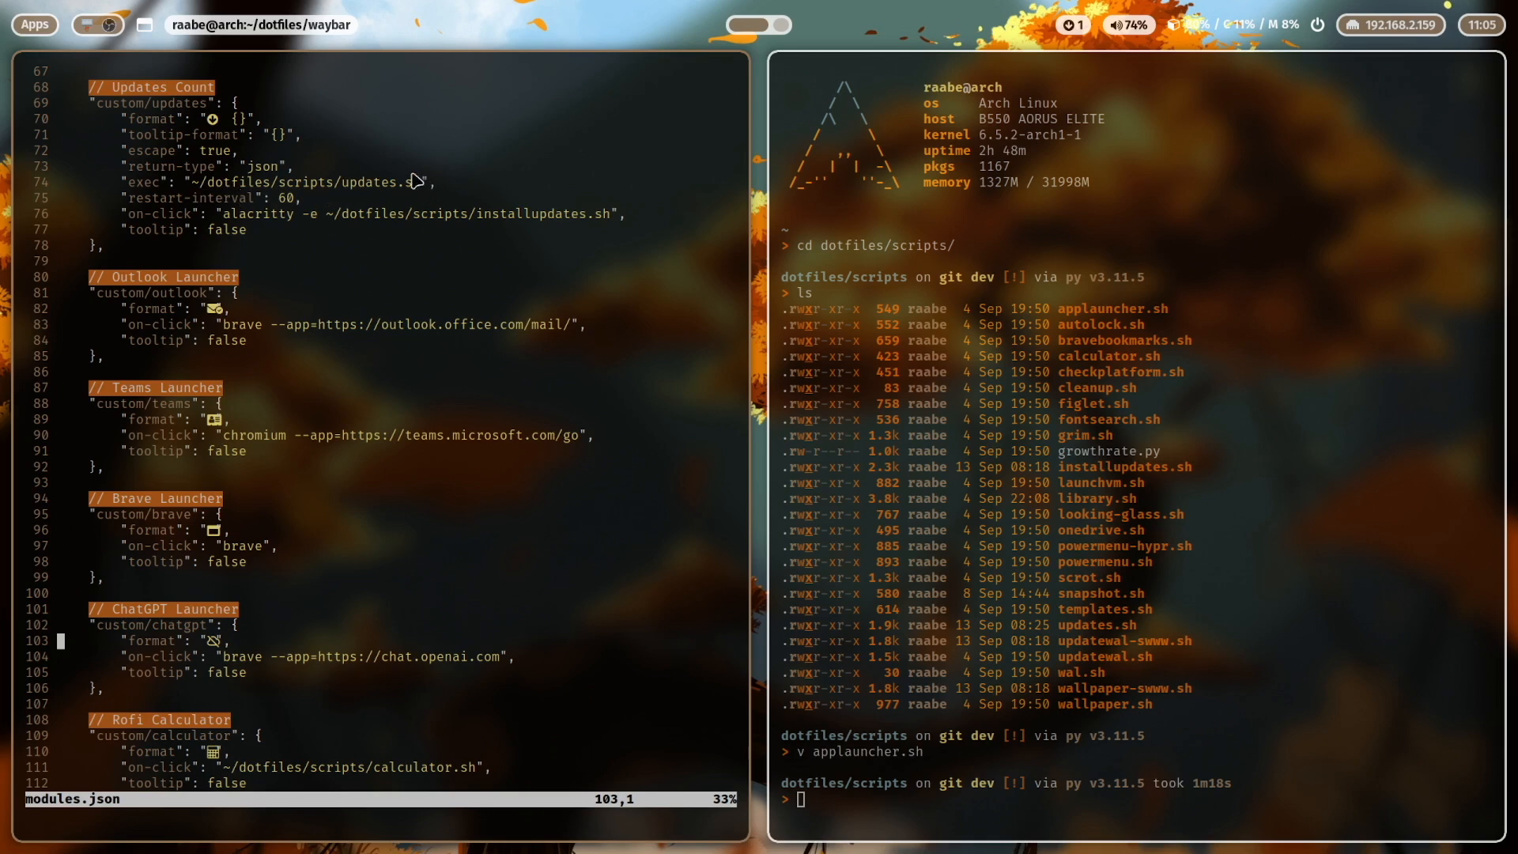
mouse_move(373, 195)
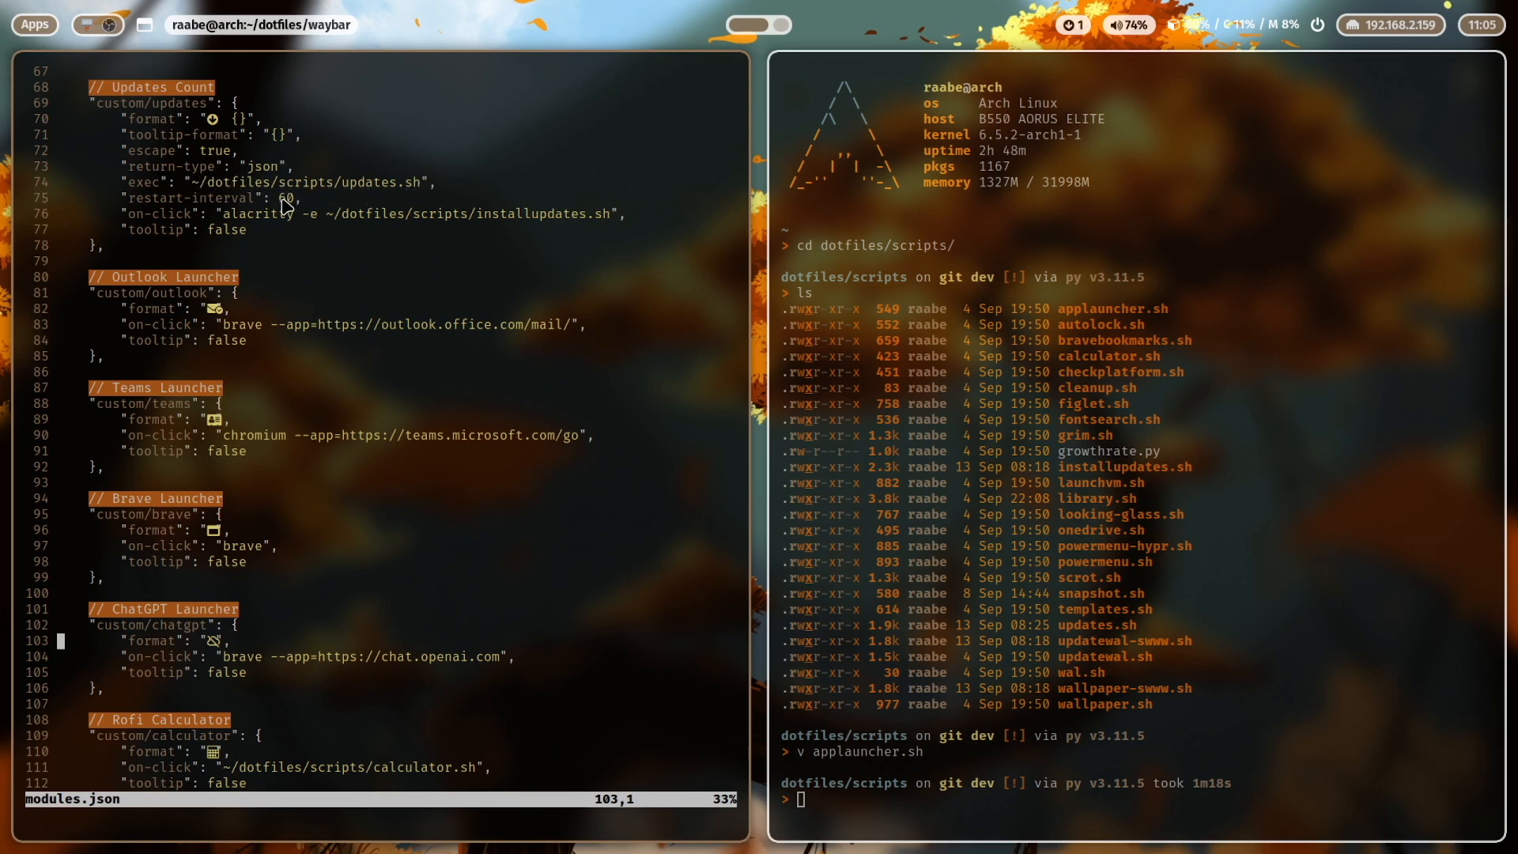
mouse_move(254, 135)
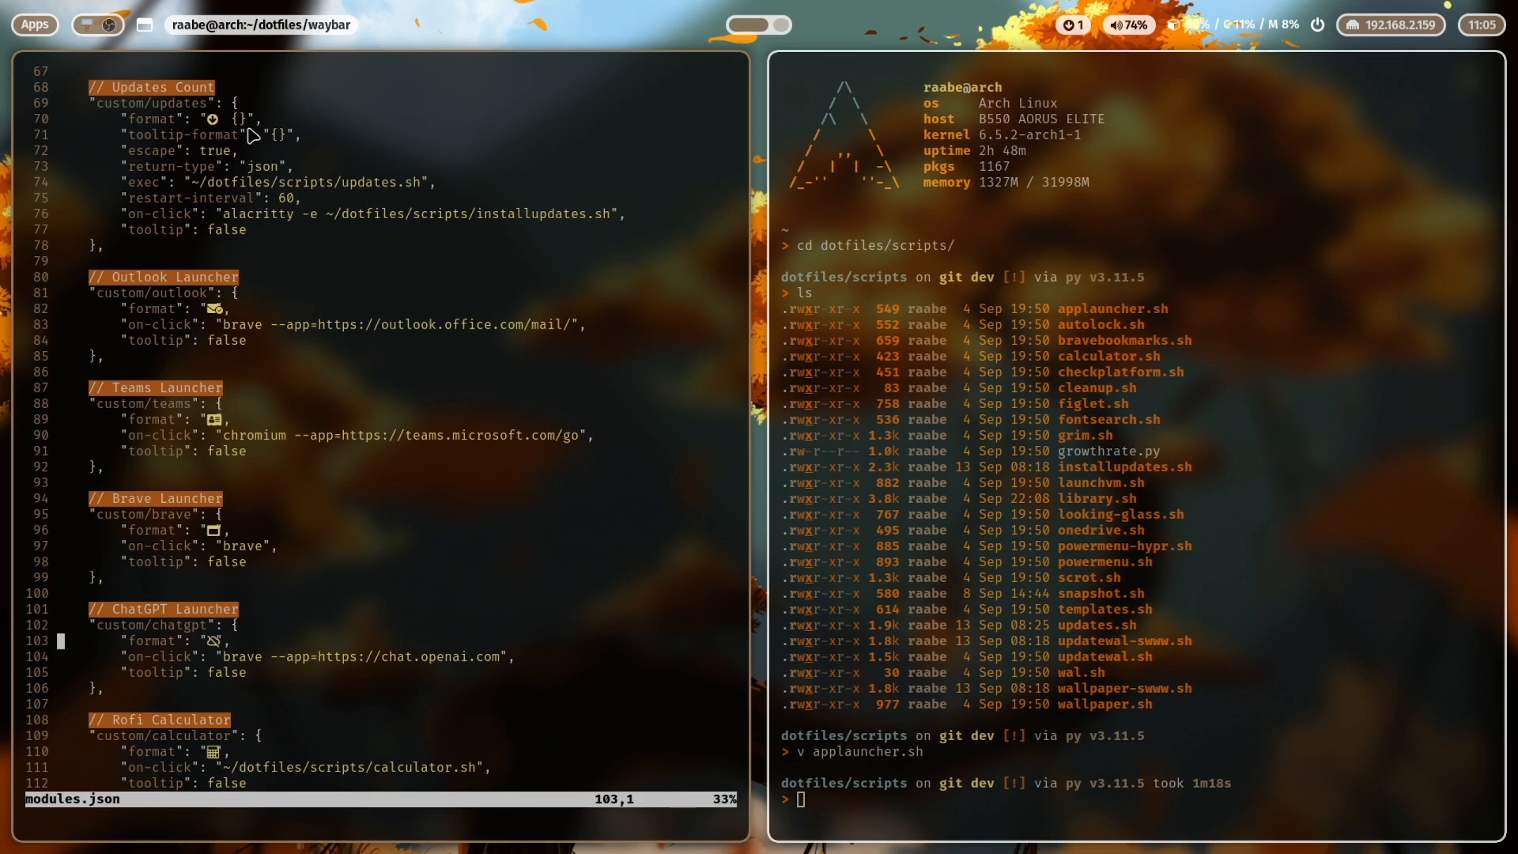
mouse_move(249, 227)
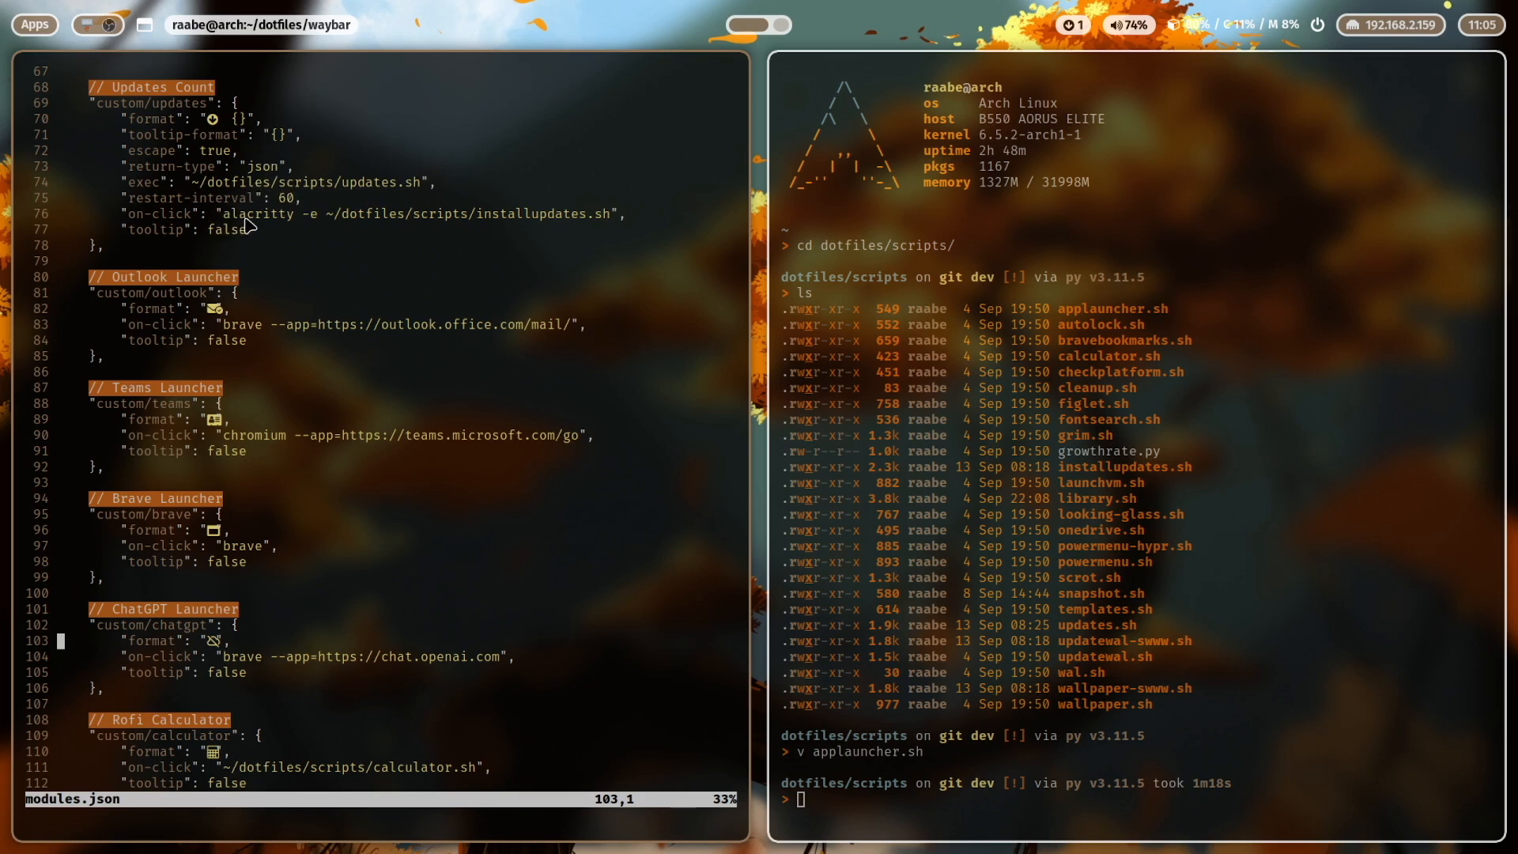
mouse_move(341, 218)
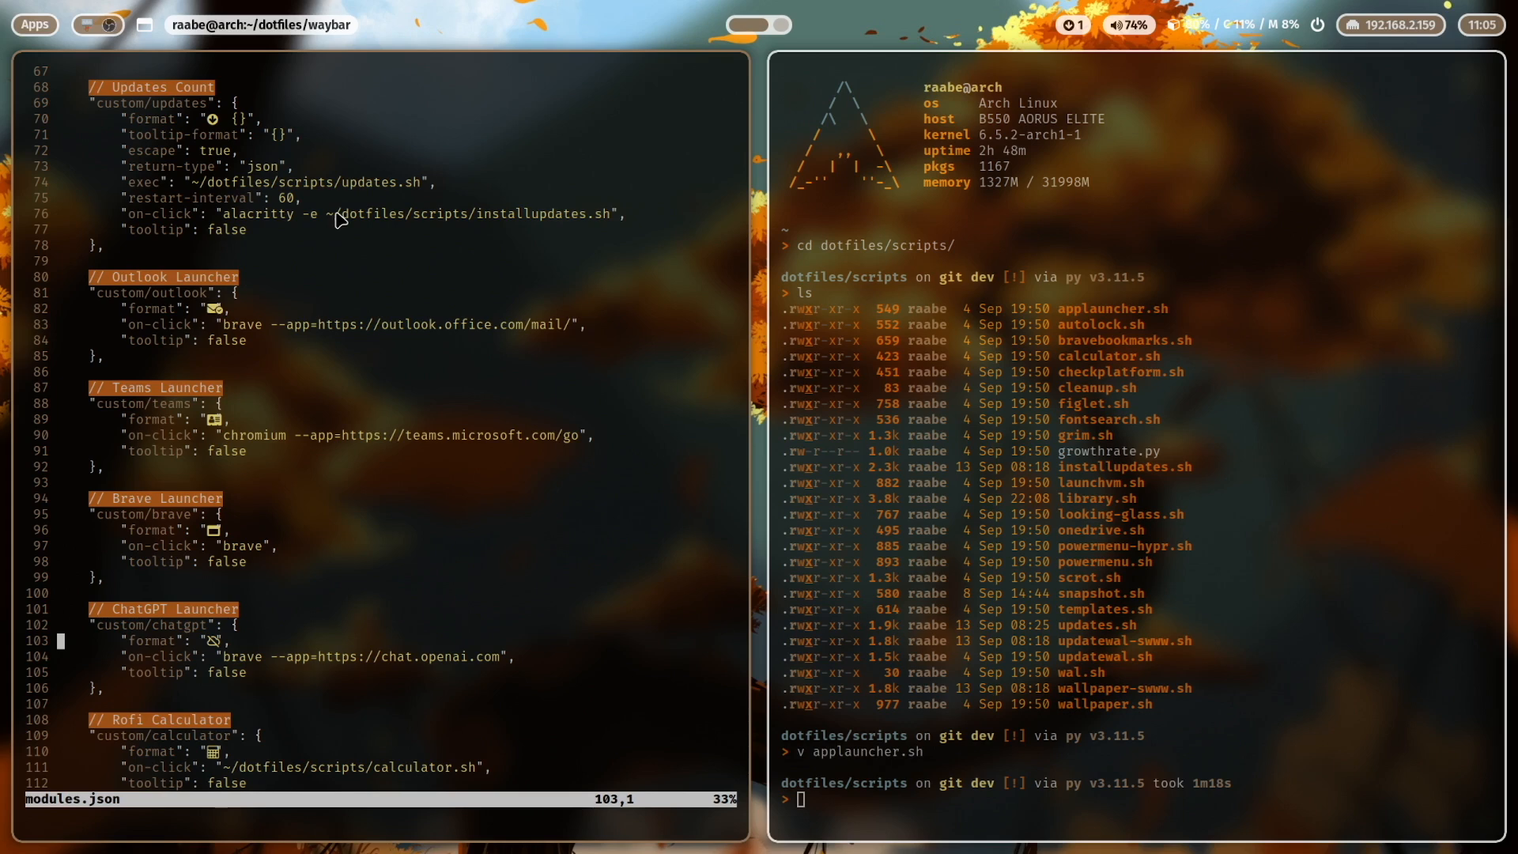
mouse_move(349, 228)
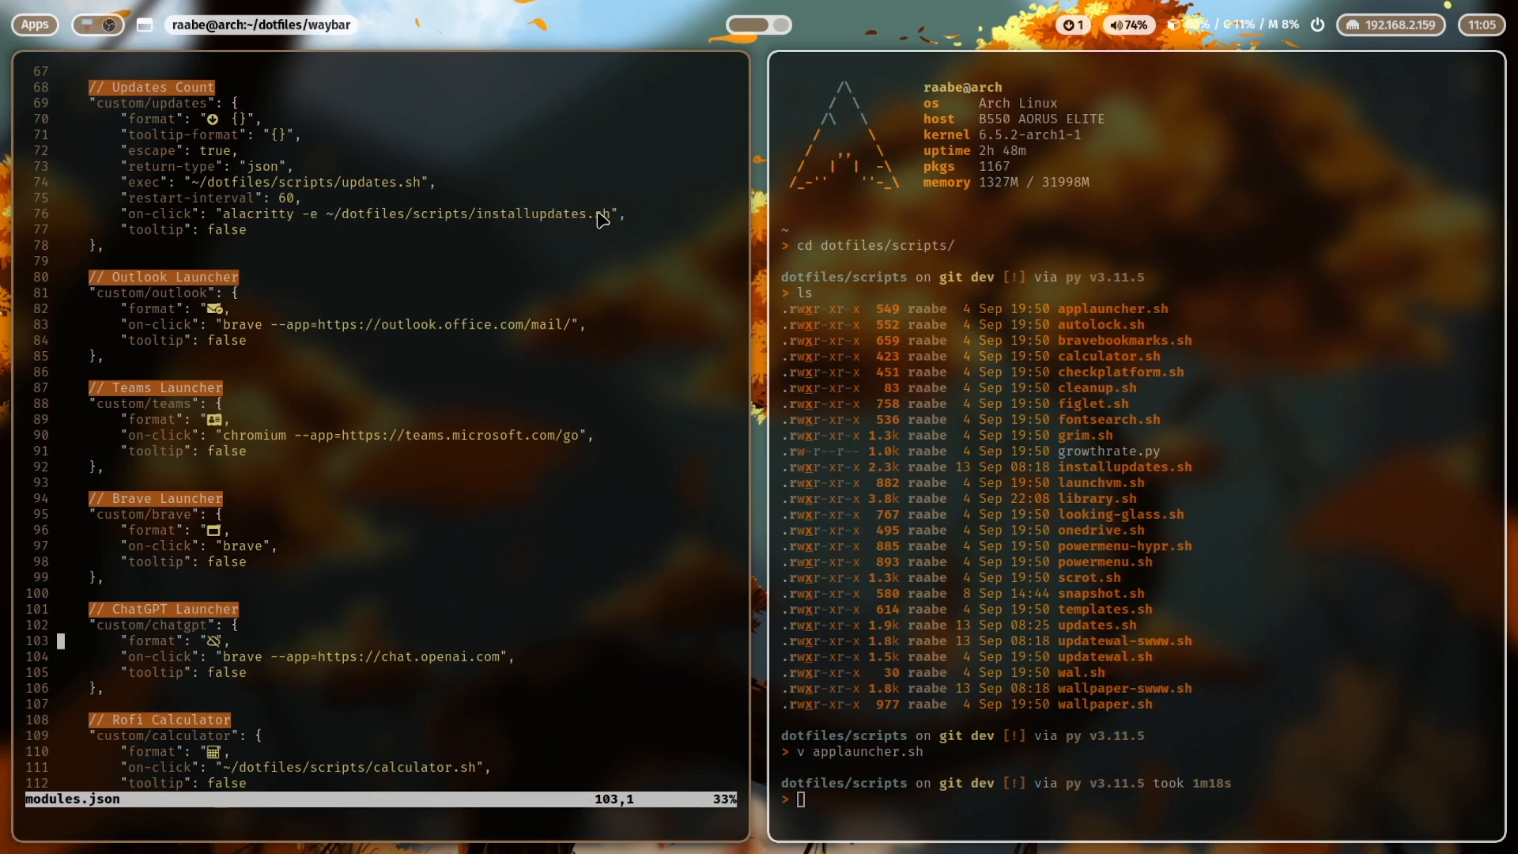
mouse_move(197, 180)
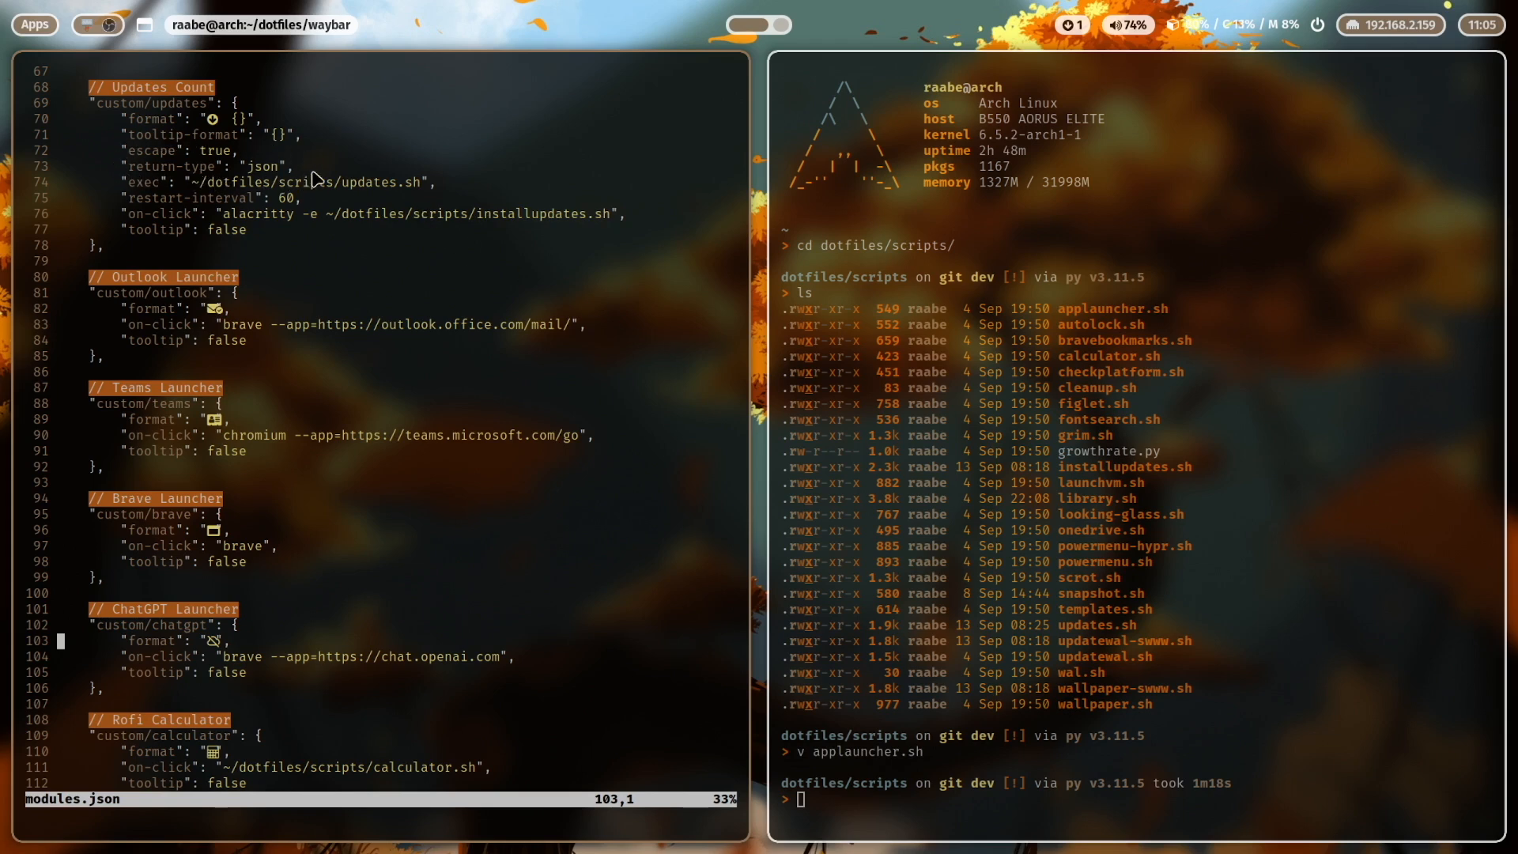
mouse_move(302, 172)
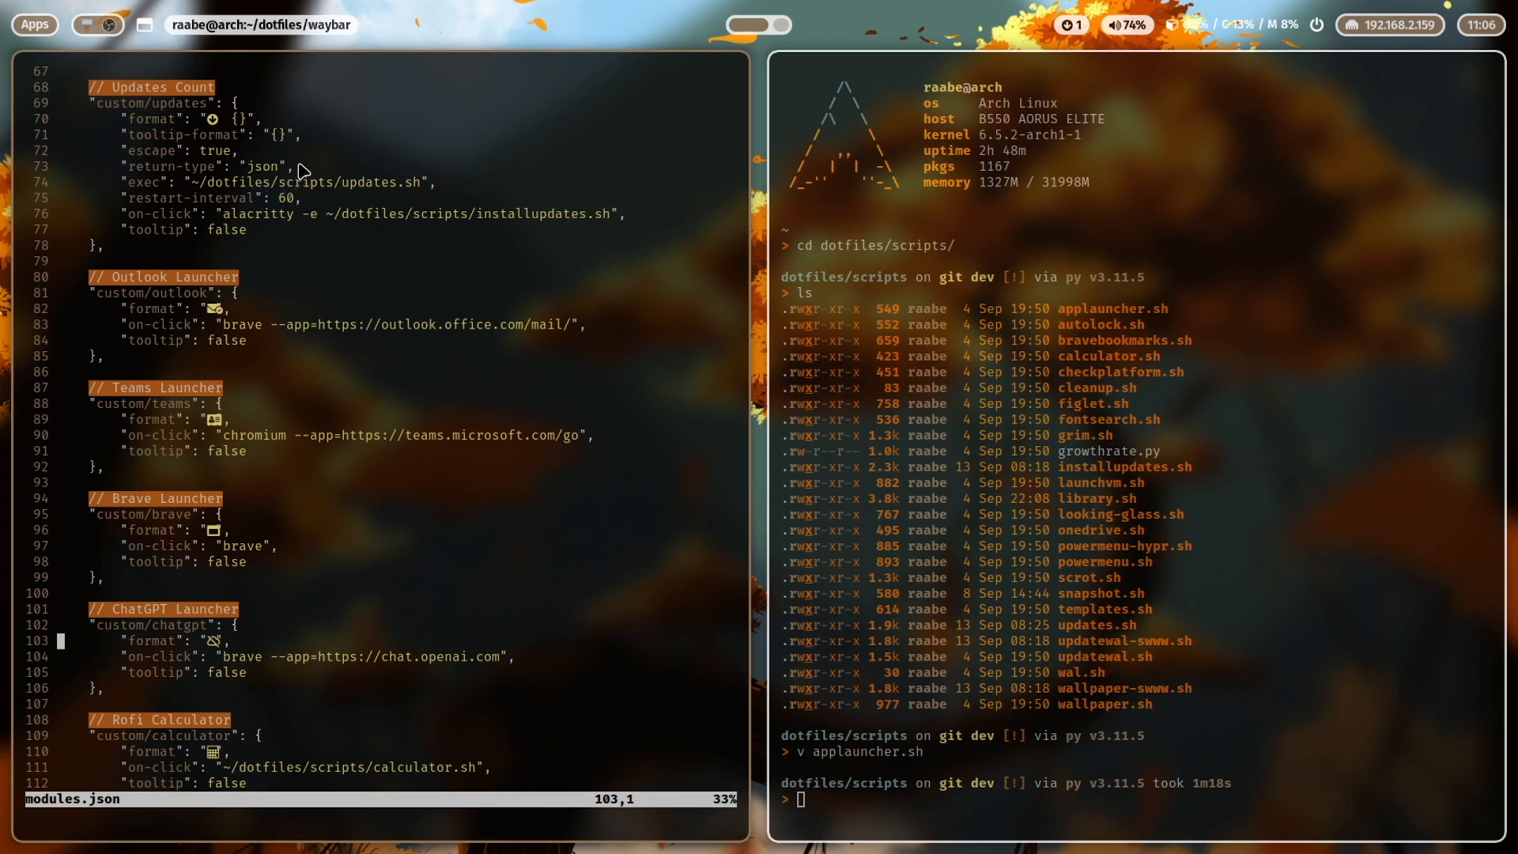
mouse_move(303, 177)
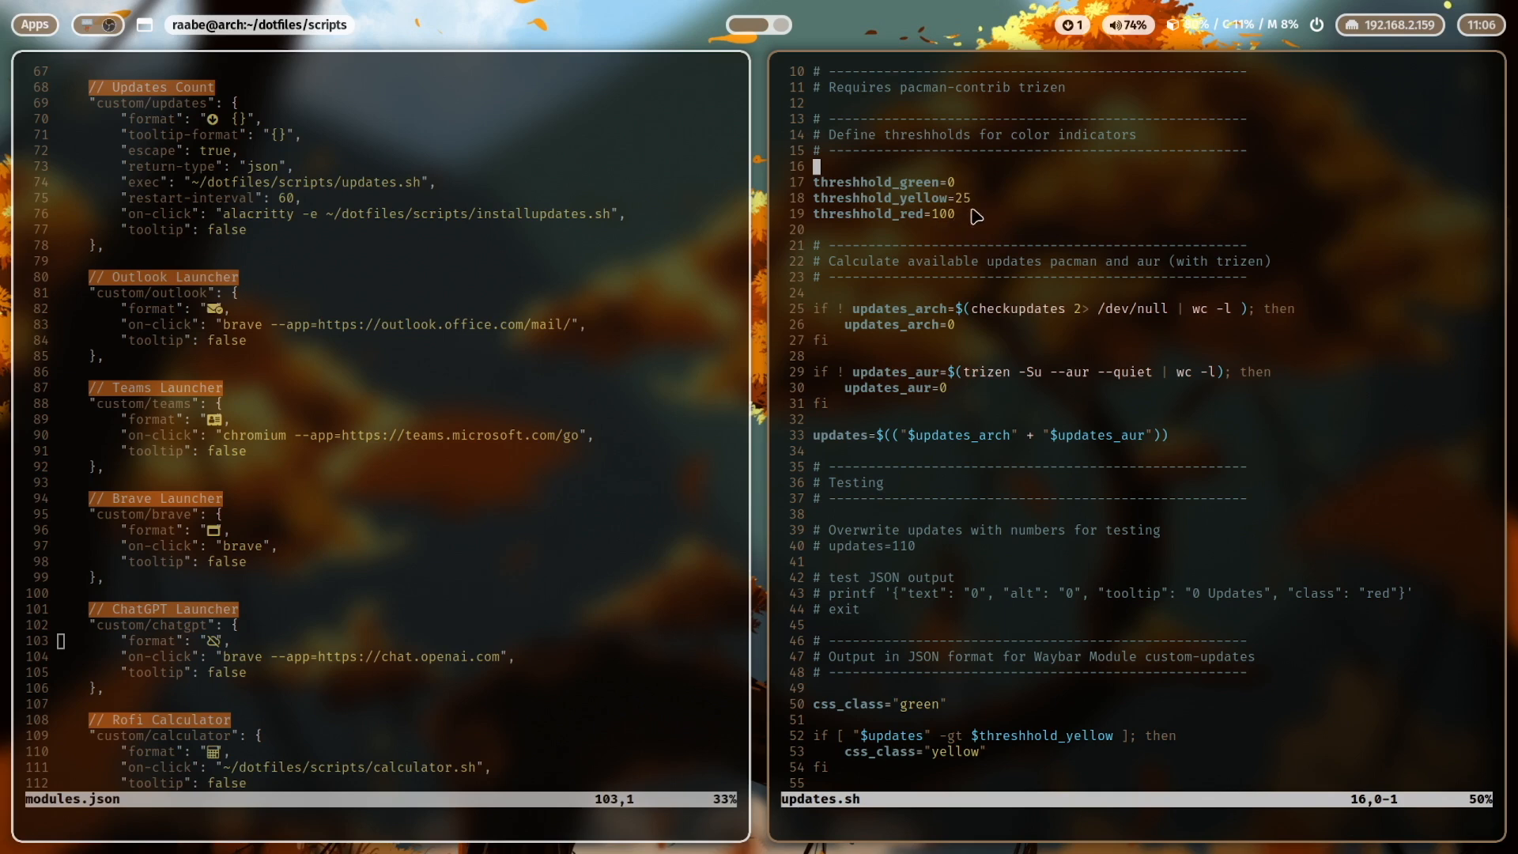
mouse_move(876, 200)
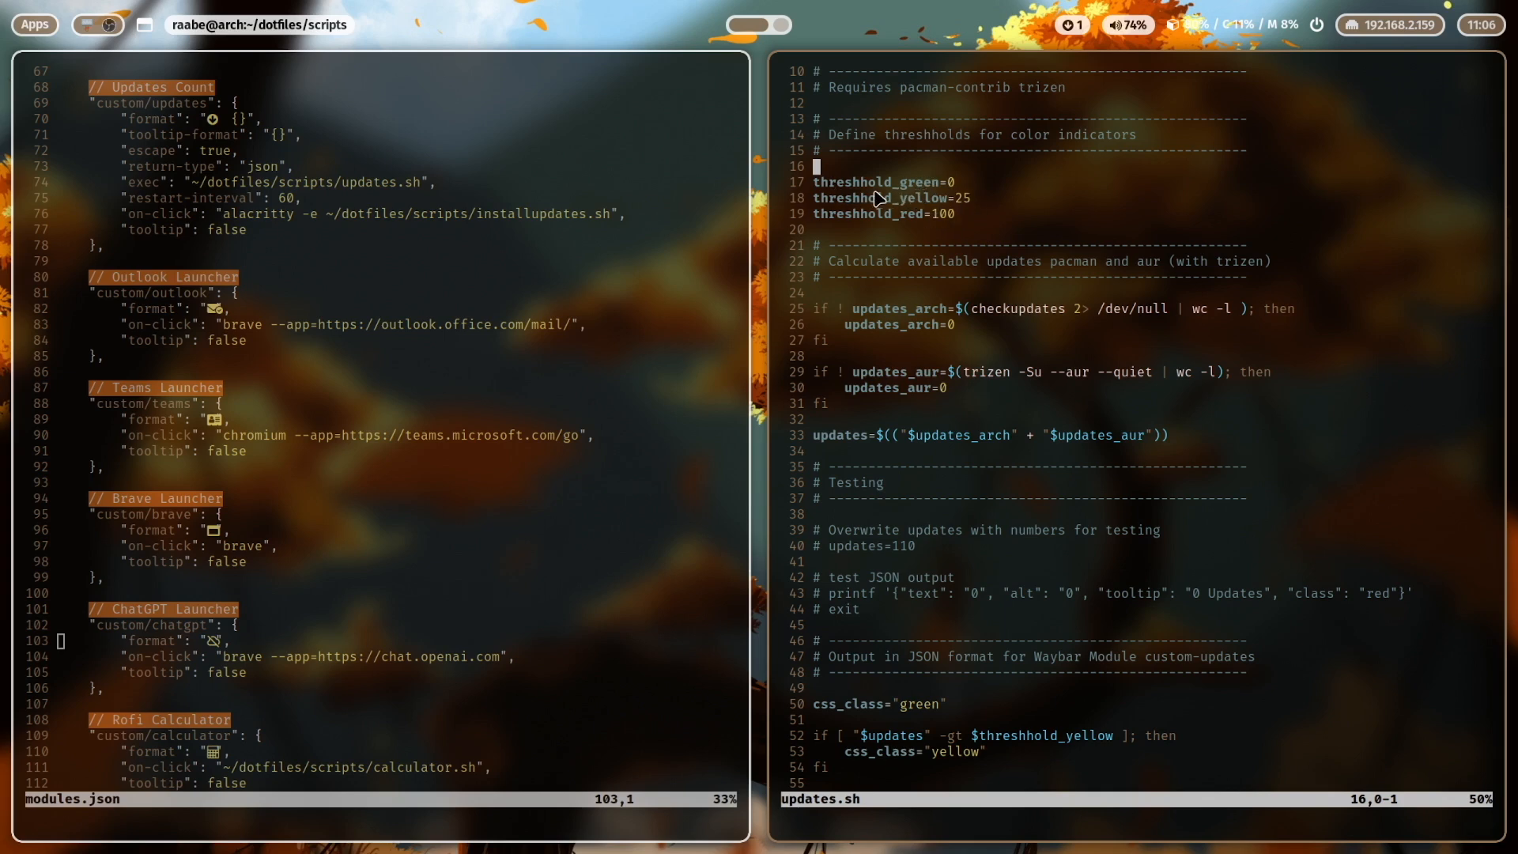
mouse_move(963, 184)
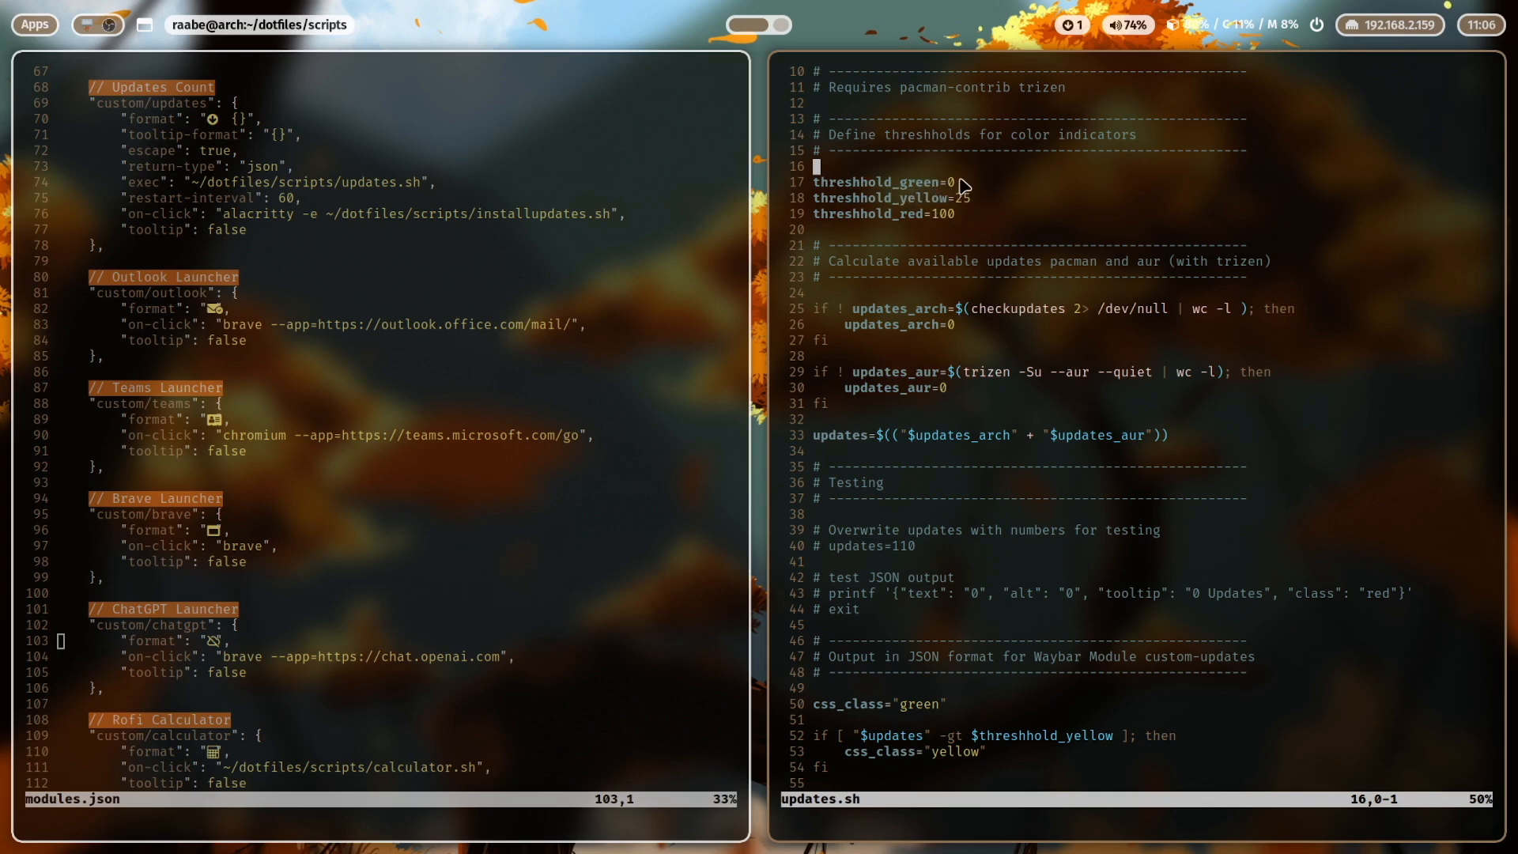
mouse_move(954, 198)
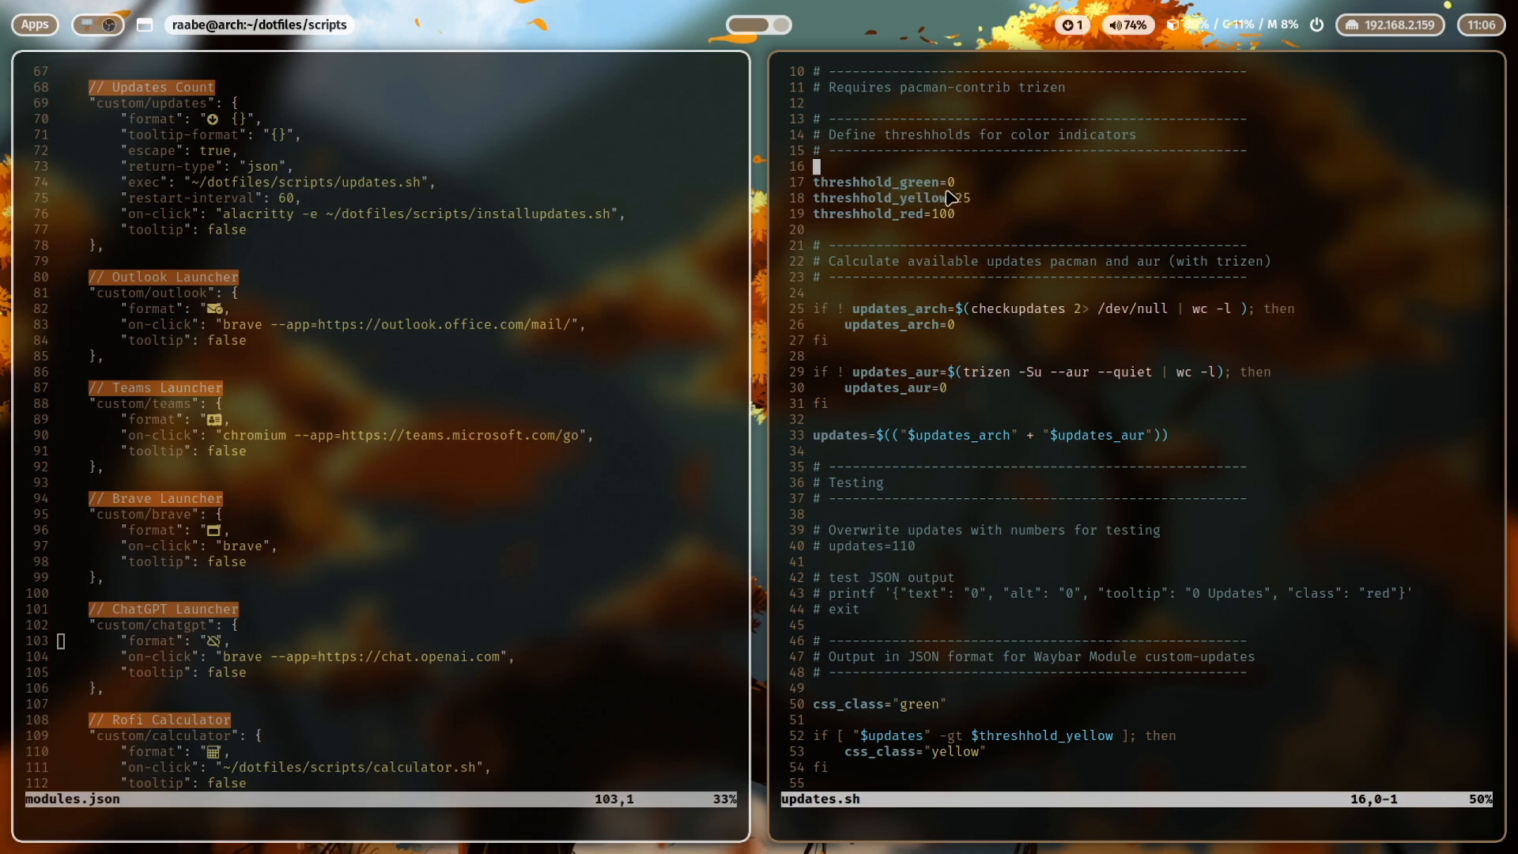
mouse_move(965, 190)
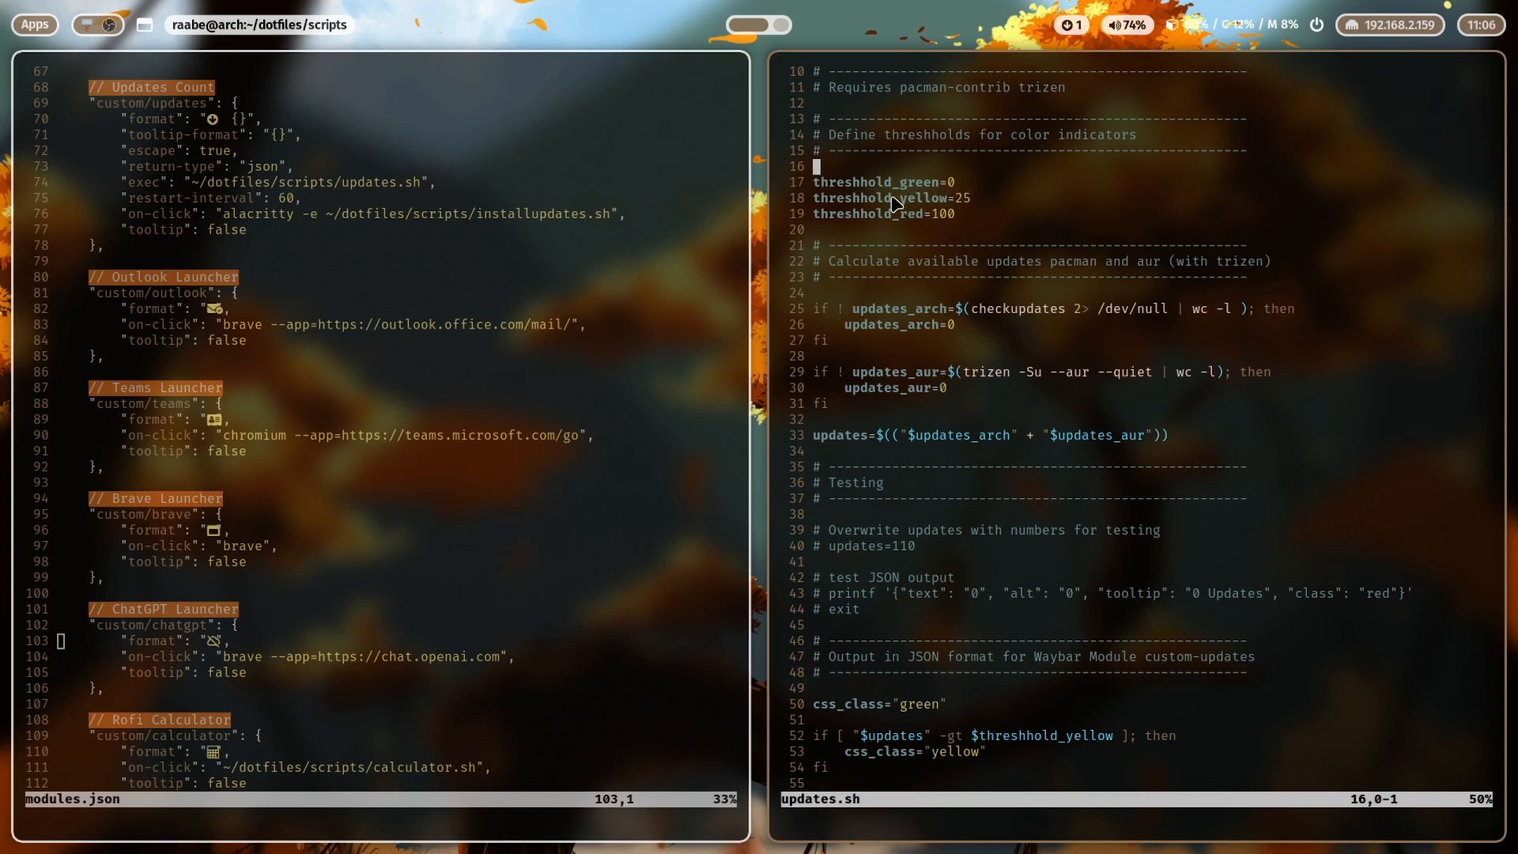
mouse_move(963, 215)
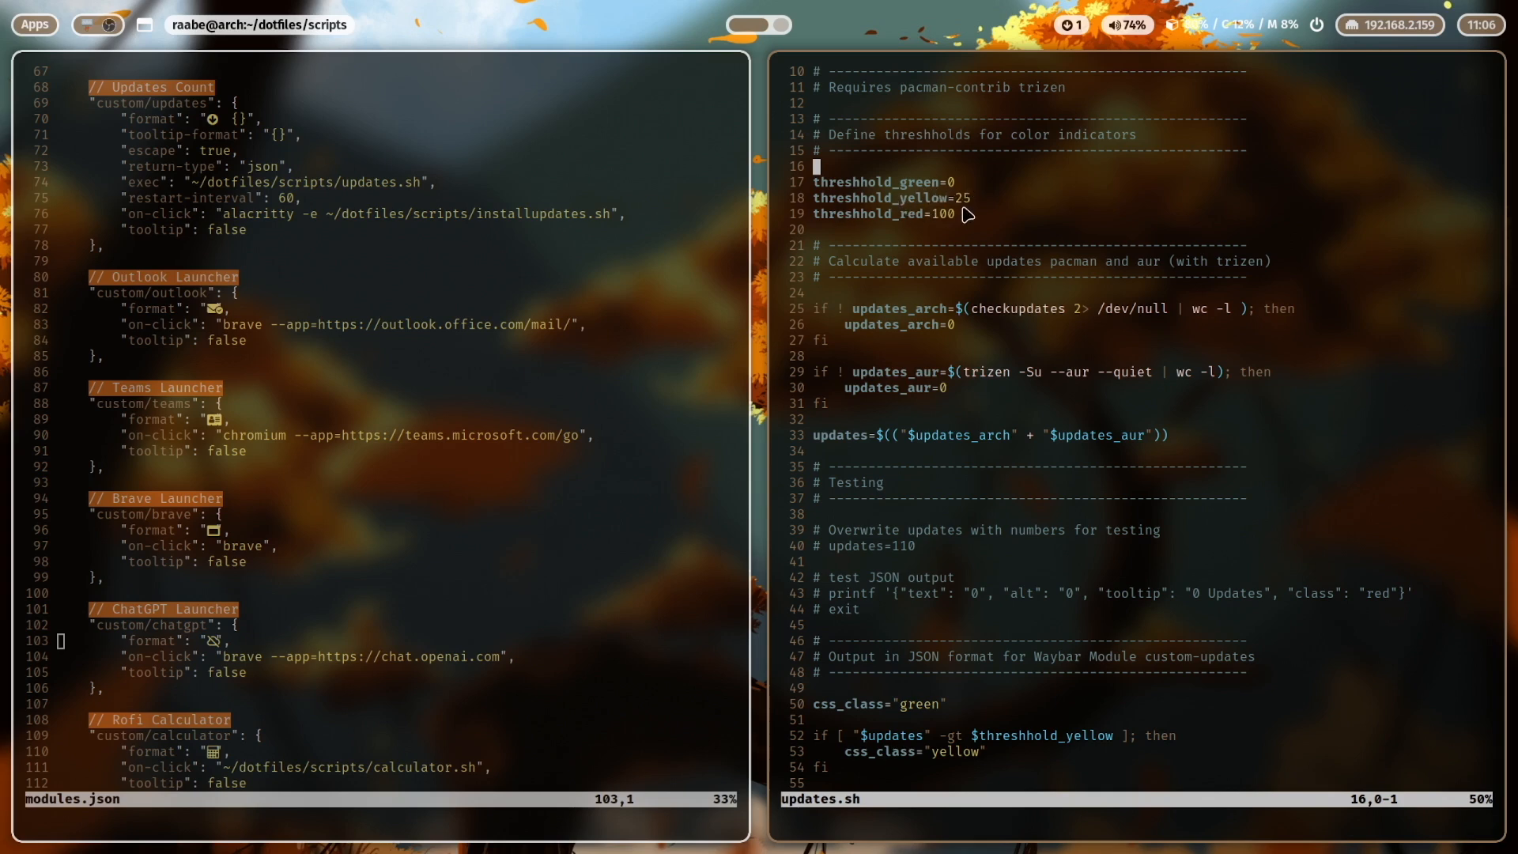
mouse_move(899, 233)
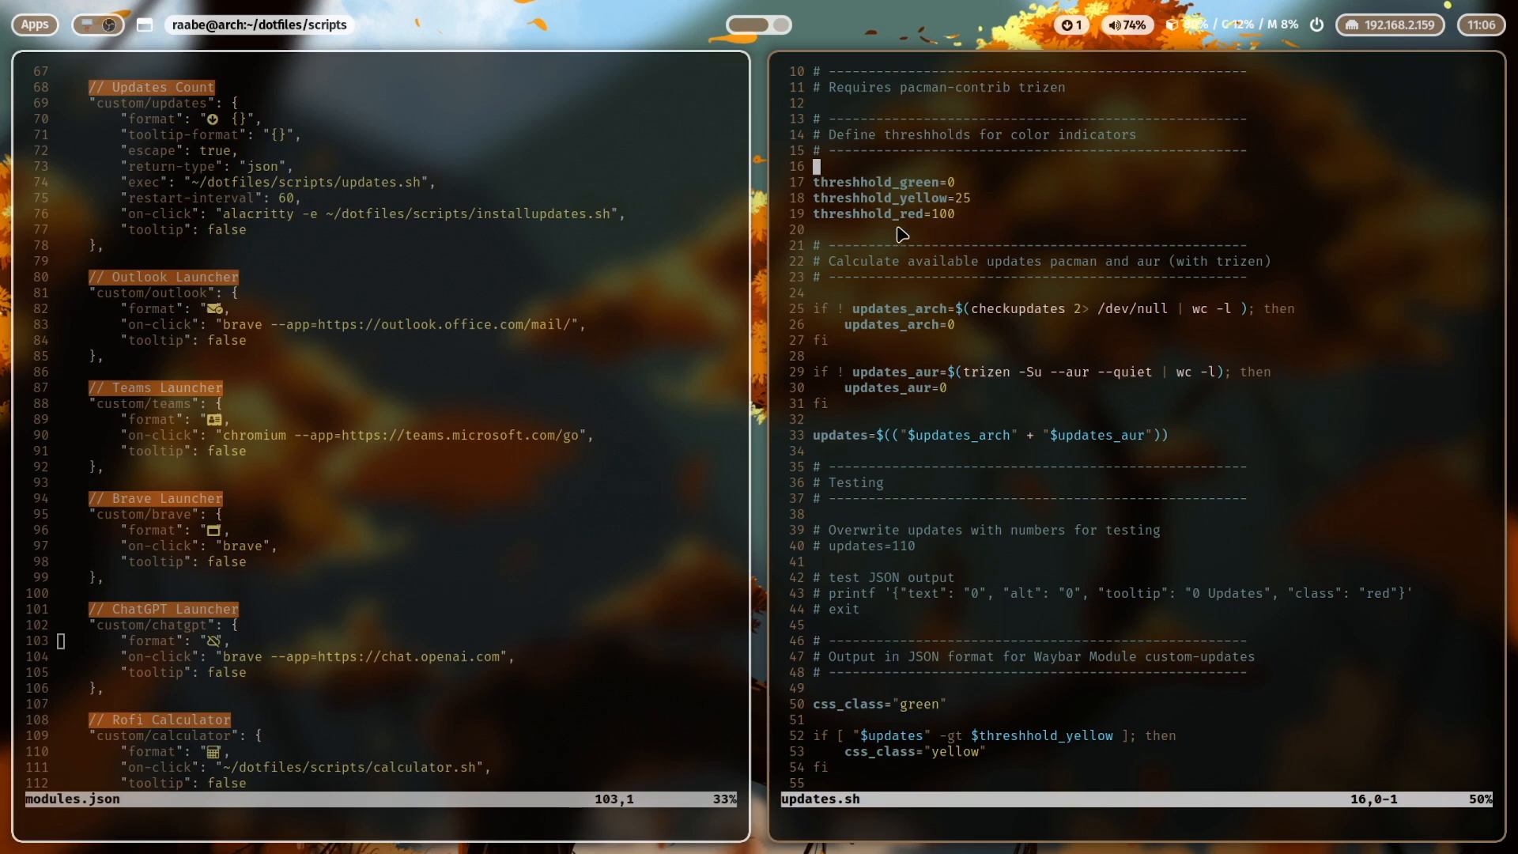
mouse_move(957, 229)
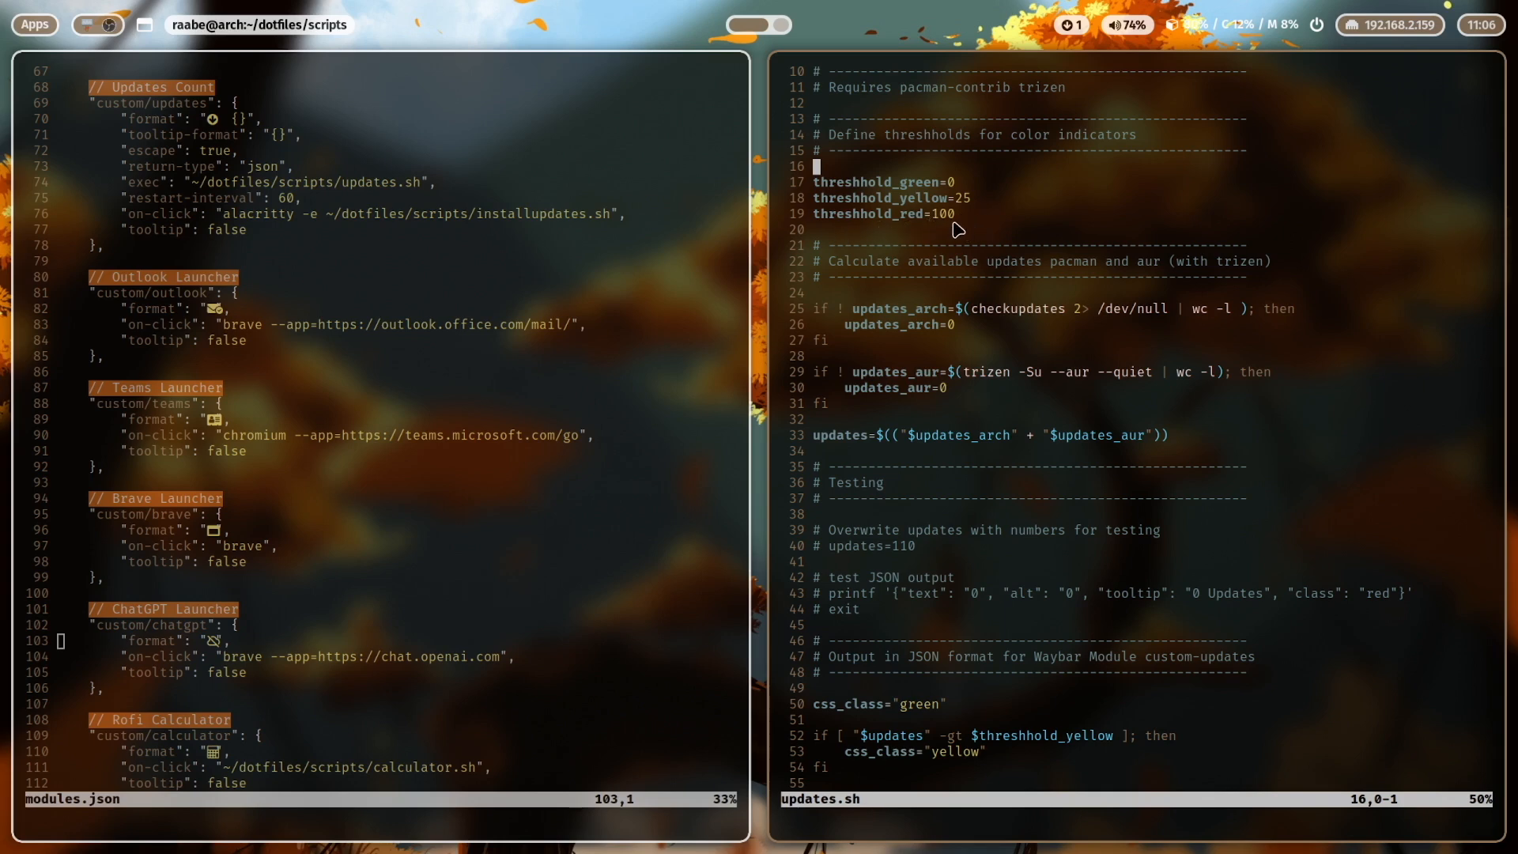
mouse_move(983, 223)
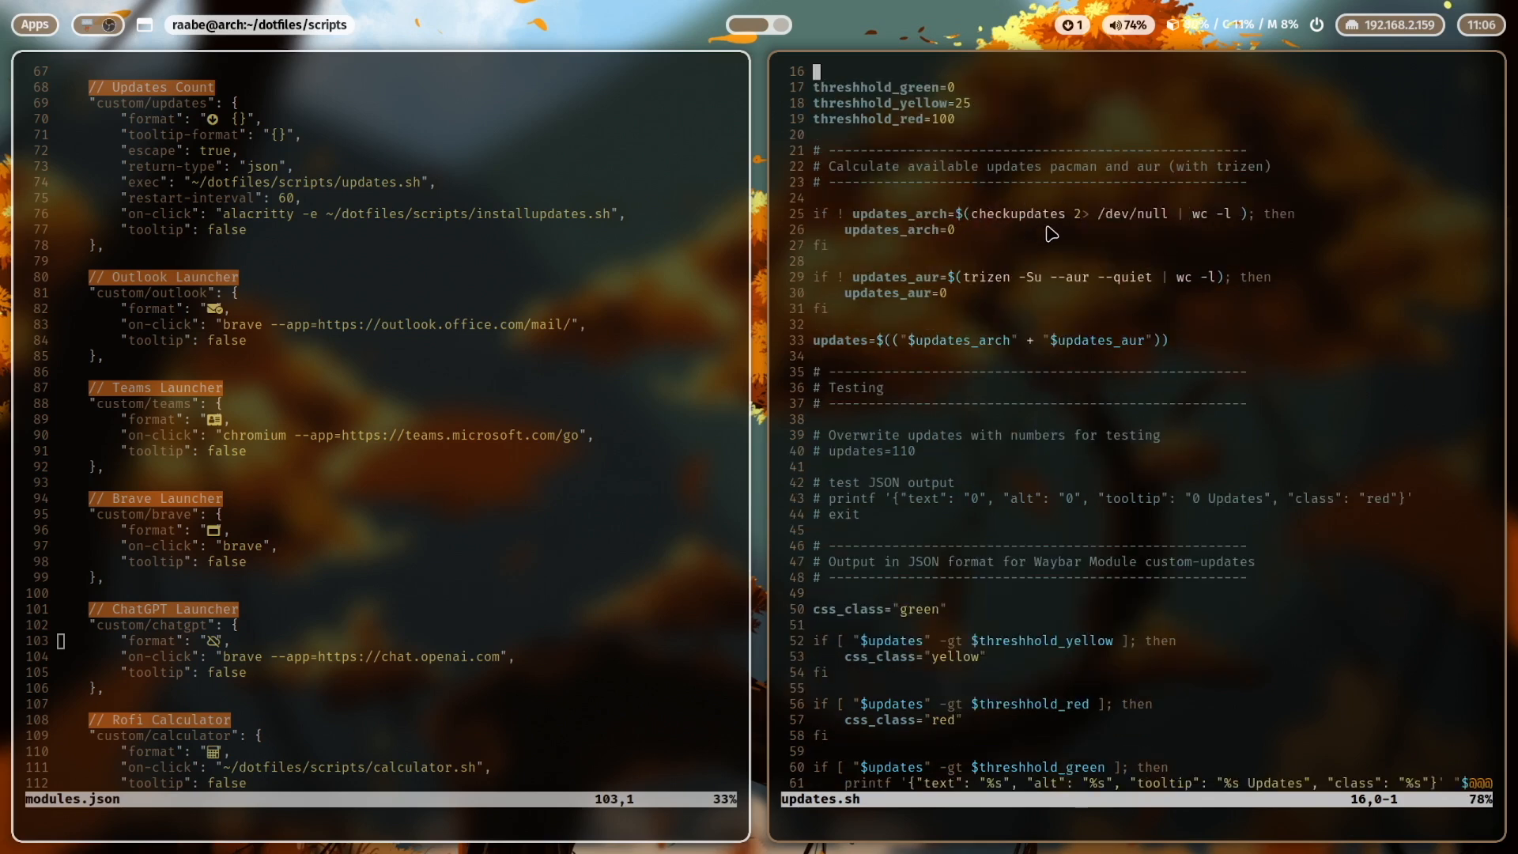
mouse_move(949, 293)
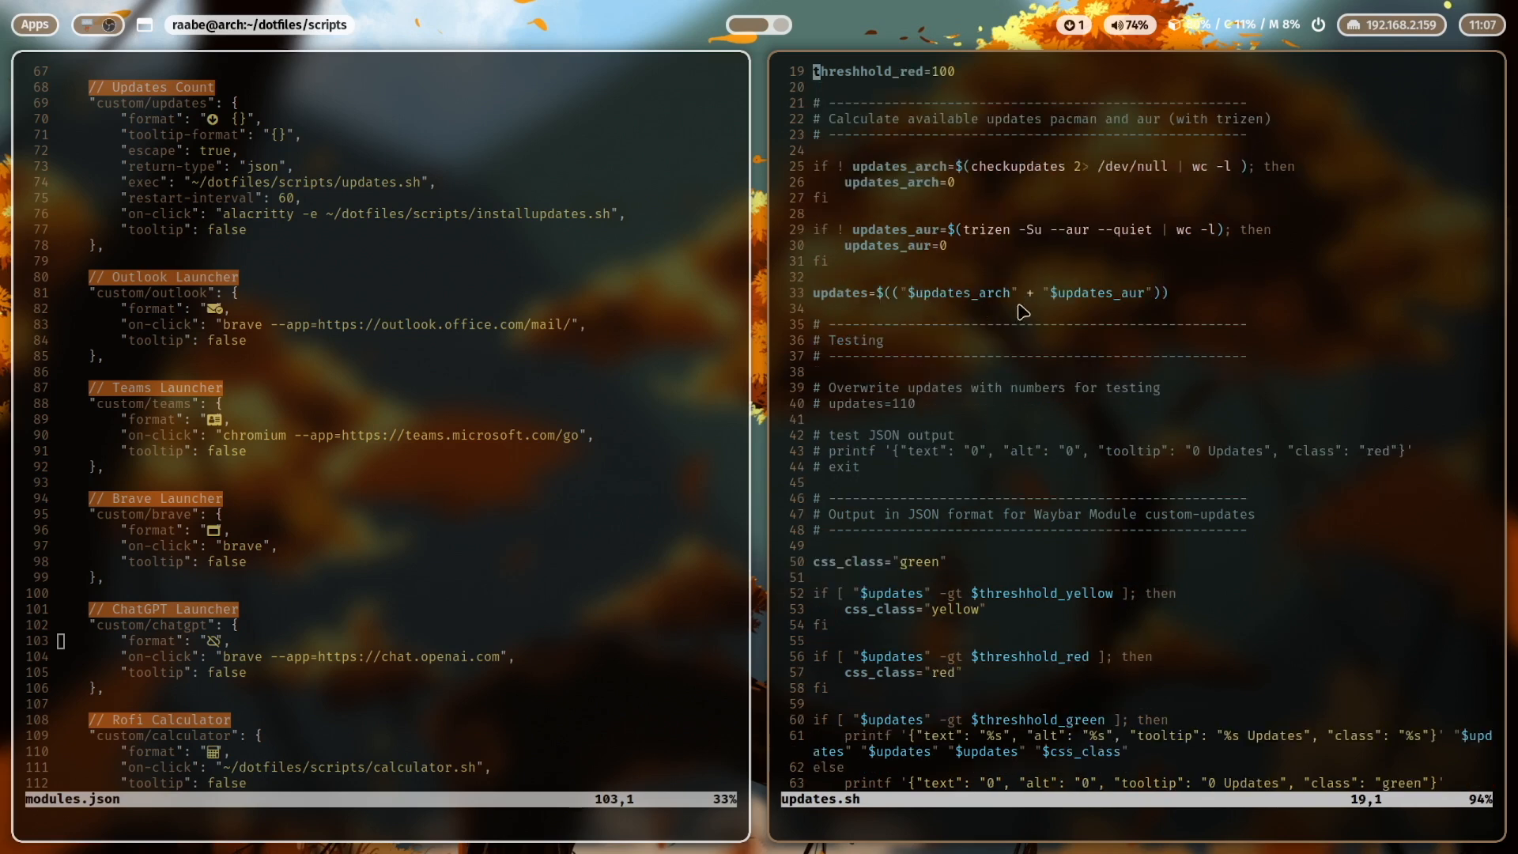
mouse_move(835, 271)
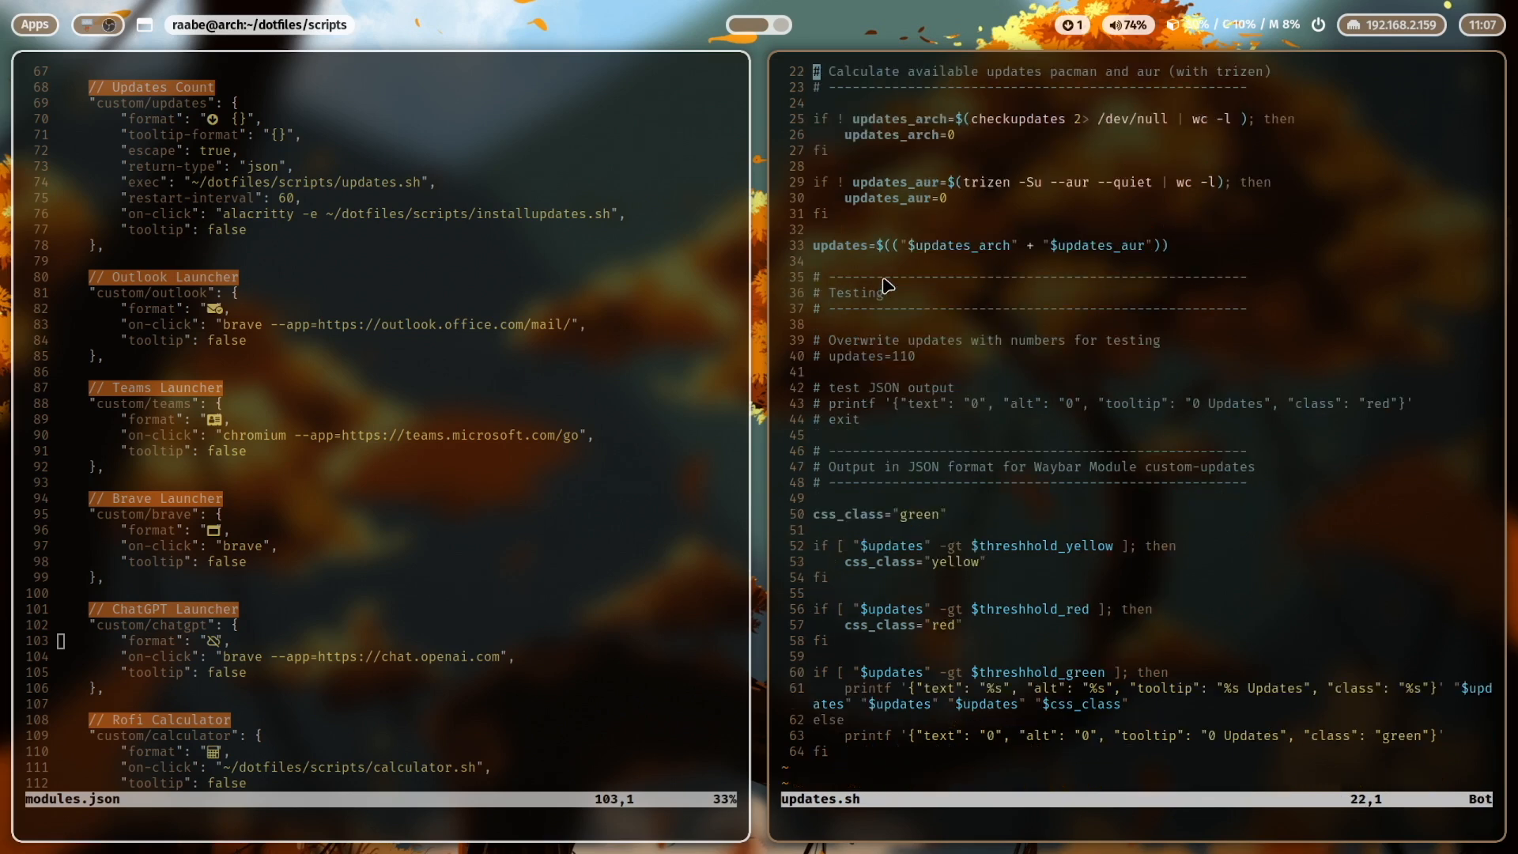
Scroll updates.sh through the green, yellow, red thresholds to the JSON printf output.
scroll("down", 3)
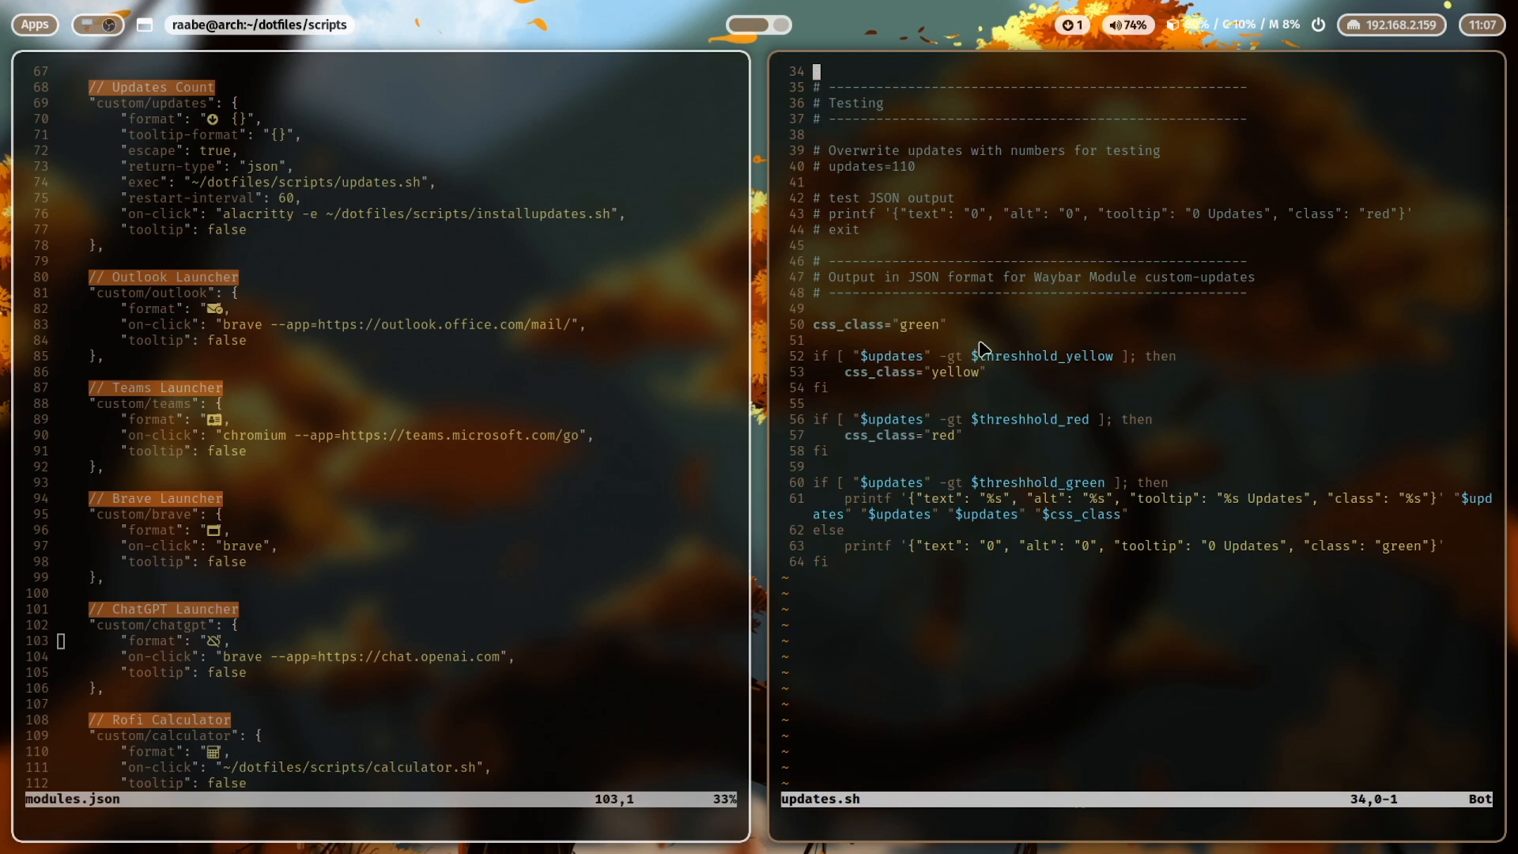
mouse_move(997, 402)
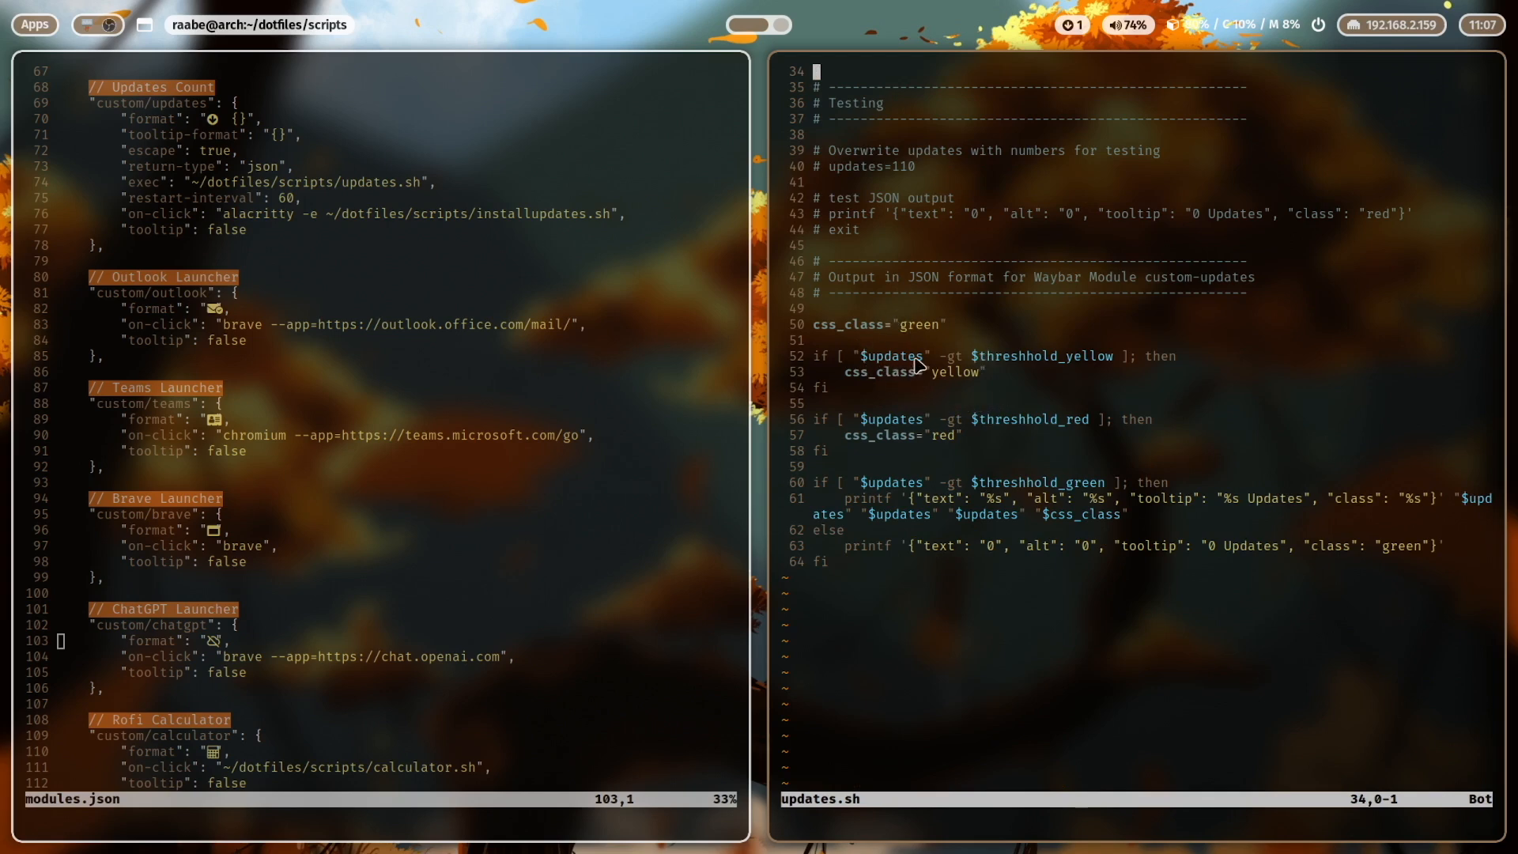
mouse_move(1002, 366)
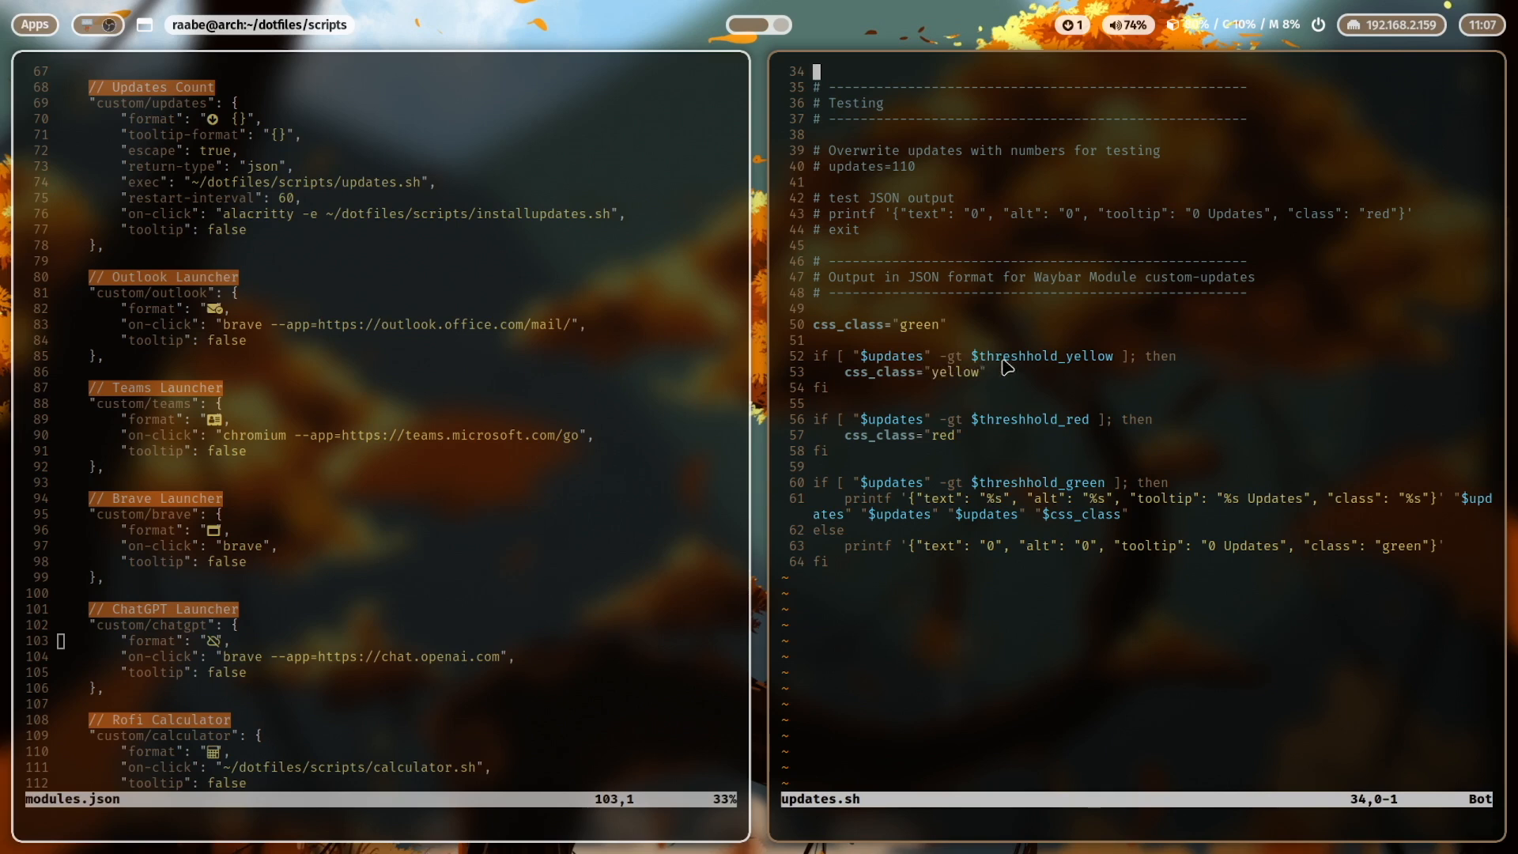
mouse_move(1068, 380)
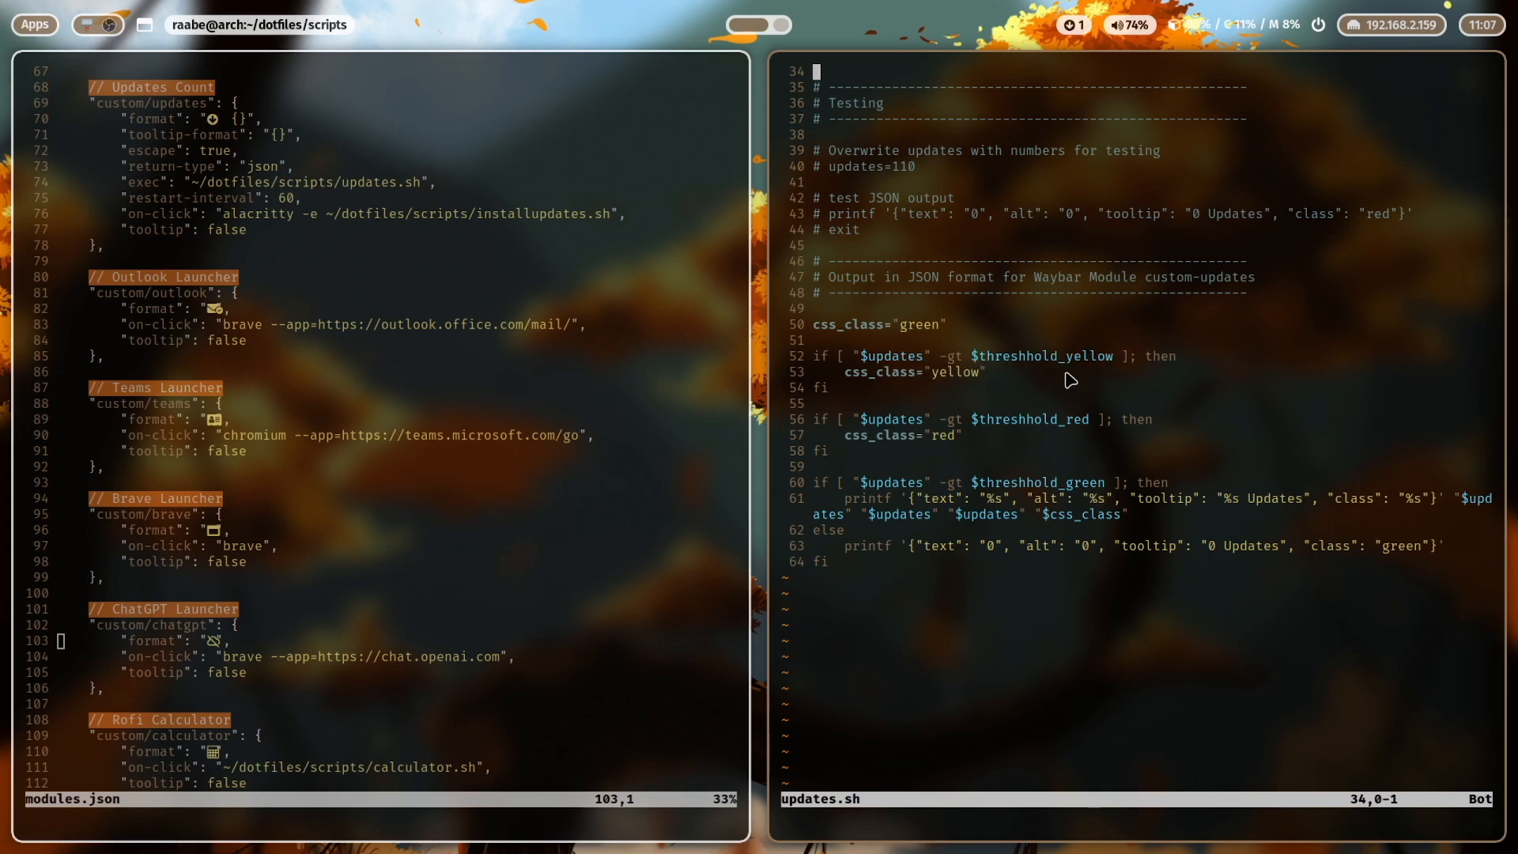
mouse_move(909, 380)
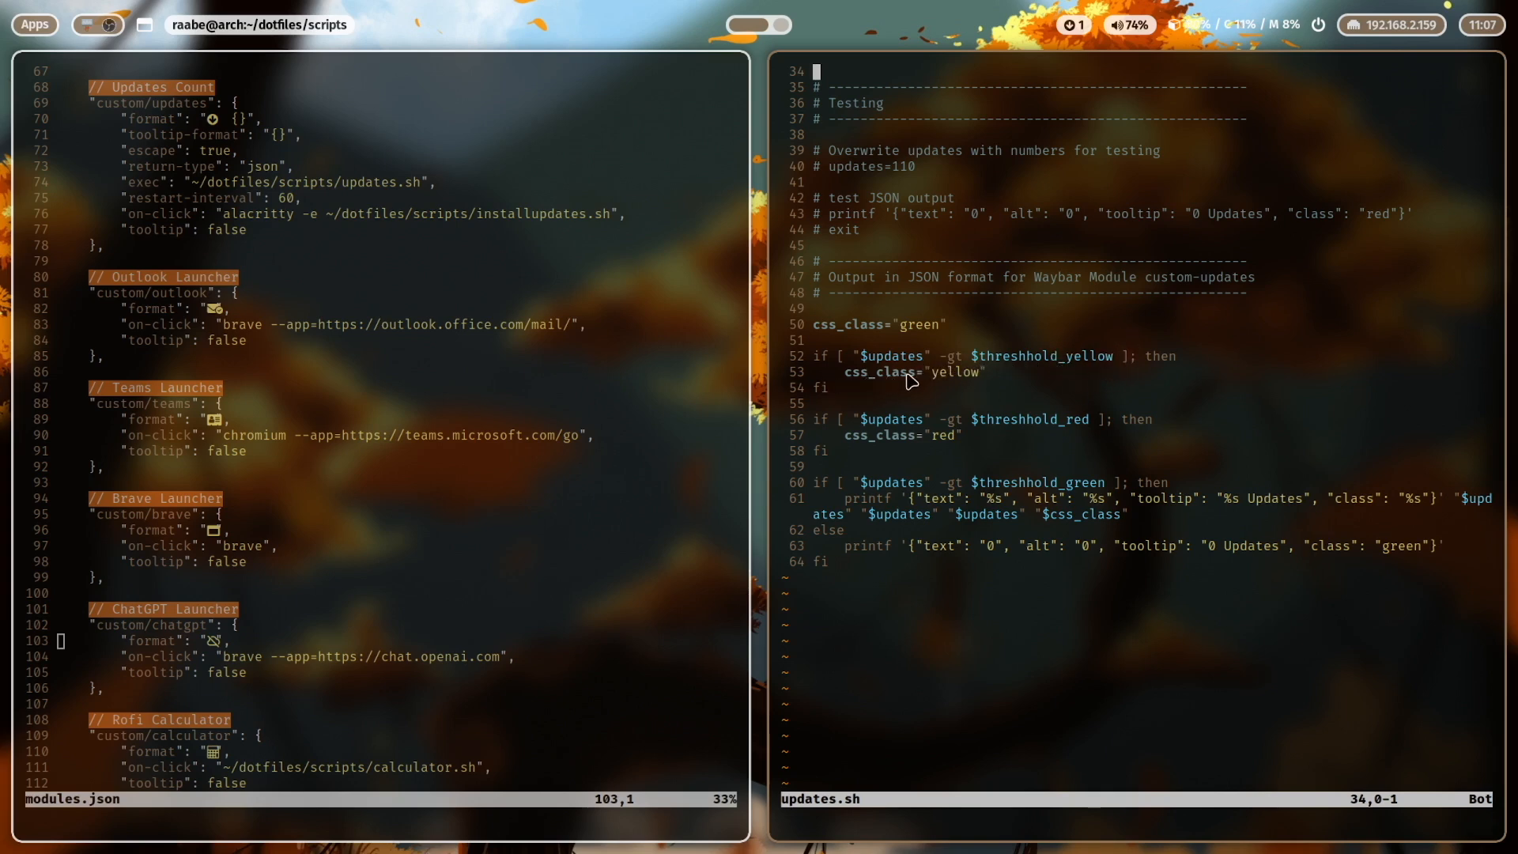
mouse_move(999, 427)
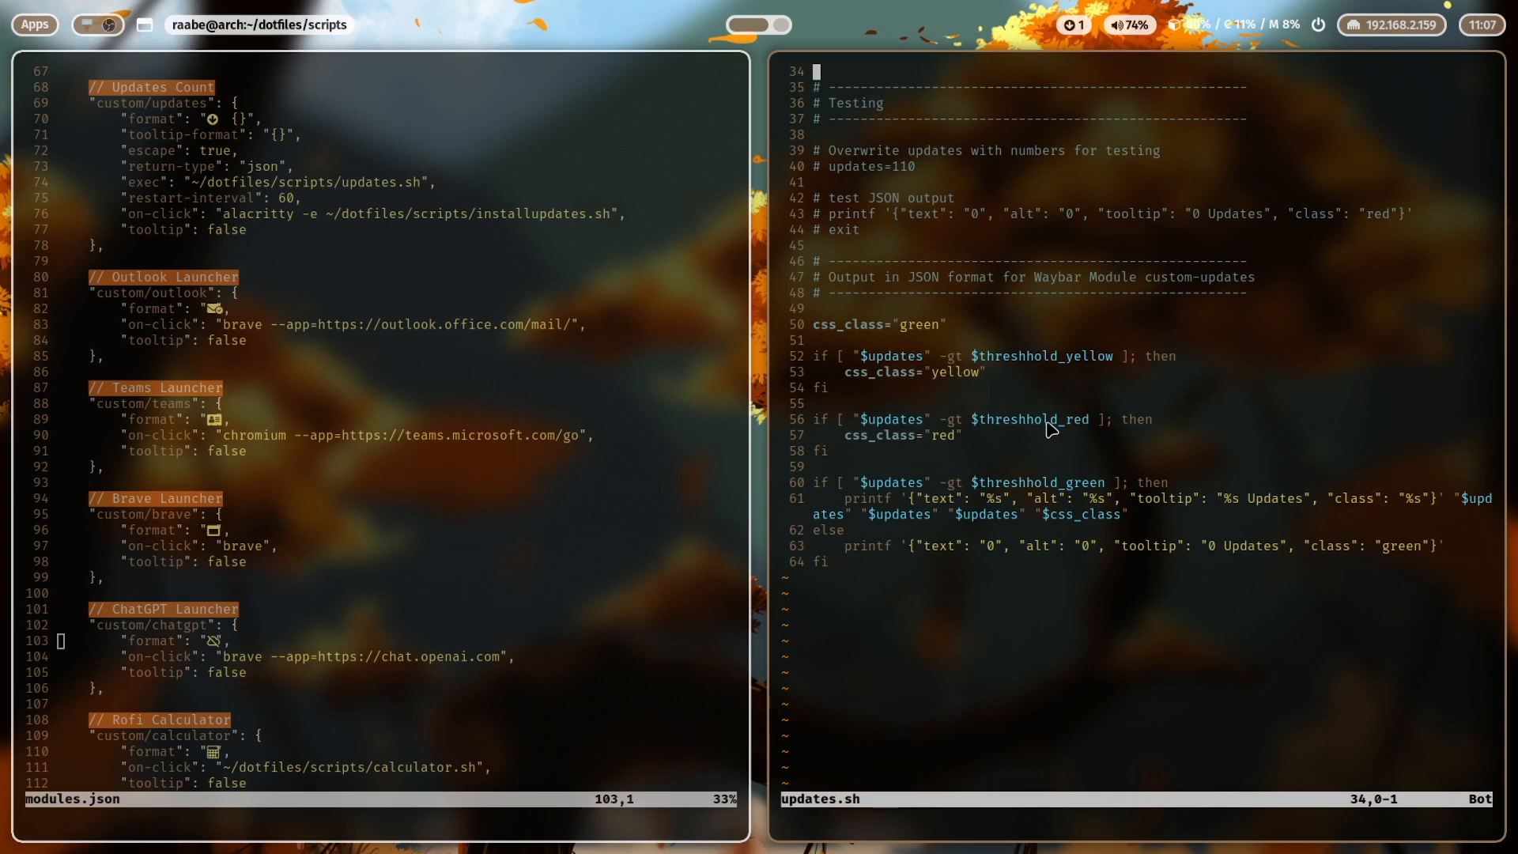
mouse_move(971, 460)
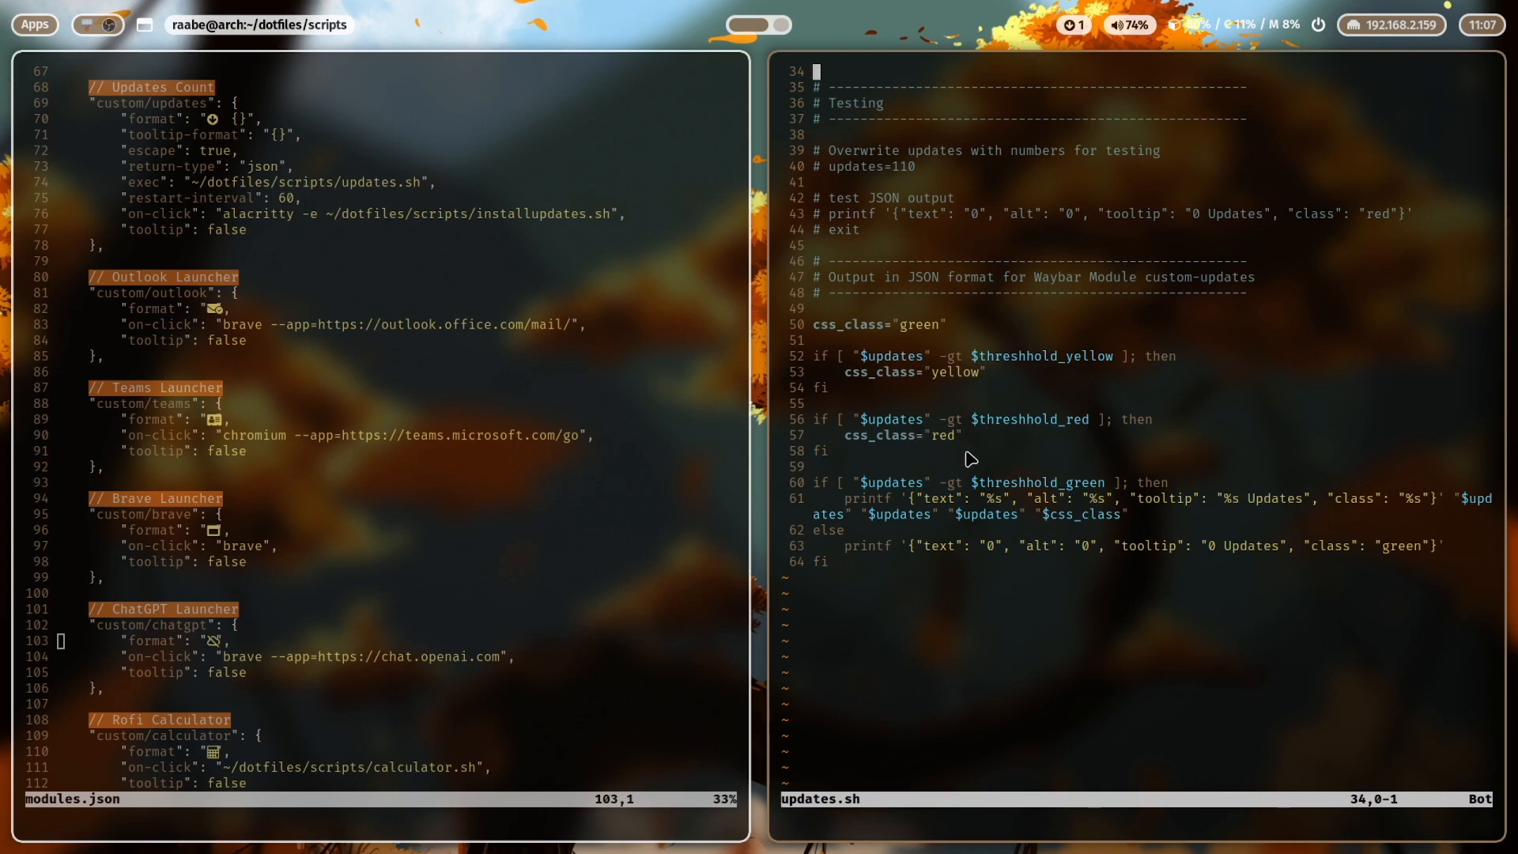
mouse_move(911, 346)
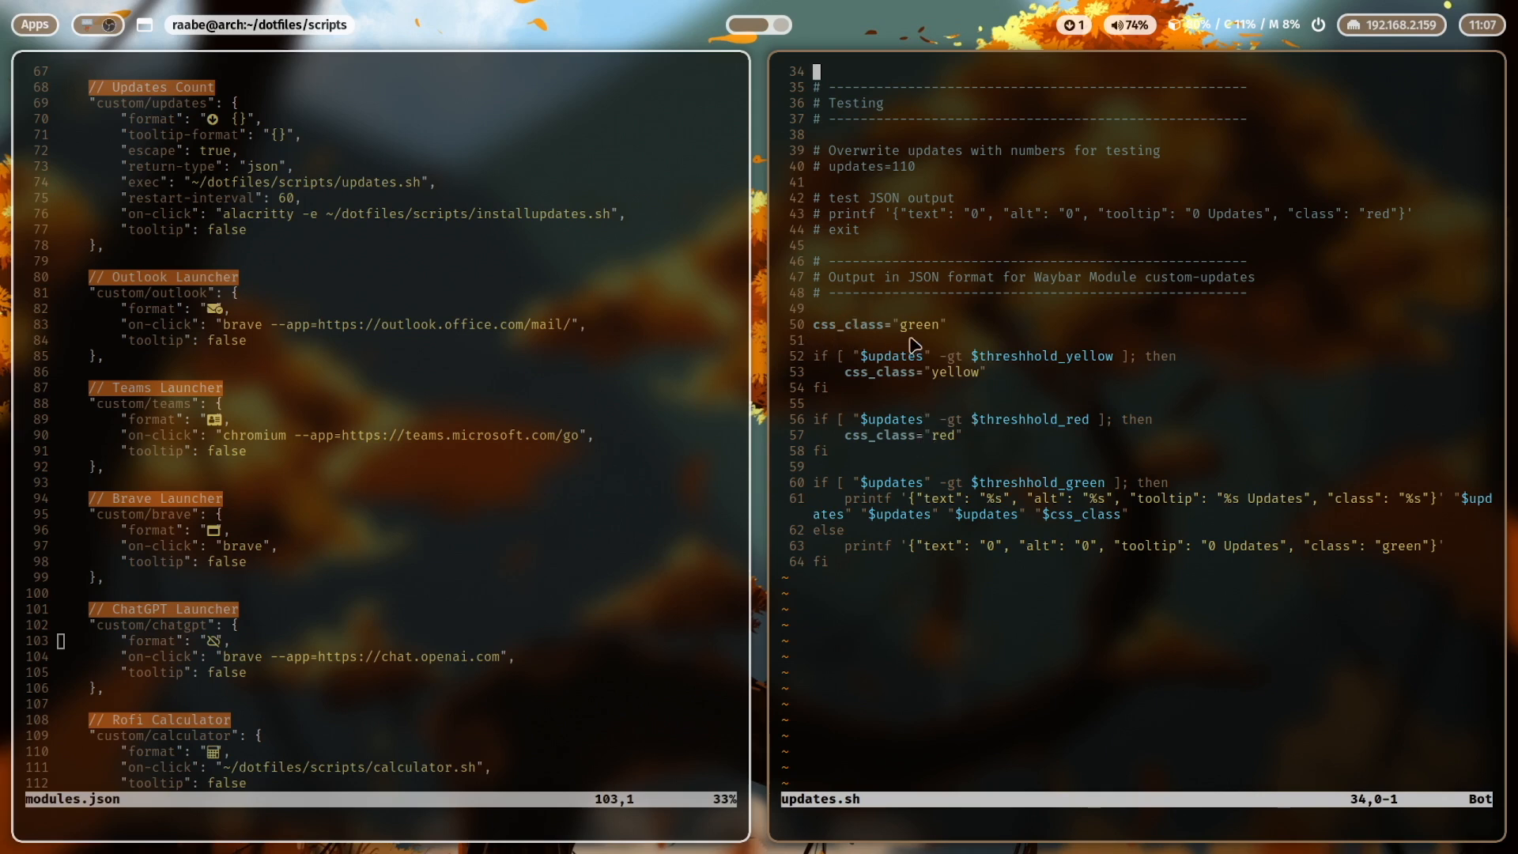
scroll("down", 3)
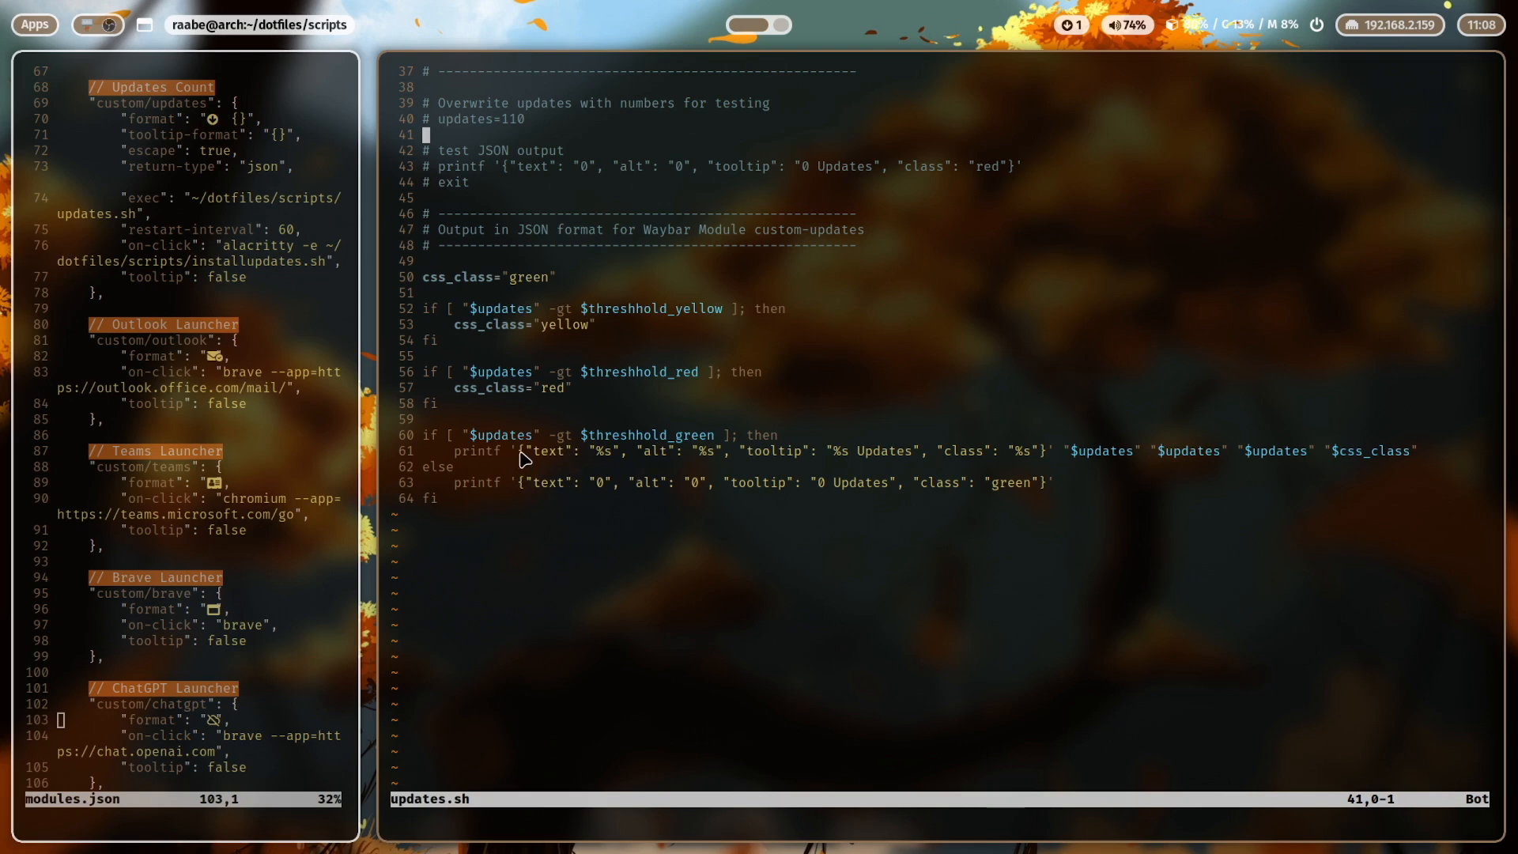
mouse_move(743, 478)
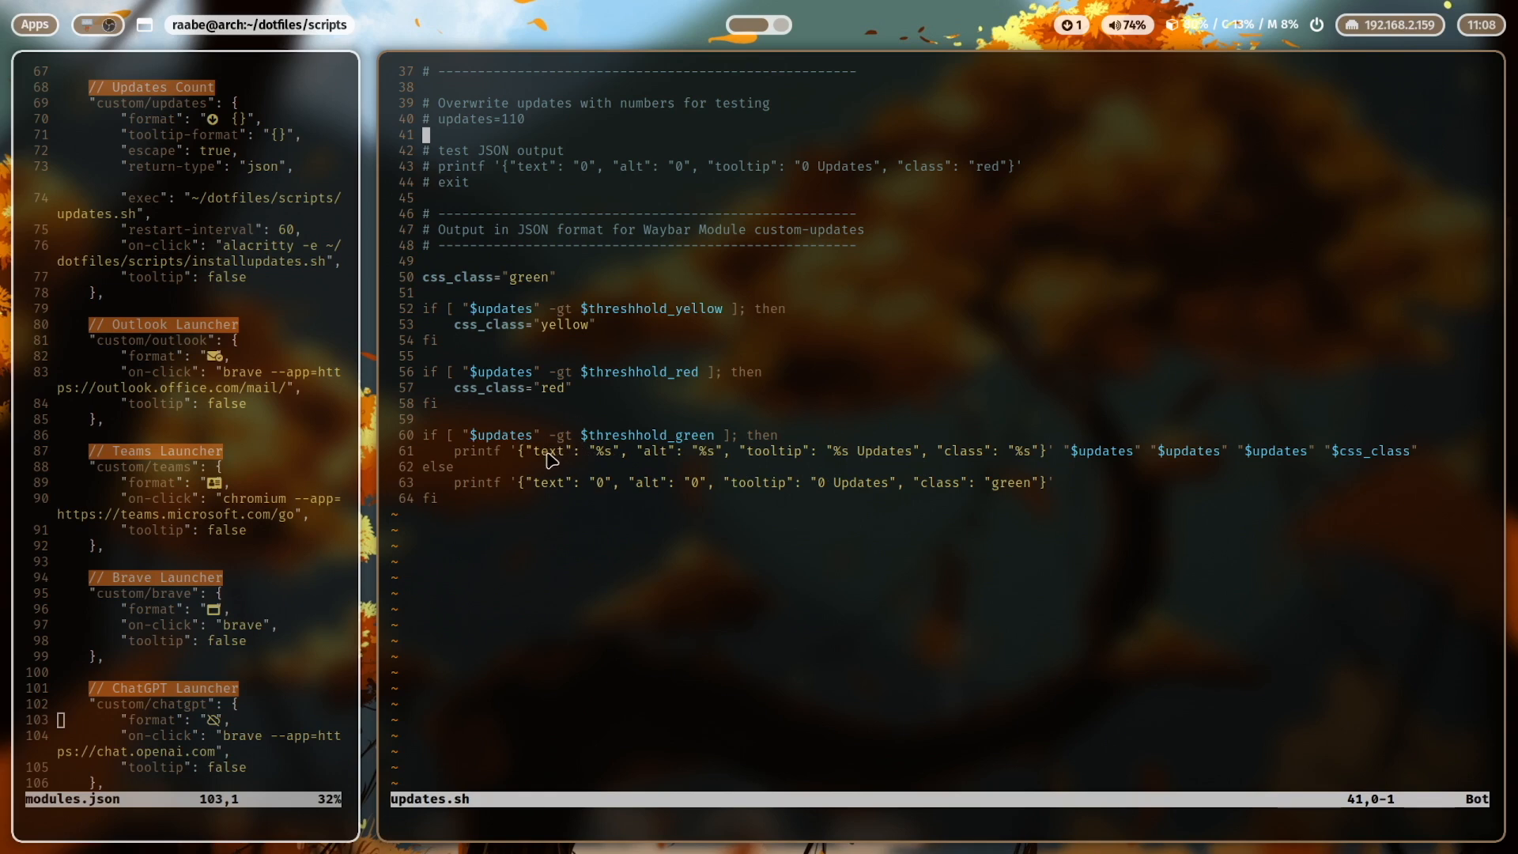
mouse_move(1150, 465)
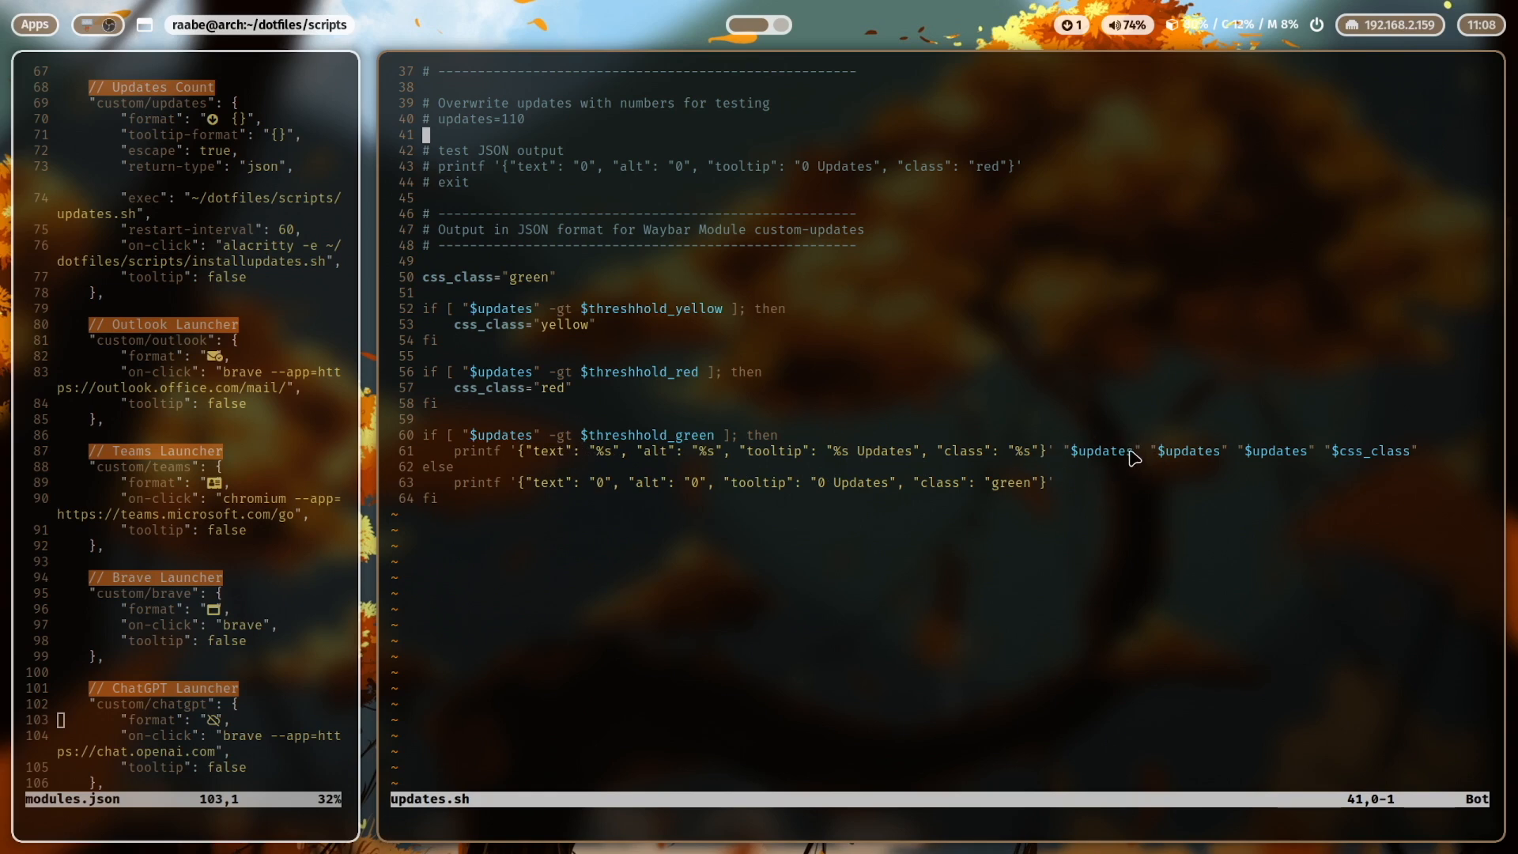
mouse_move(710, 465)
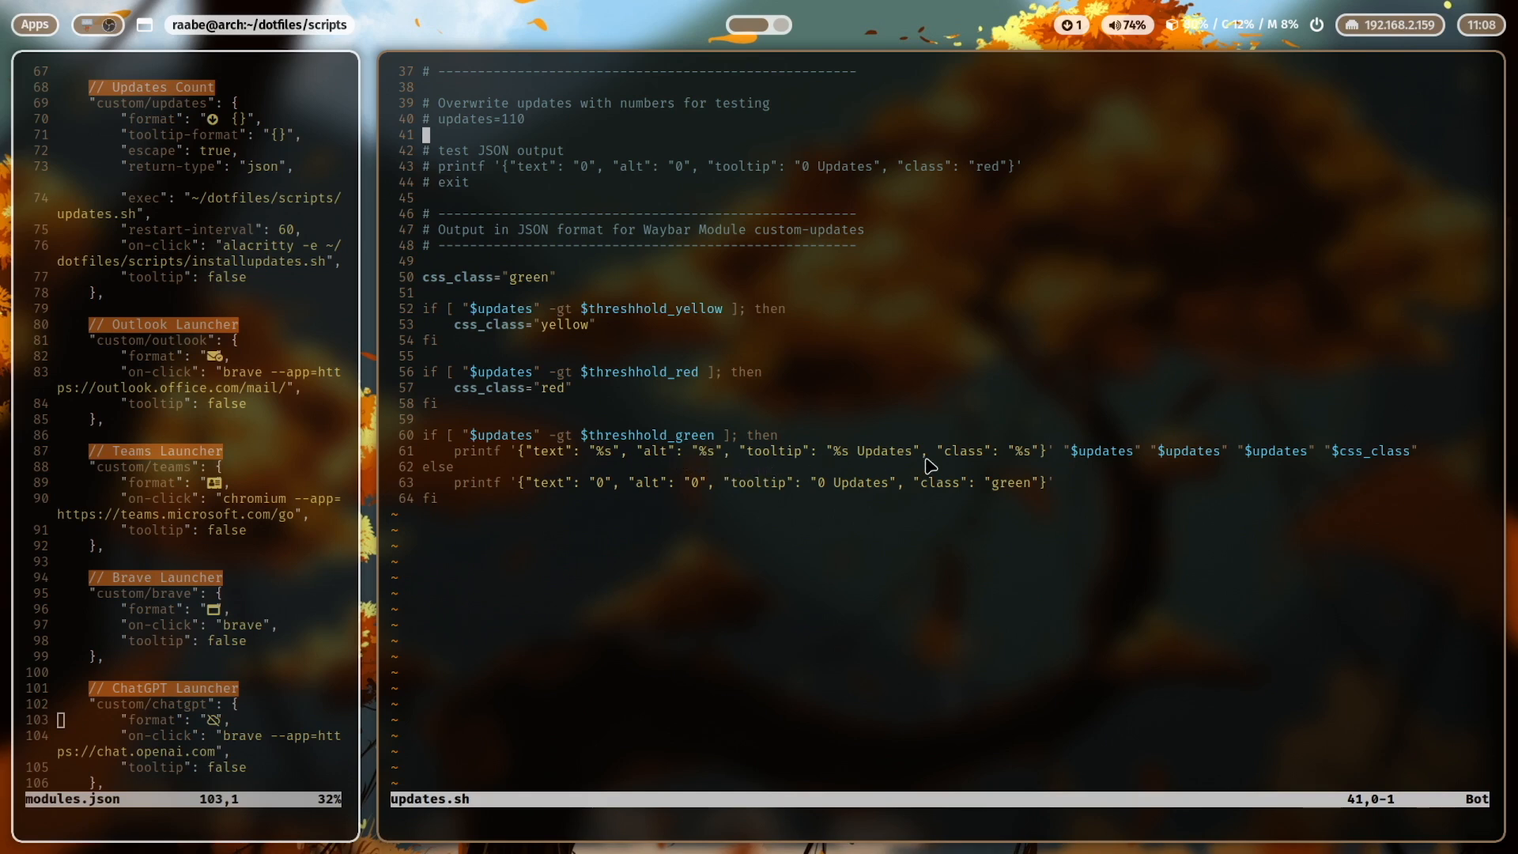
mouse_move(971, 469)
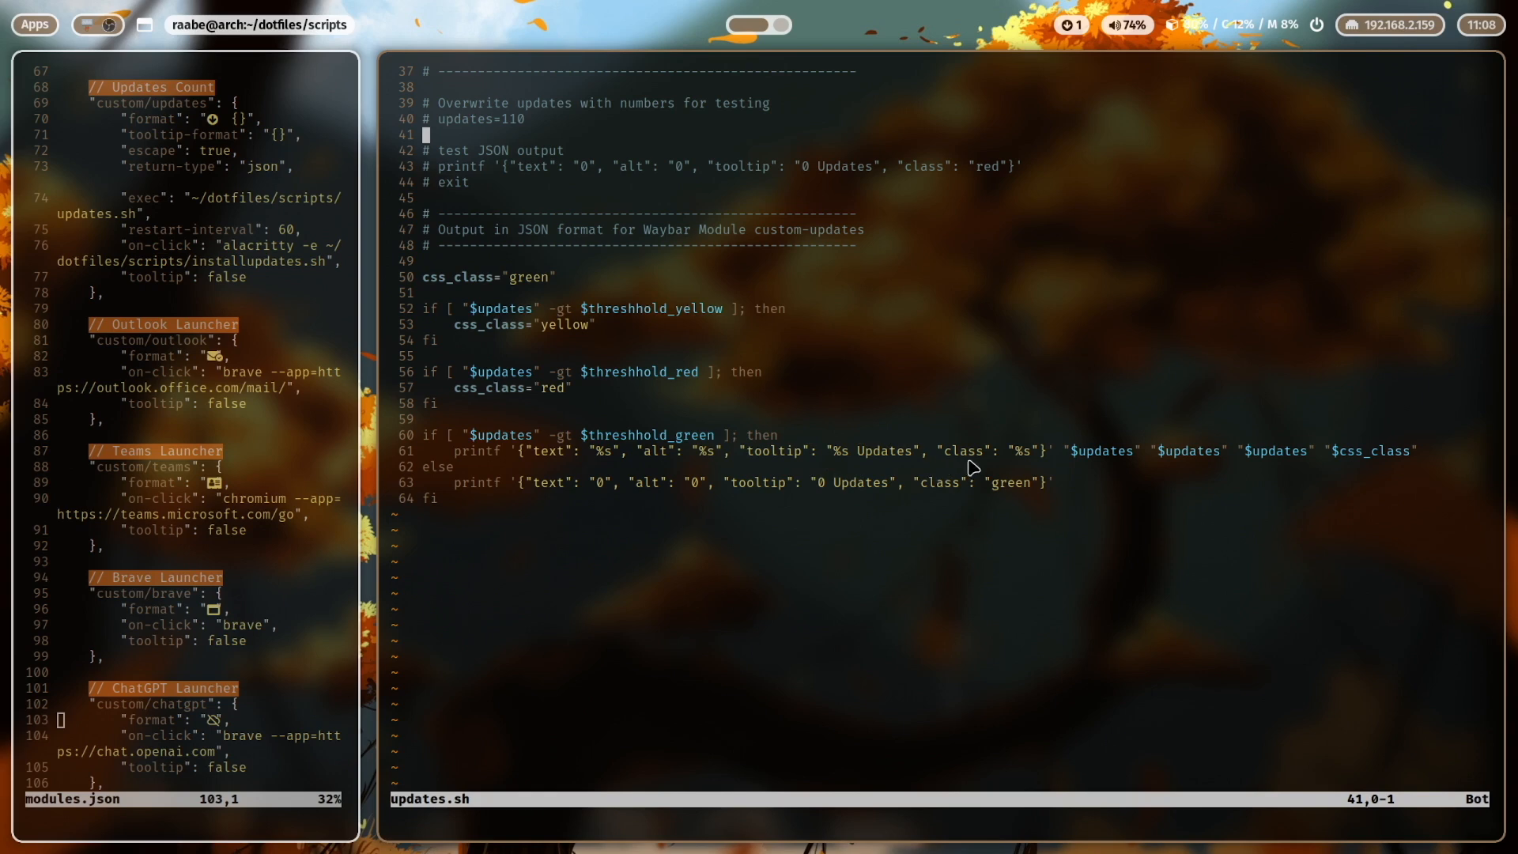
mouse_move(953, 465)
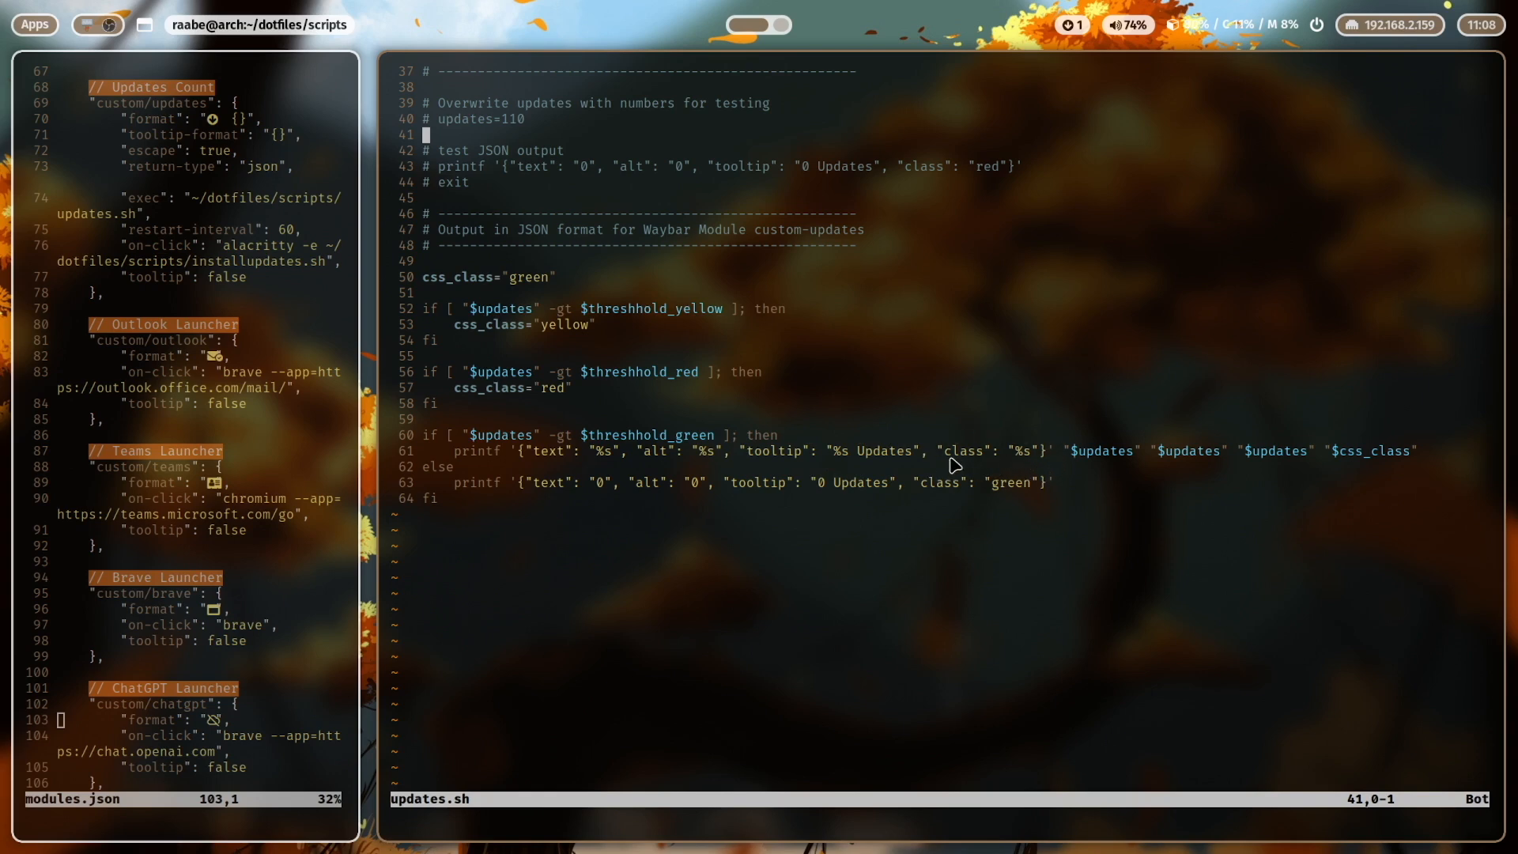
mouse_move(1424, 456)
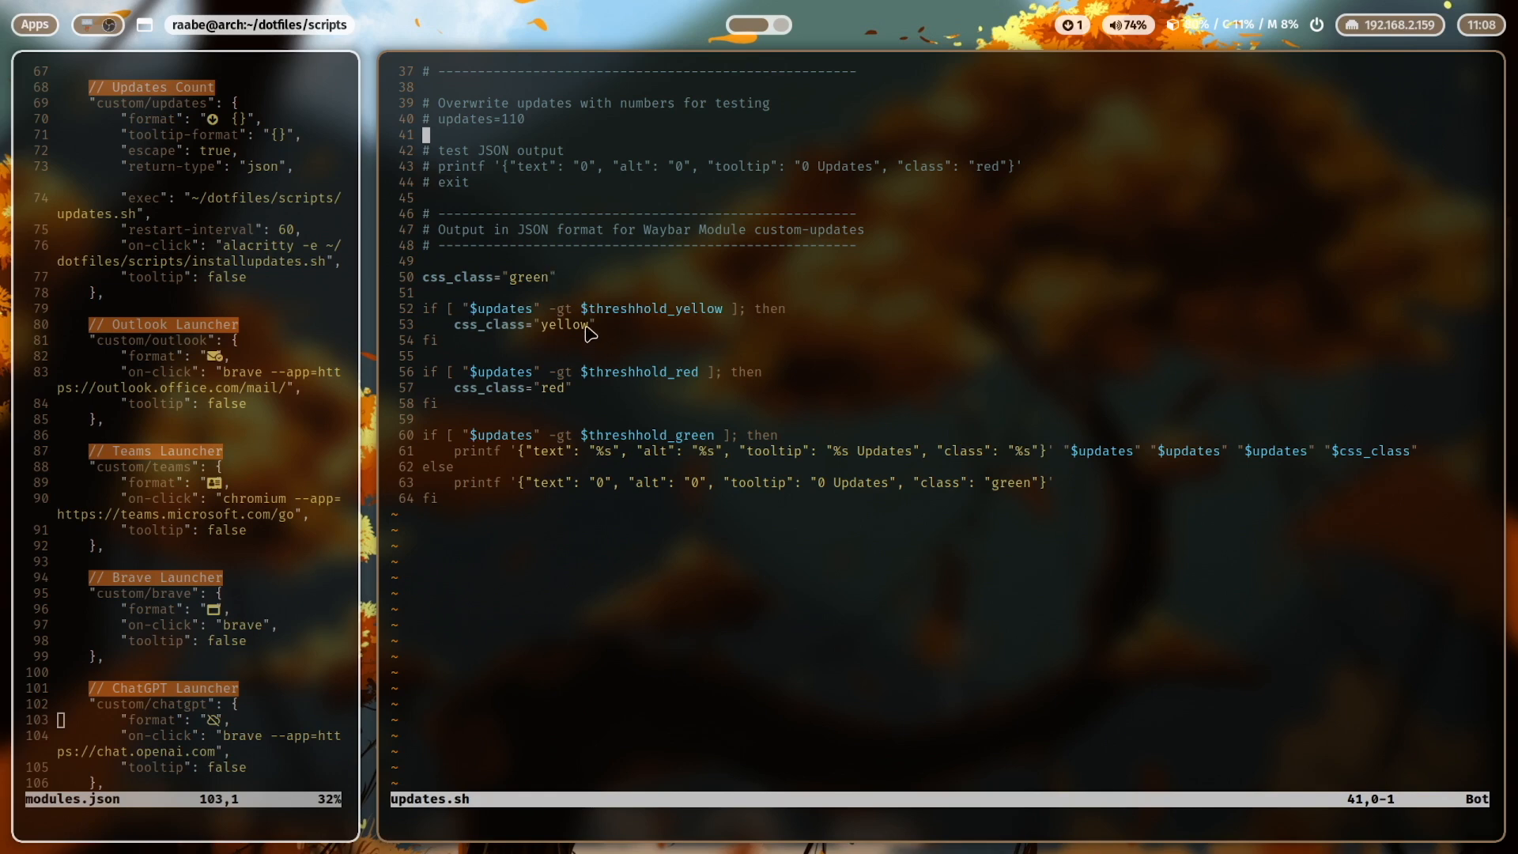
mouse_move(771, 399)
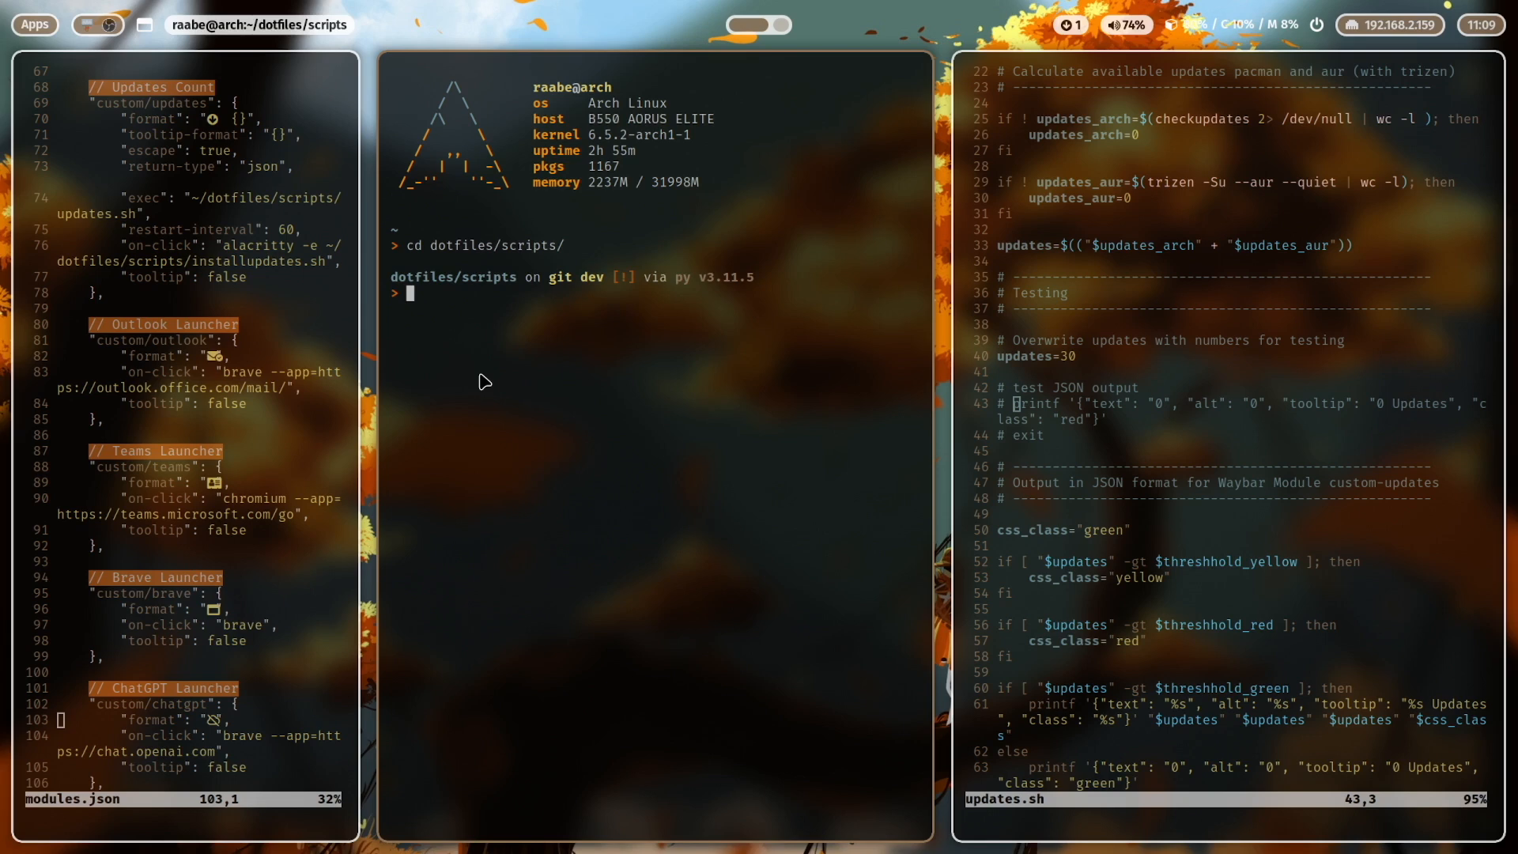
Run ./updates.sh to check its JSON, then change the test count from 30 to 110.
type("./updates.sh")
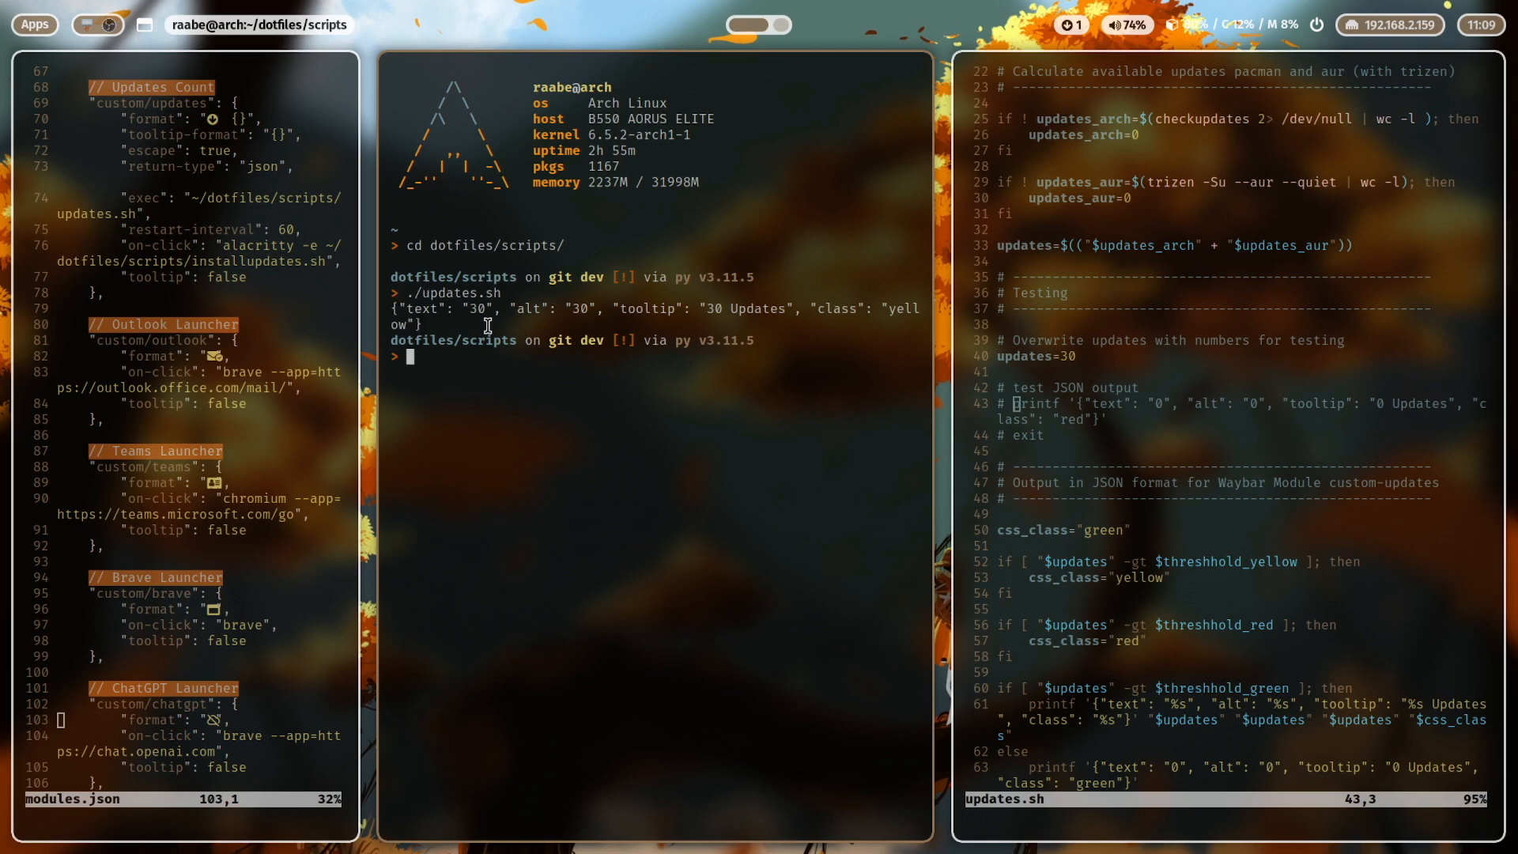
mouse_move(747, 320)
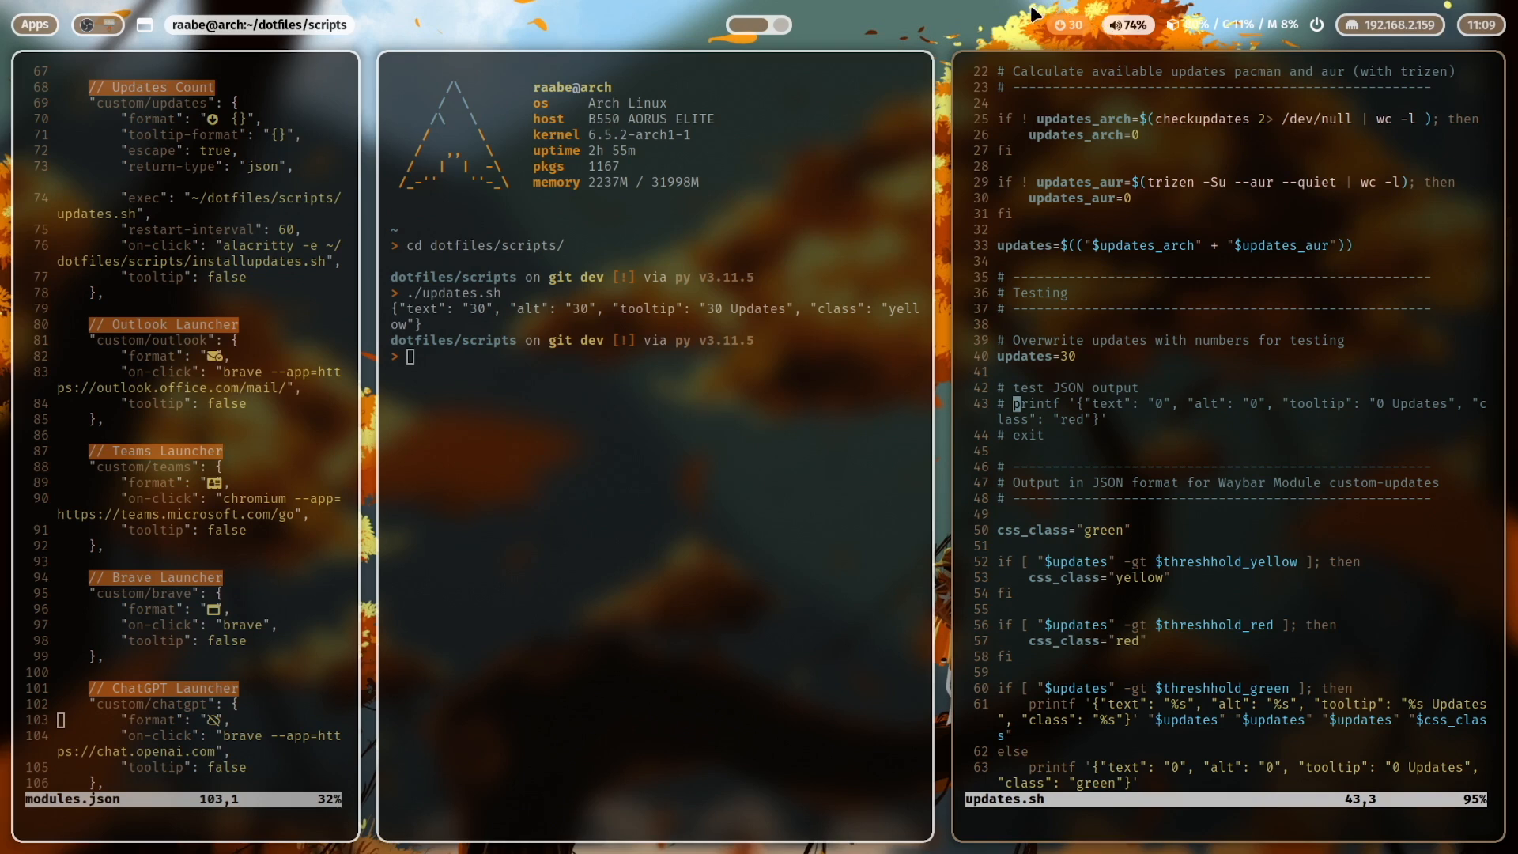
mouse_move(1078, 38)
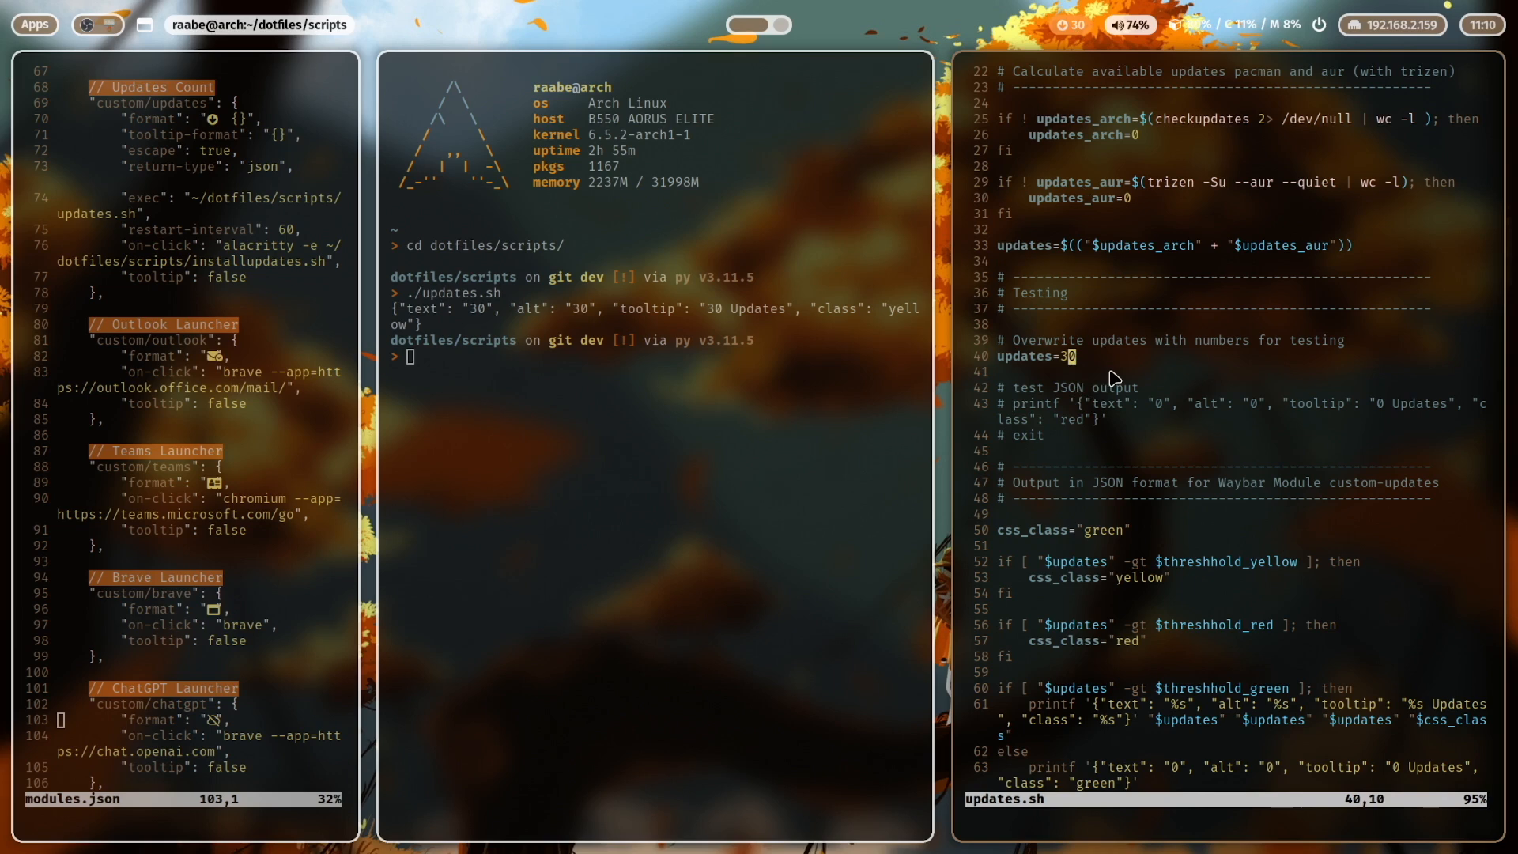
type("10")
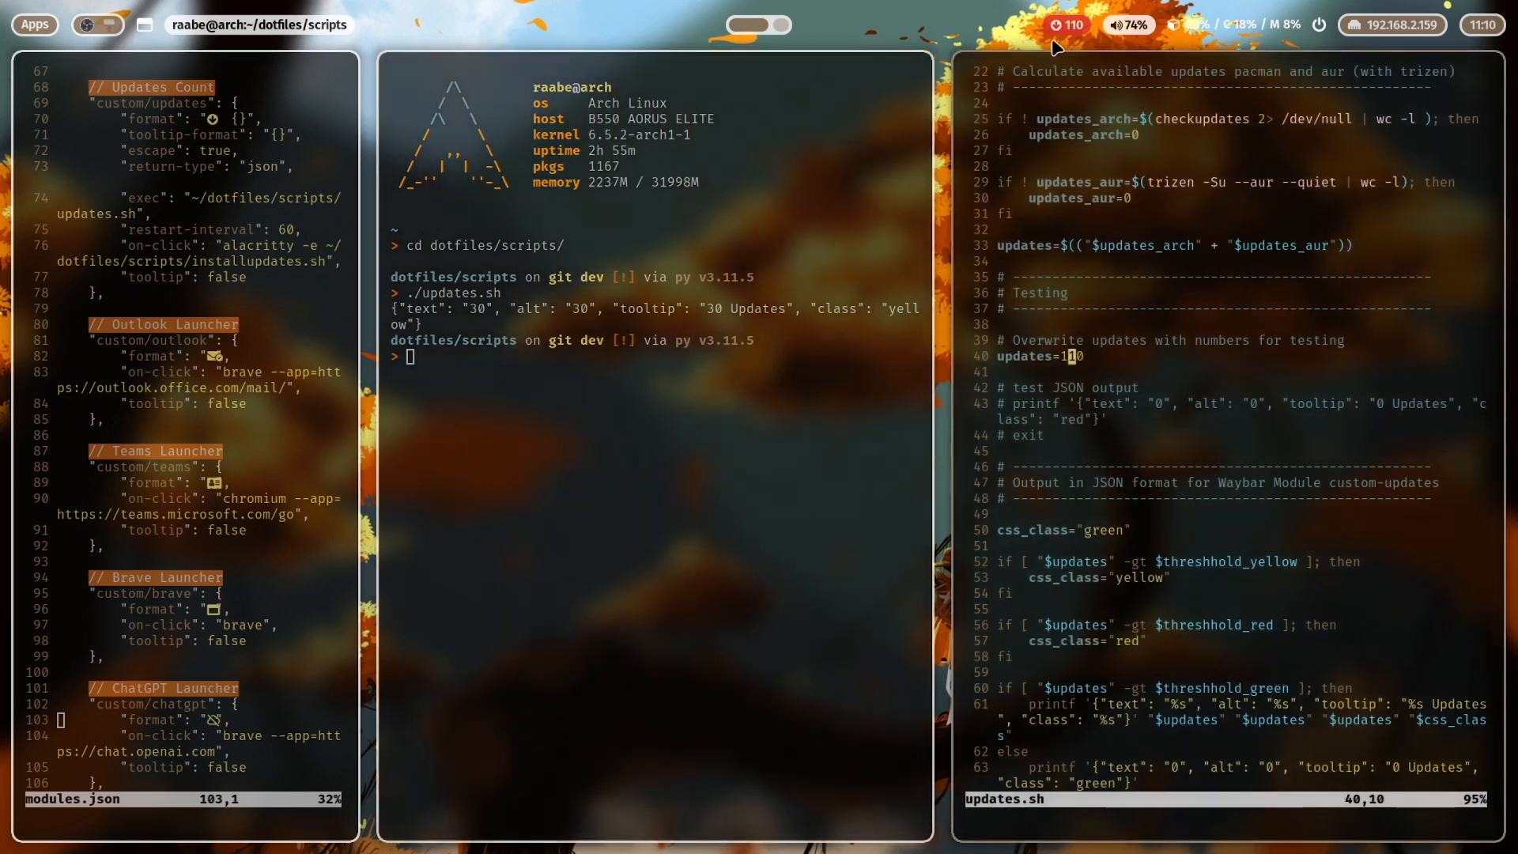
mouse_move(1084, 47)
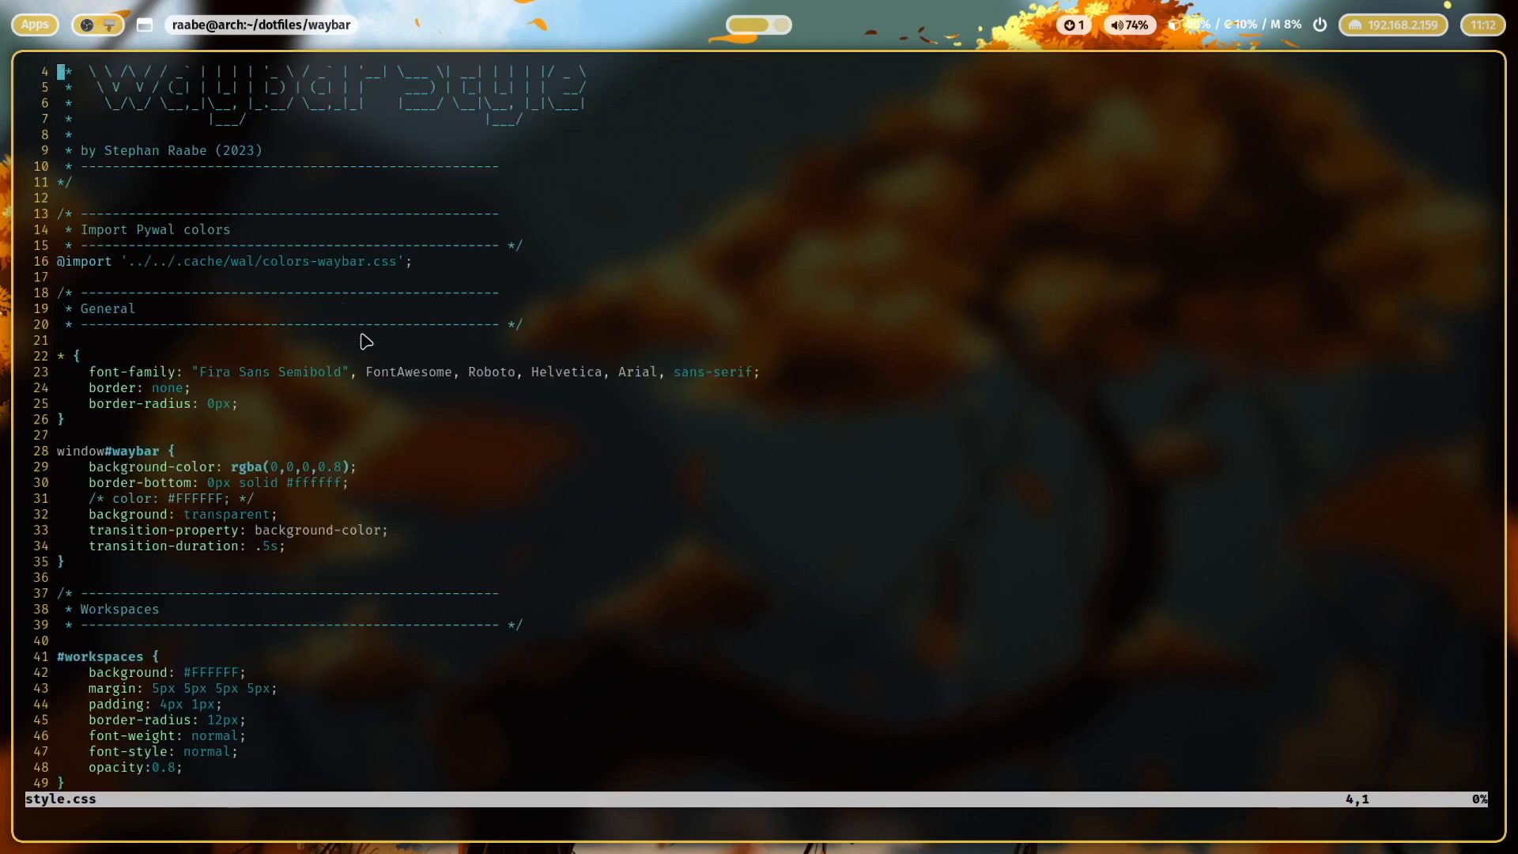
Scroll through Waybar's style.css rules and return to the pywal import at the top.
scroll("down", 3)
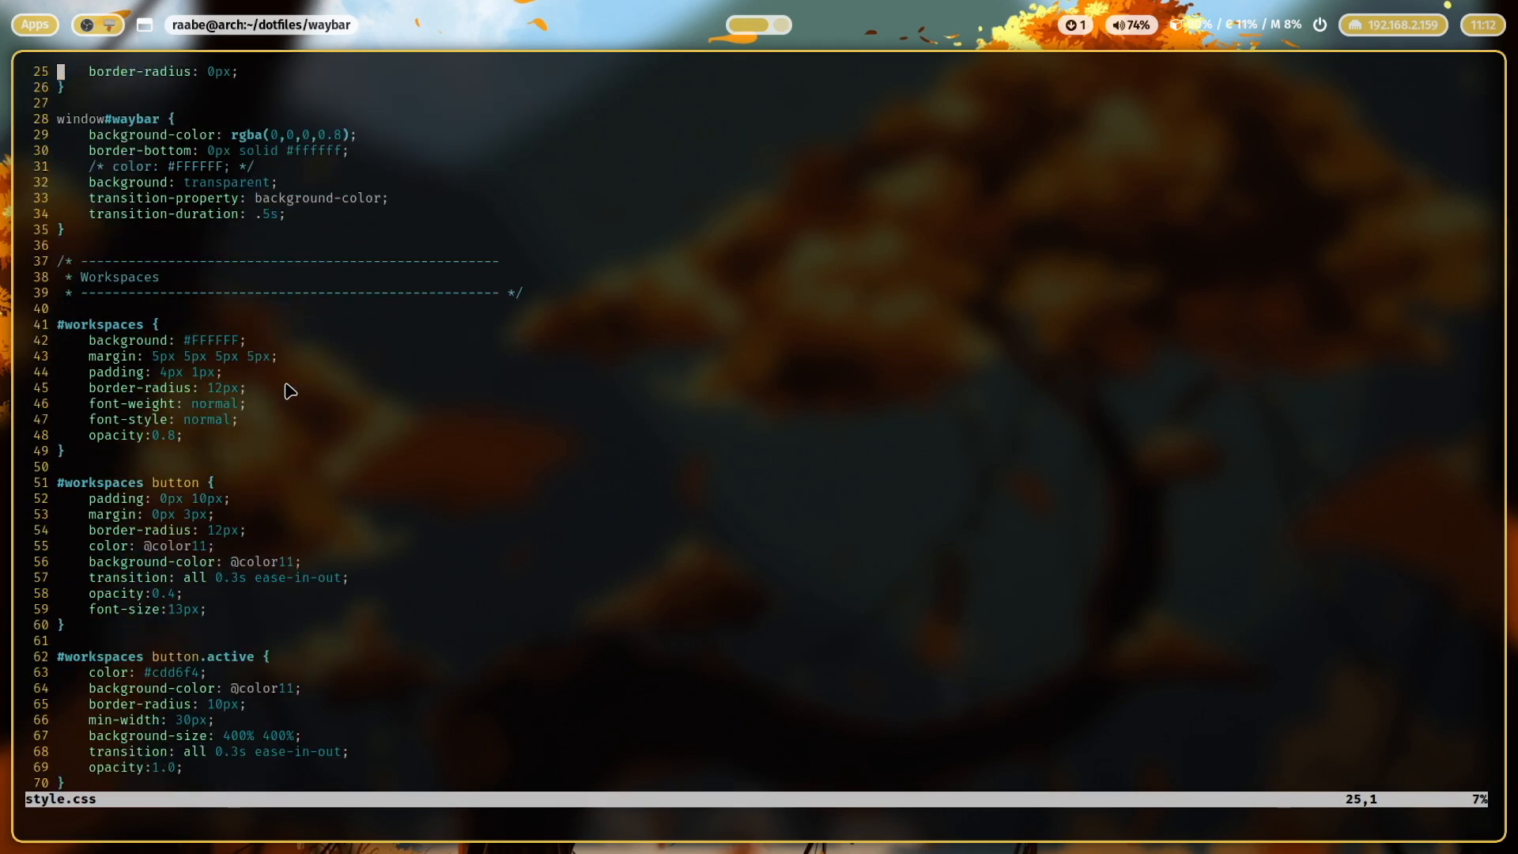
scroll("down", 3)
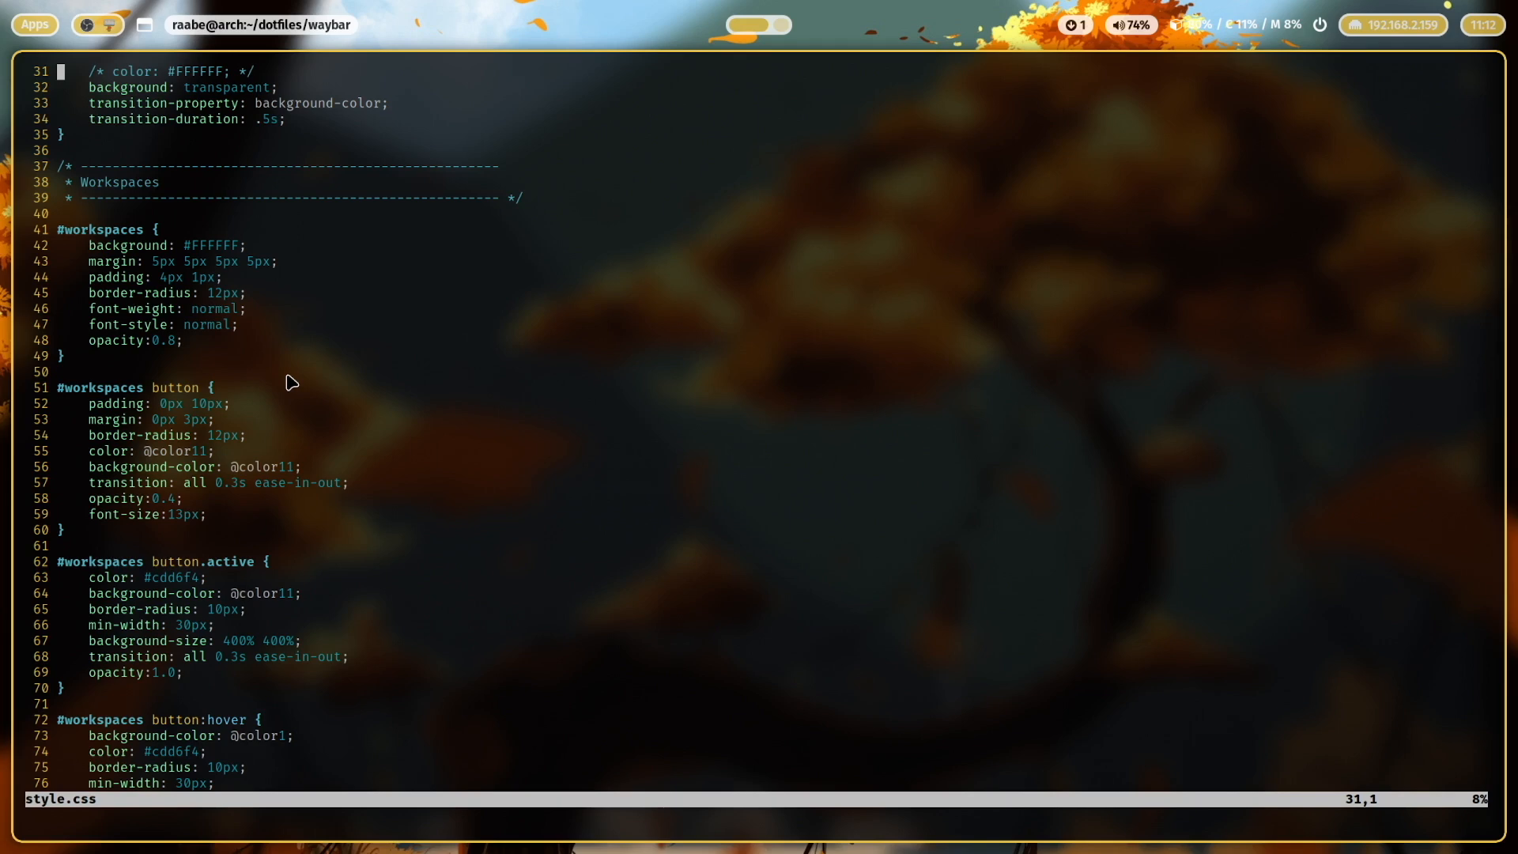
scroll("down", 3)
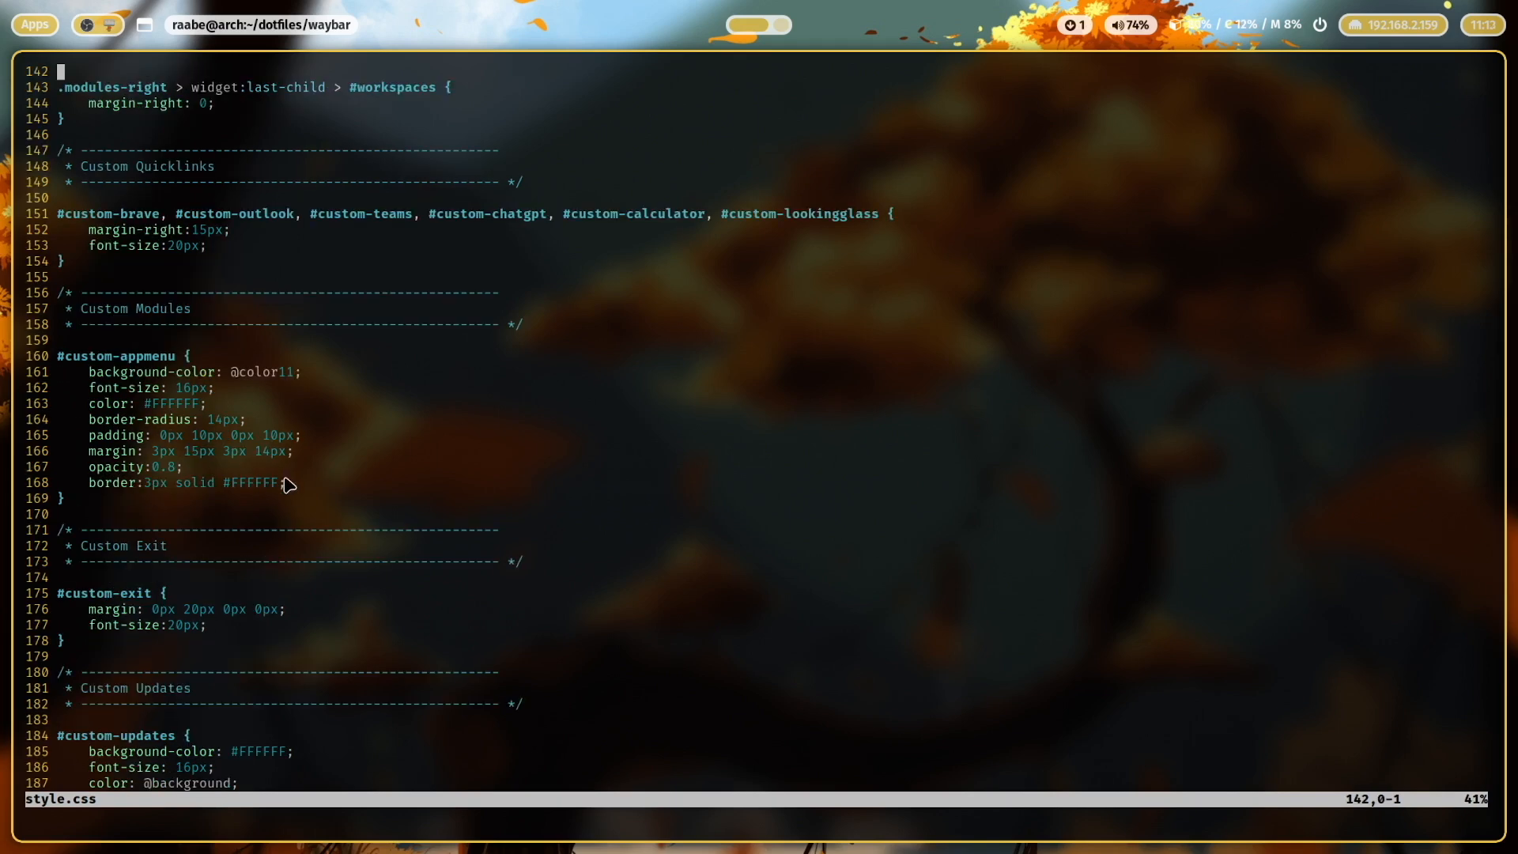
mouse_move(119, 371)
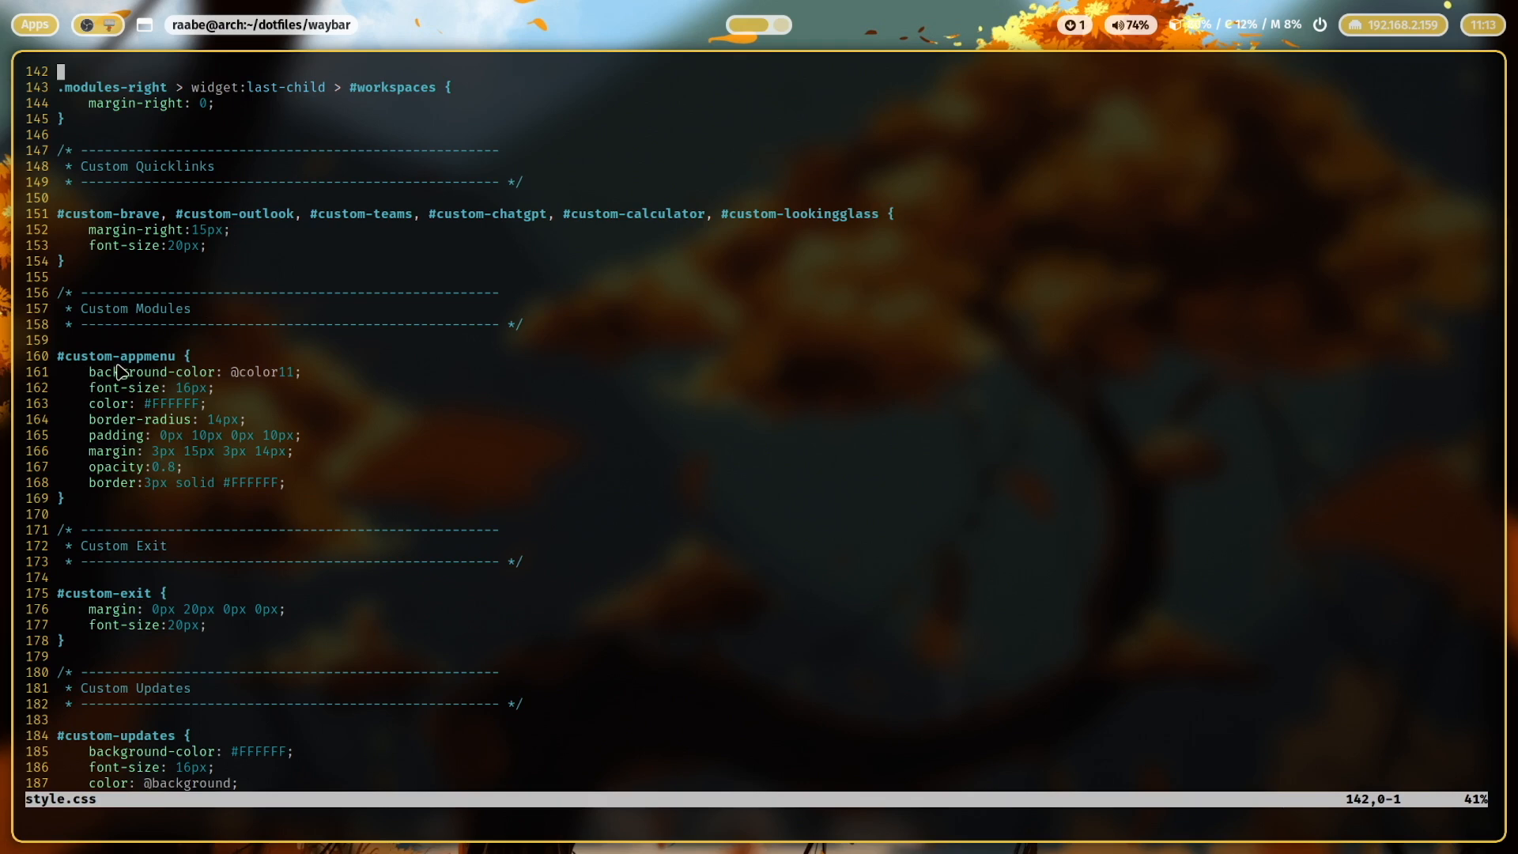
mouse_move(242, 417)
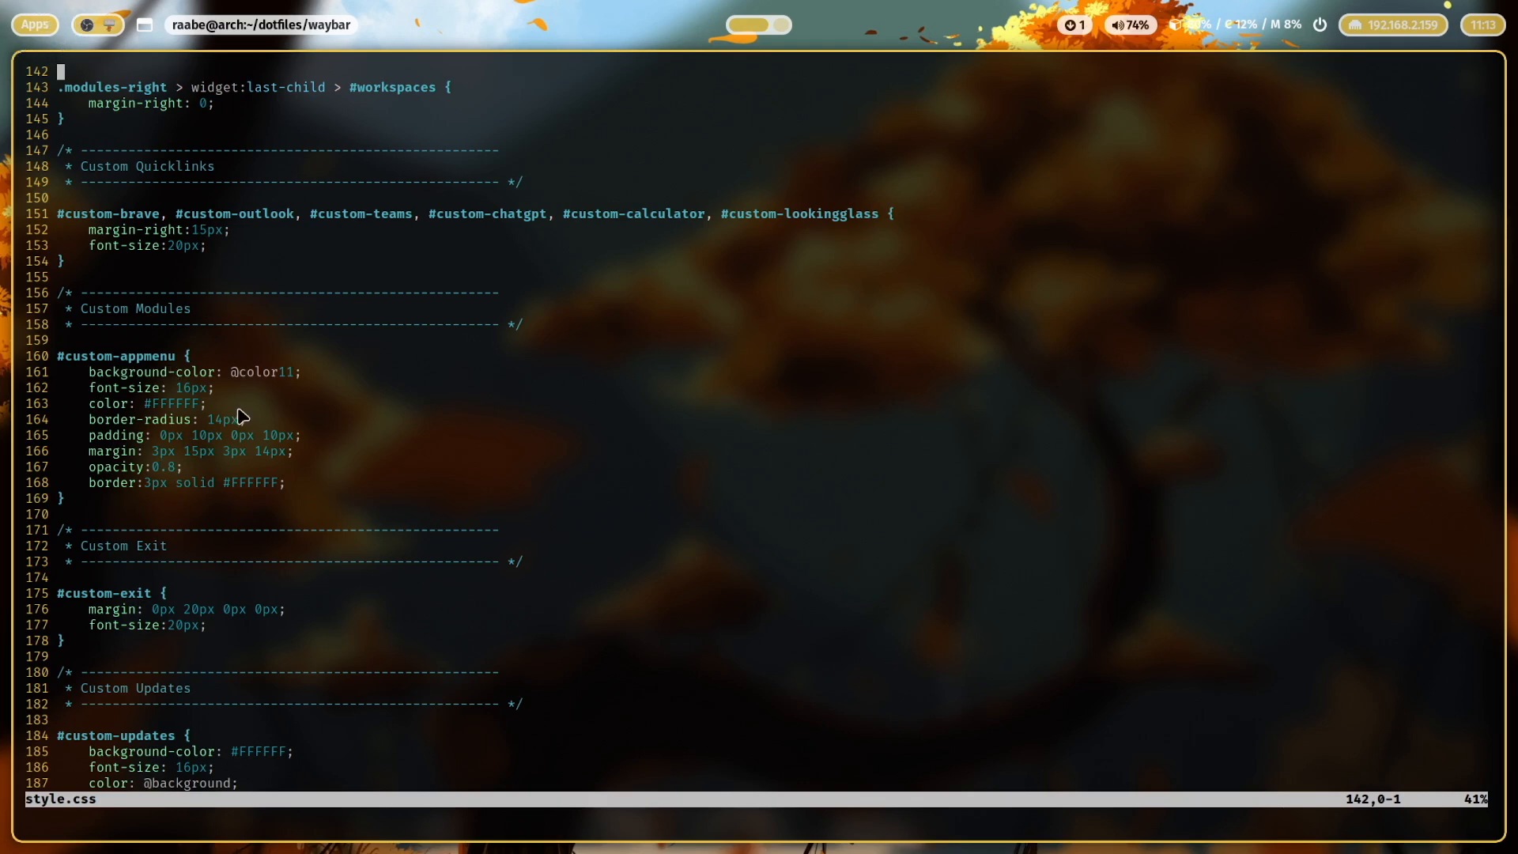
mouse_move(144, 415)
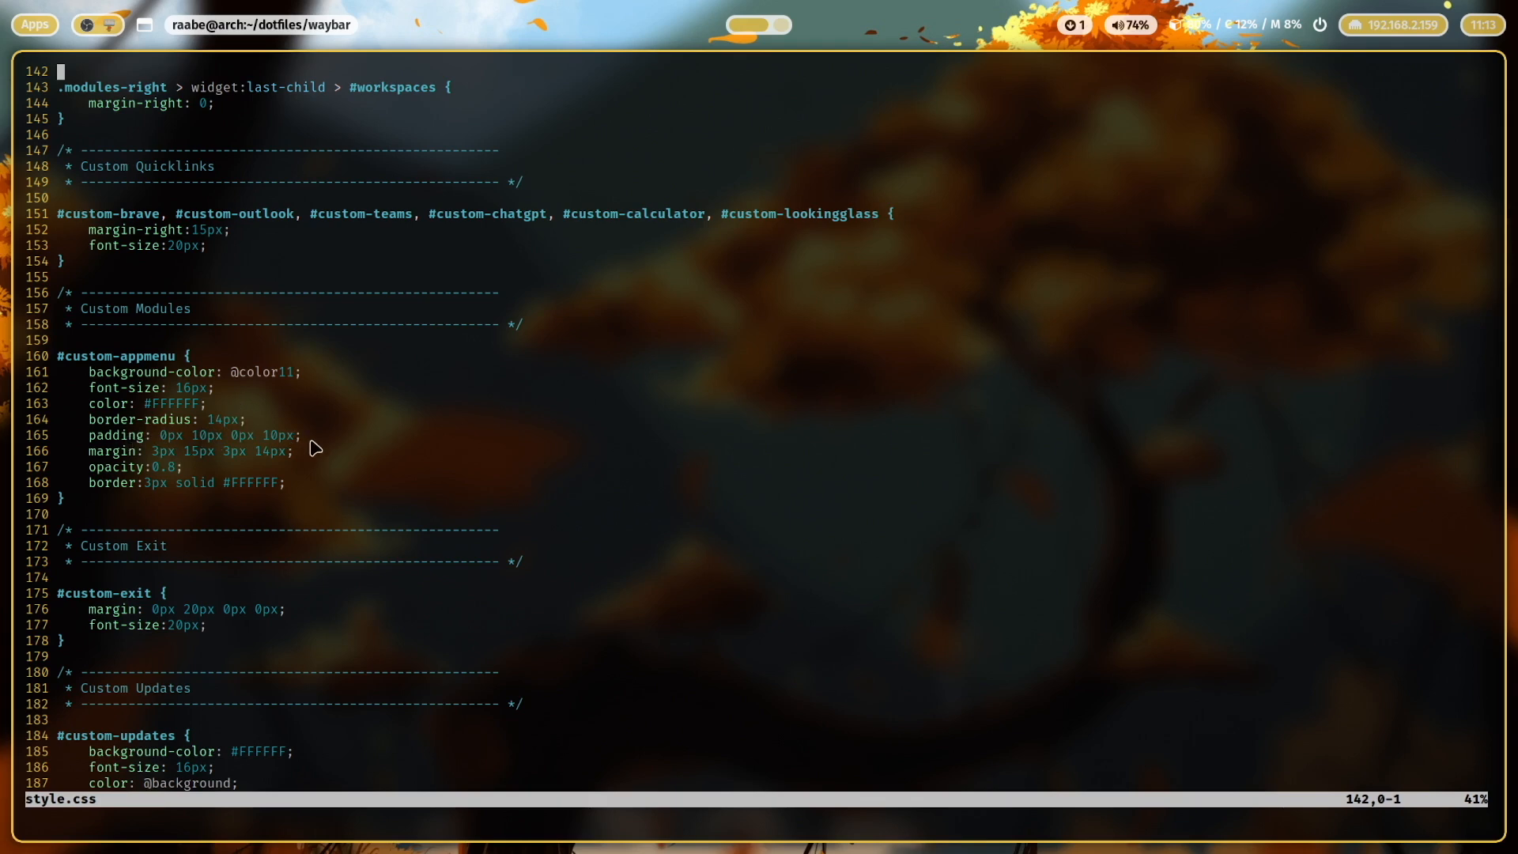
mouse_move(182, 484)
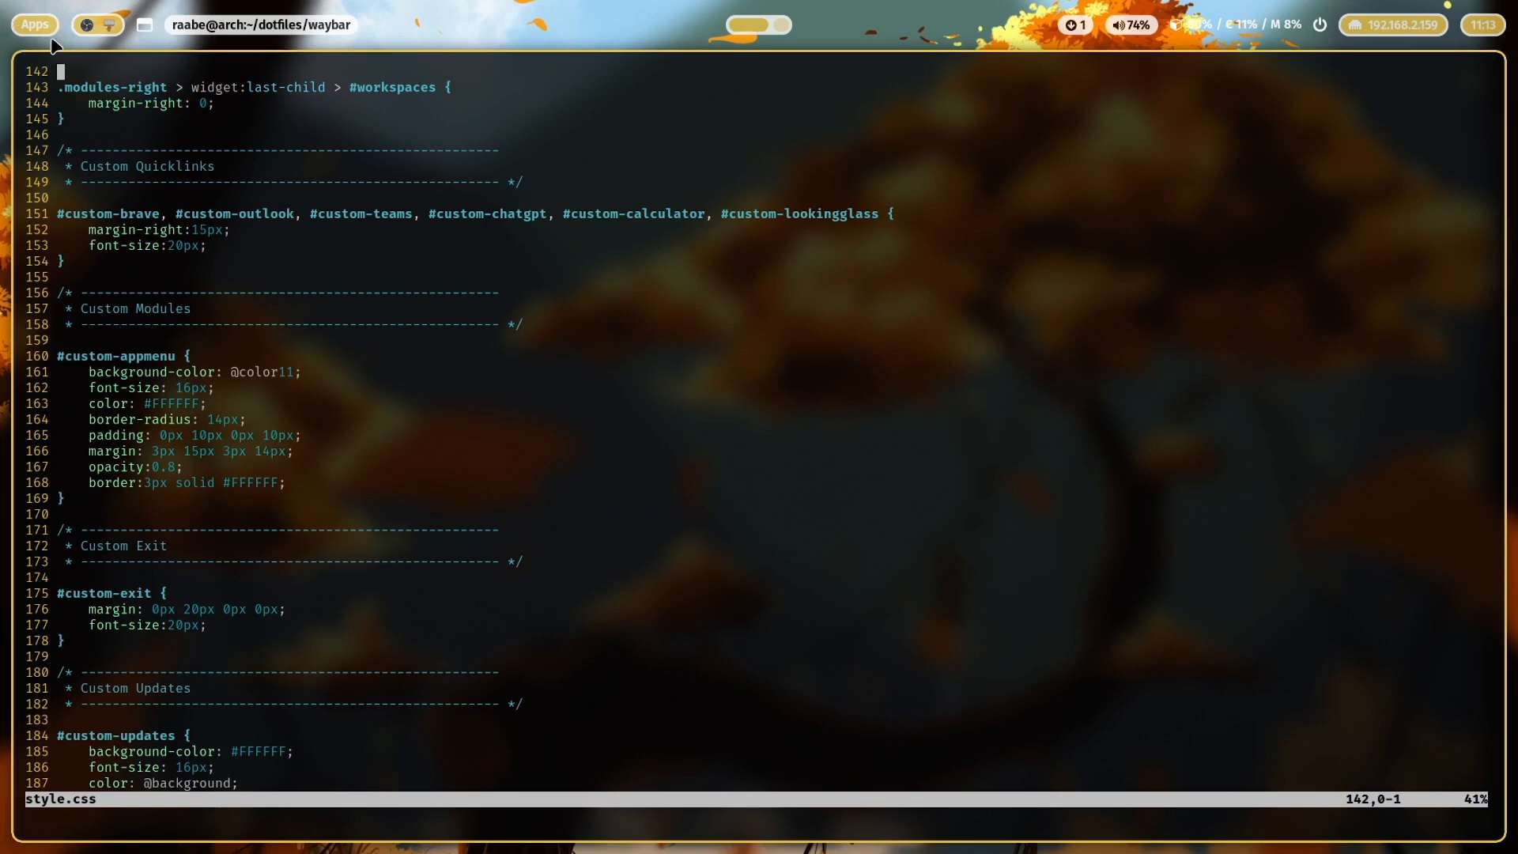
mouse_move(129, 495)
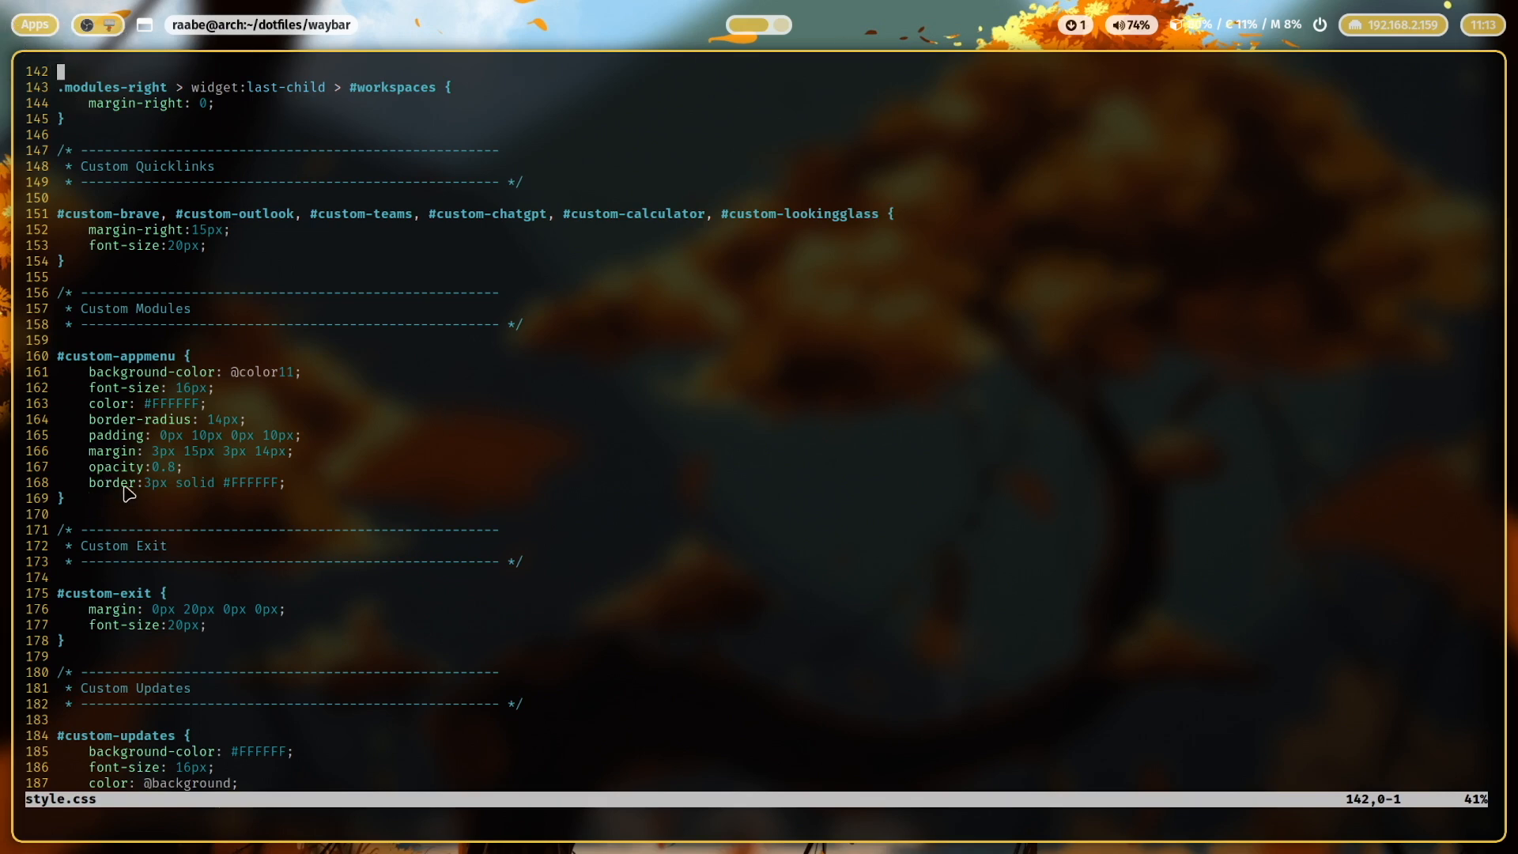
mouse_move(232, 495)
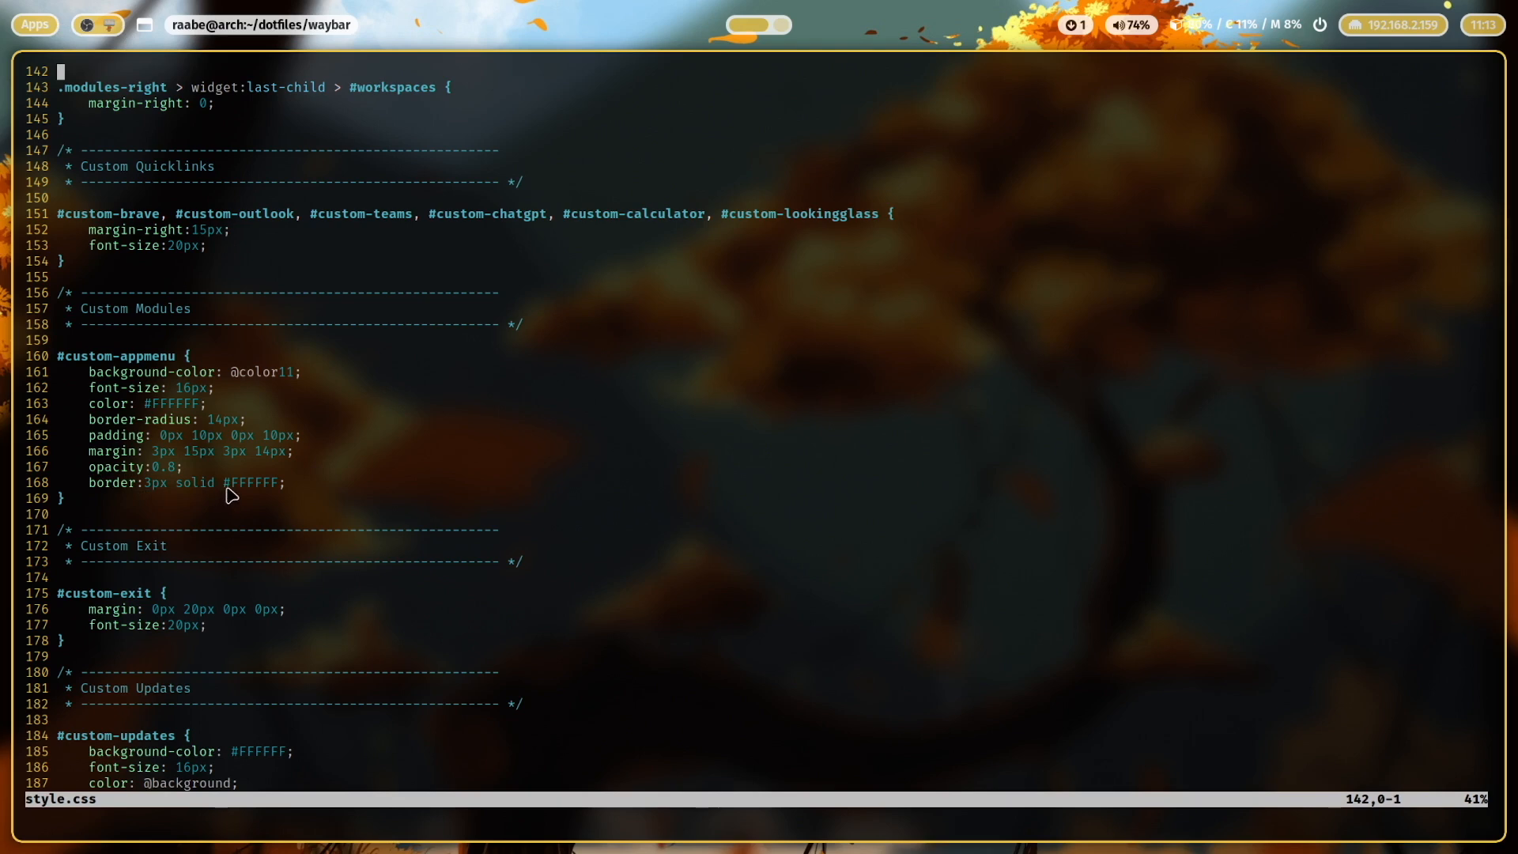
mouse_move(270, 345)
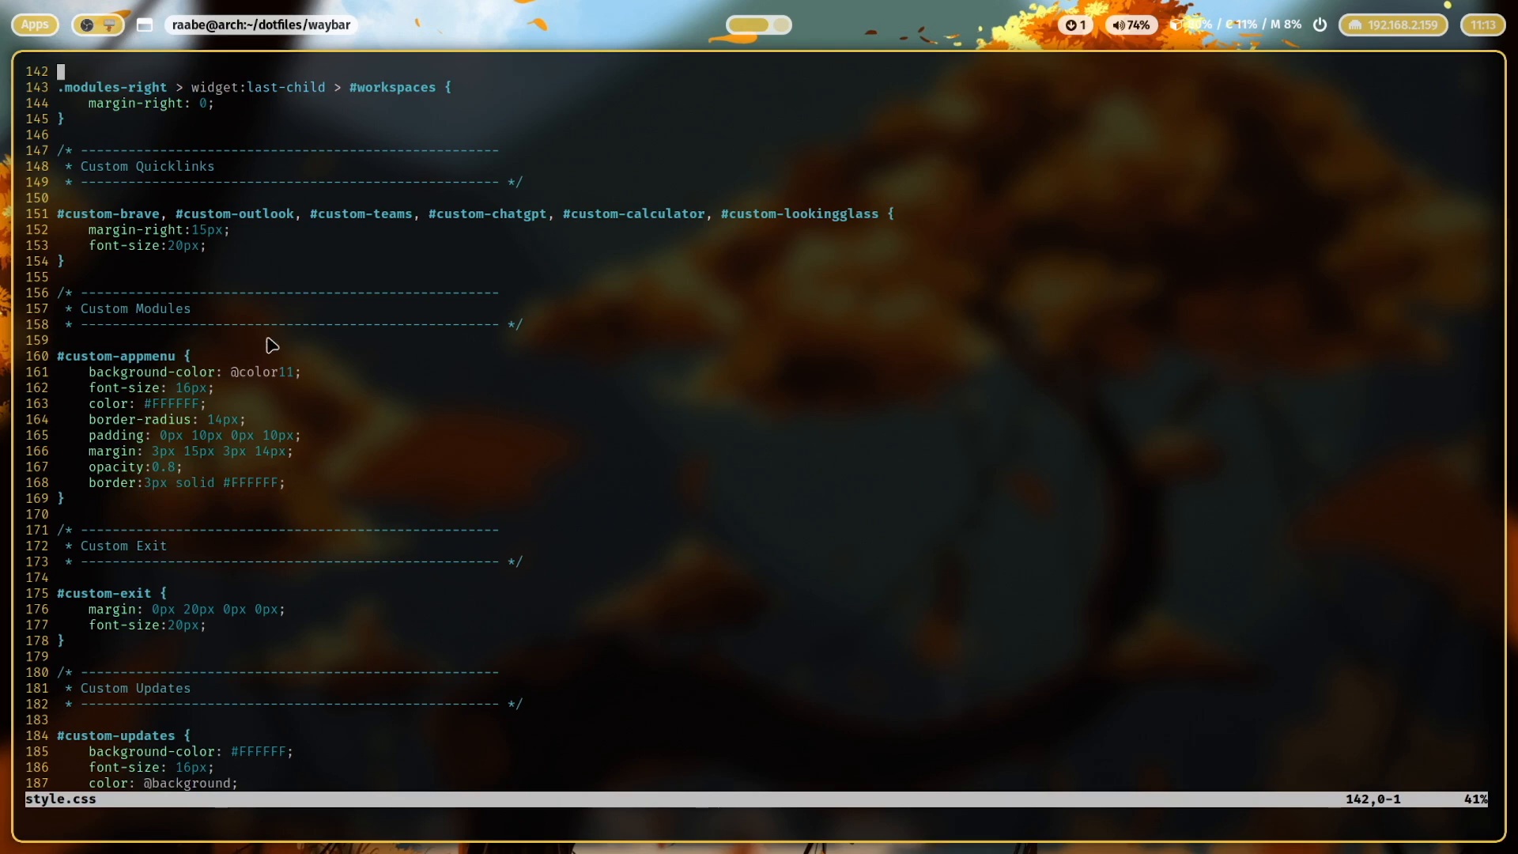
mouse_move(313, 384)
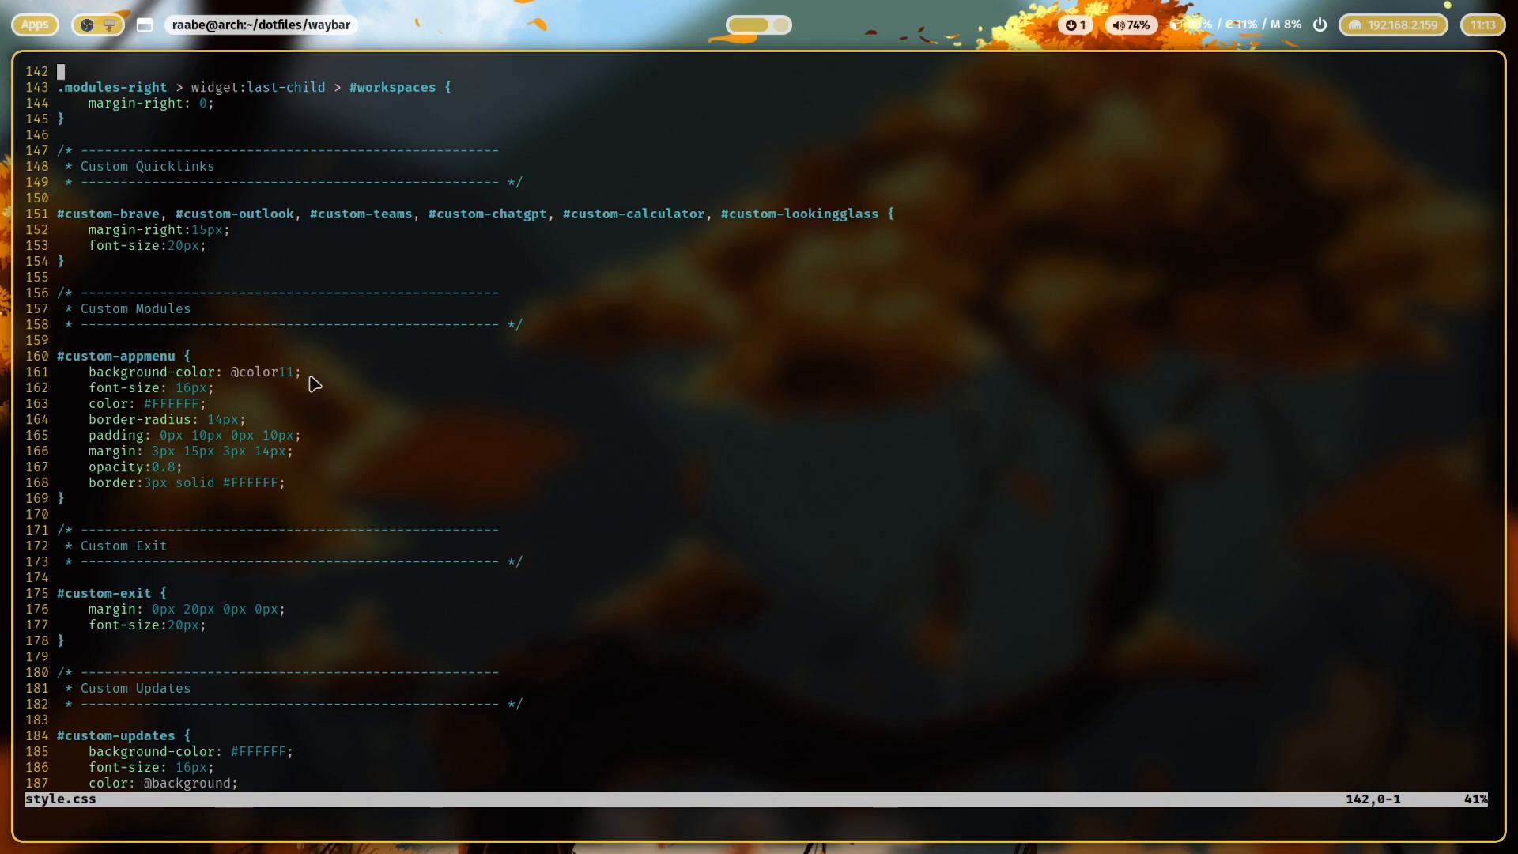
mouse_move(341, 438)
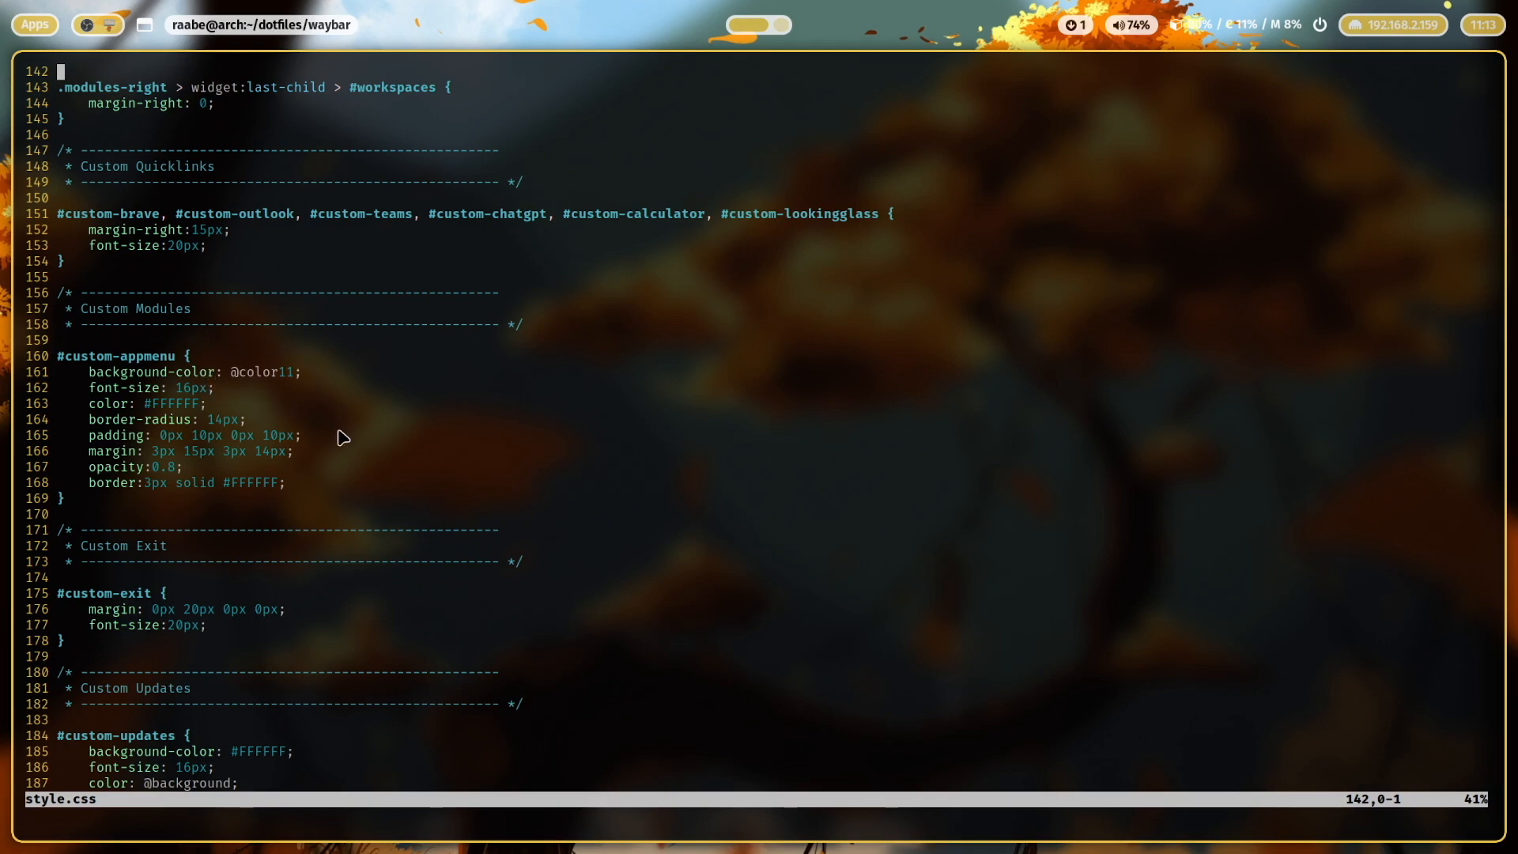
scroll("up", 3)
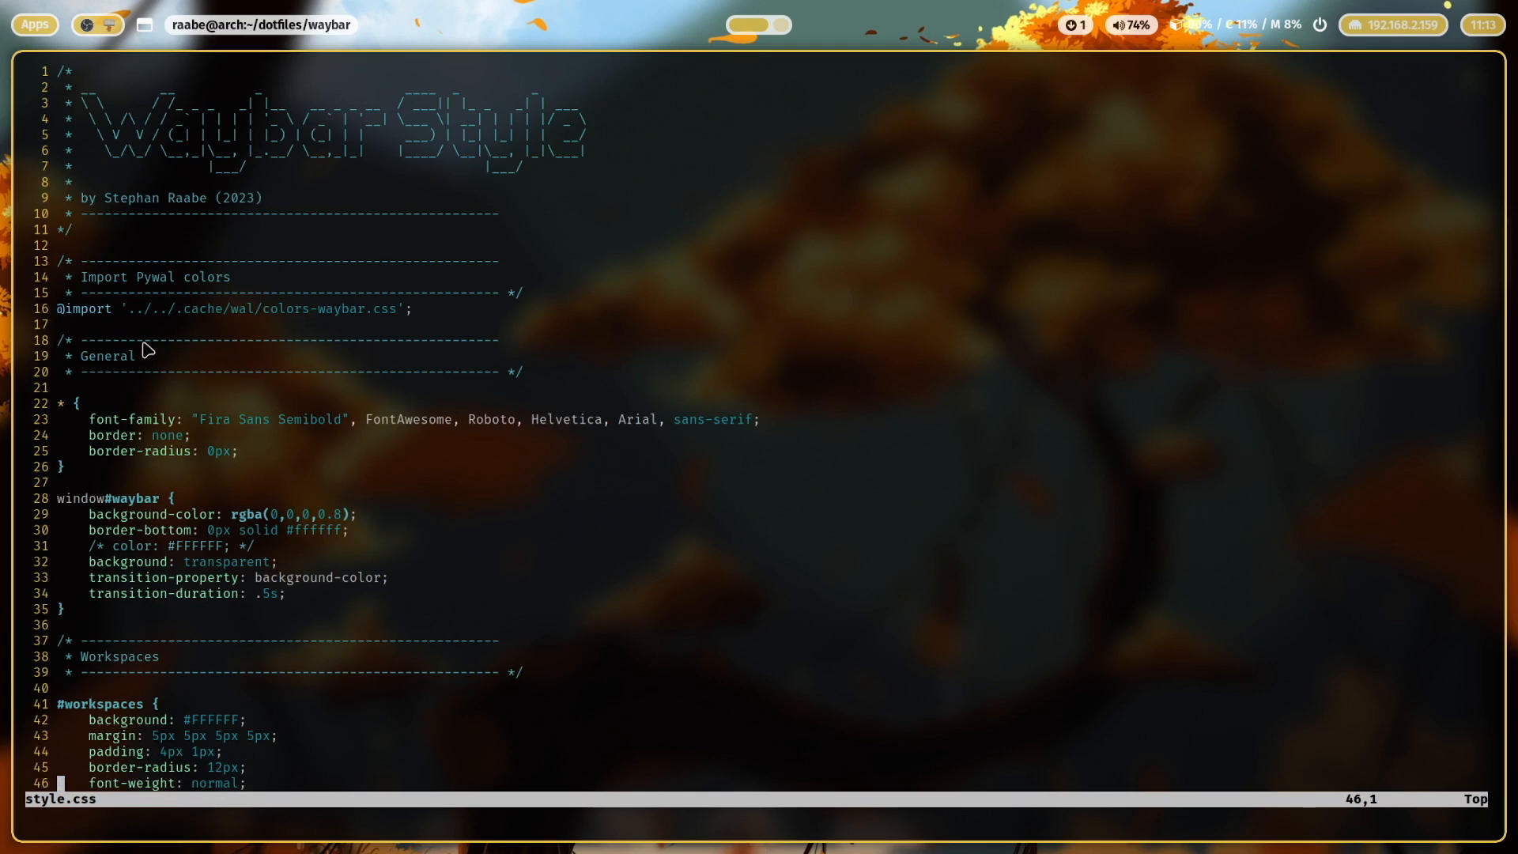
mouse_move(109, 291)
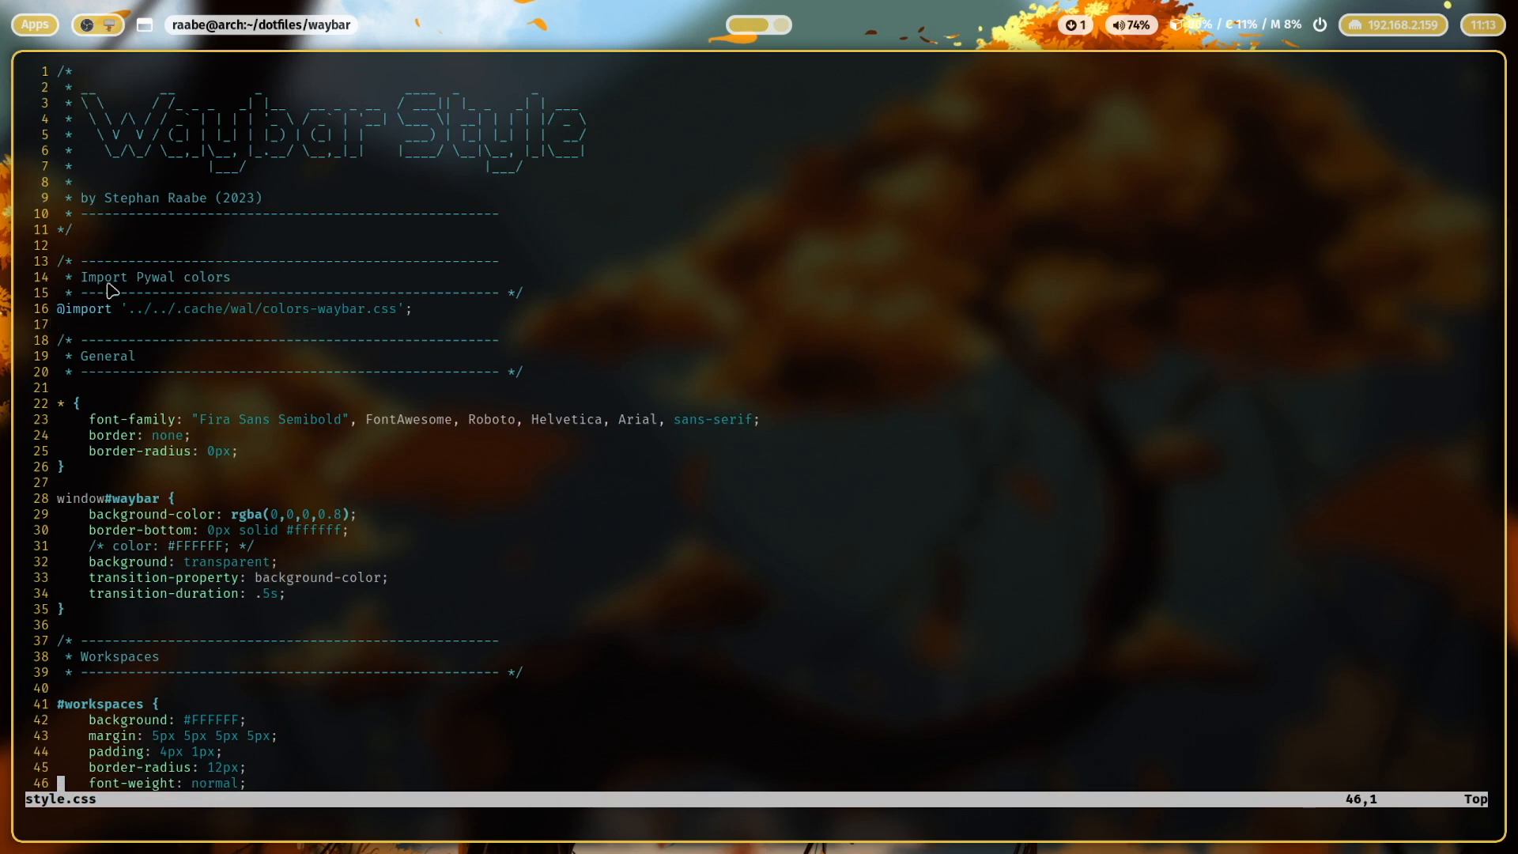
mouse_move(187, 328)
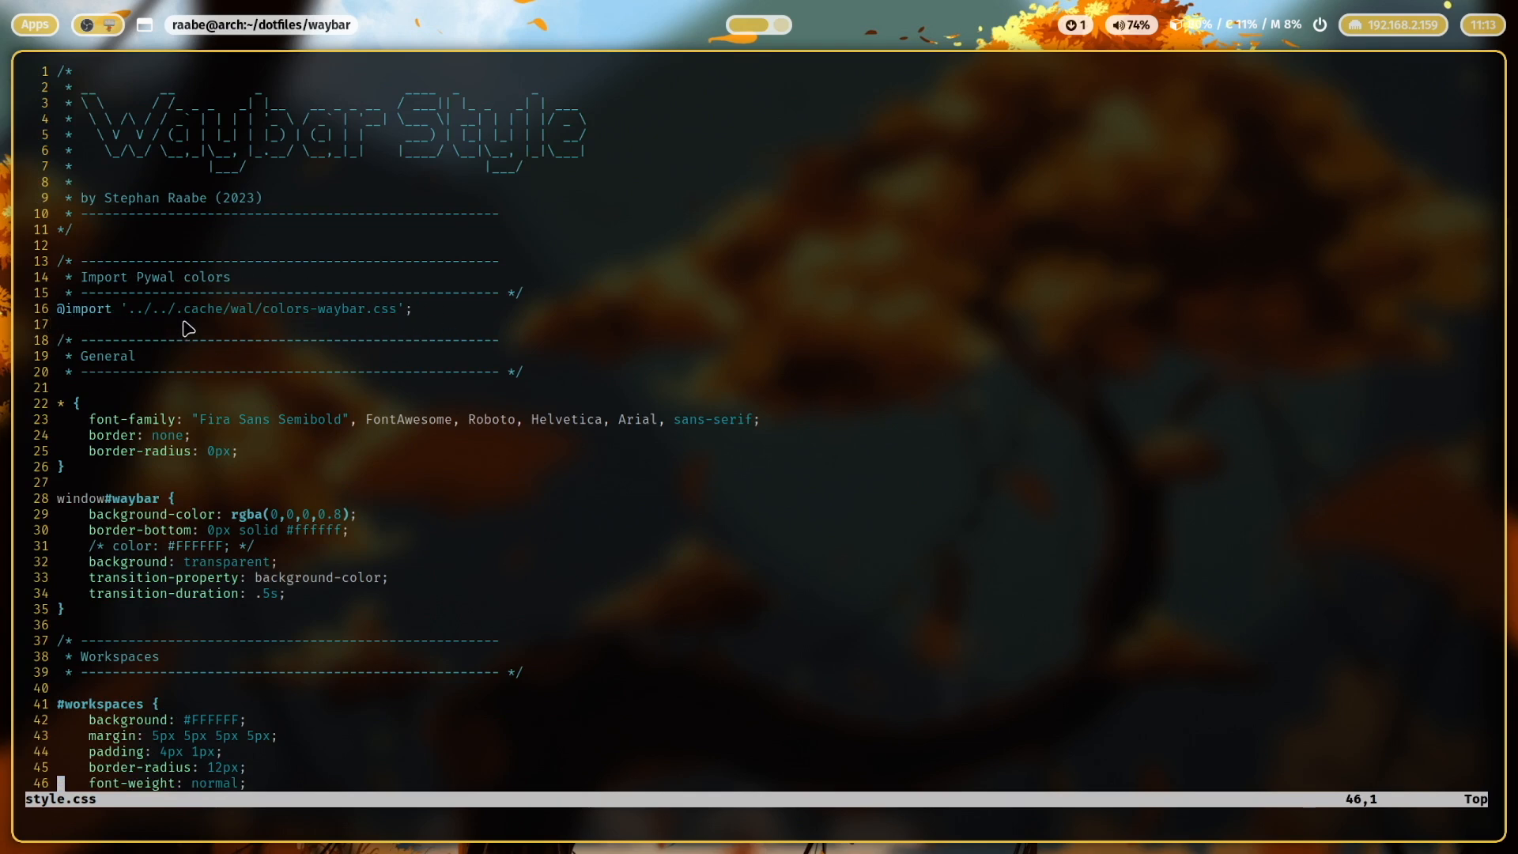
mouse_move(225, 333)
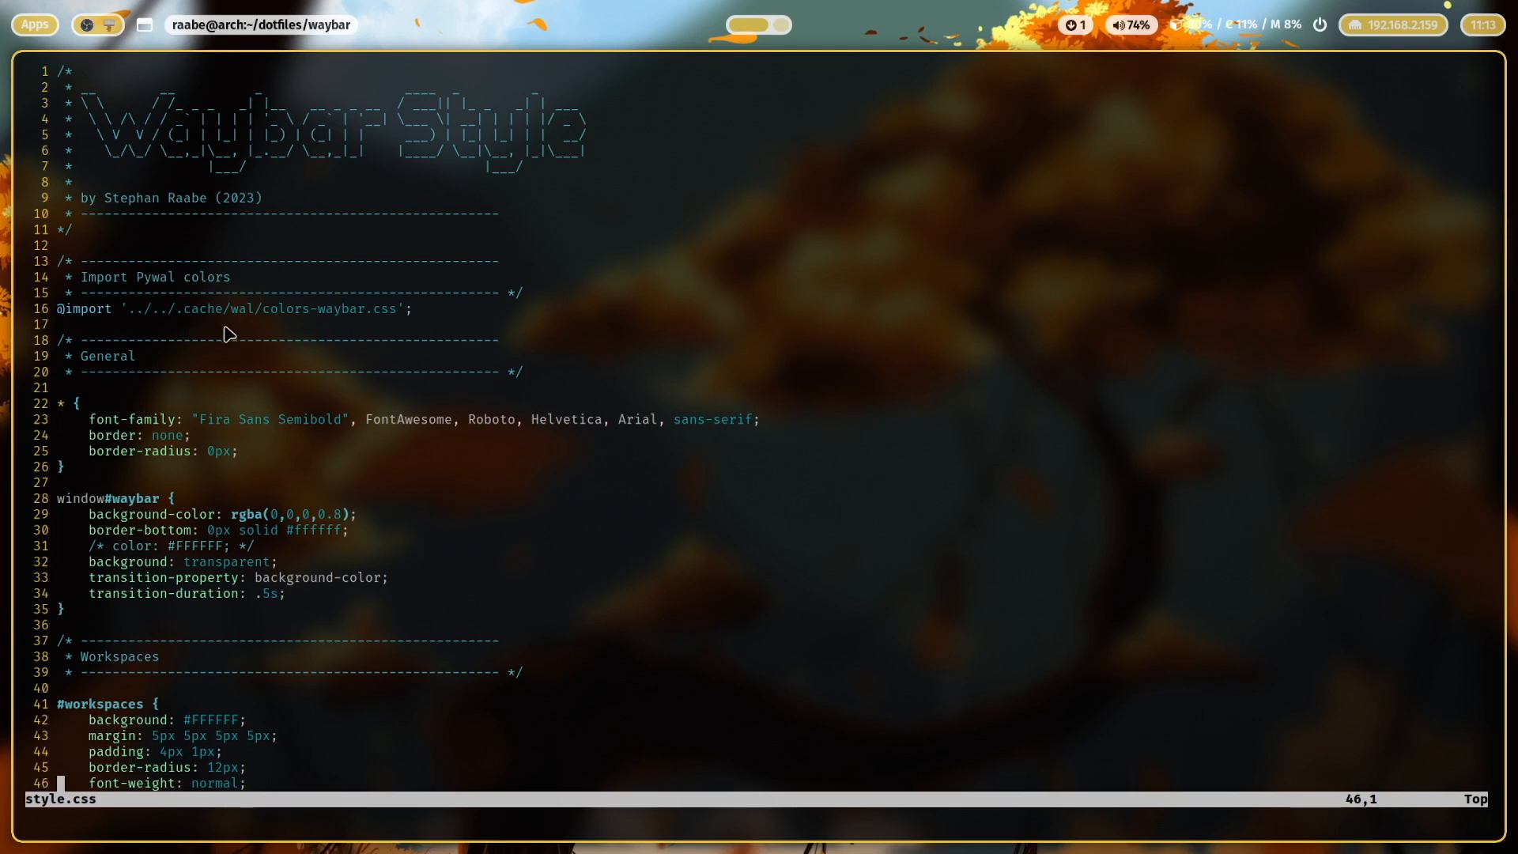
mouse_move(241, 321)
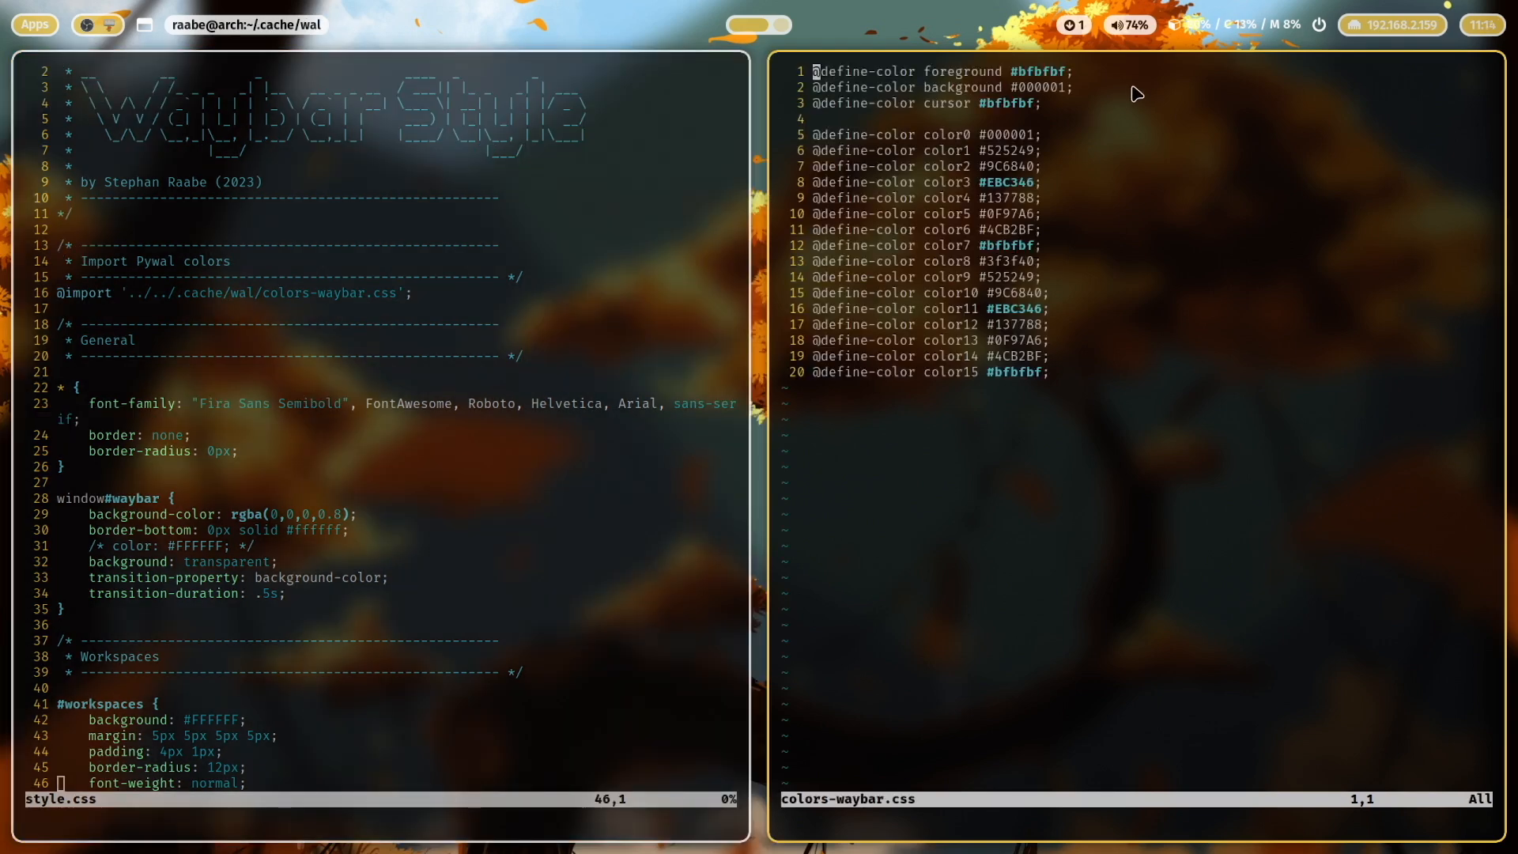
mouse_move(930, 133)
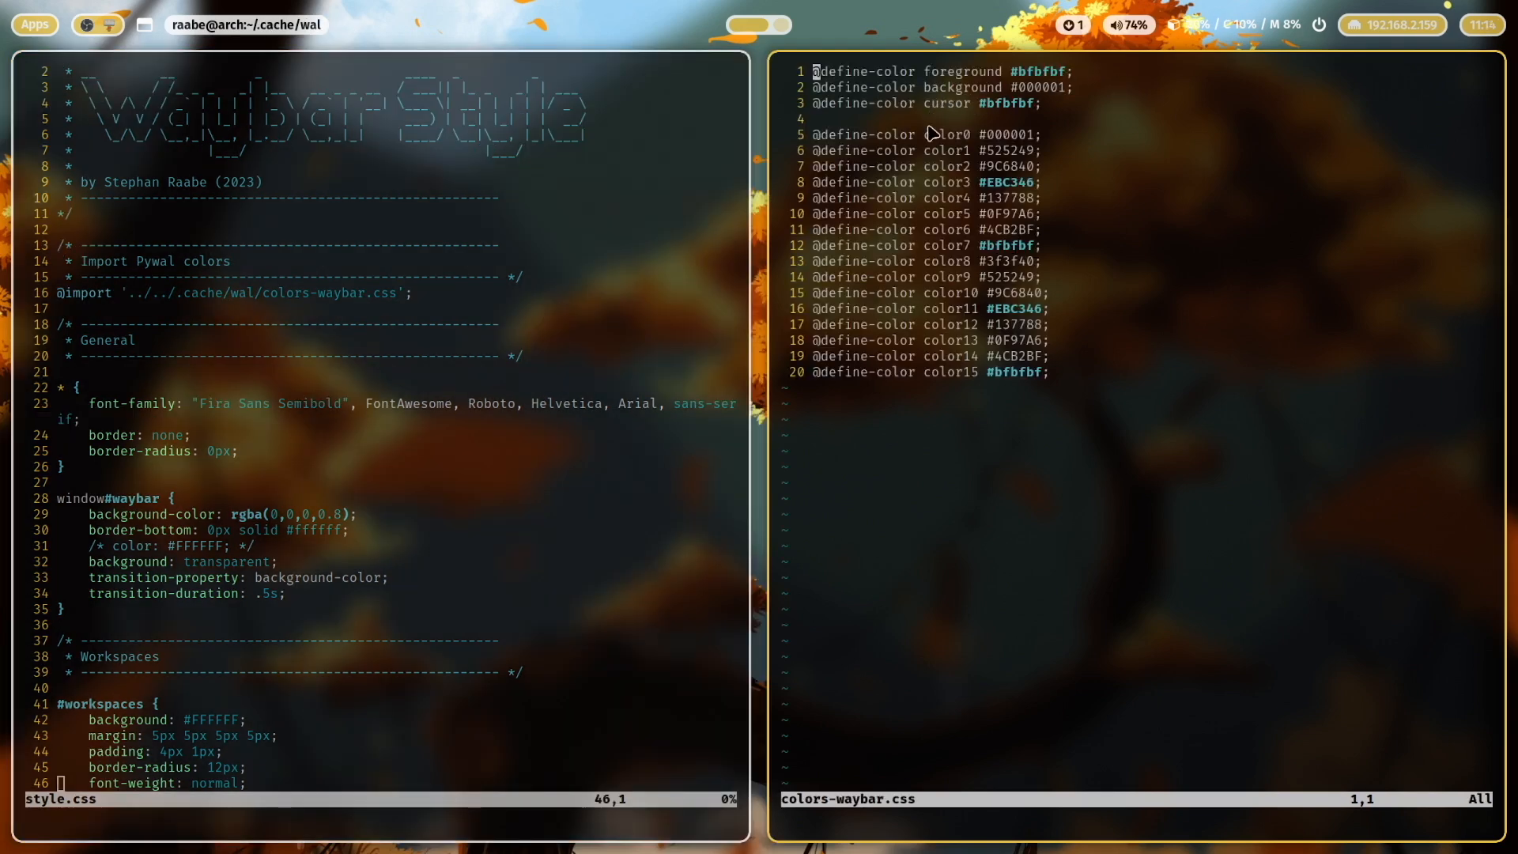
mouse_move(1022, 143)
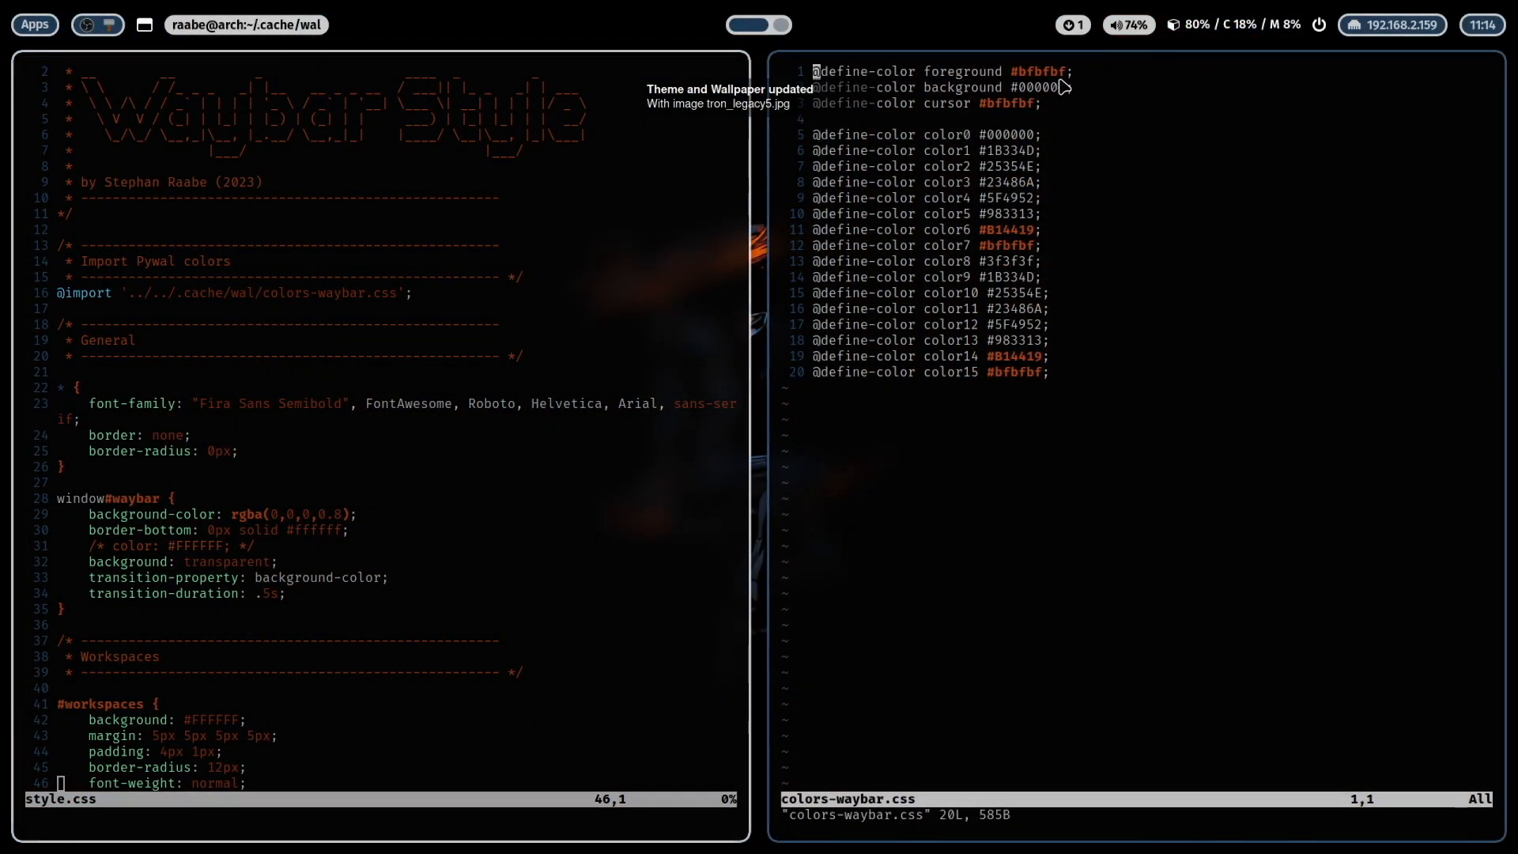
mouse_move(977, 552)
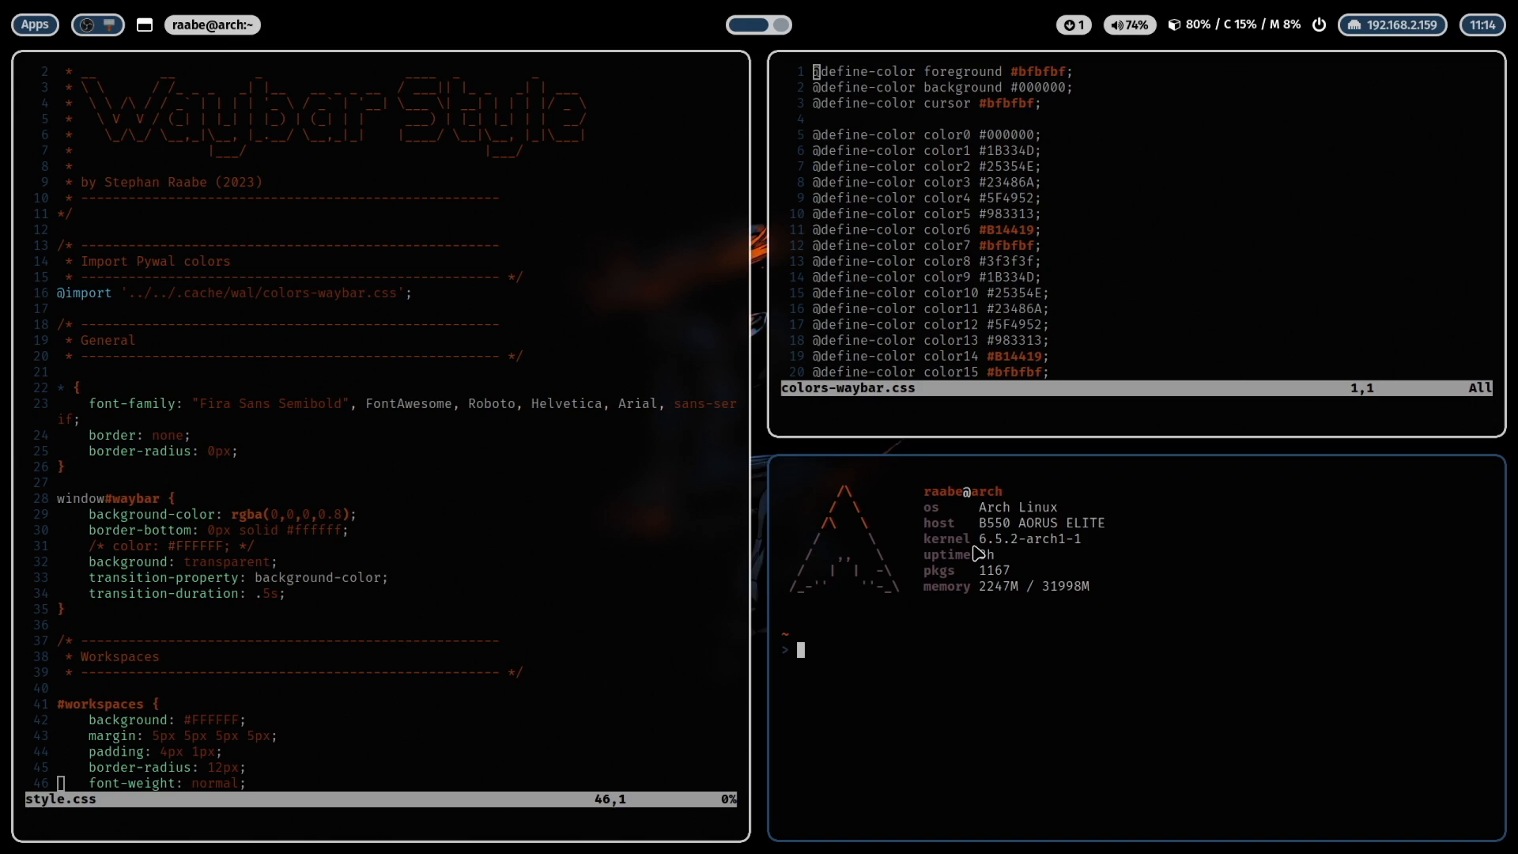
List dotfiles/wal/templates/ and open the colors-waybar.css template in Vim.
type("cd dotfiles/wal/templates/")
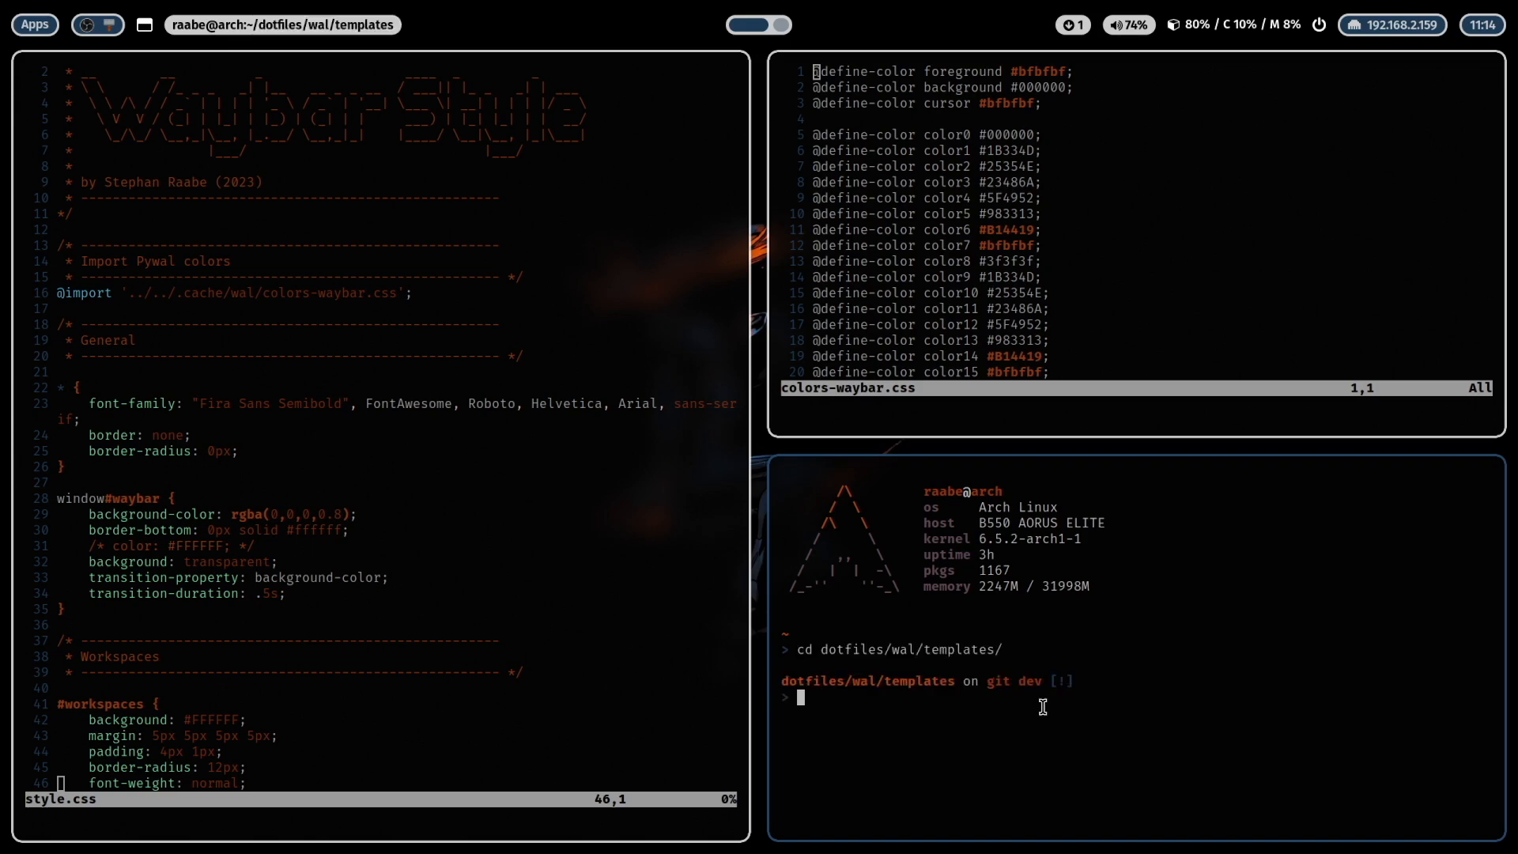
mouse_move(884, 681)
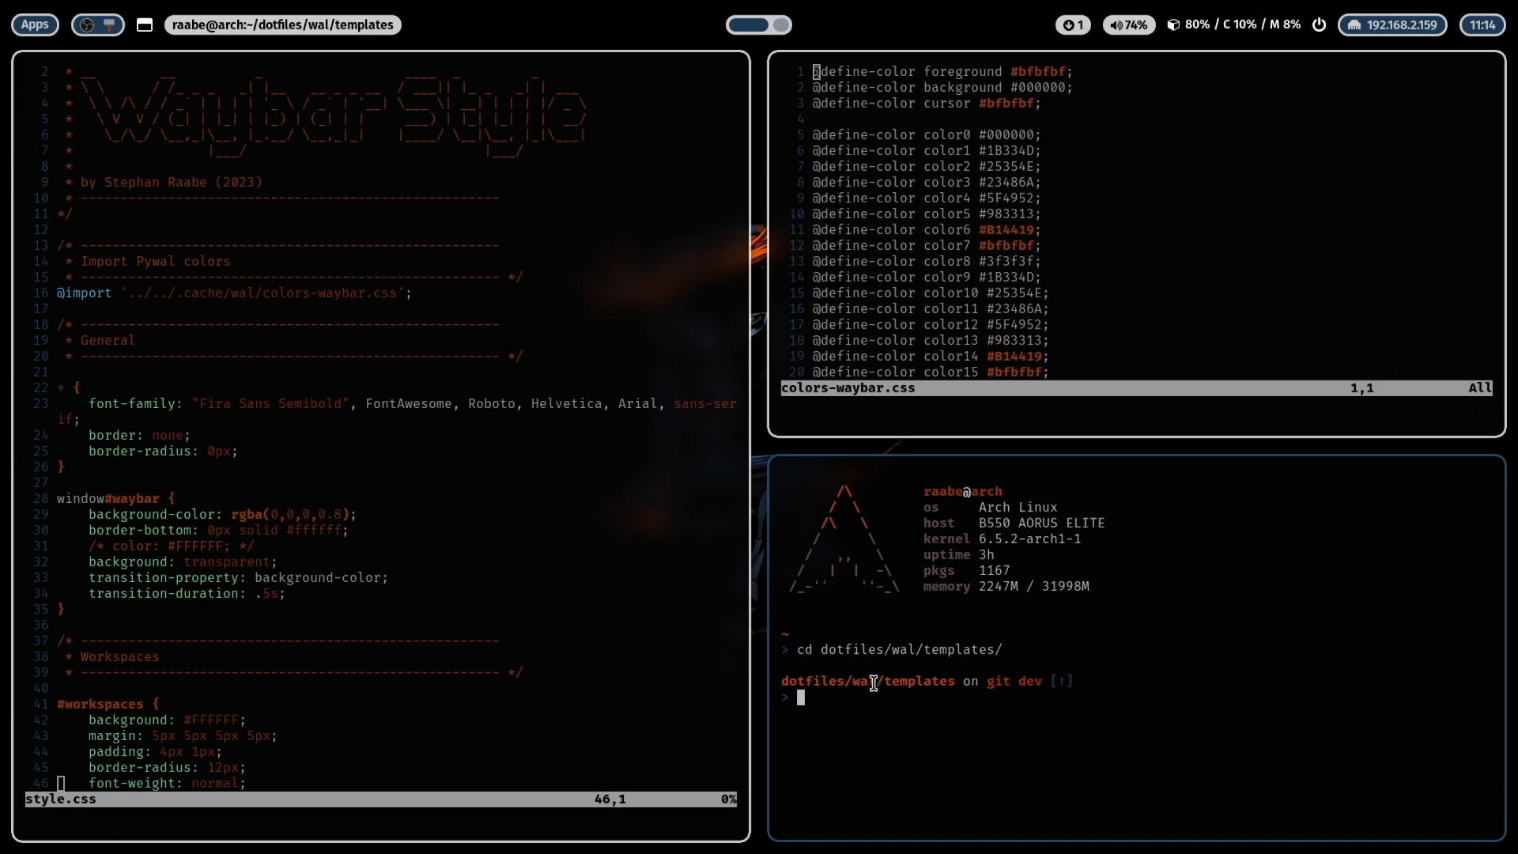
type("ls")
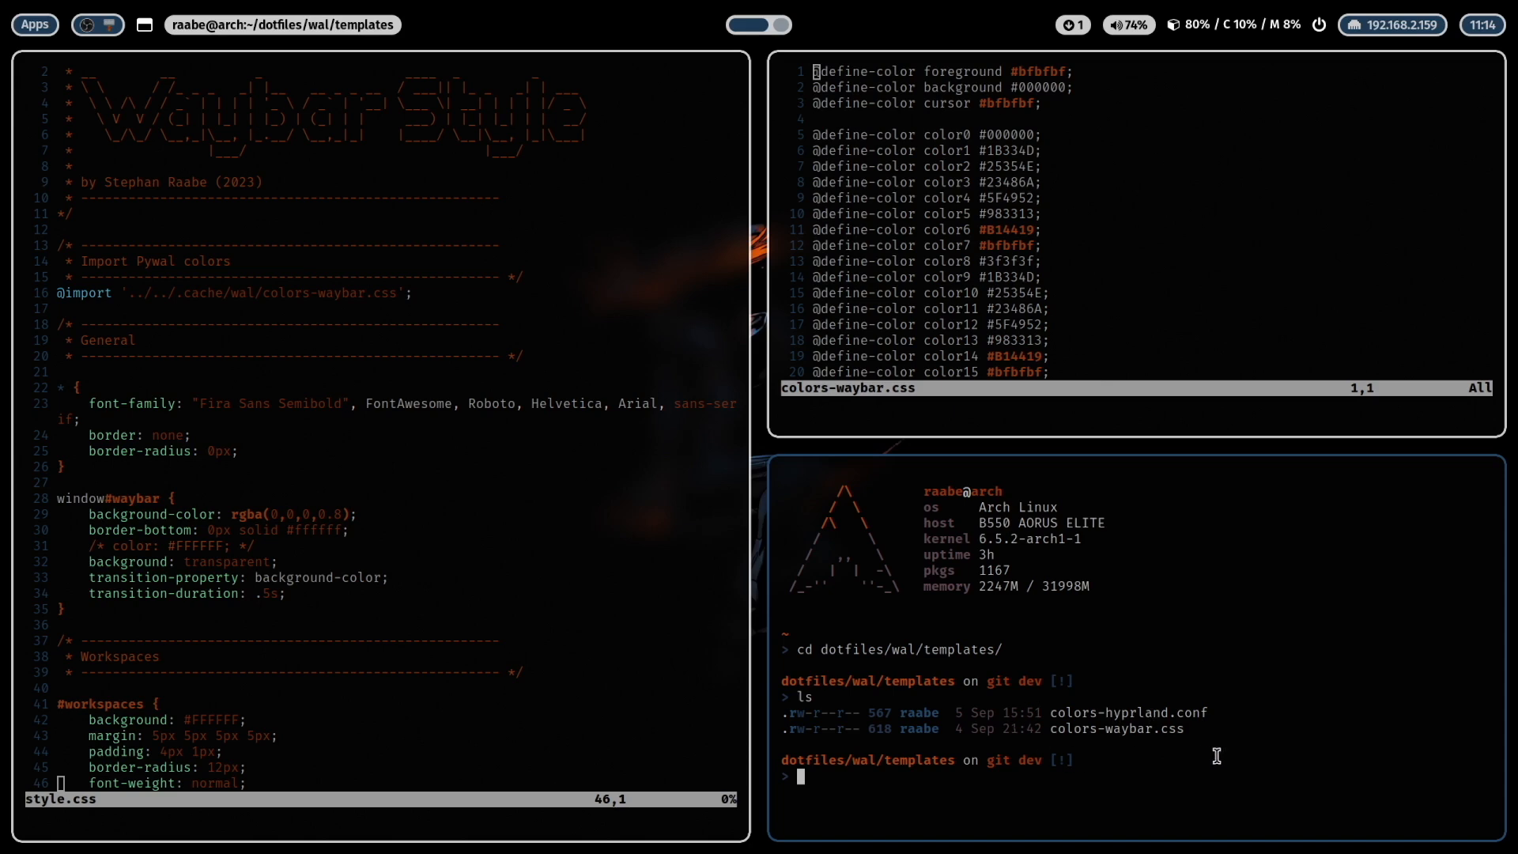
mouse_move(1232, 730)
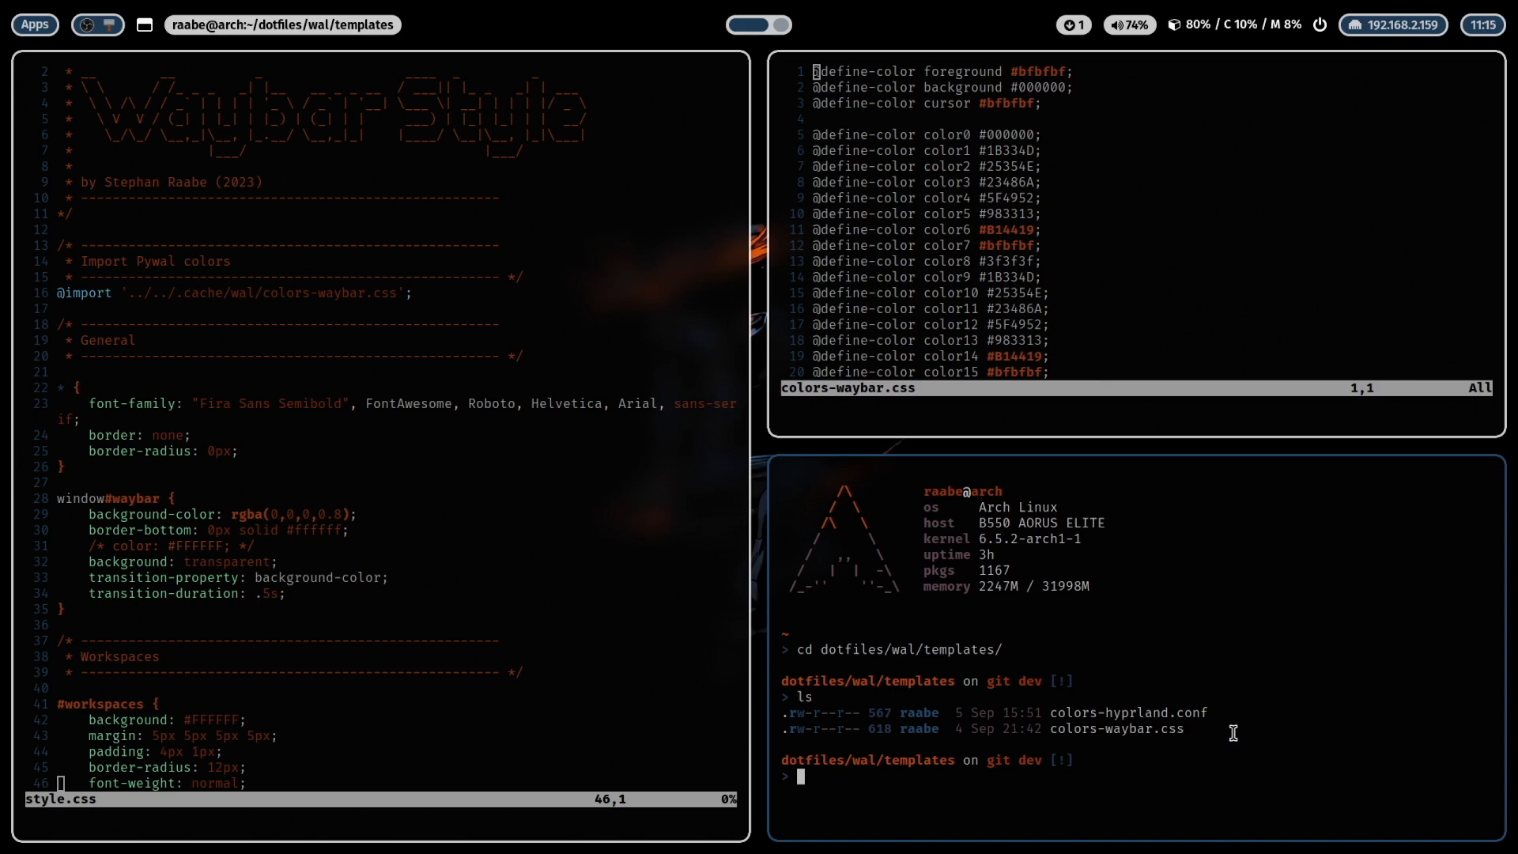
type("v colors-")
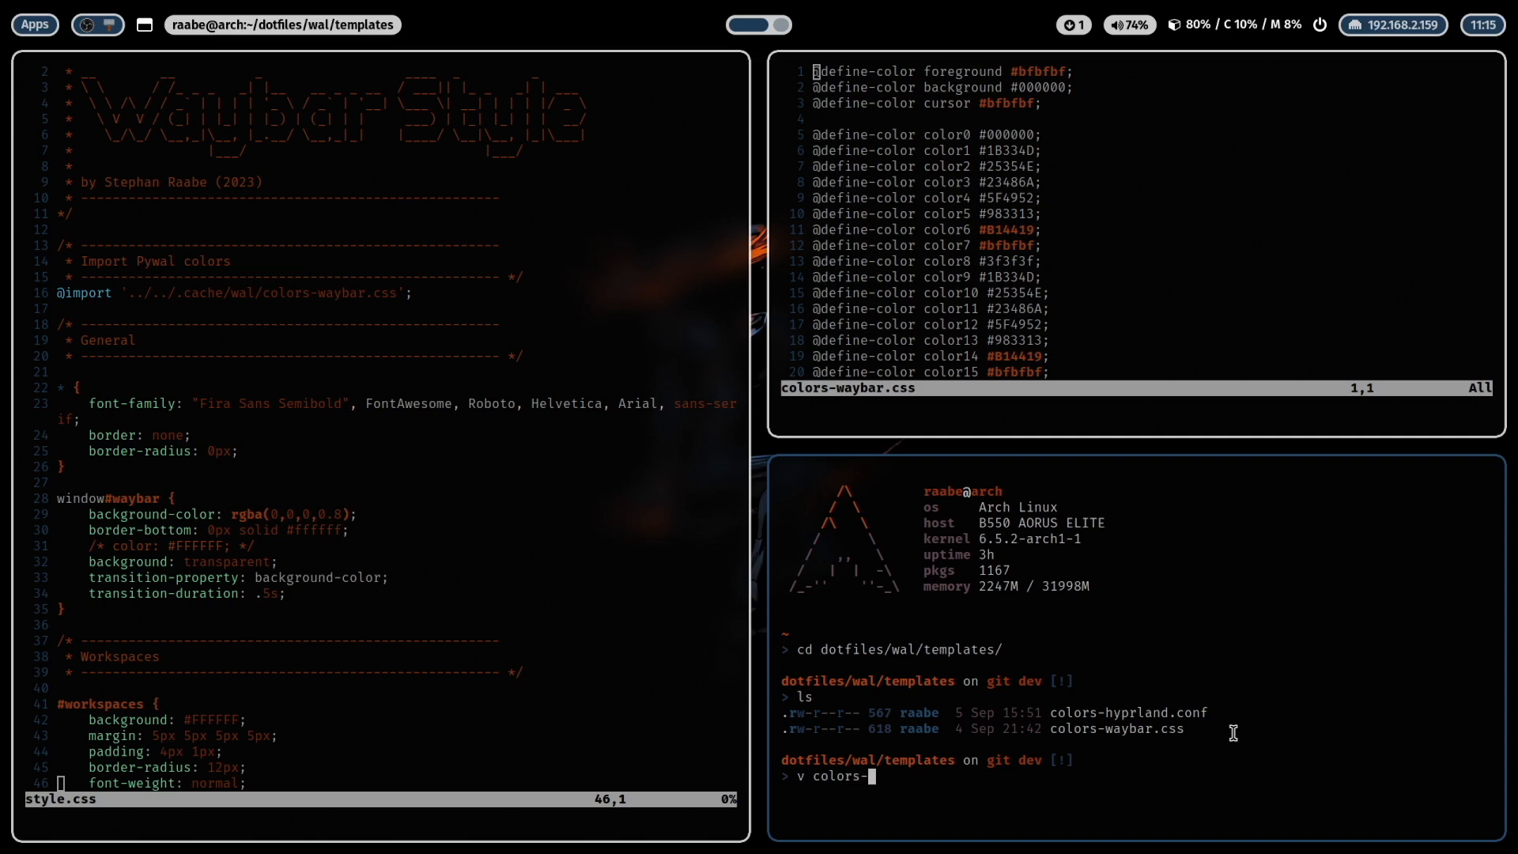
type("wa")
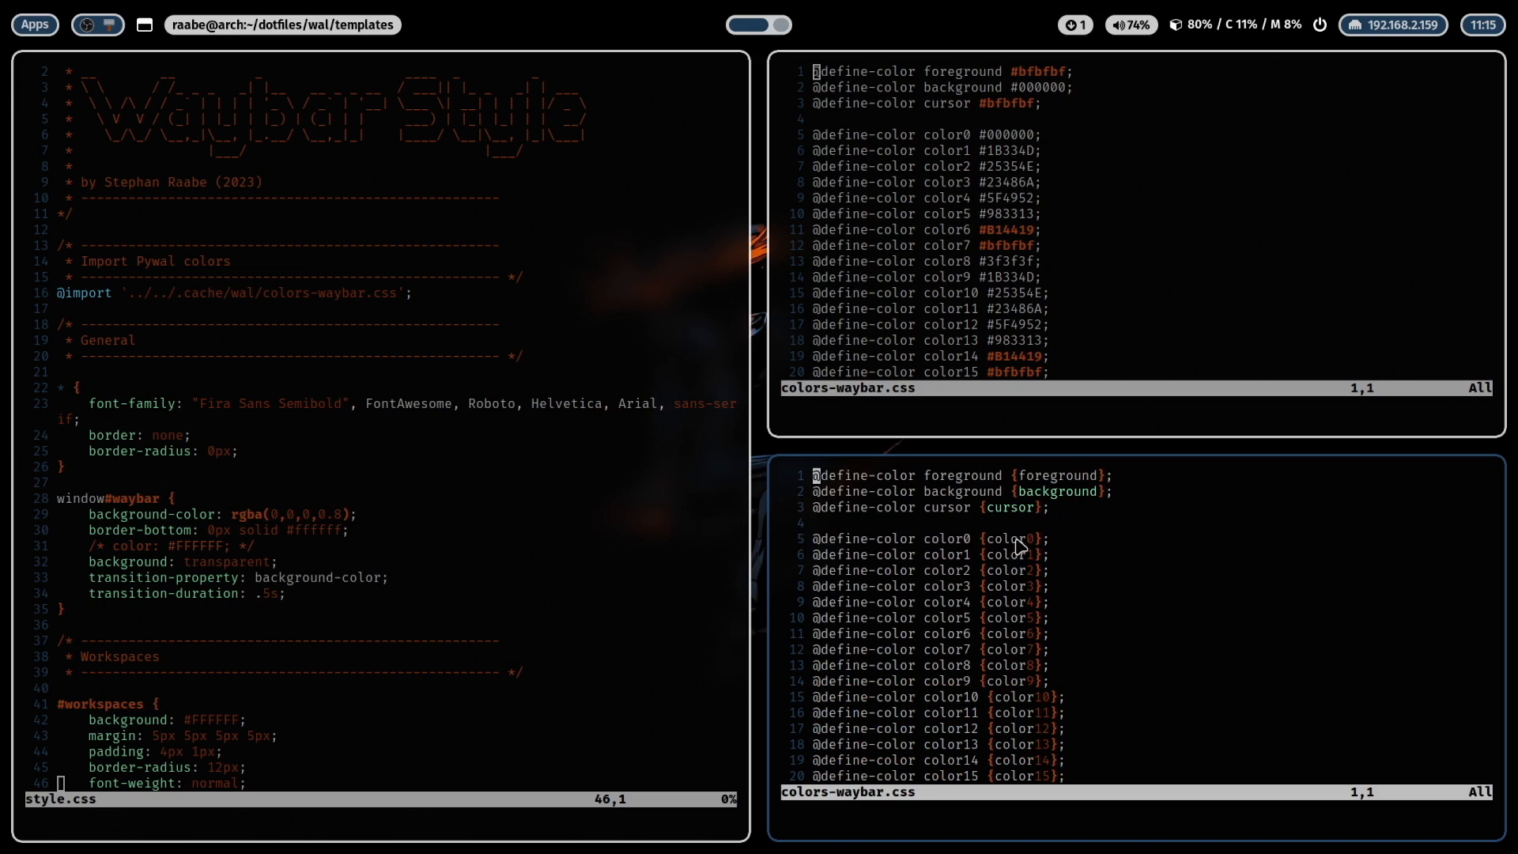
mouse_move(1099, 512)
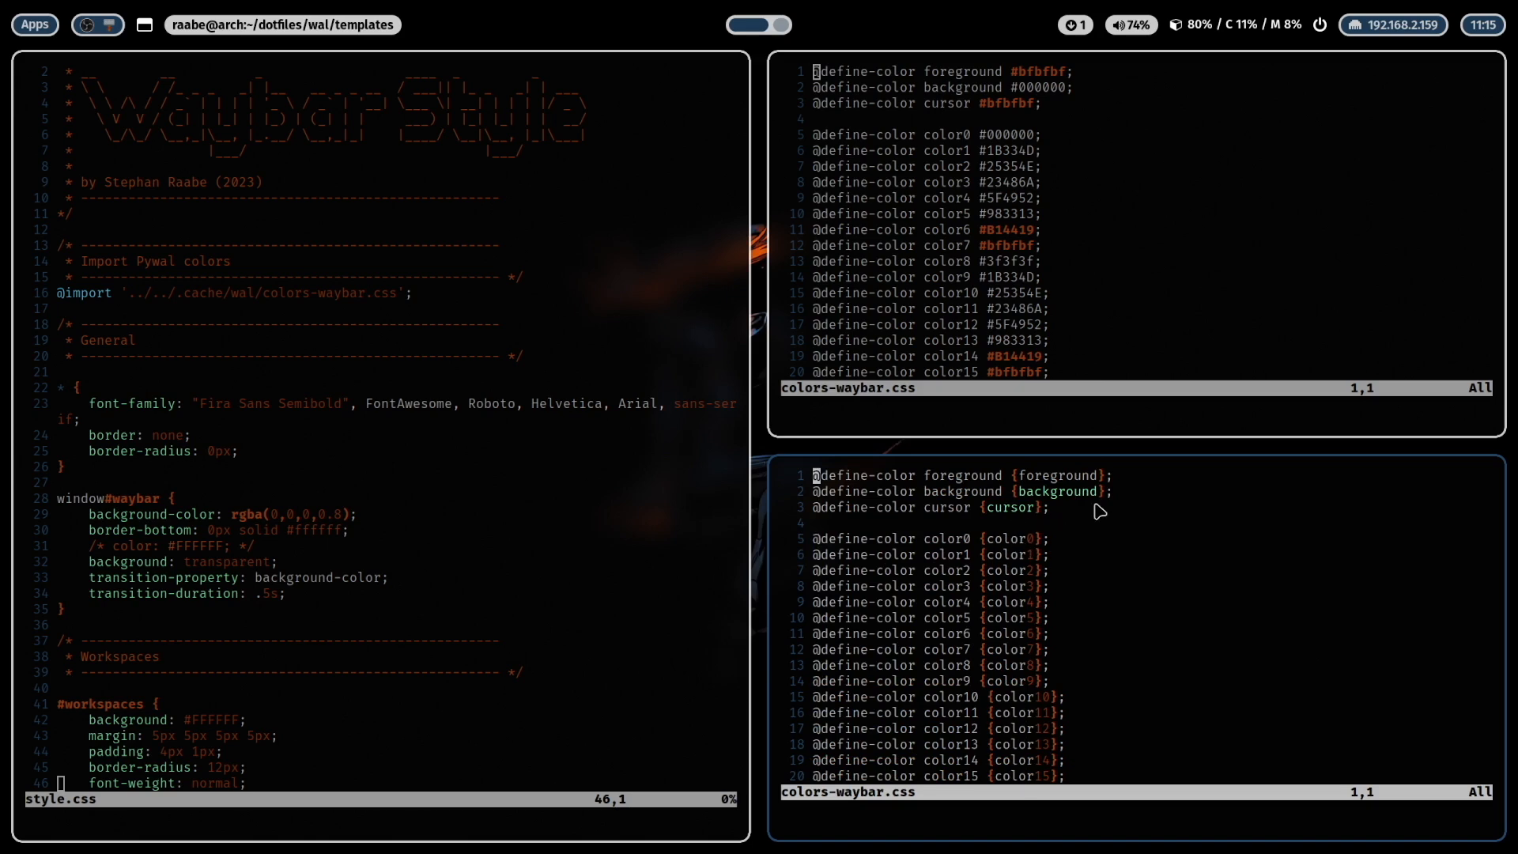
mouse_move(1094, 505)
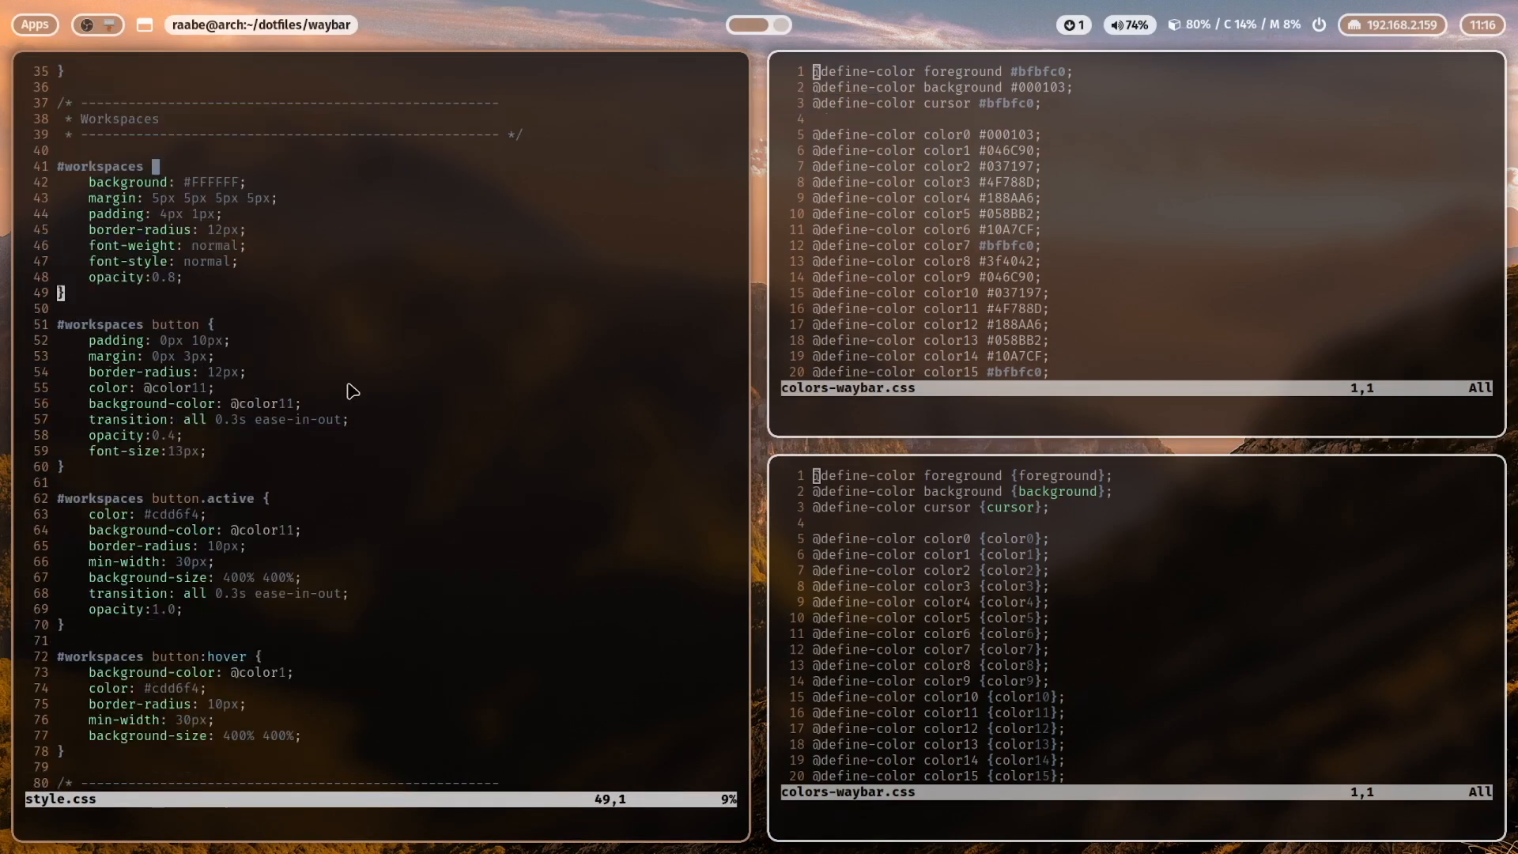
mouse_move(284, 285)
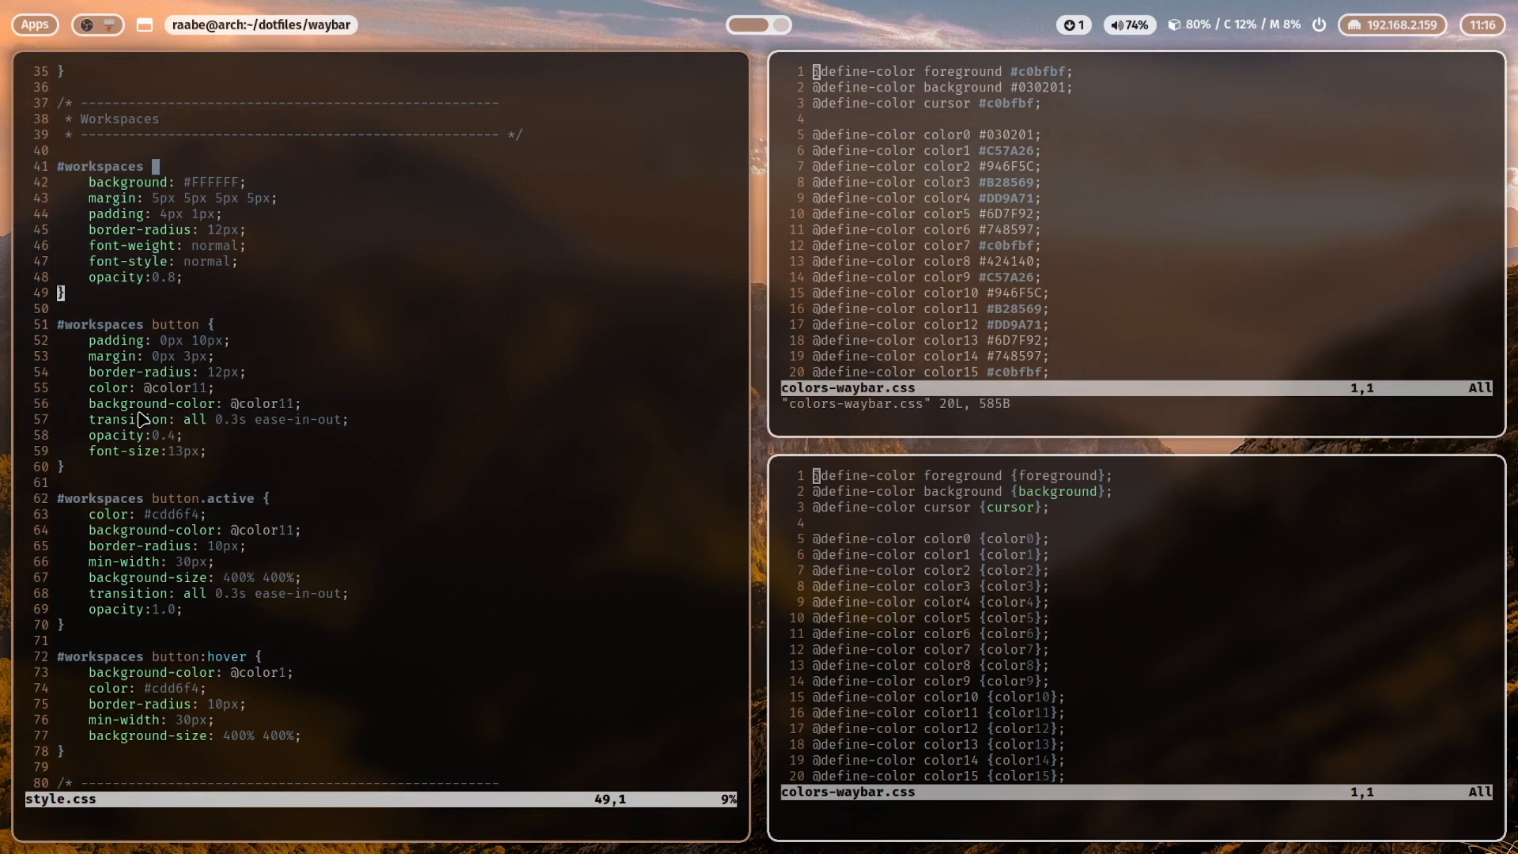
mouse_move(281, 428)
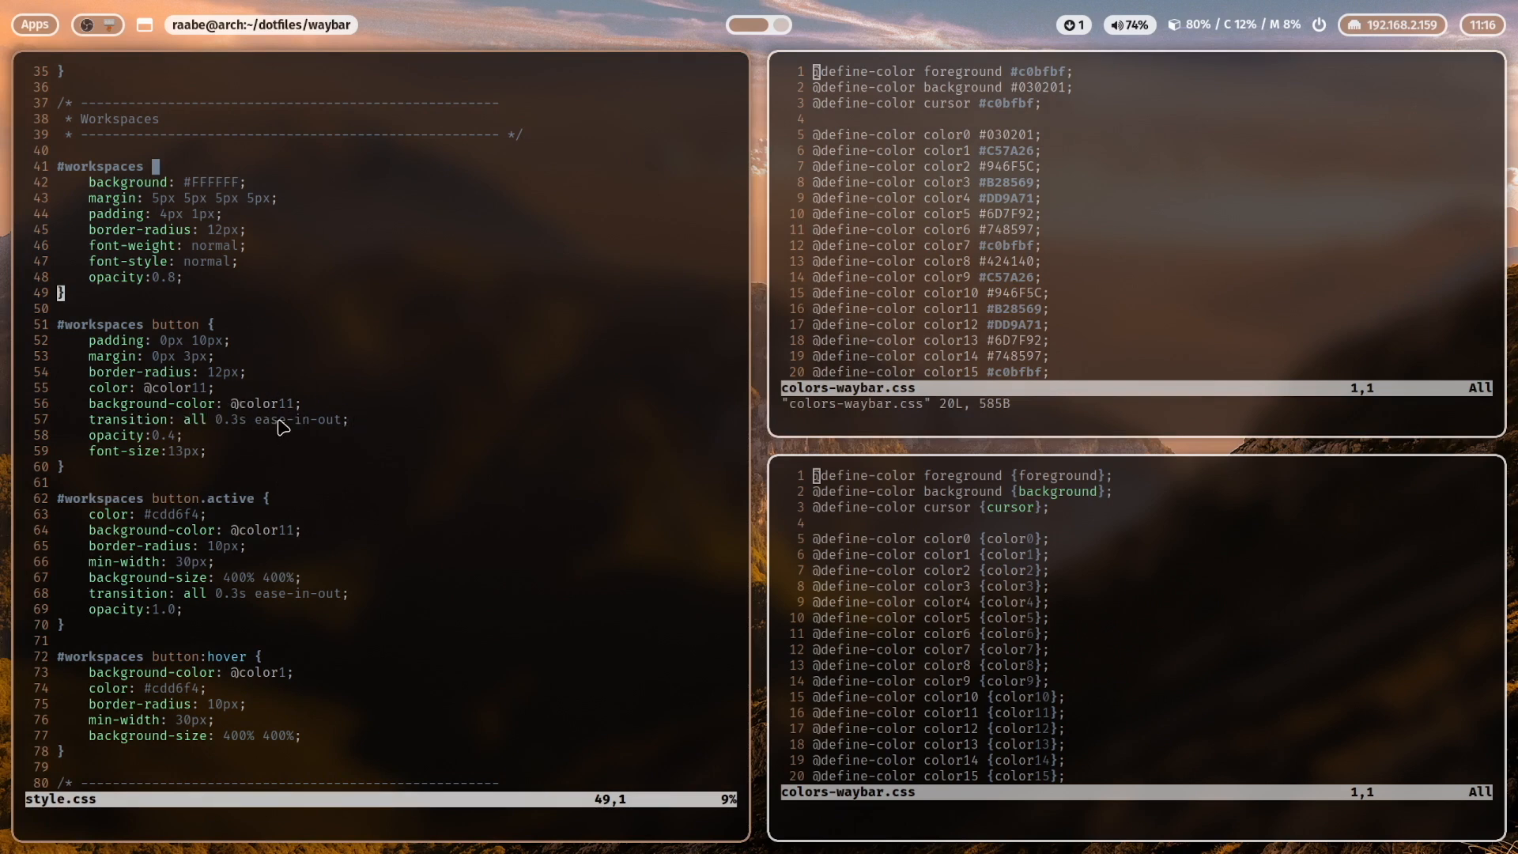
mouse_move(422, 423)
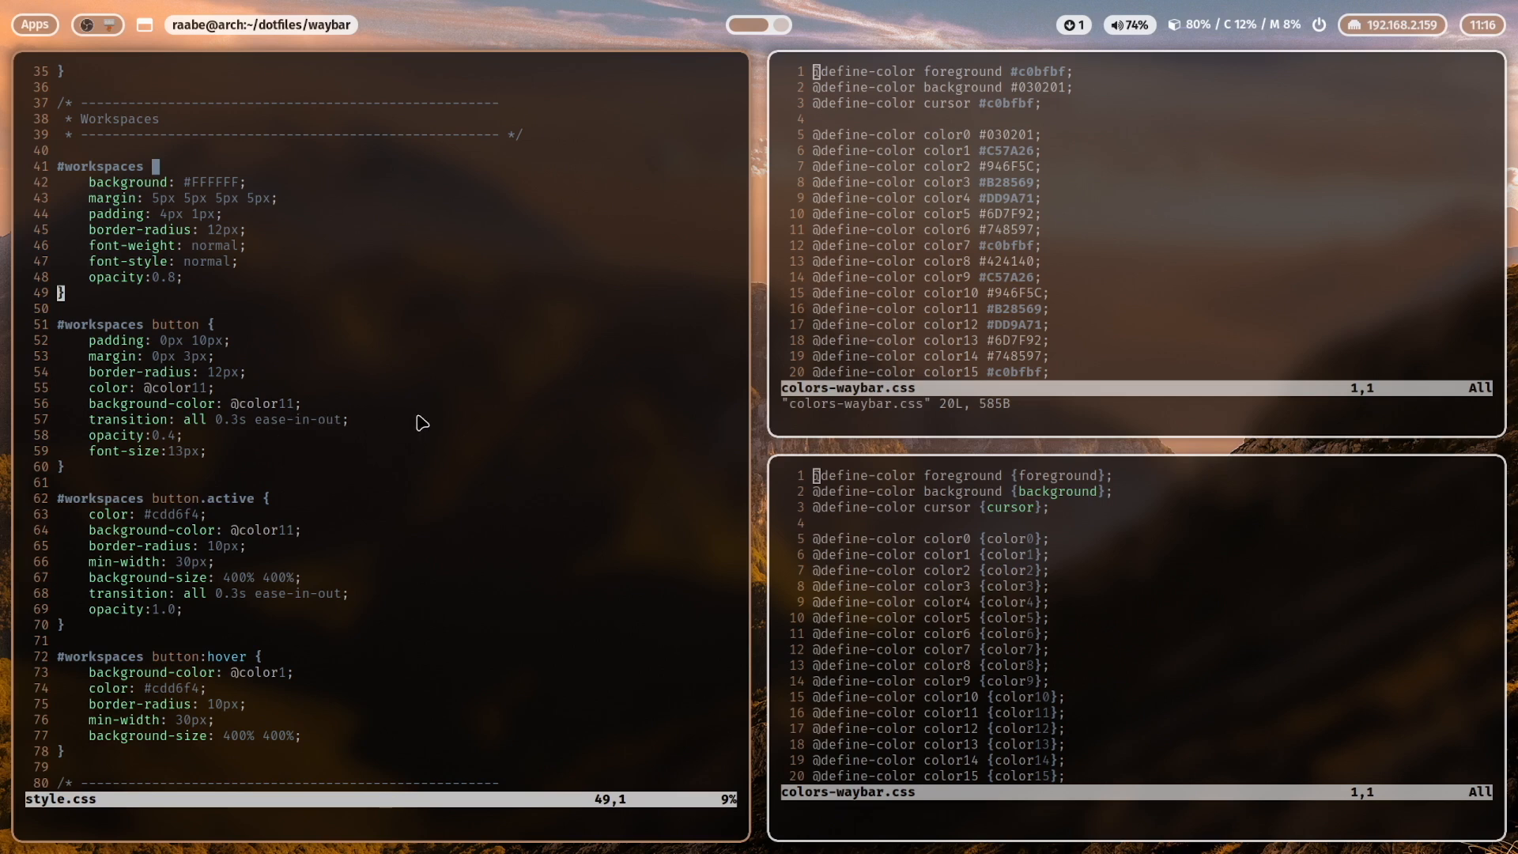
scroll("down", 3)
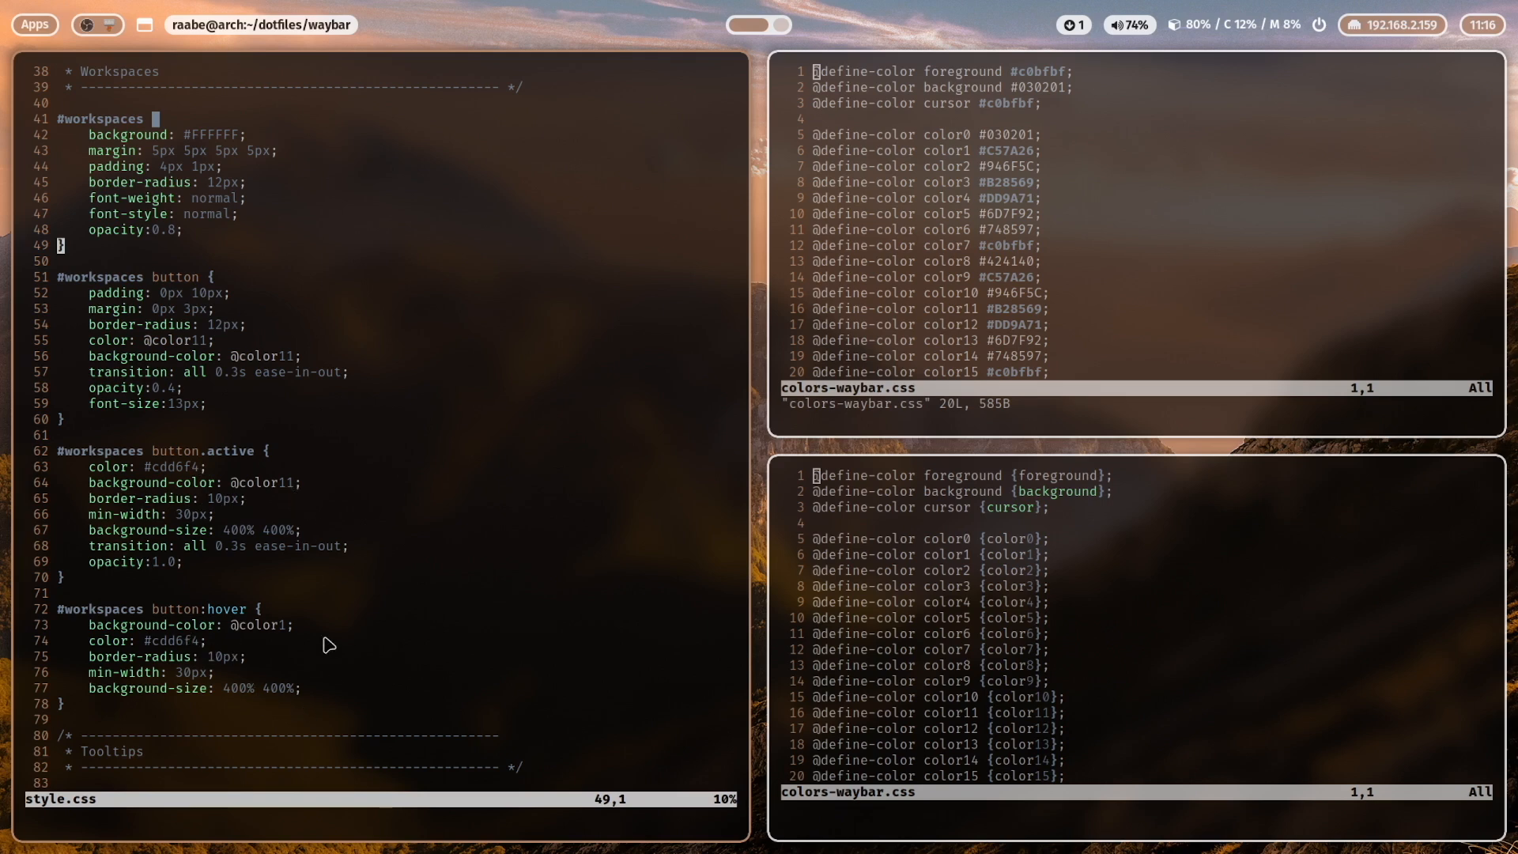
mouse_move(310, 627)
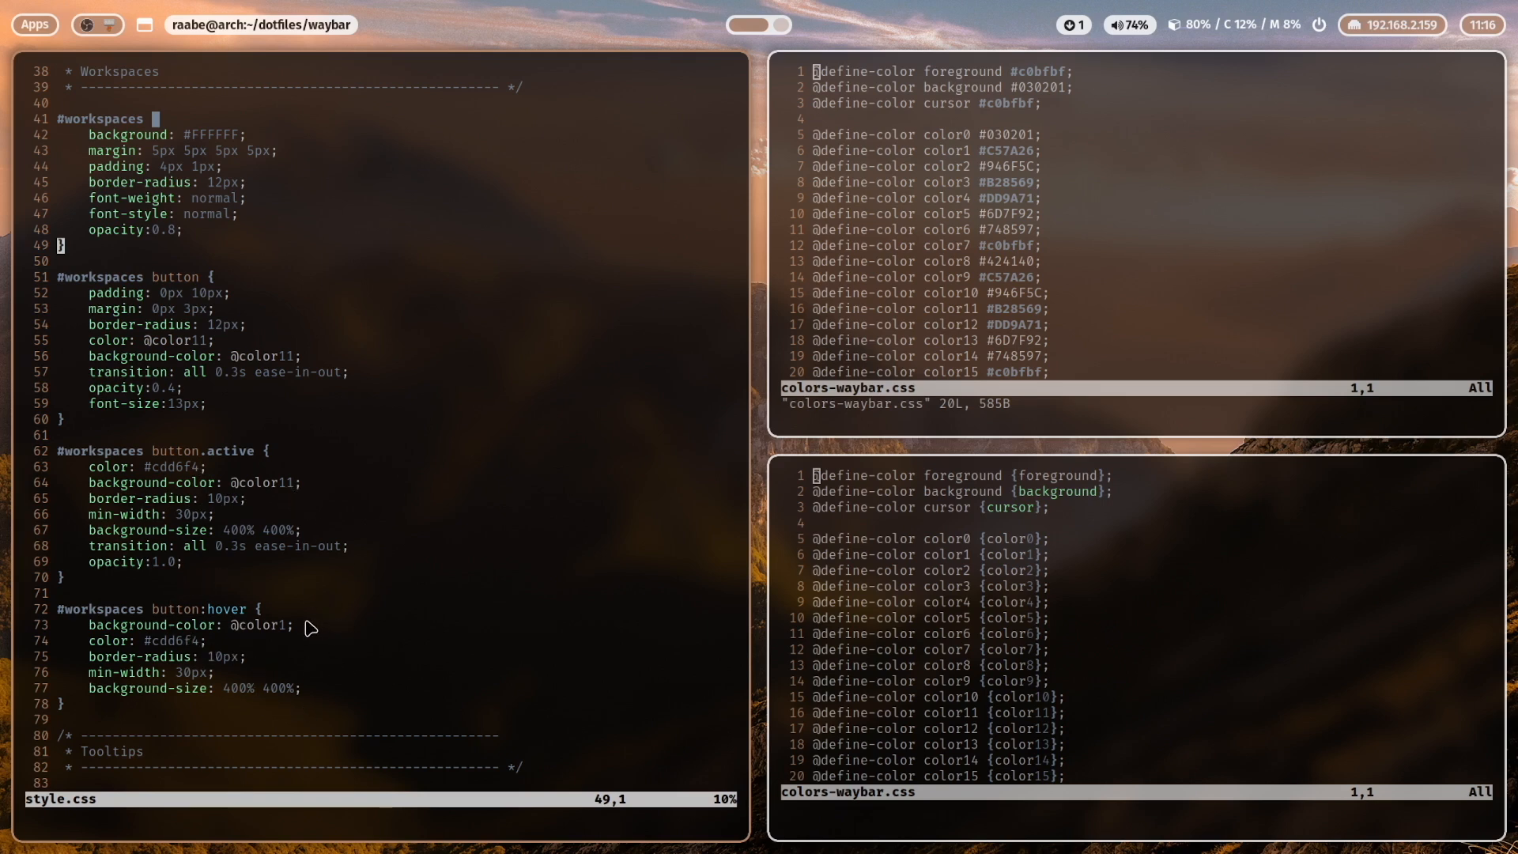
mouse_move(747, 112)
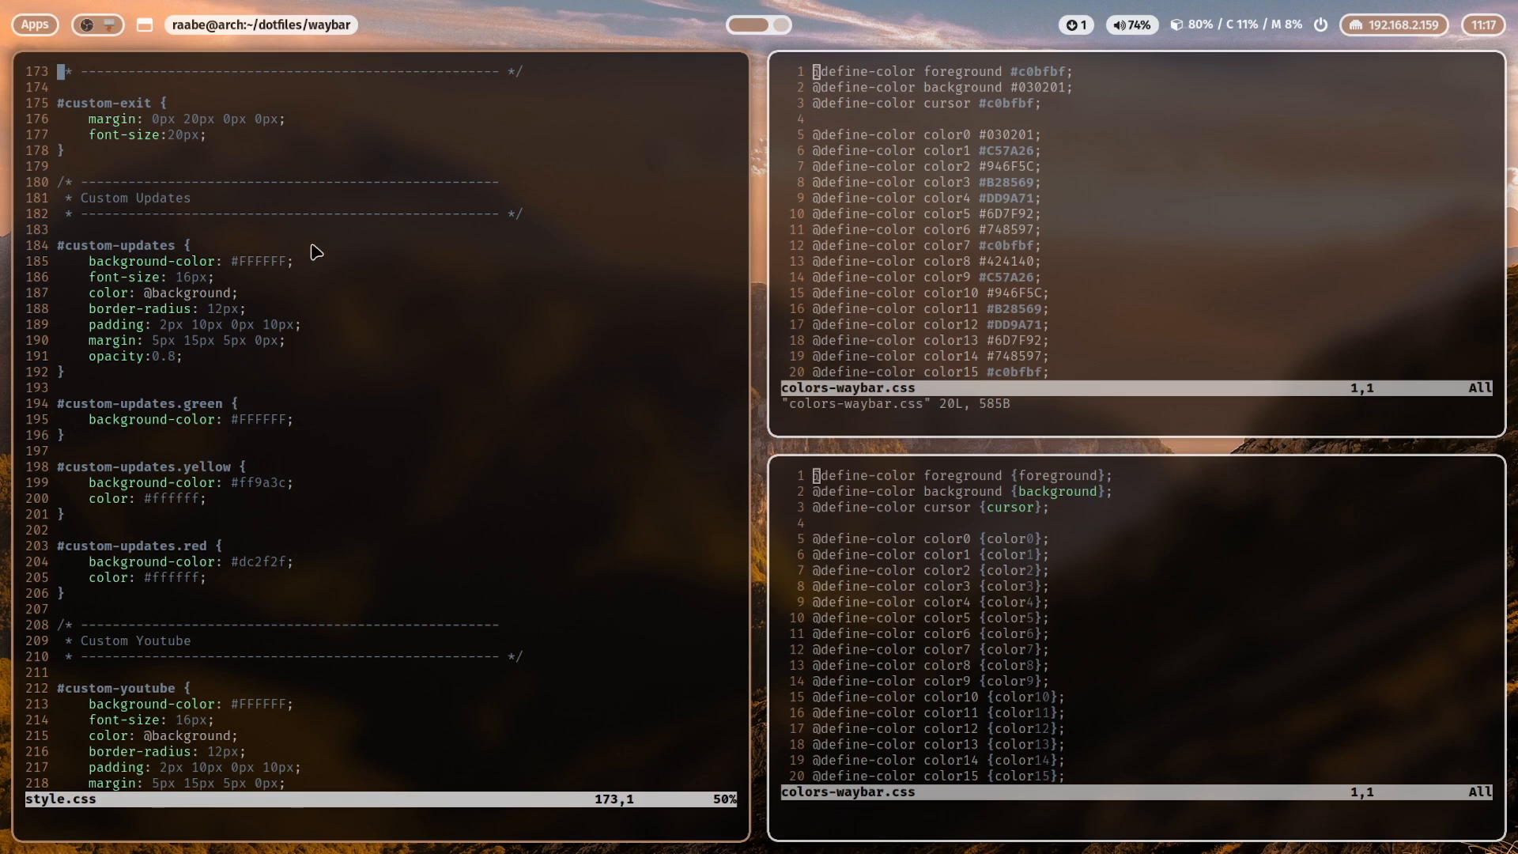
mouse_move(232, 277)
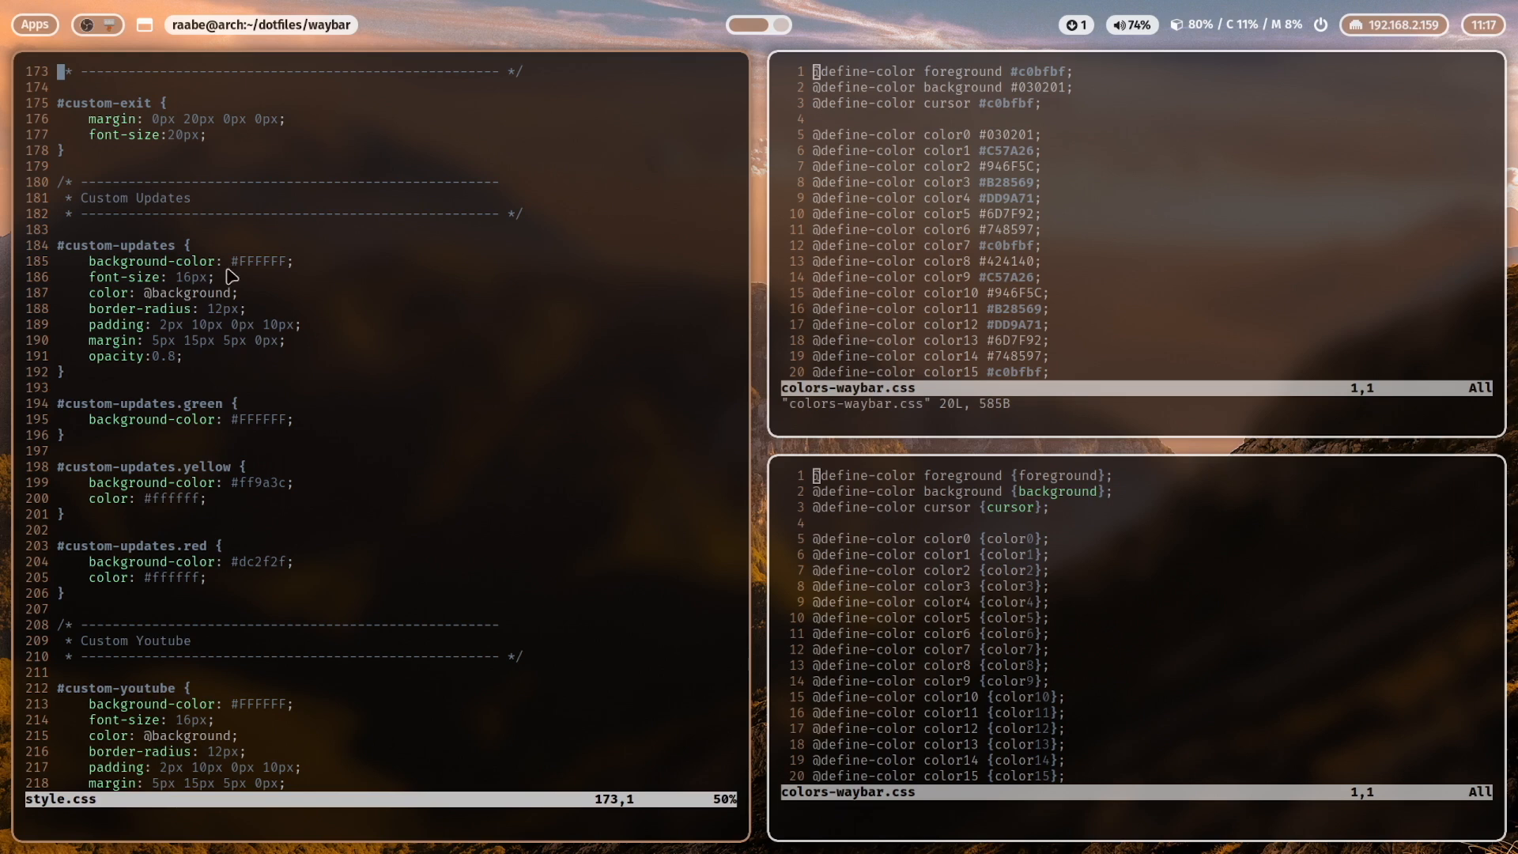
mouse_move(53, 245)
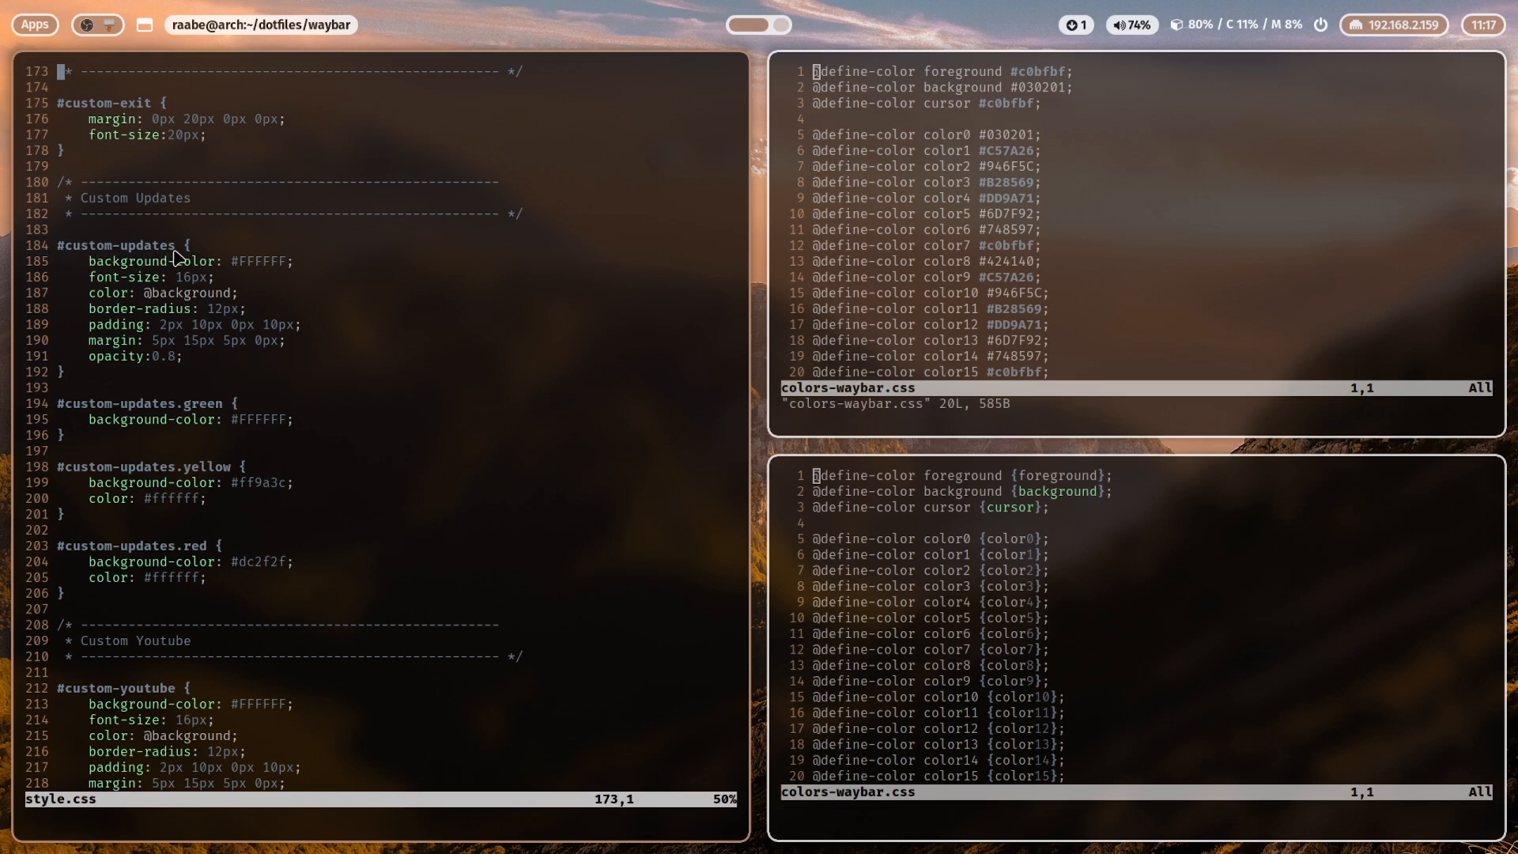
mouse_move(116, 267)
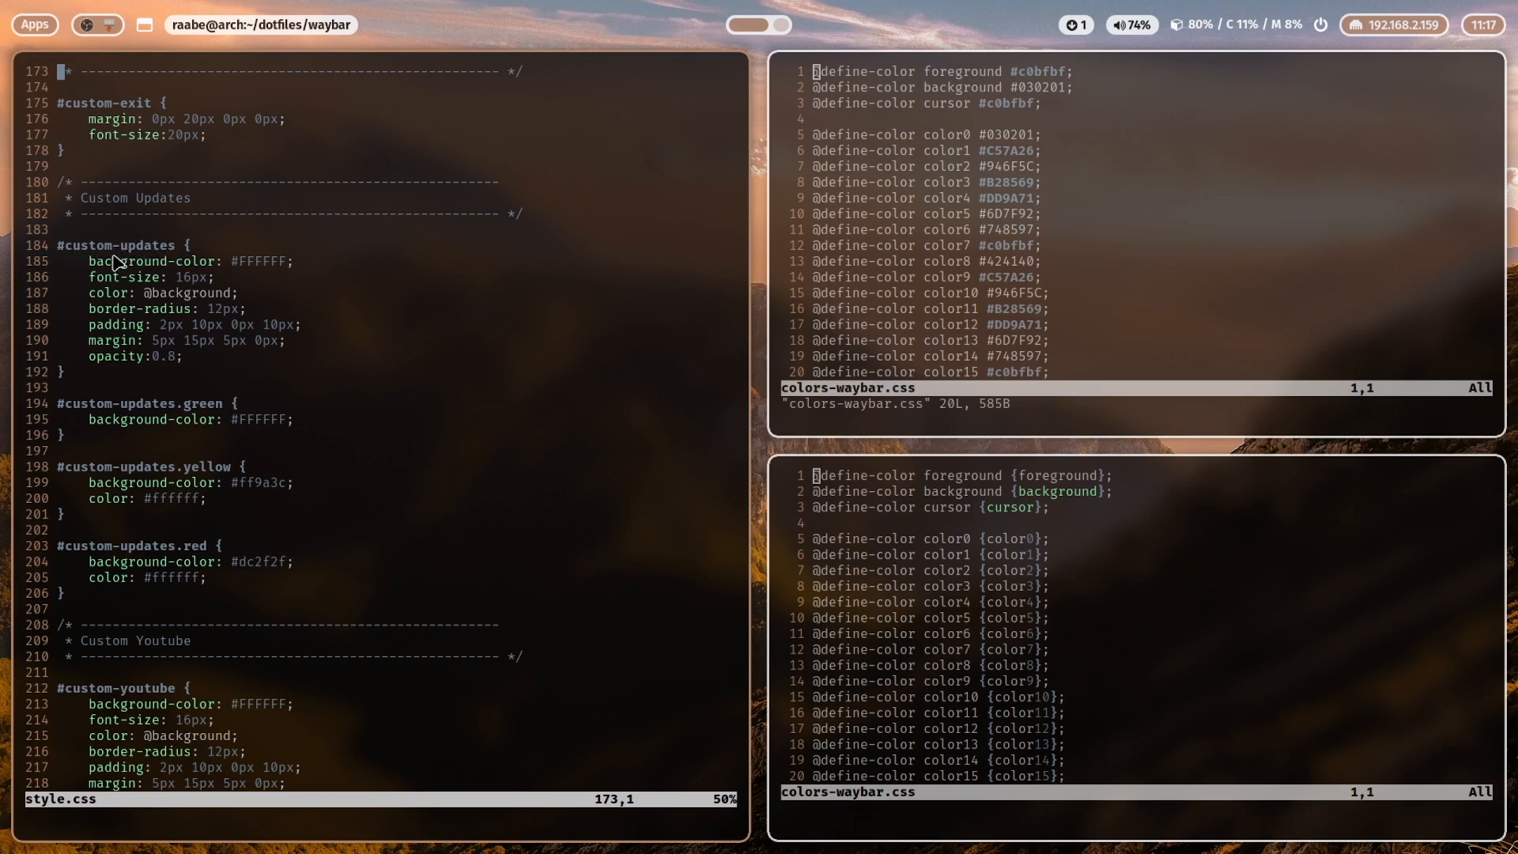
mouse_move(145, 247)
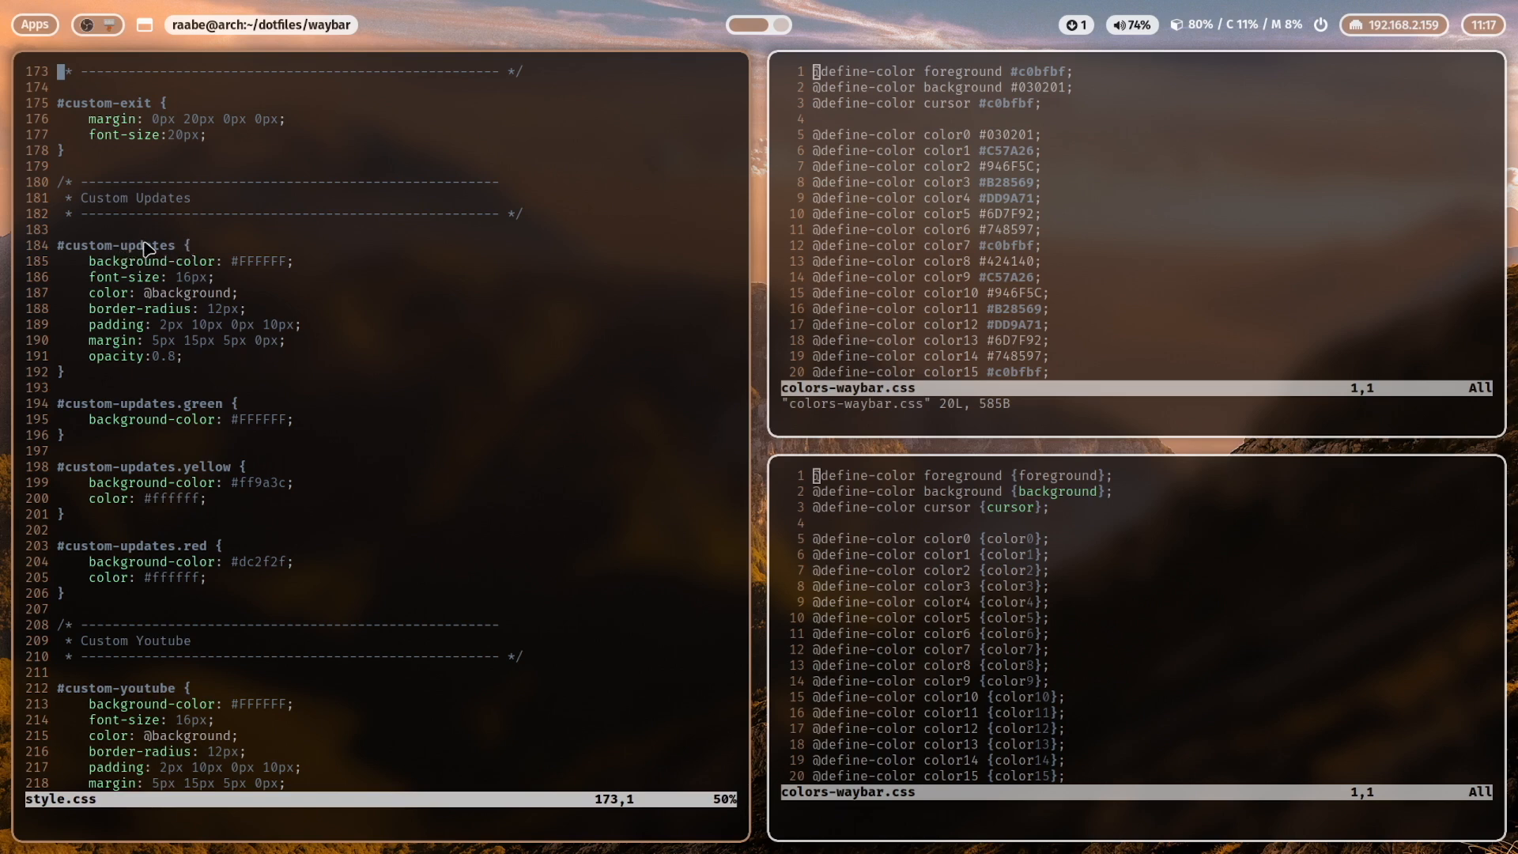
mouse_move(228, 470)
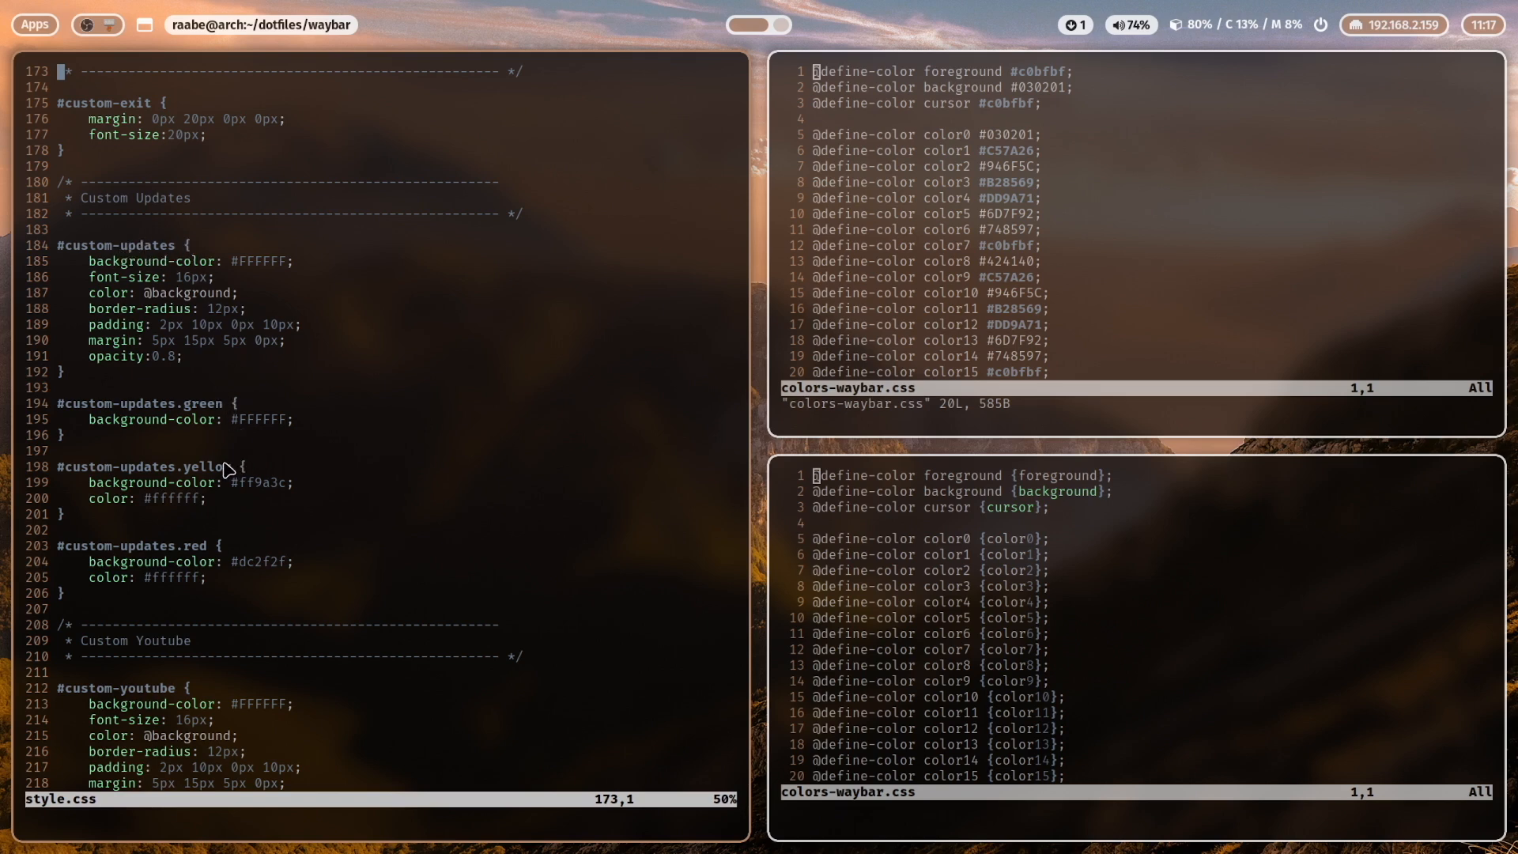
mouse_move(336, 494)
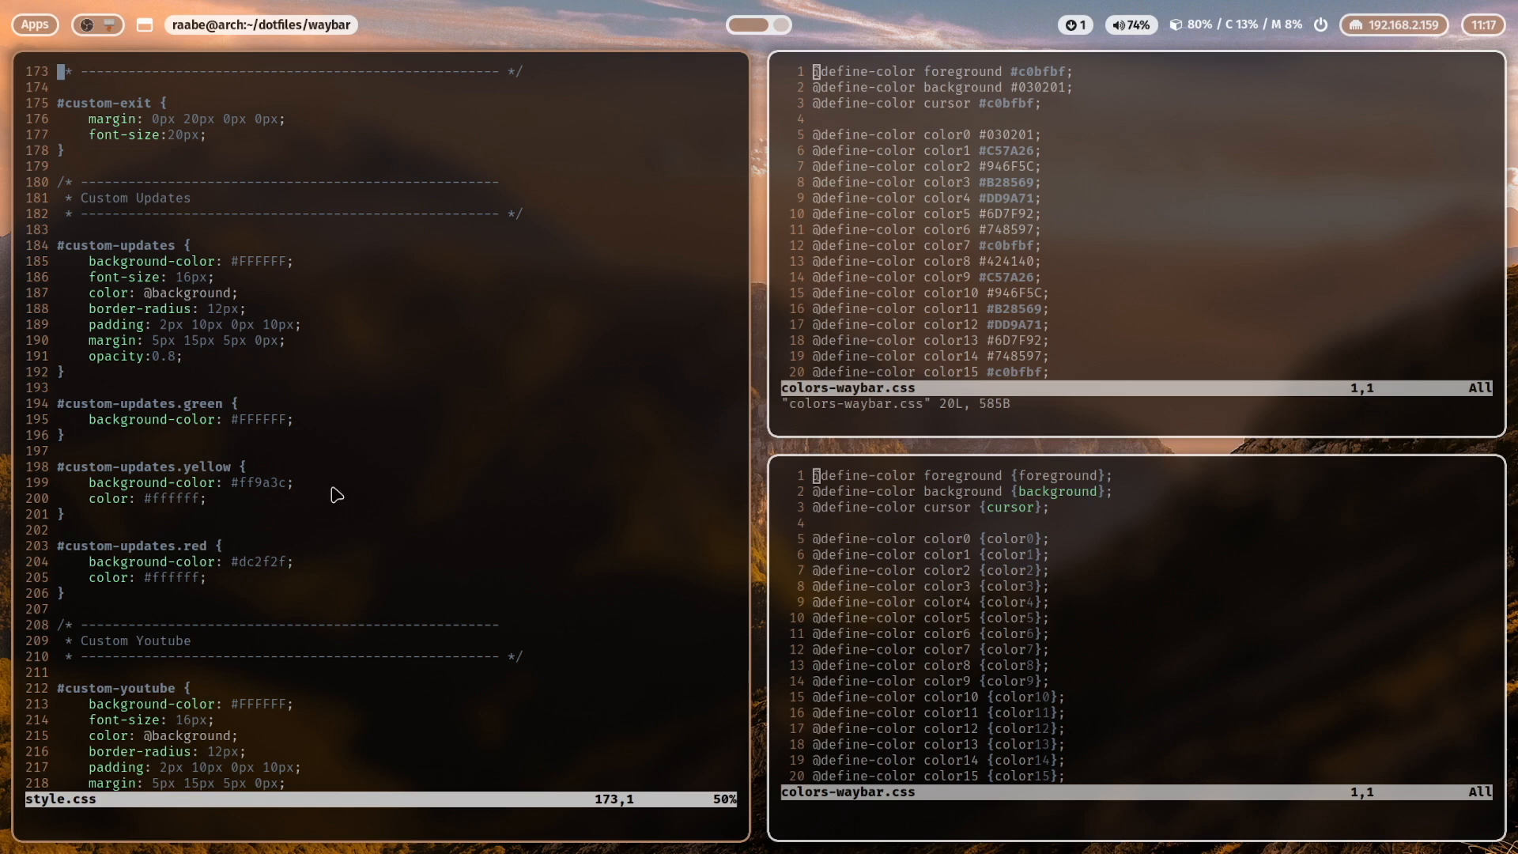
mouse_move(204, 411)
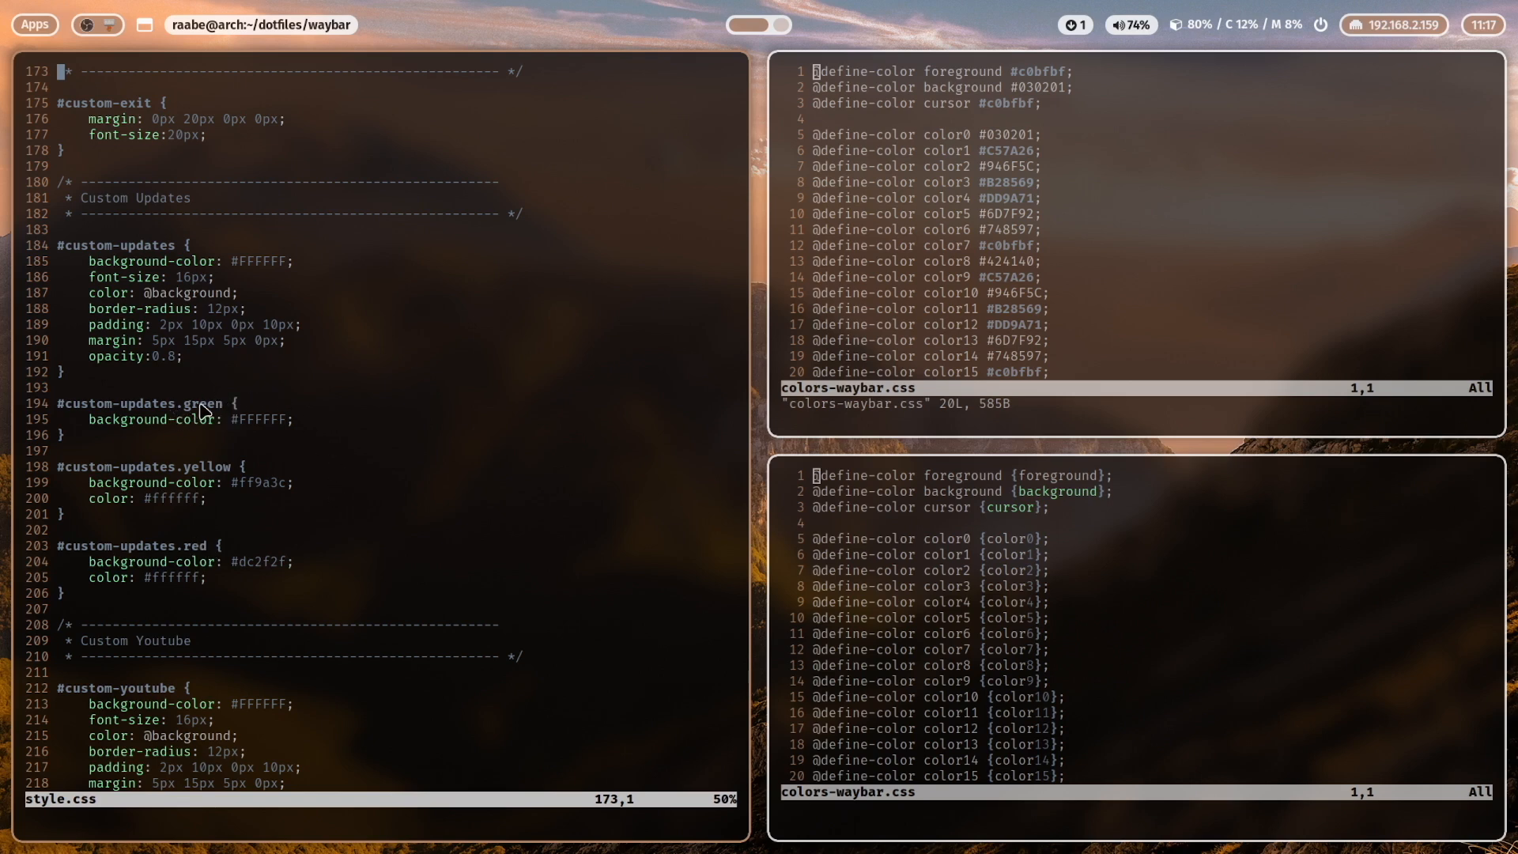
mouse_move(203, 410)
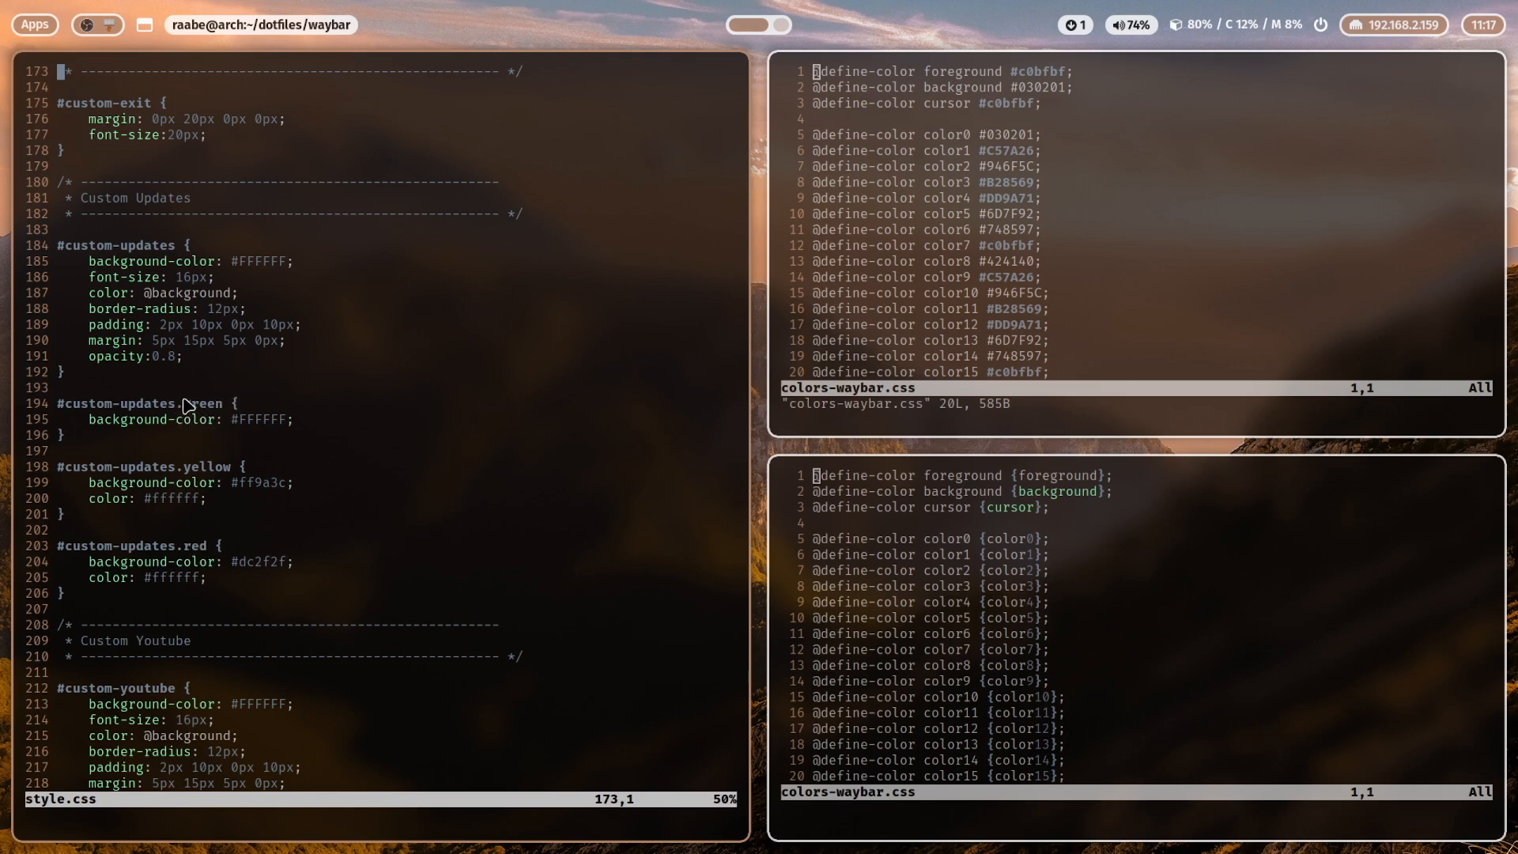
mouse_move(236, 432)
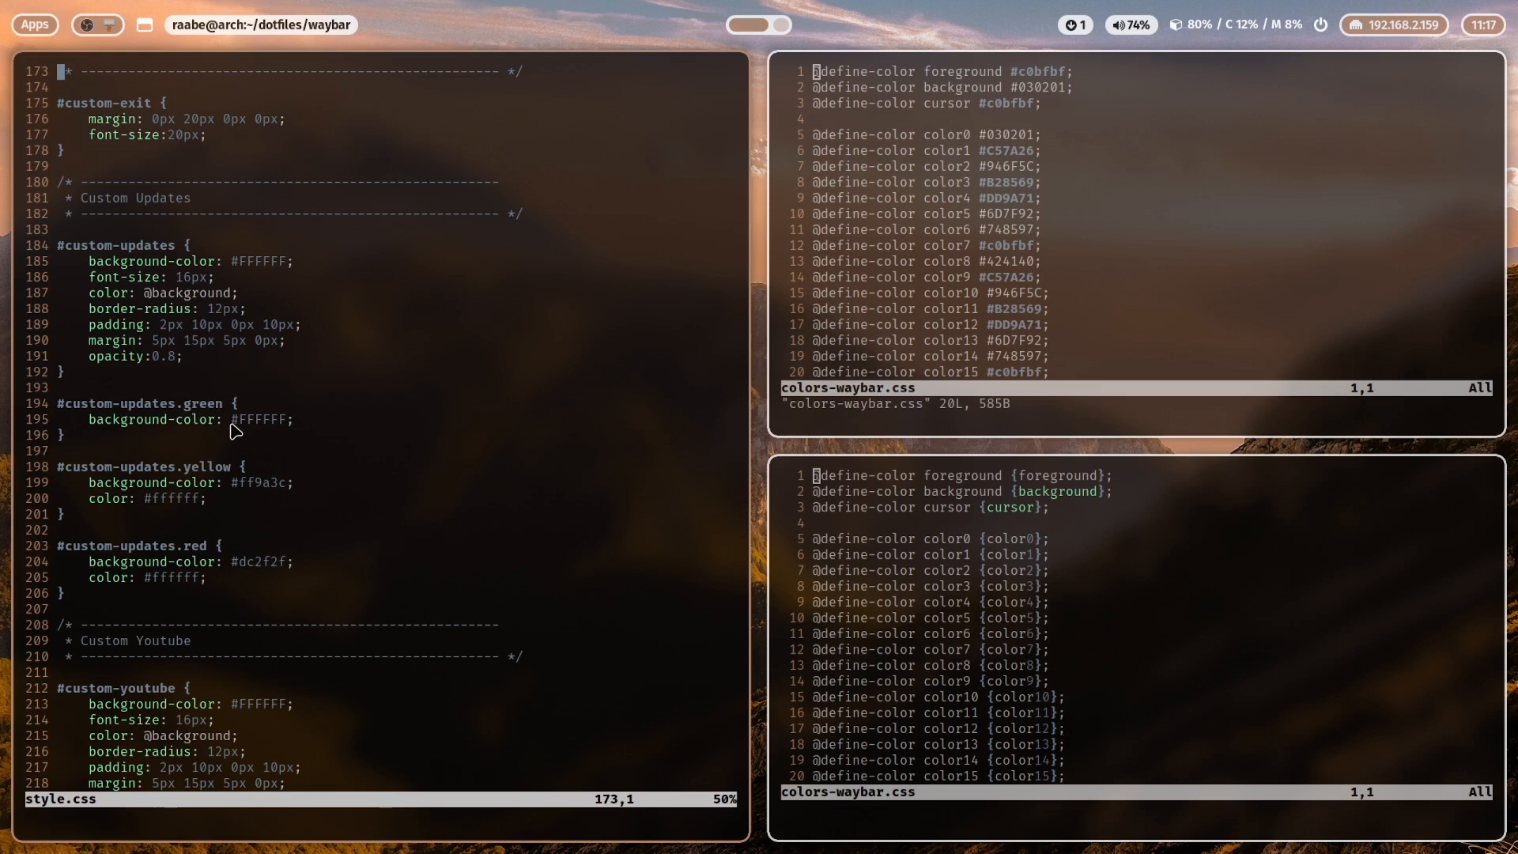
mouse_move(220, 474)
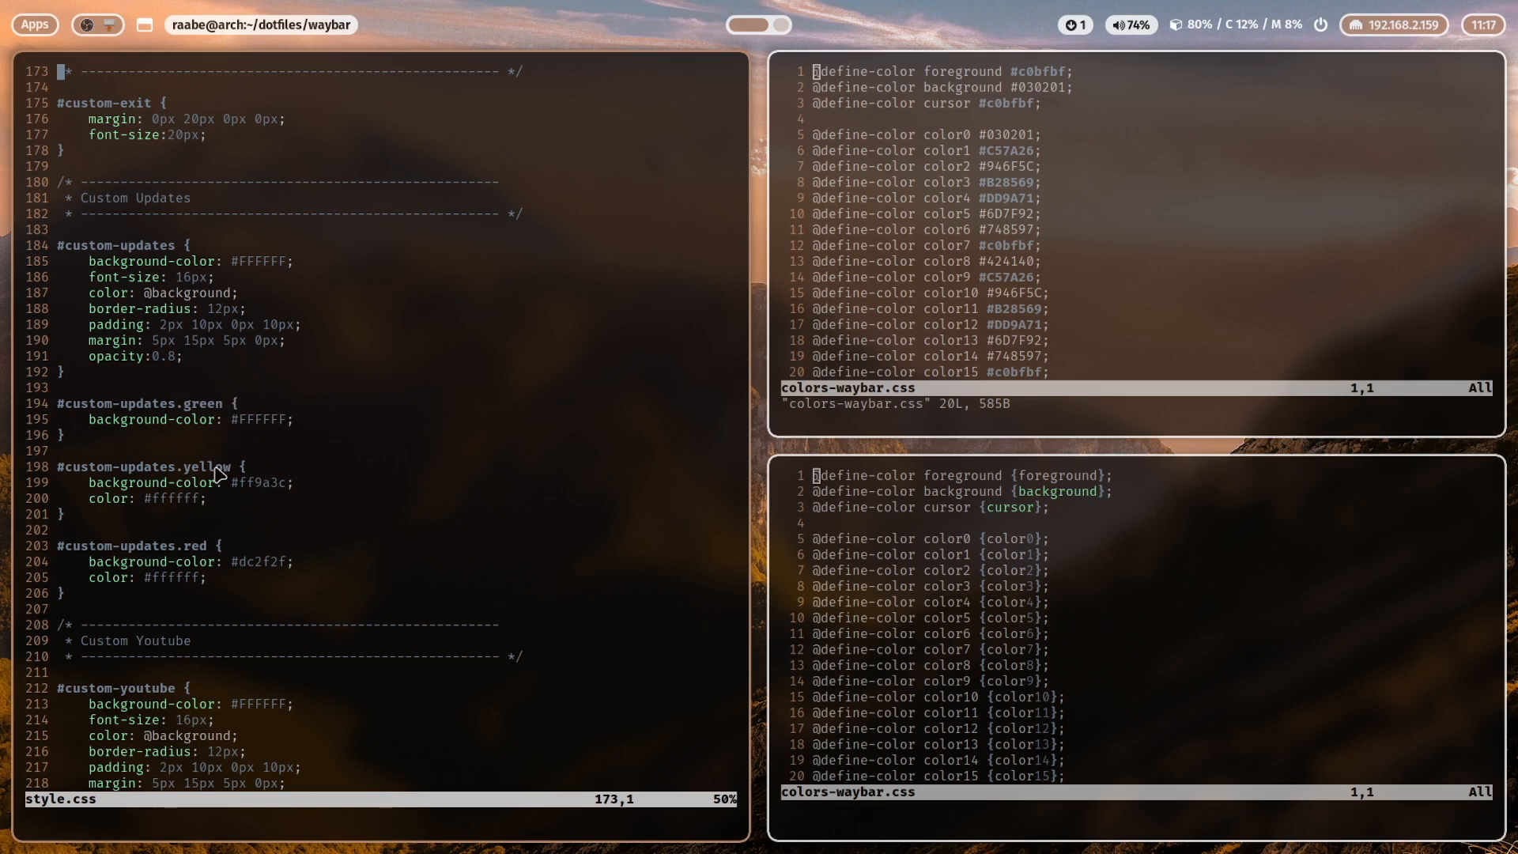
mouse_move(221, 483)
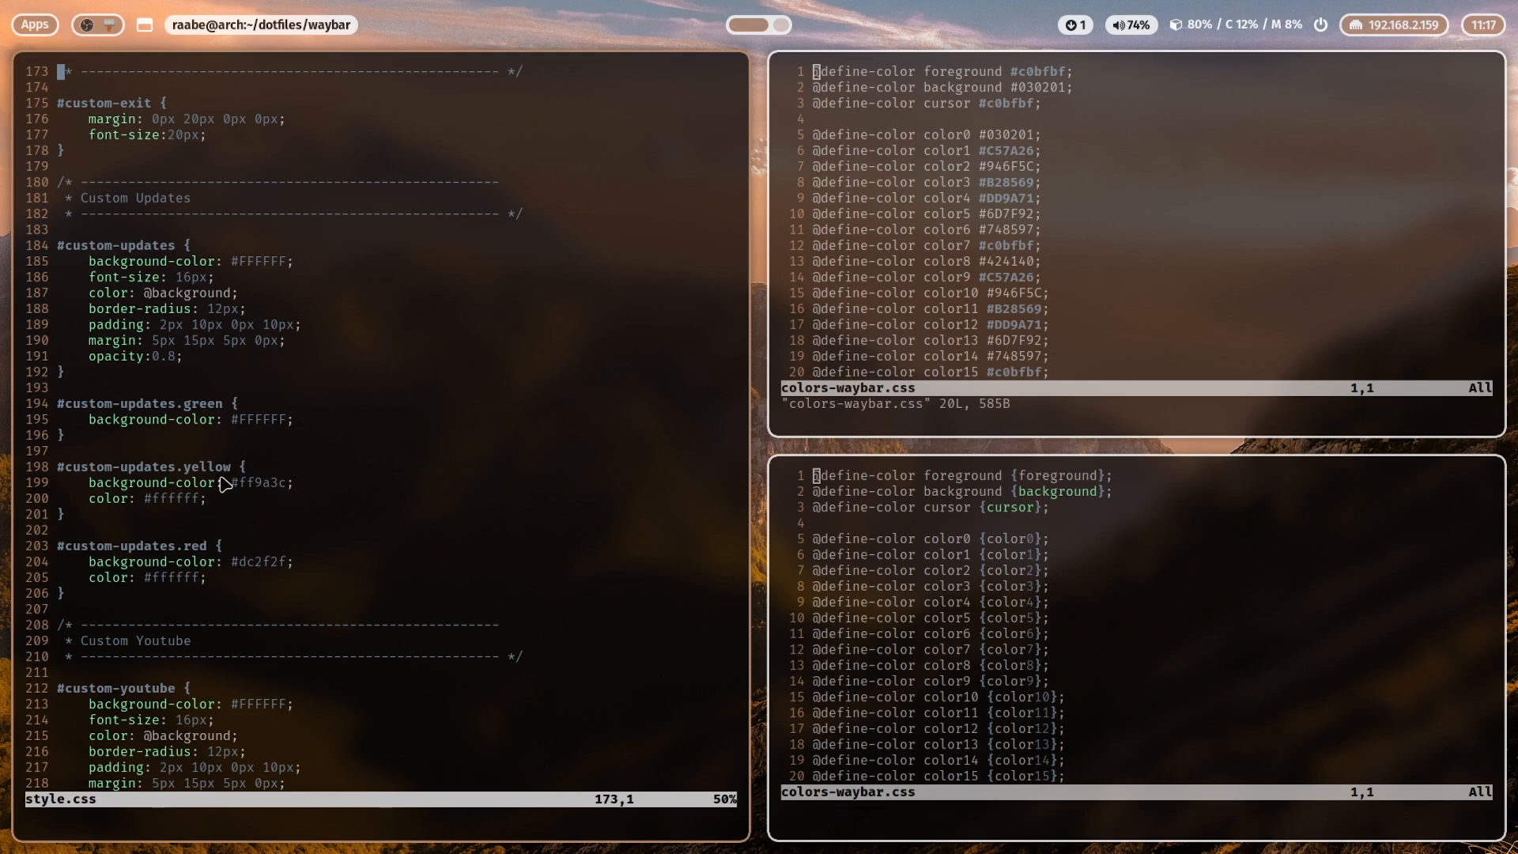